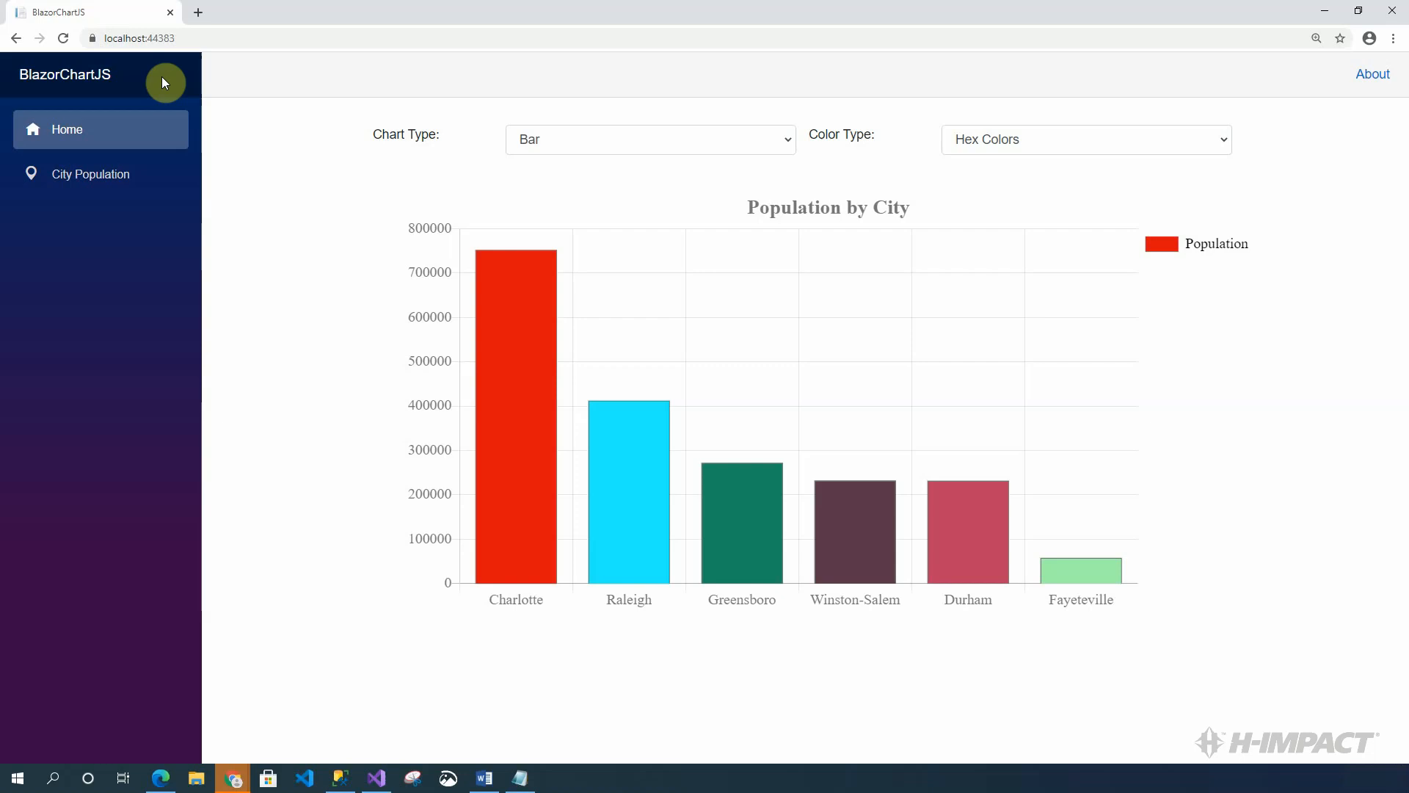
{"action": "mouse_move", "coordinate": [559, 200]}
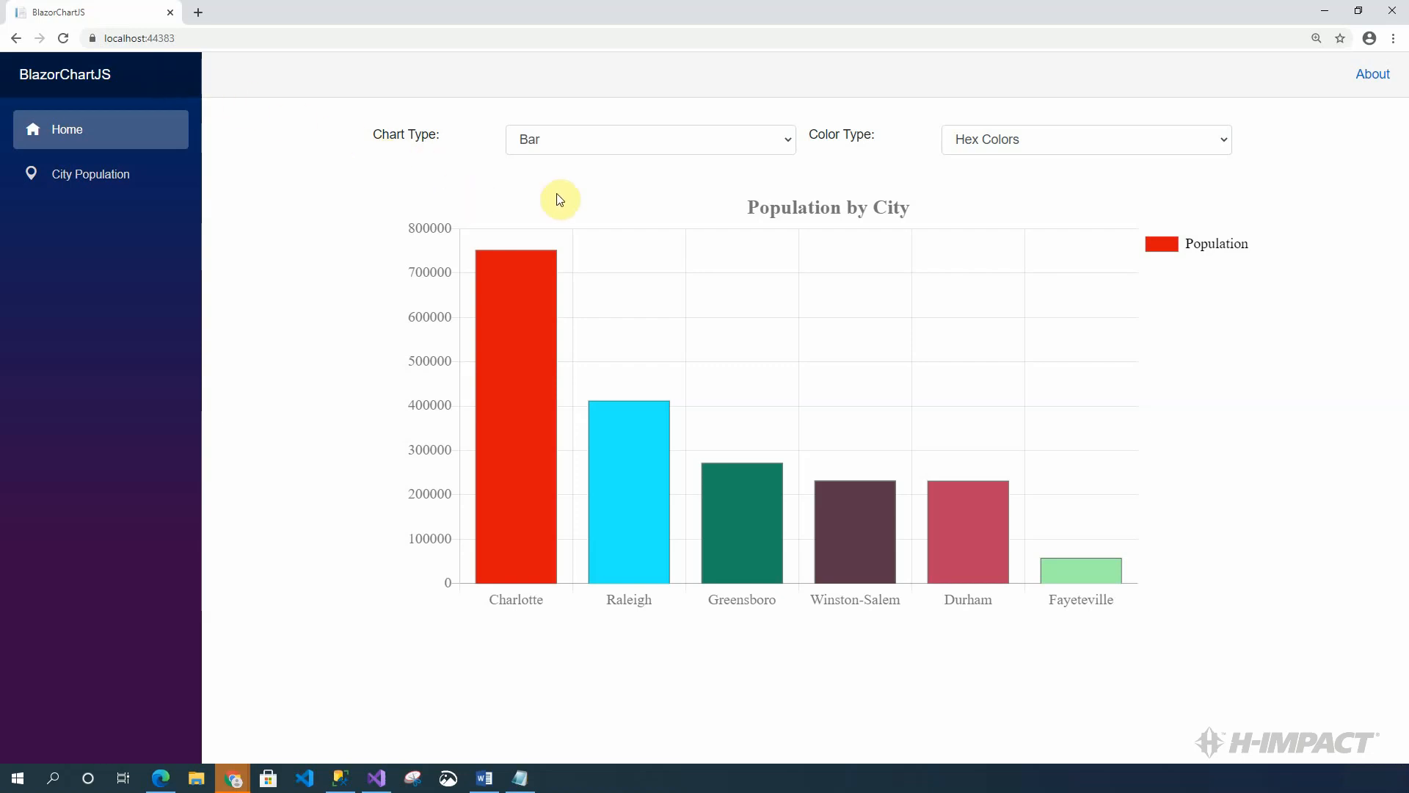
{"action": "mouse_move", "coordinate": [878, 168]}
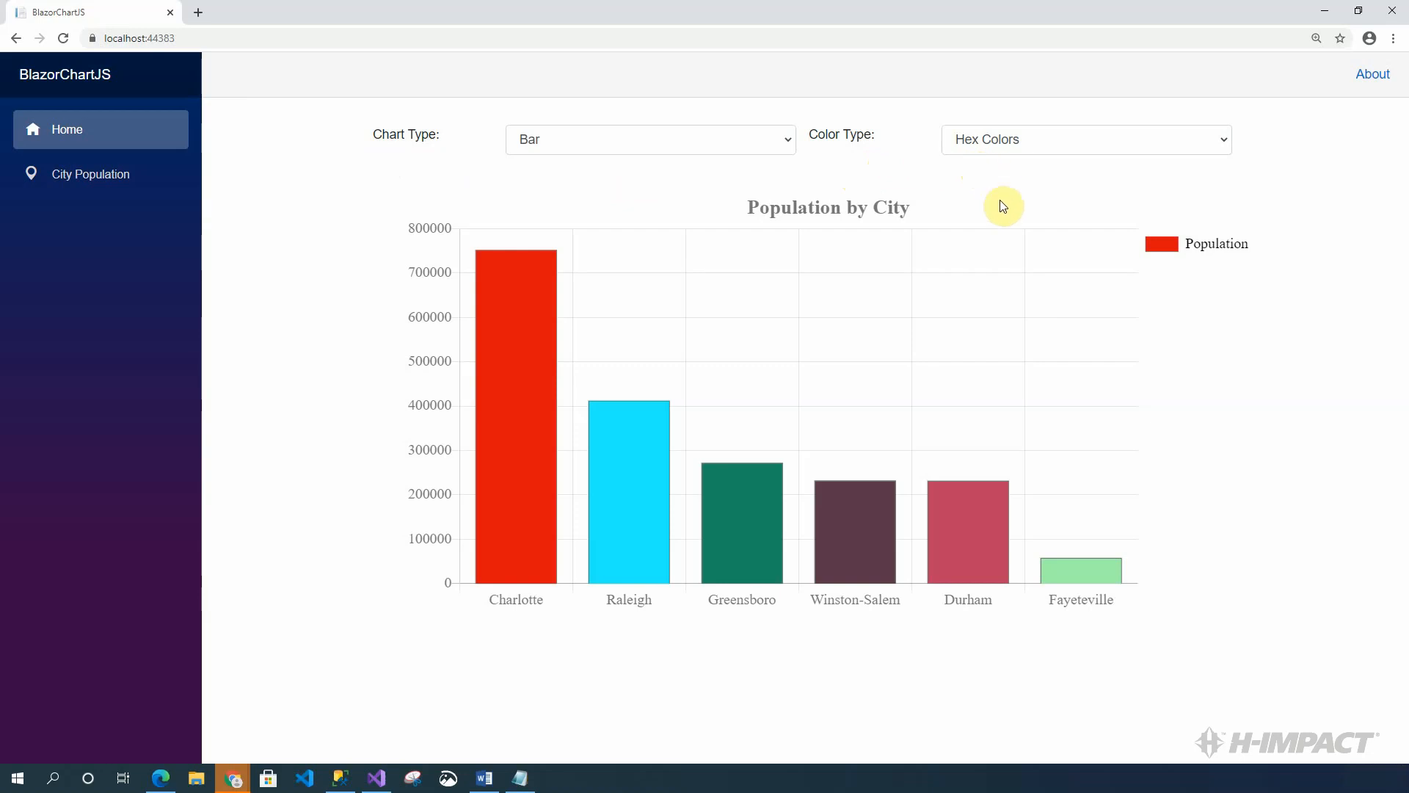
{"action": "mouse_move", "coordinate": [816, 313]}
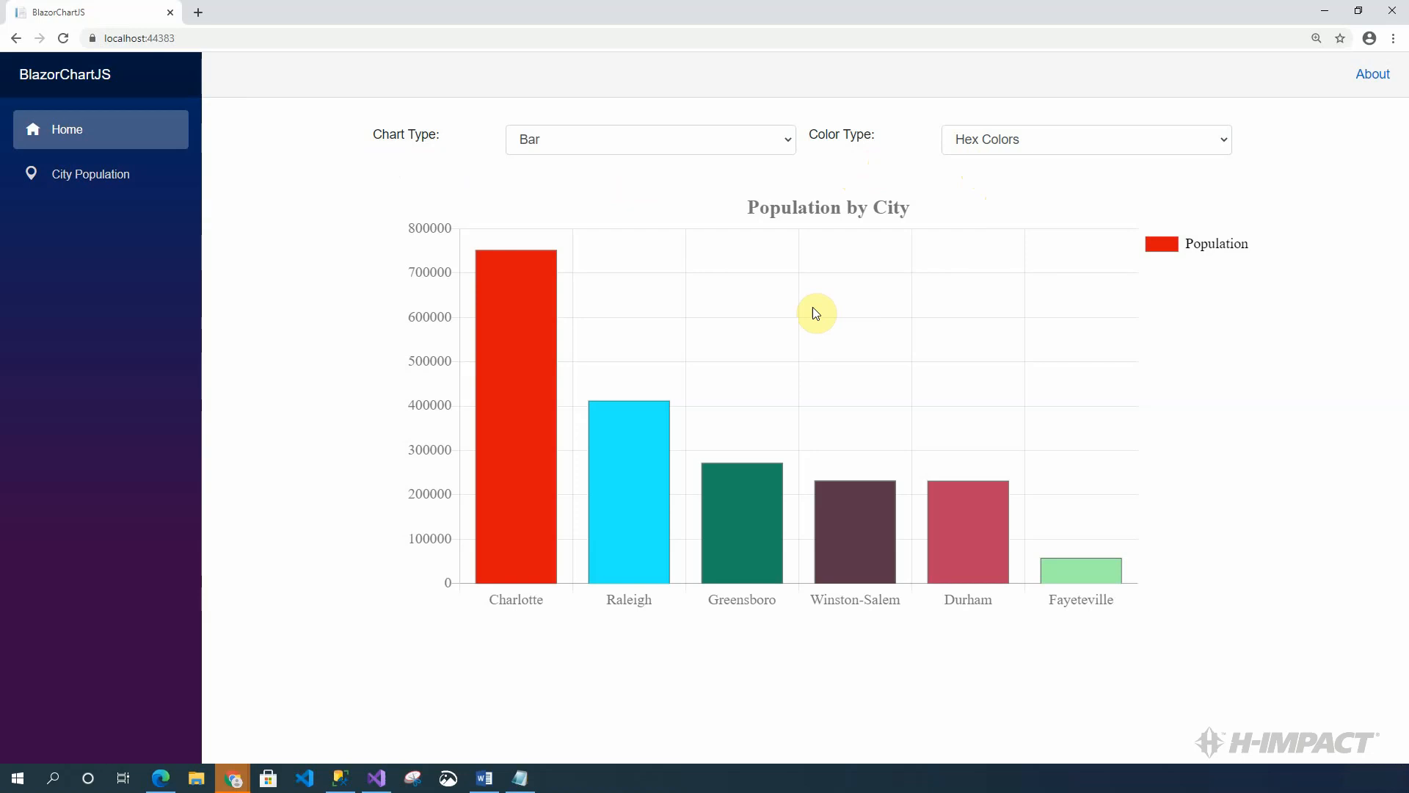
{"action": "mouse_move", "coordinate": [398, 285]}
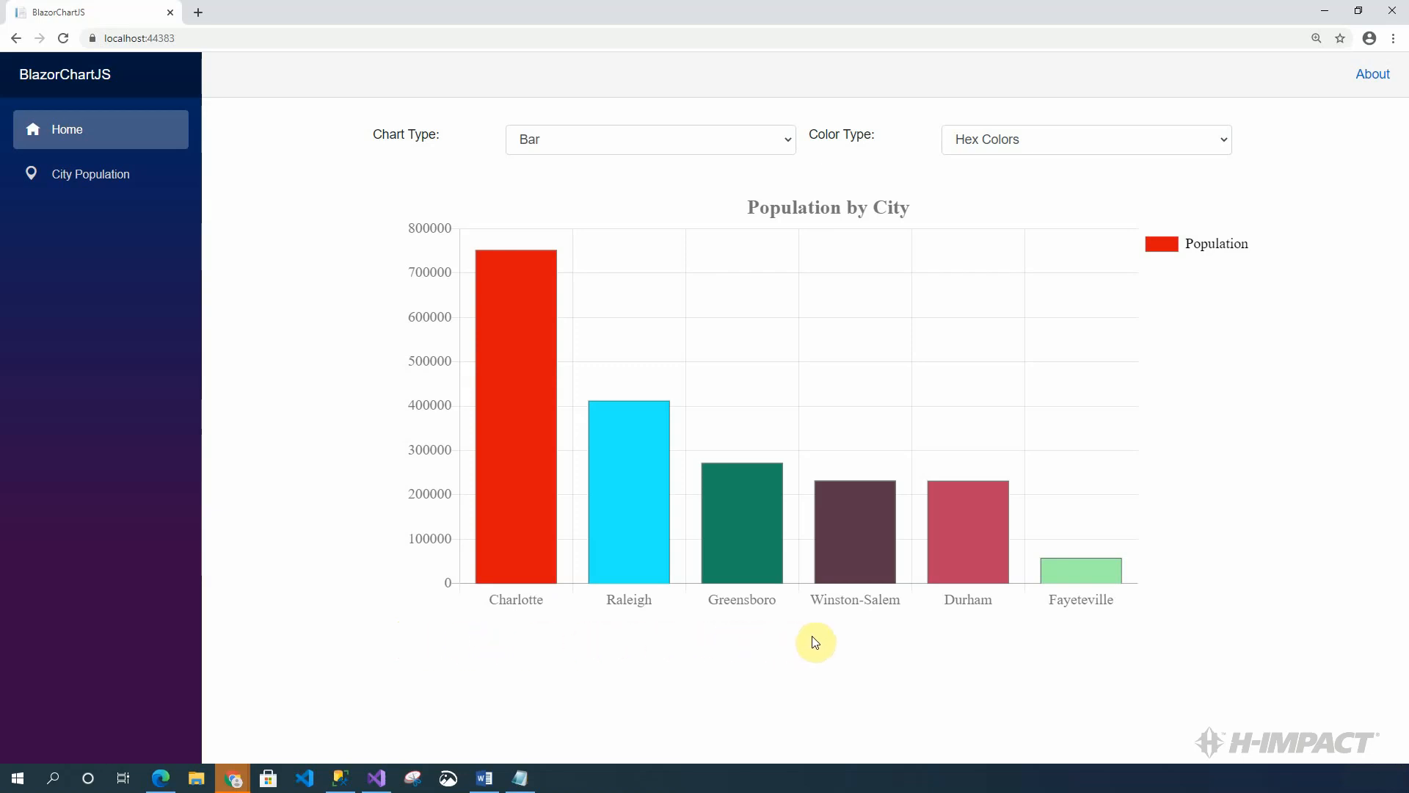
{"action": "mouse_move", "coordinate": [1188, 586]}
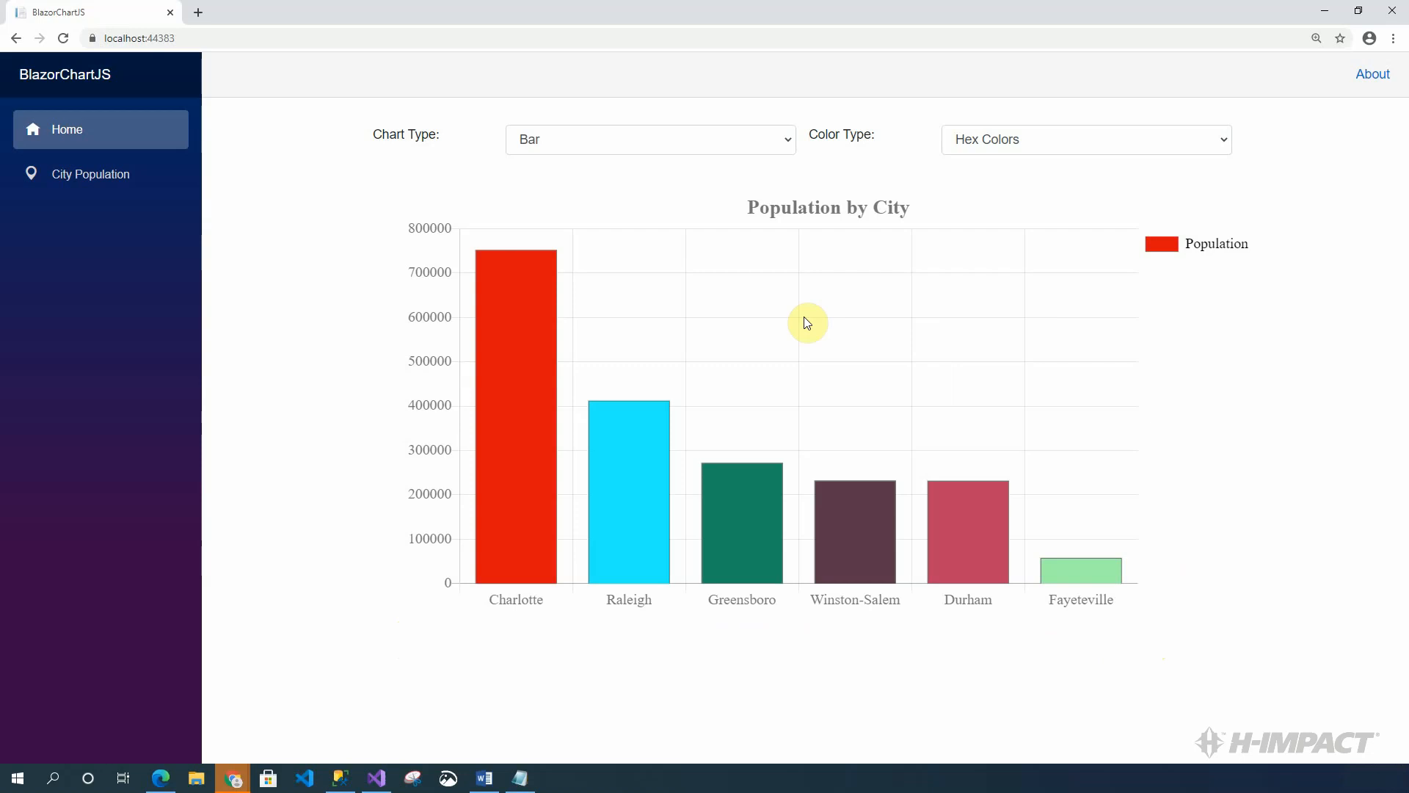
{"action": "mouse_move", "coordinate": [769, 324]}
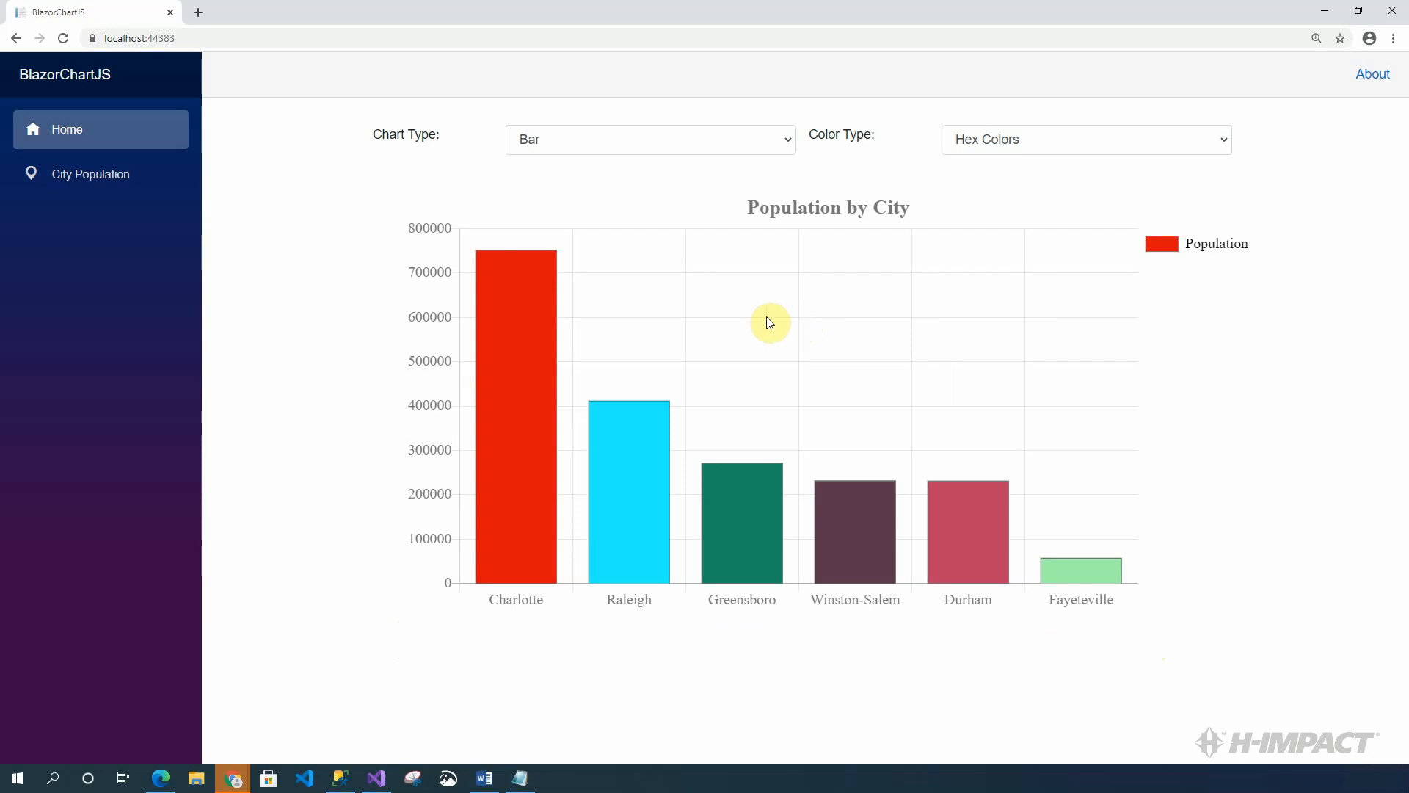
{"action": "mouse_move", "coordinate": [605, 416]}
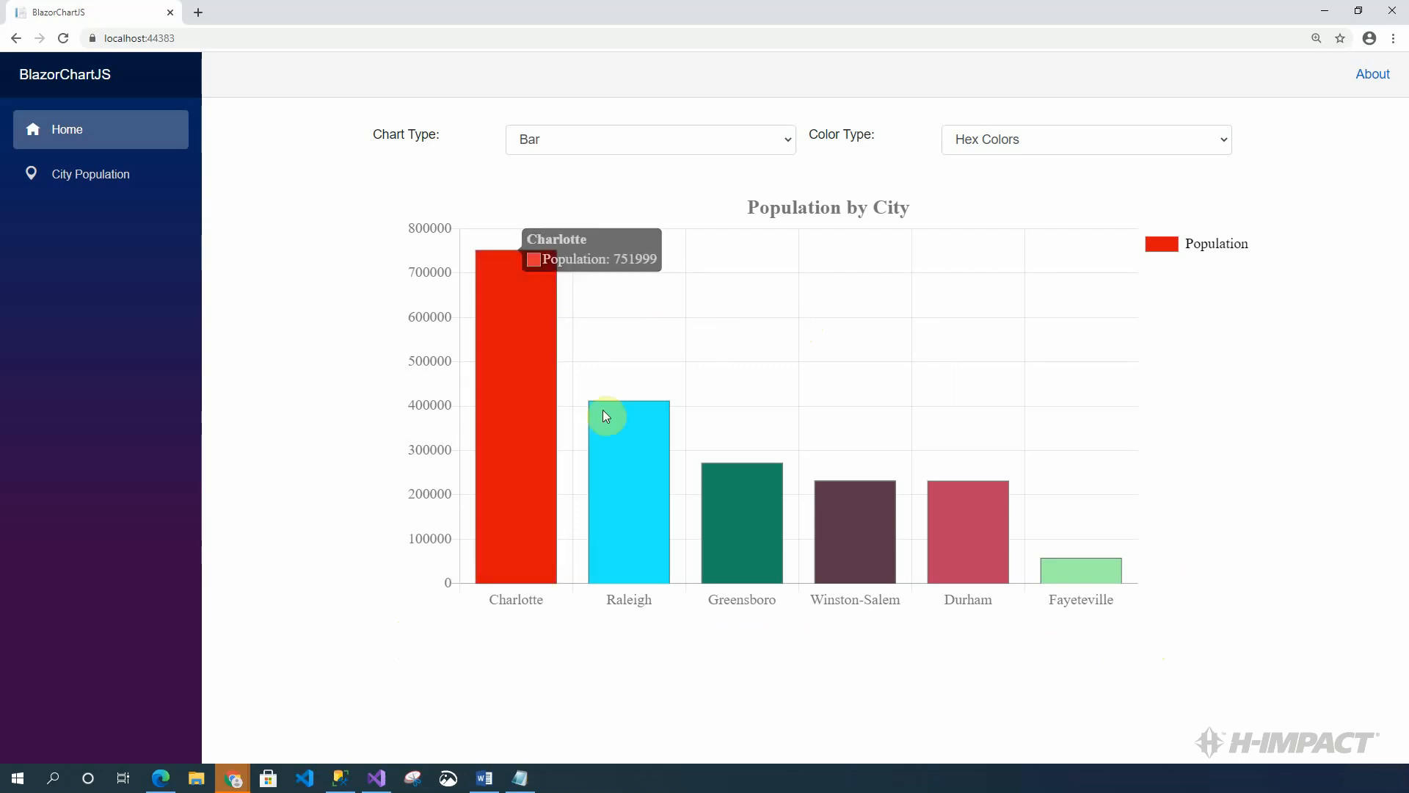
{"action": "mouse_move", "coordinate": [826, 501]}
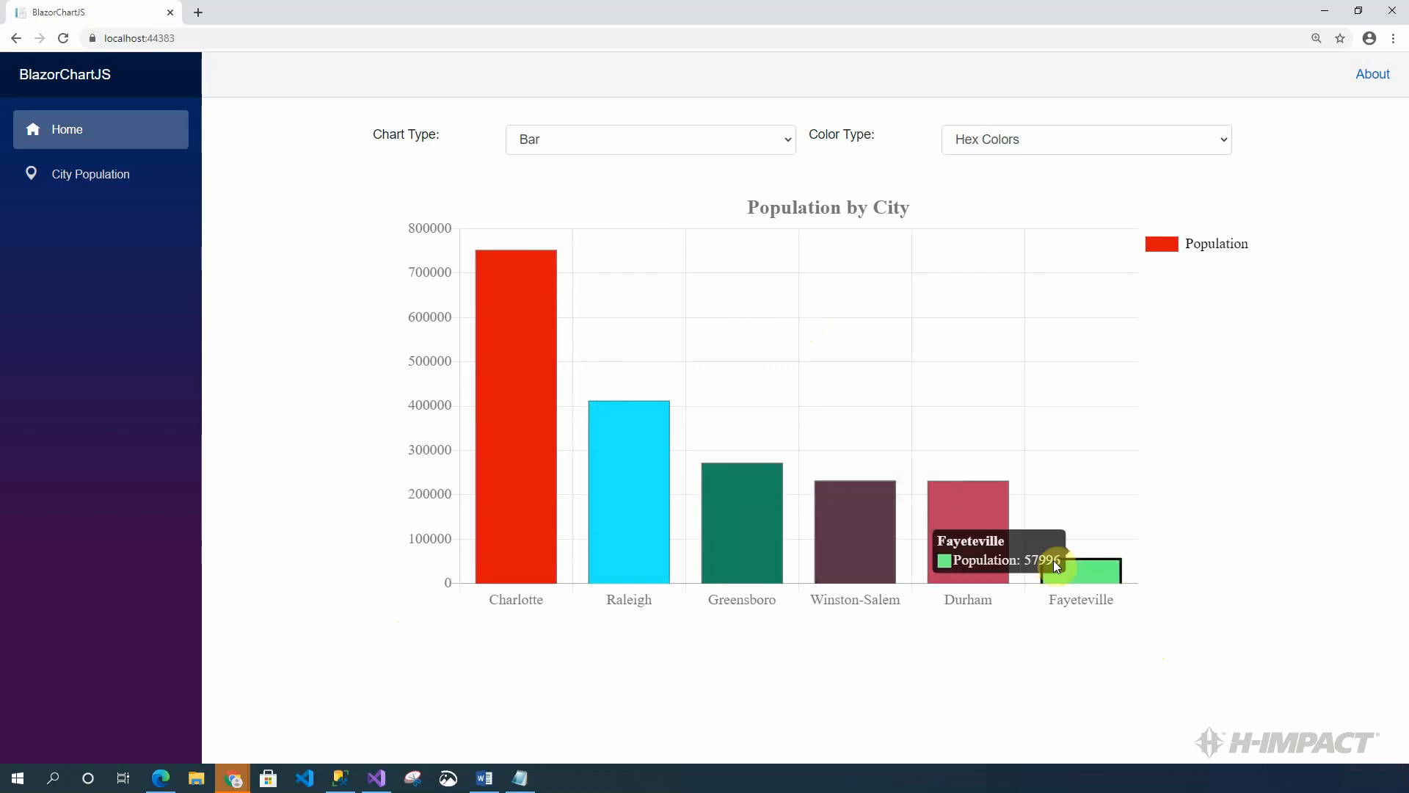
{"action": "mouse_move", "coordinate": [819, 304]}
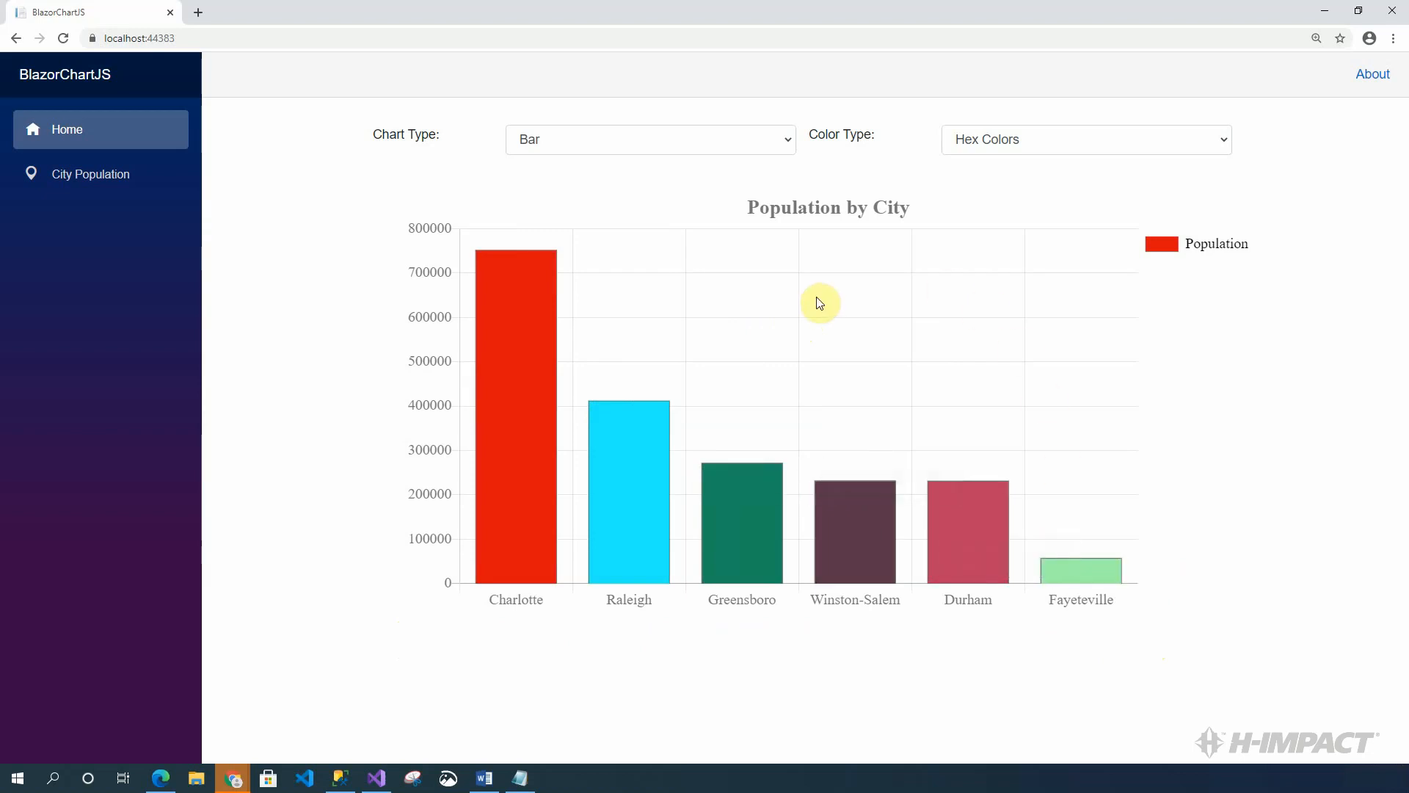
Open the Chart Type dropdown on the Population by City bar chart
{"action": "left_click", "coordinate": [649, 139]}
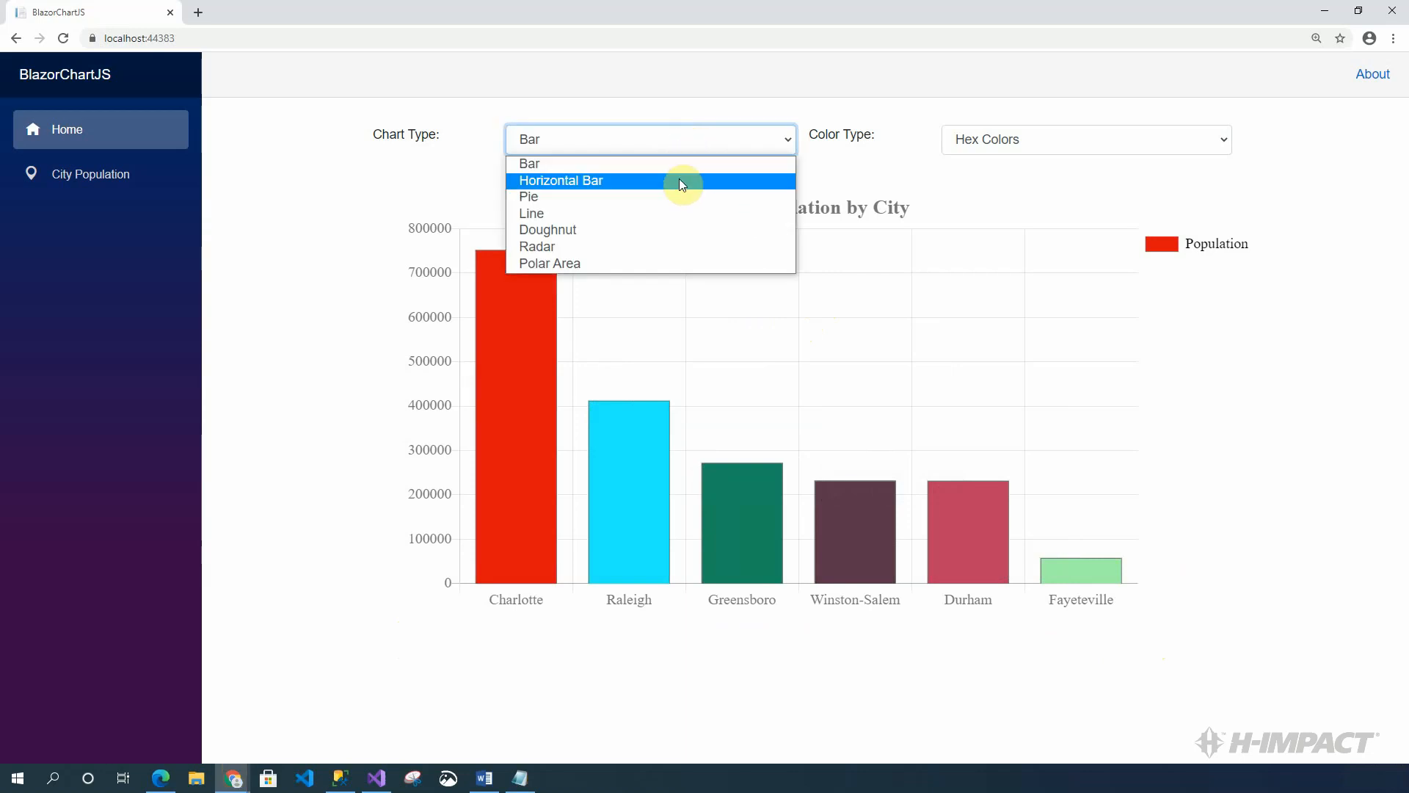
Switch the Population by City chart to Horizontal Bar and reopen the Chart Type list
{"action": "left_click", "coordinate": [560, 180]}
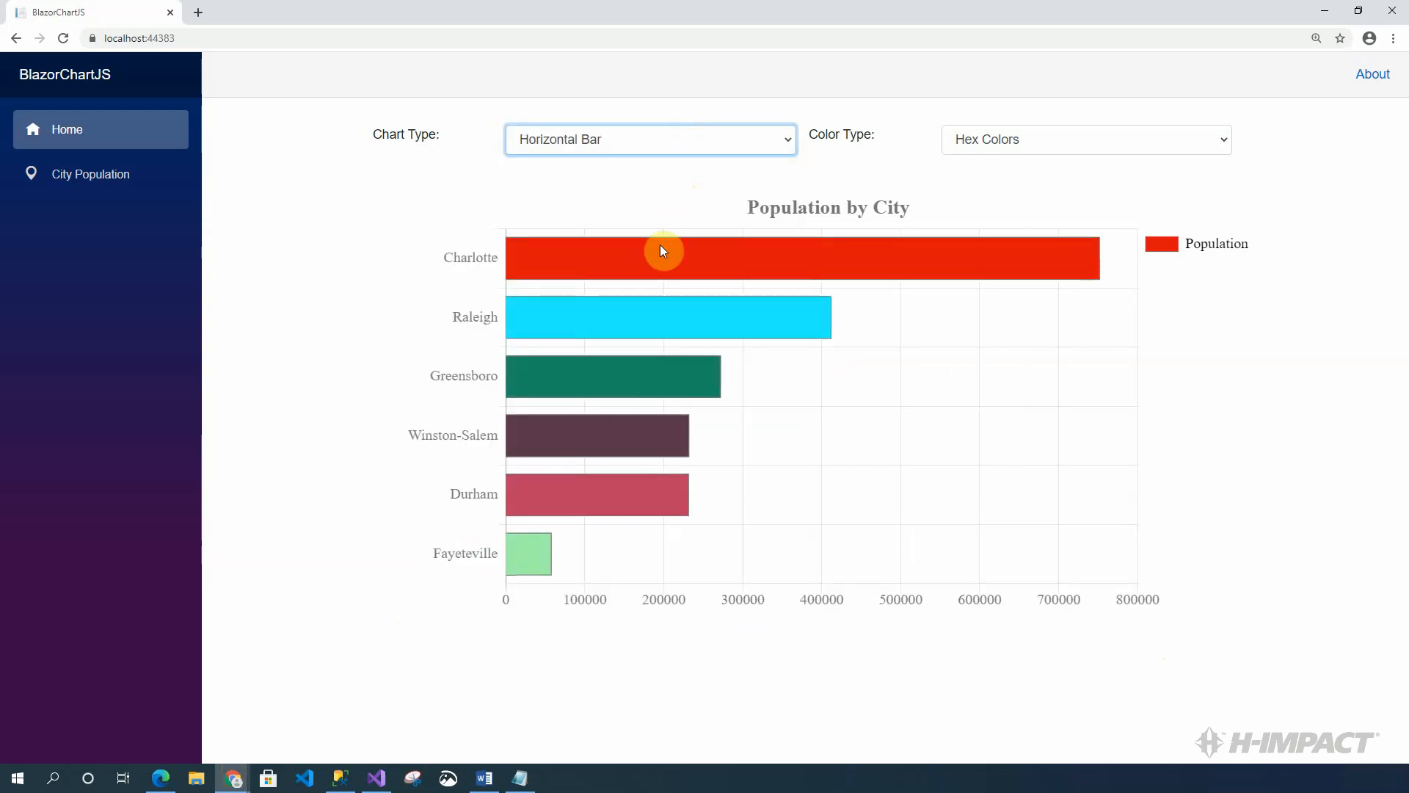
{"action": "mouse_move", "coordinate": [626, 413]}
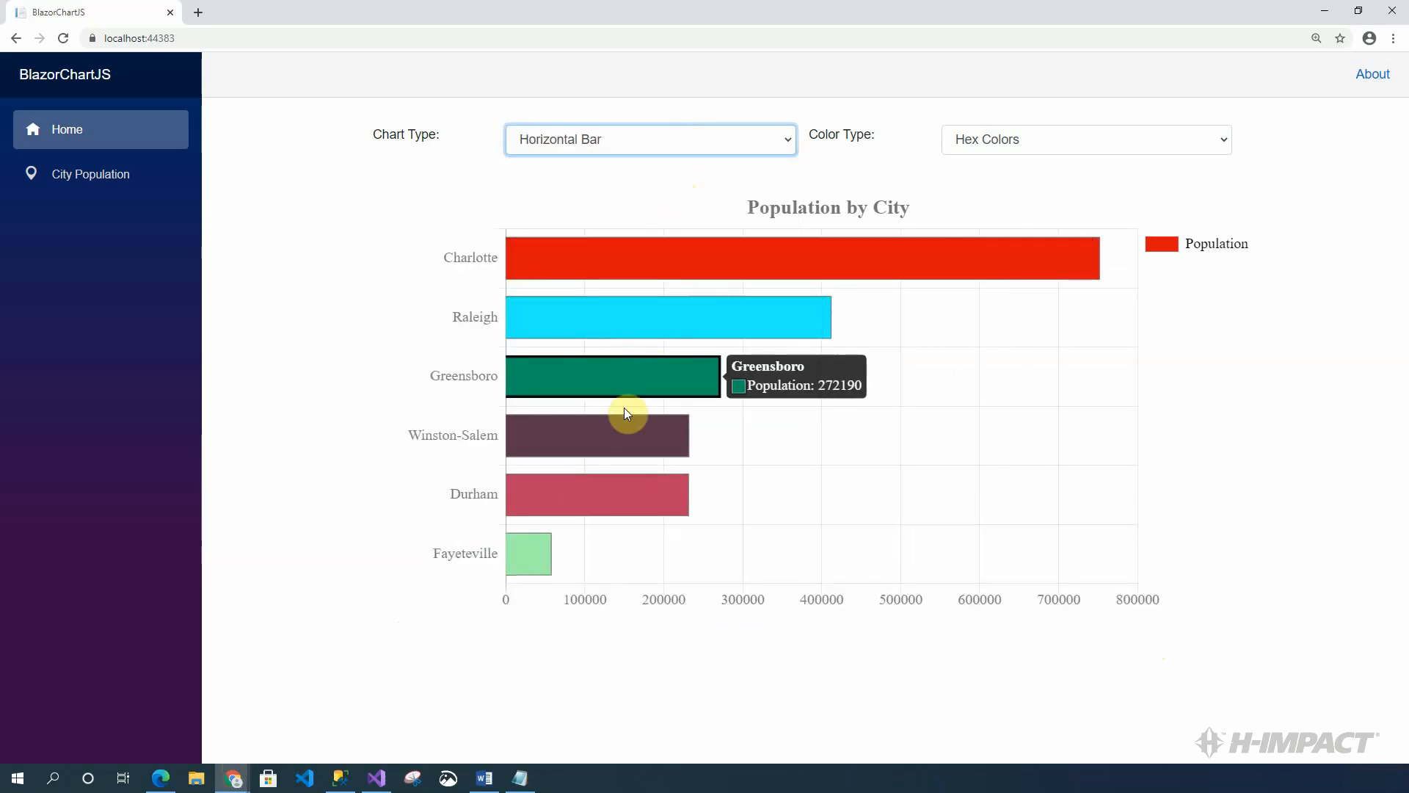
{"action": "mouse_move", "coordinate": [557, 366]}
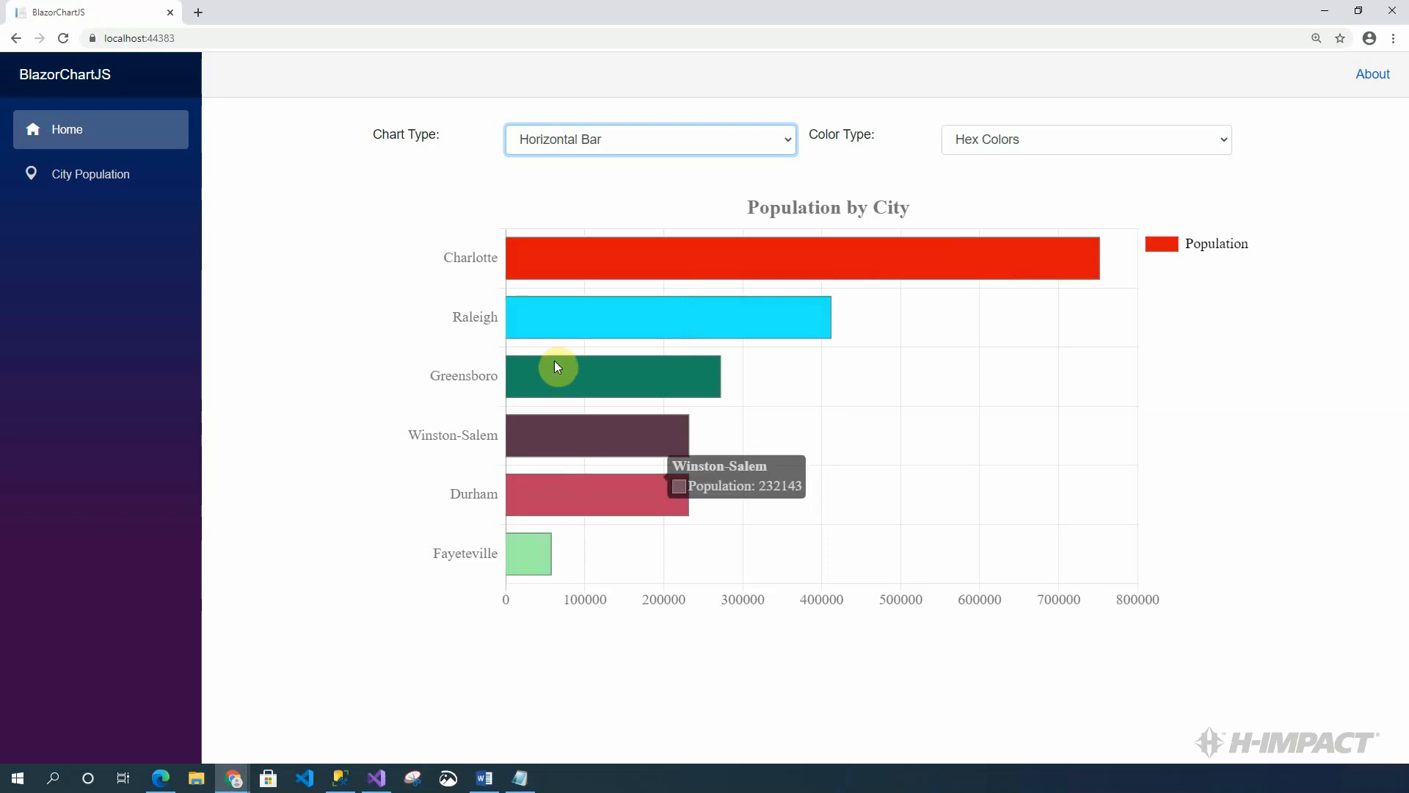
{"action": "left_click", "coordinate": [649, 139]}
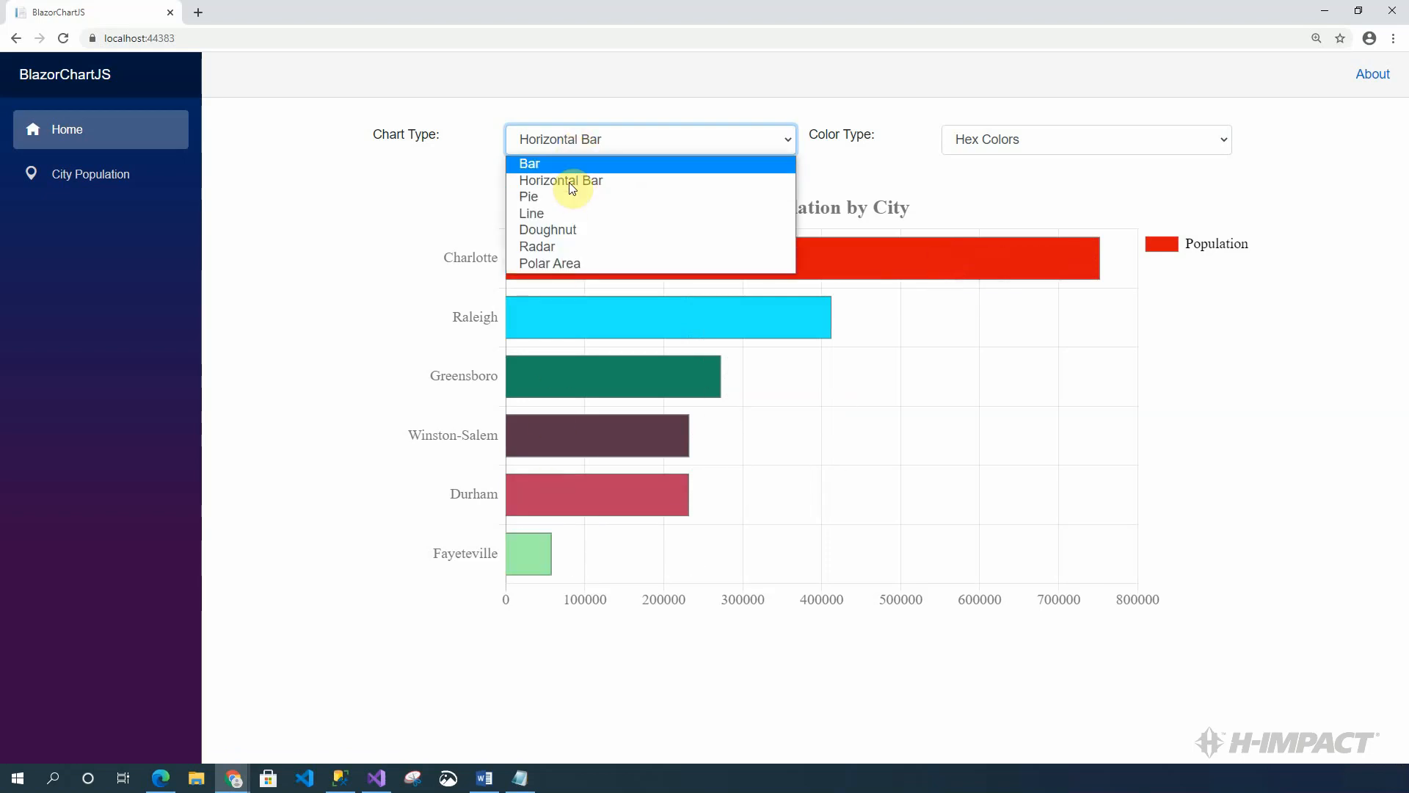
Render the chart as a Pie, toggling Raleigh off and back on via its legend
{"action": "left_click", "coordinate": [529, 196]}
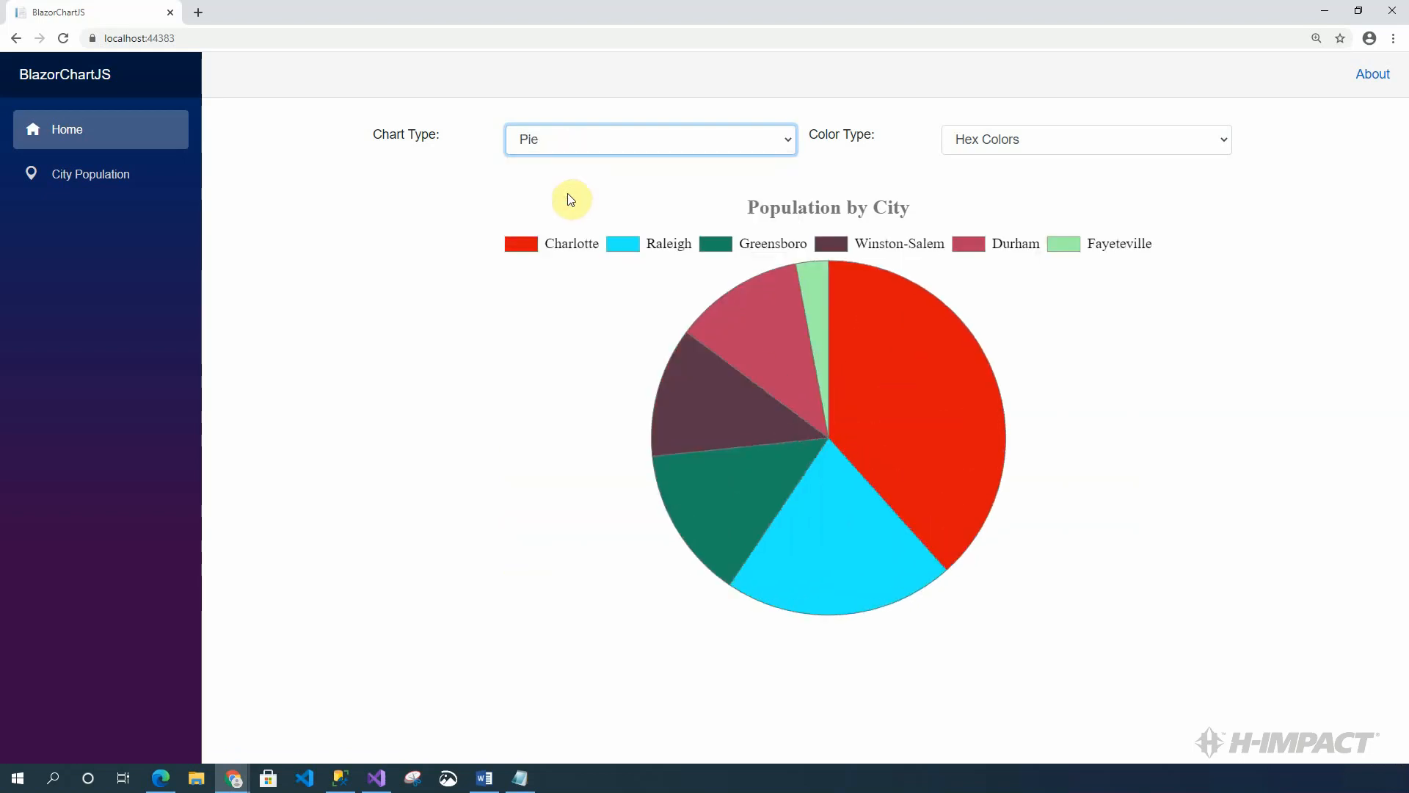
{"action": "mouse_move", "coordinate": [747, 344]}
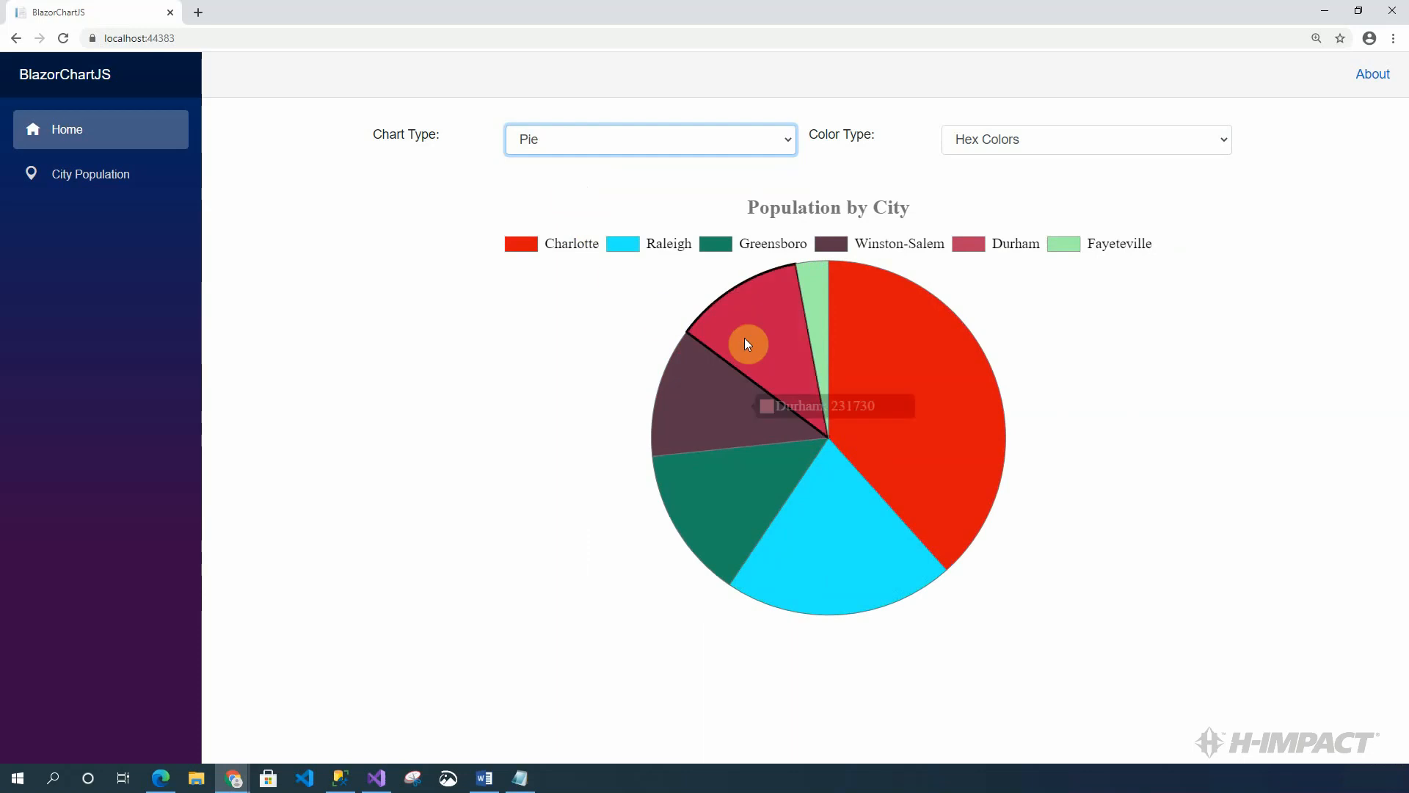
{"action": "mouse_move", "coordinate": [795, 541]}
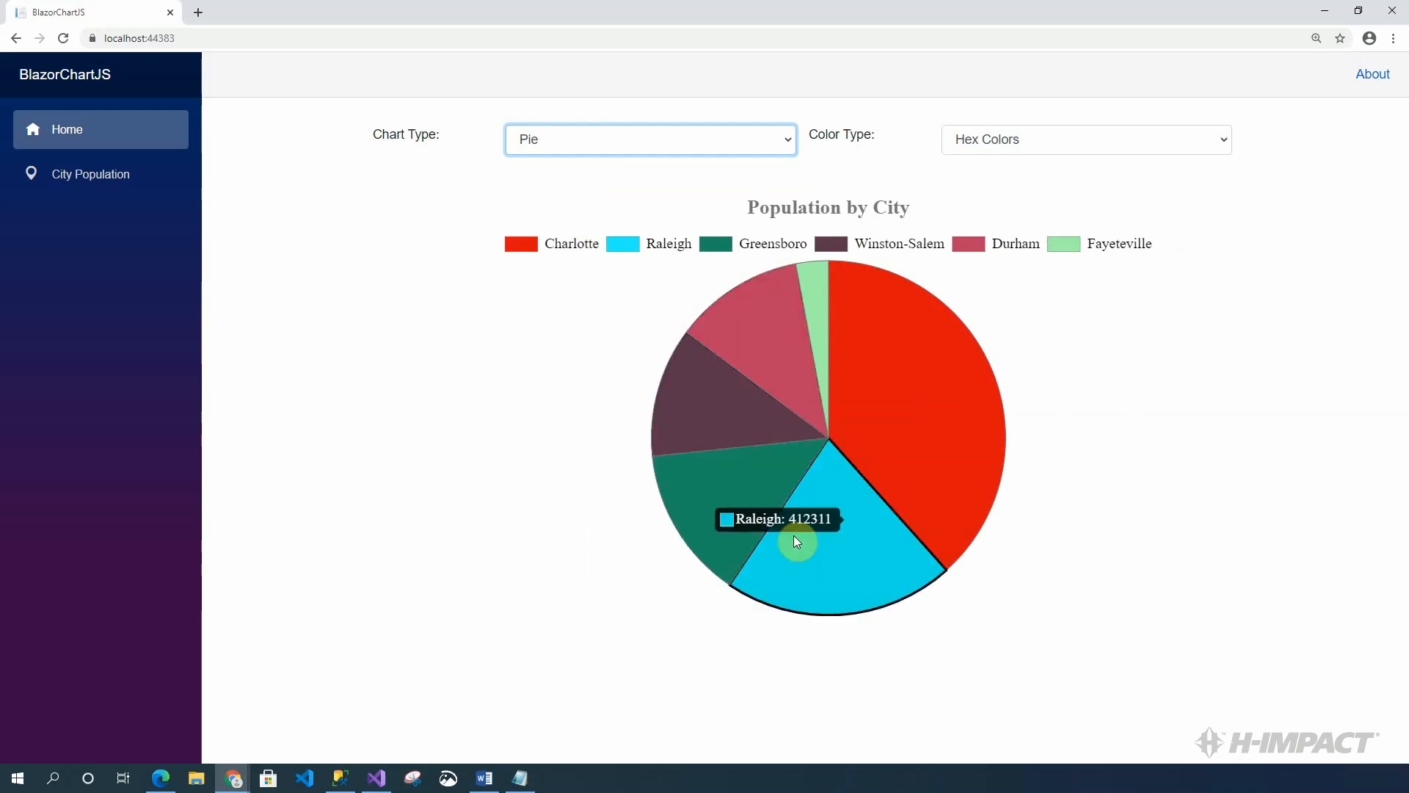
{"action": "mouse_move", "coordinate": [813, 329]}
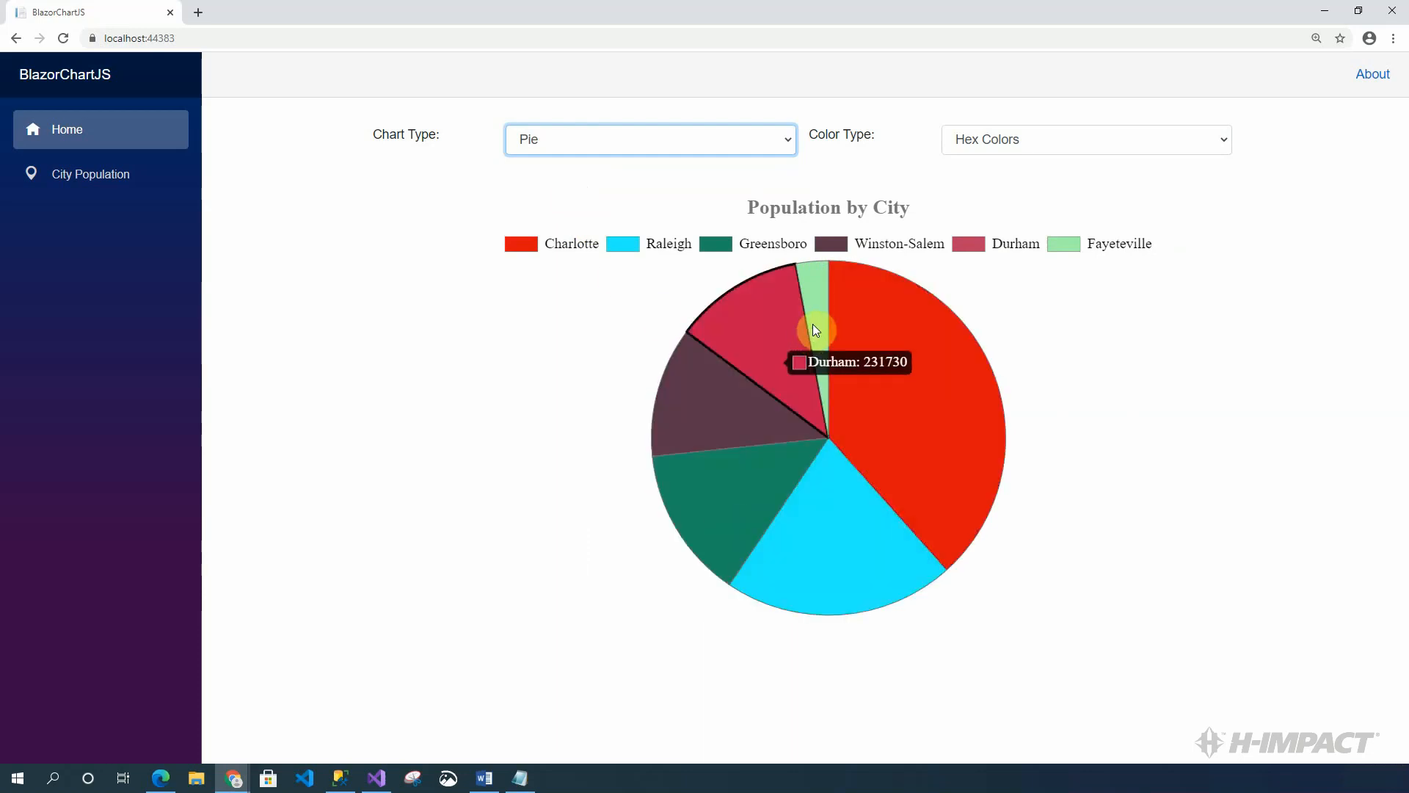
{"action": "mouse_move", "coordinate": [661, 288]}
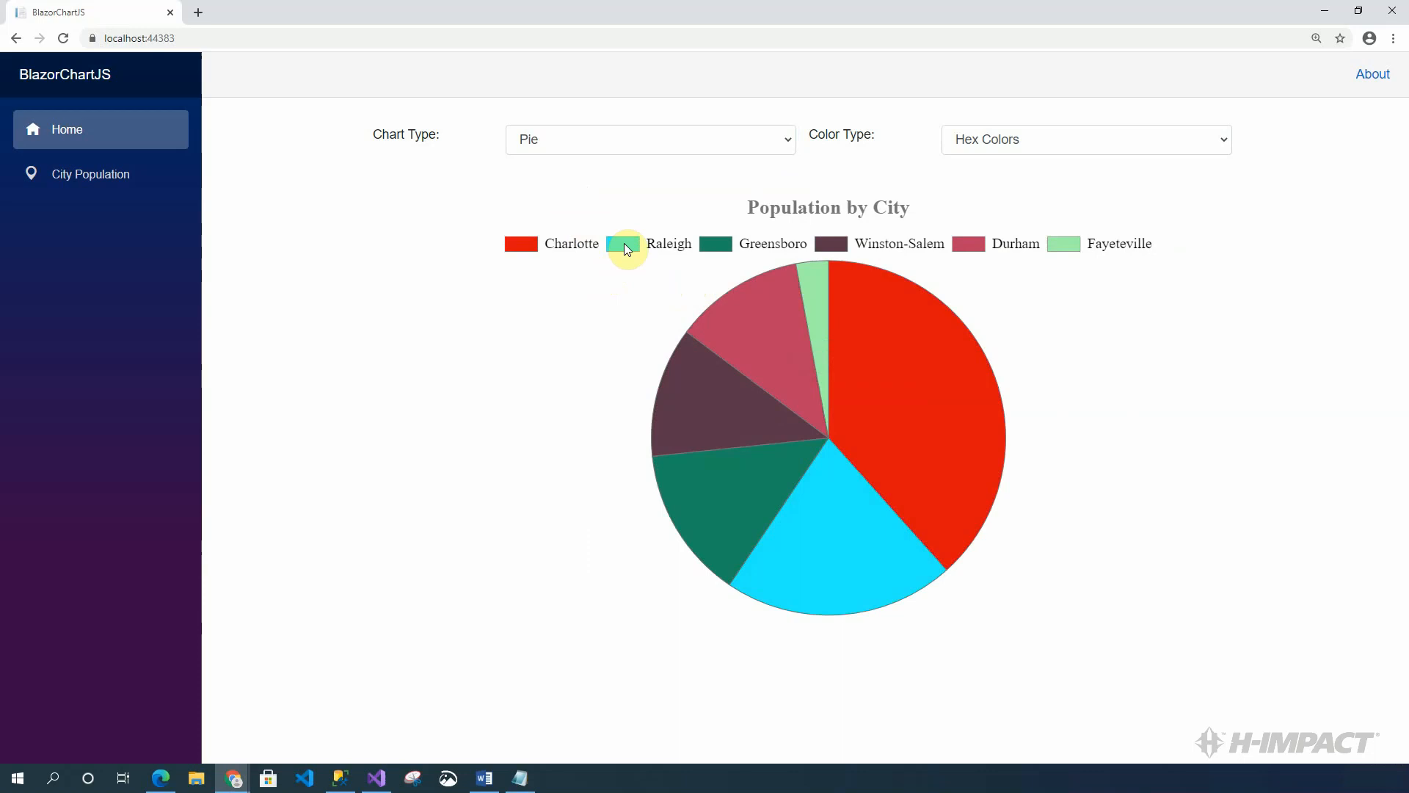
{"action": "left_click", "coordinate": [669, 244]}
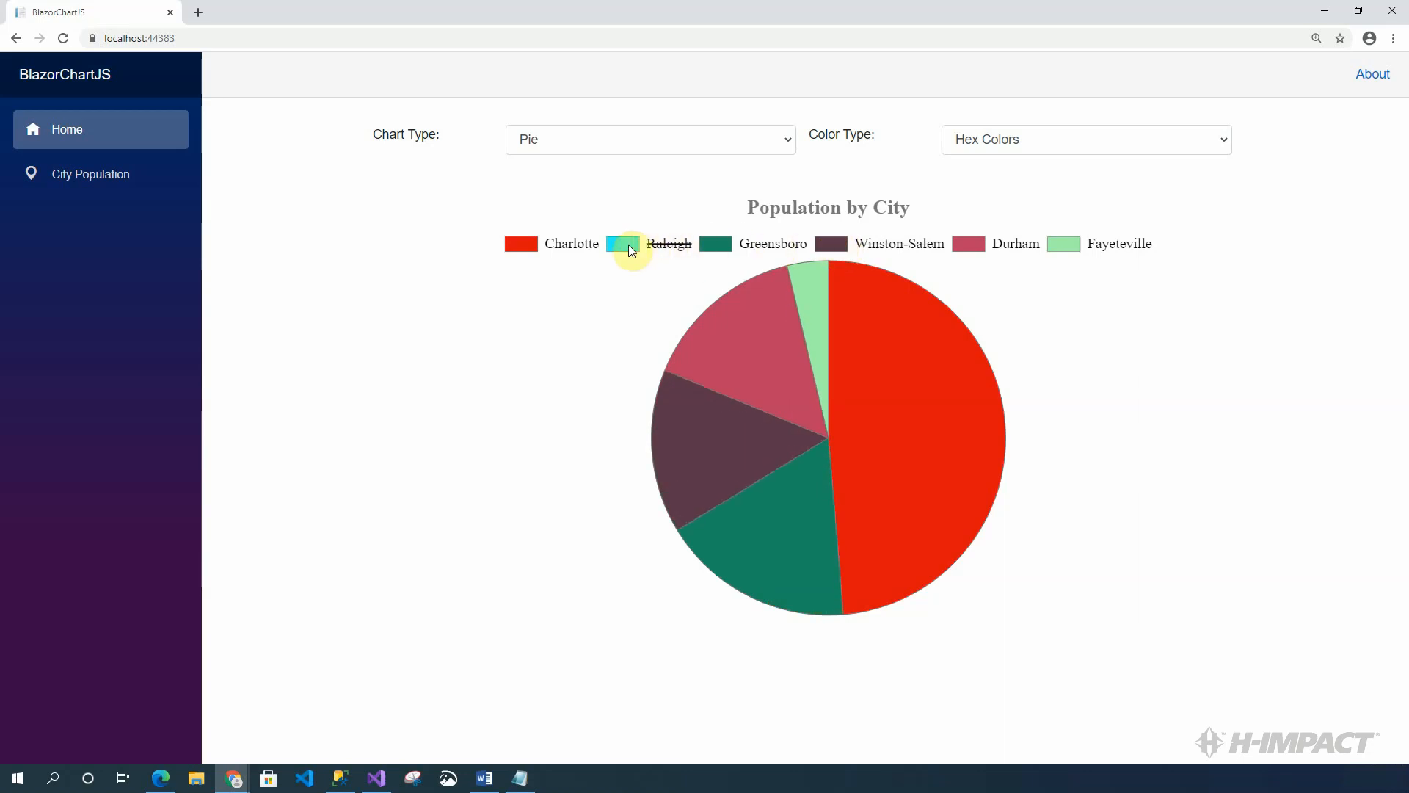
{"action": "left_click", "coordinate": [623, 244]}
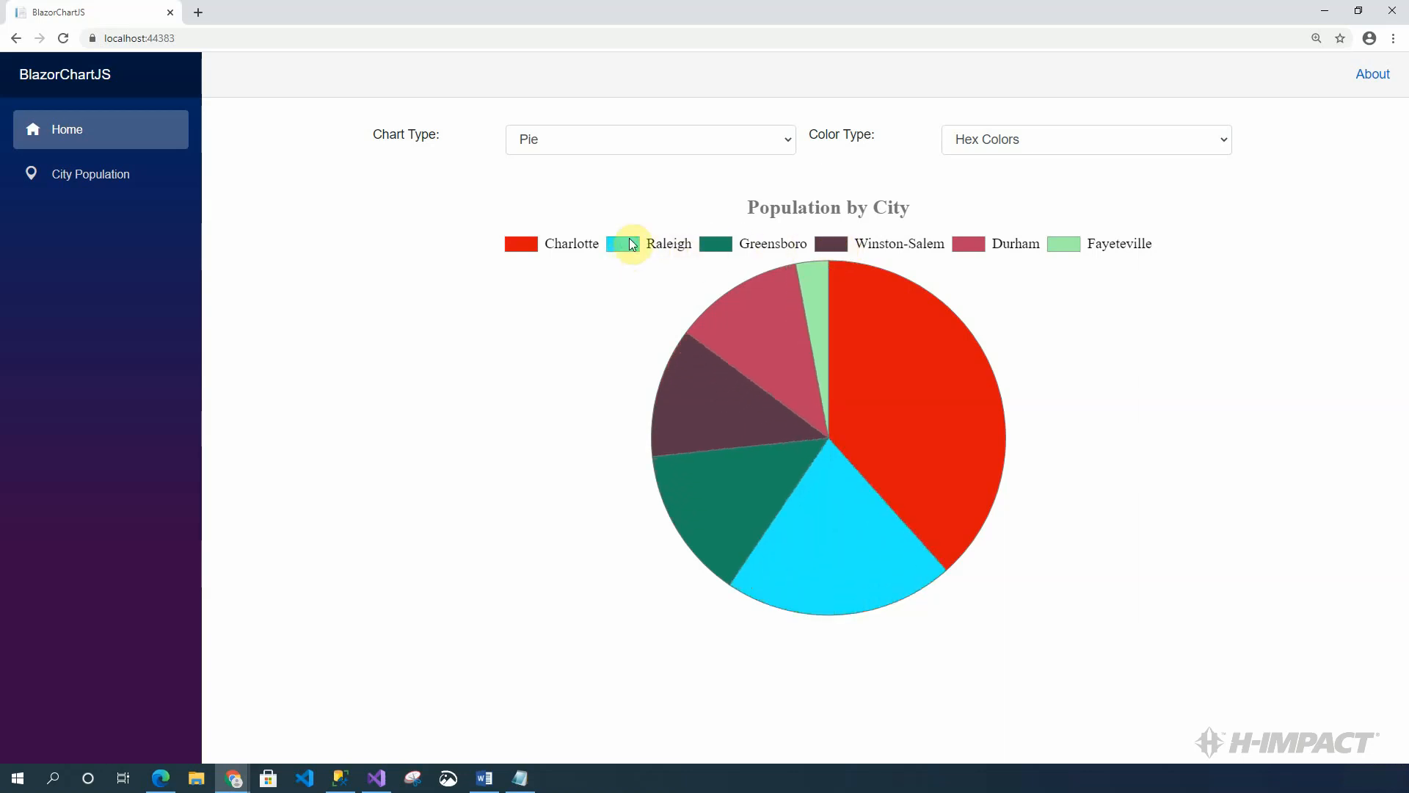
{"action": "left_click", "coordinate": [649, 138]}
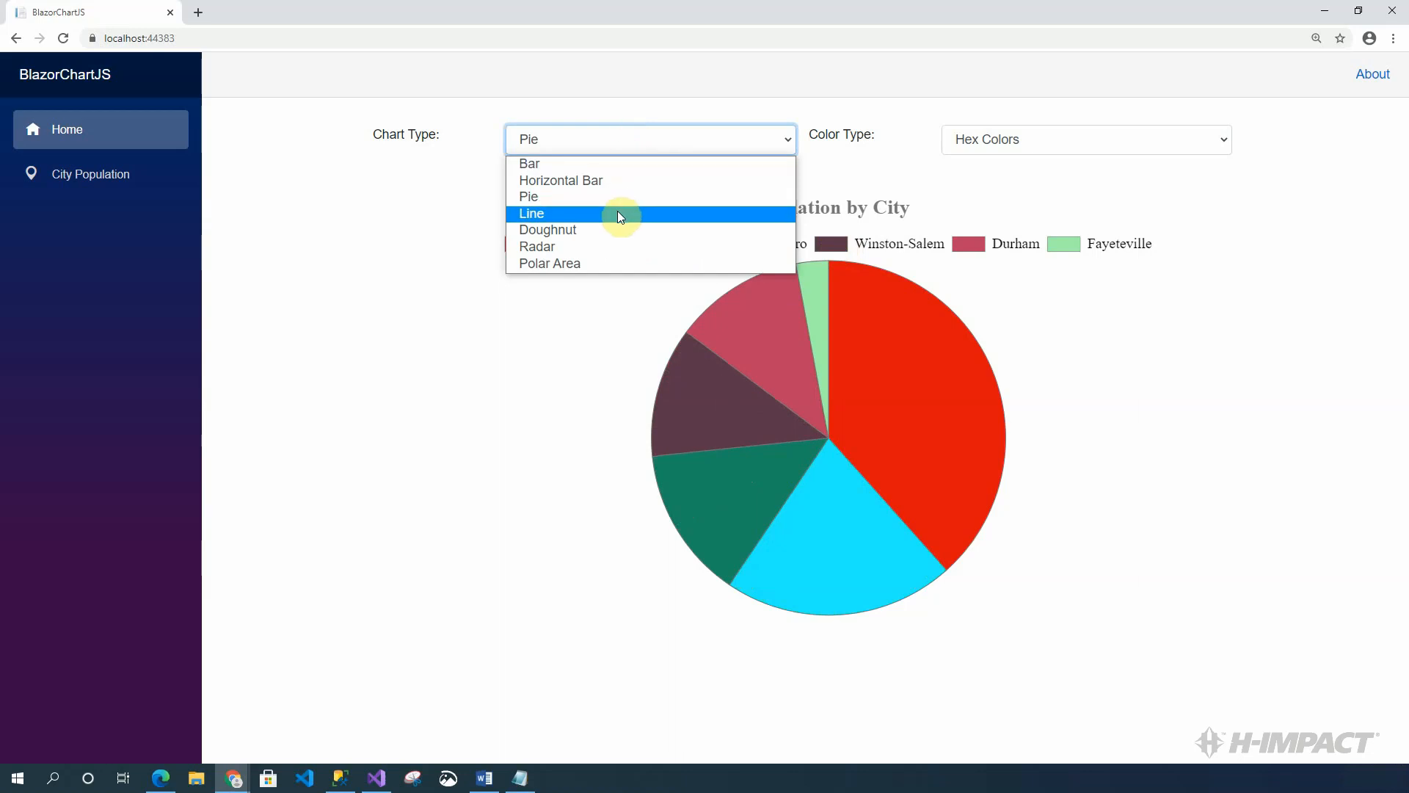
Switch the chart to Line and bring up the Chart Type options again
{"action": "left_click", "coordinate": [531, 212]}
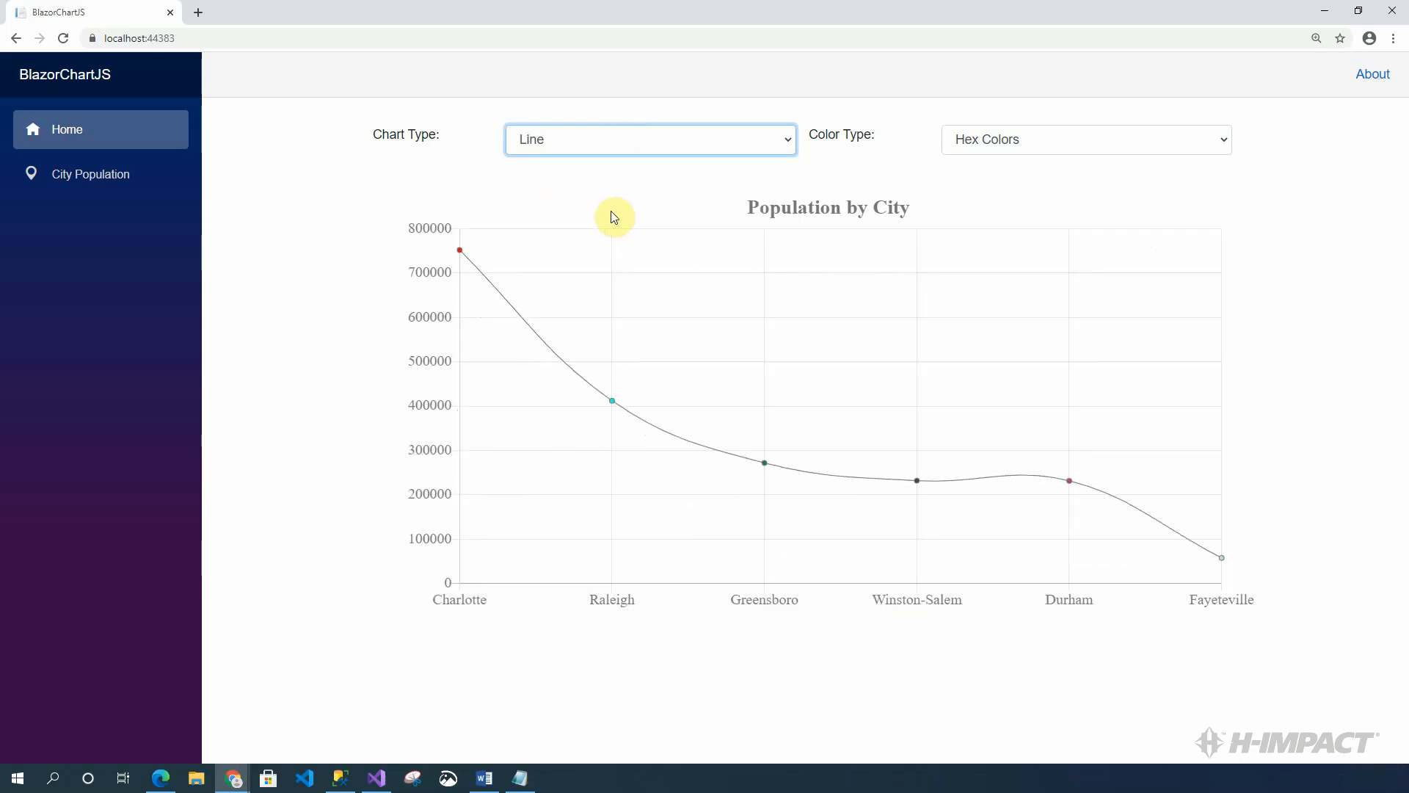
{"action": "mouse_move", "coordinate": [572, 359]}
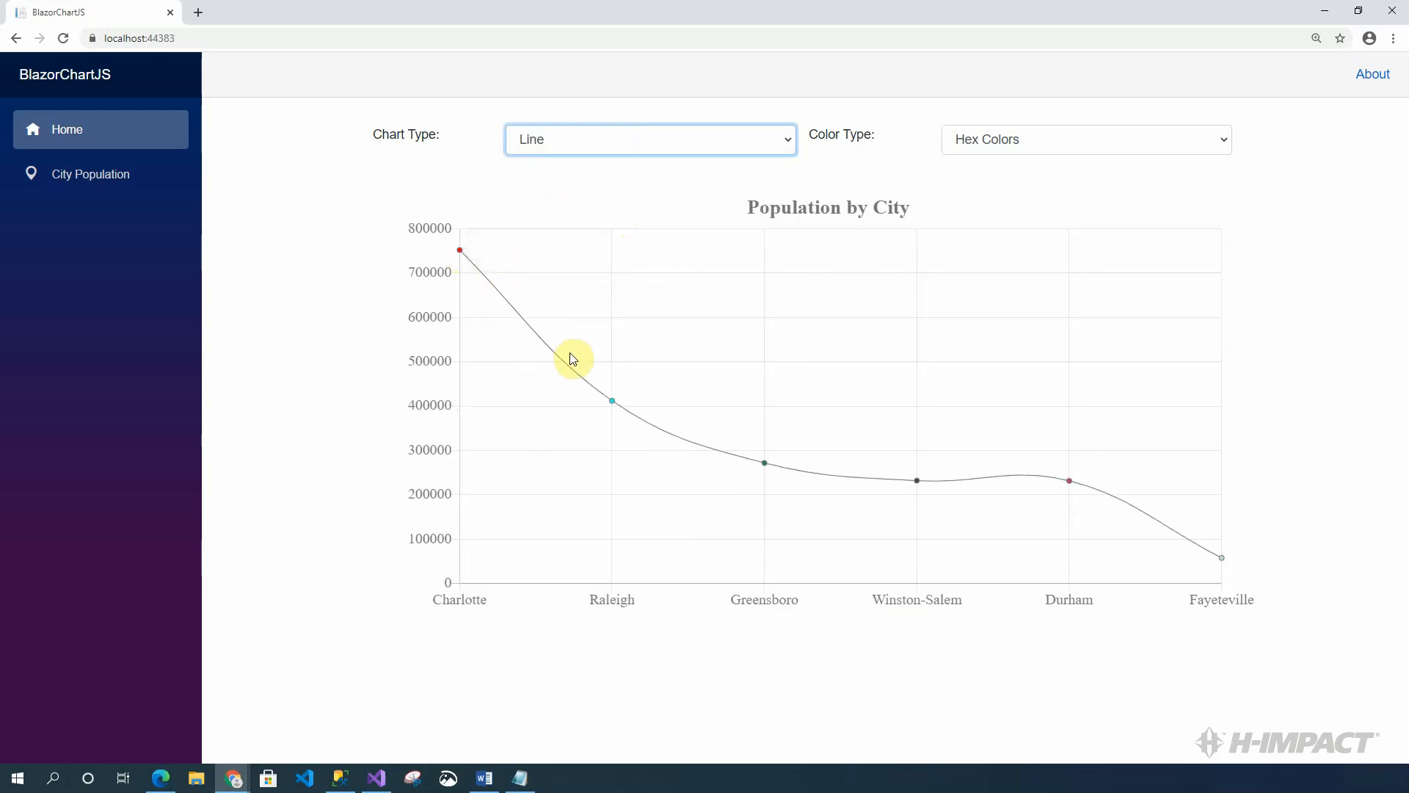
{"action": "mouse_move", "coordinate": [753, 467]}
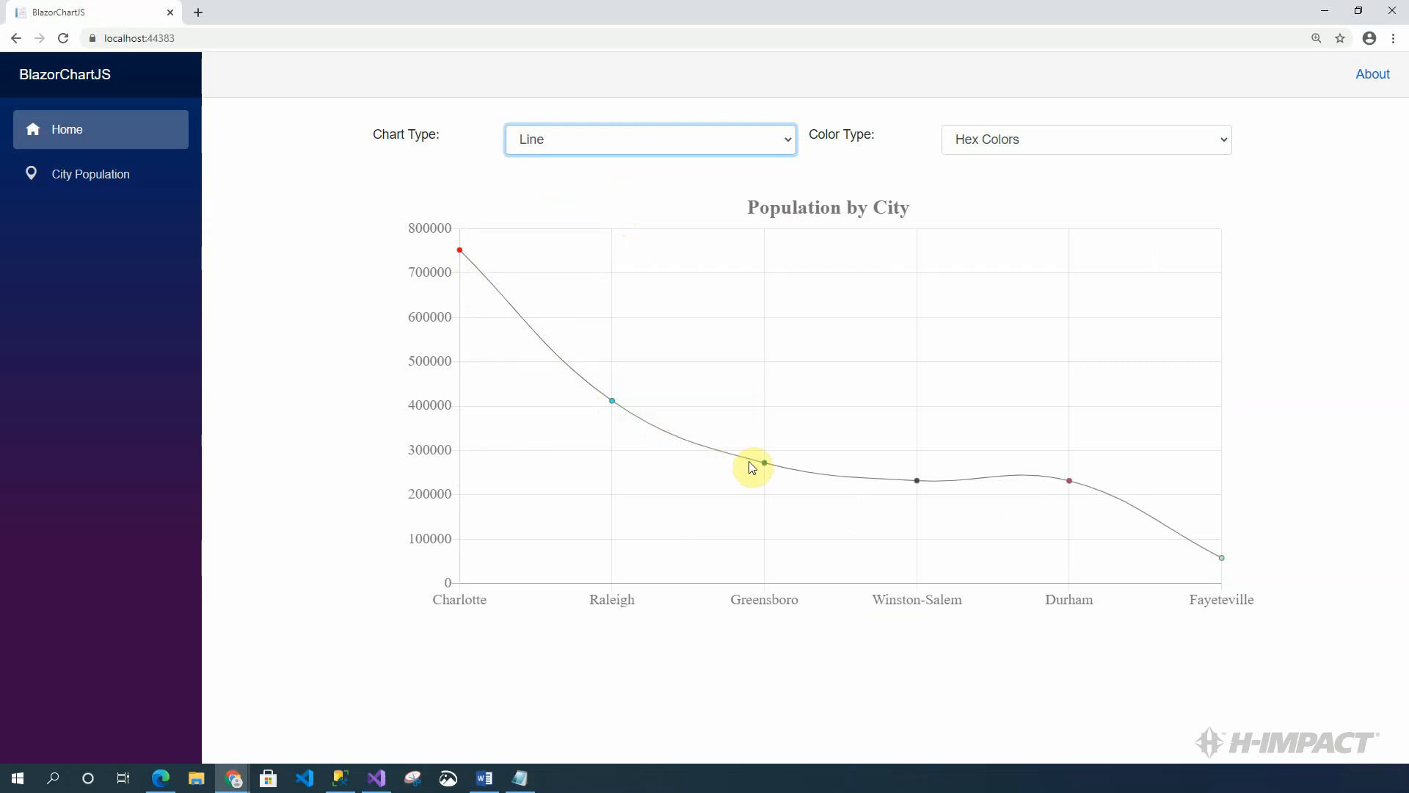
{"action": "mouse_move", "coordinate": [868, 492]}
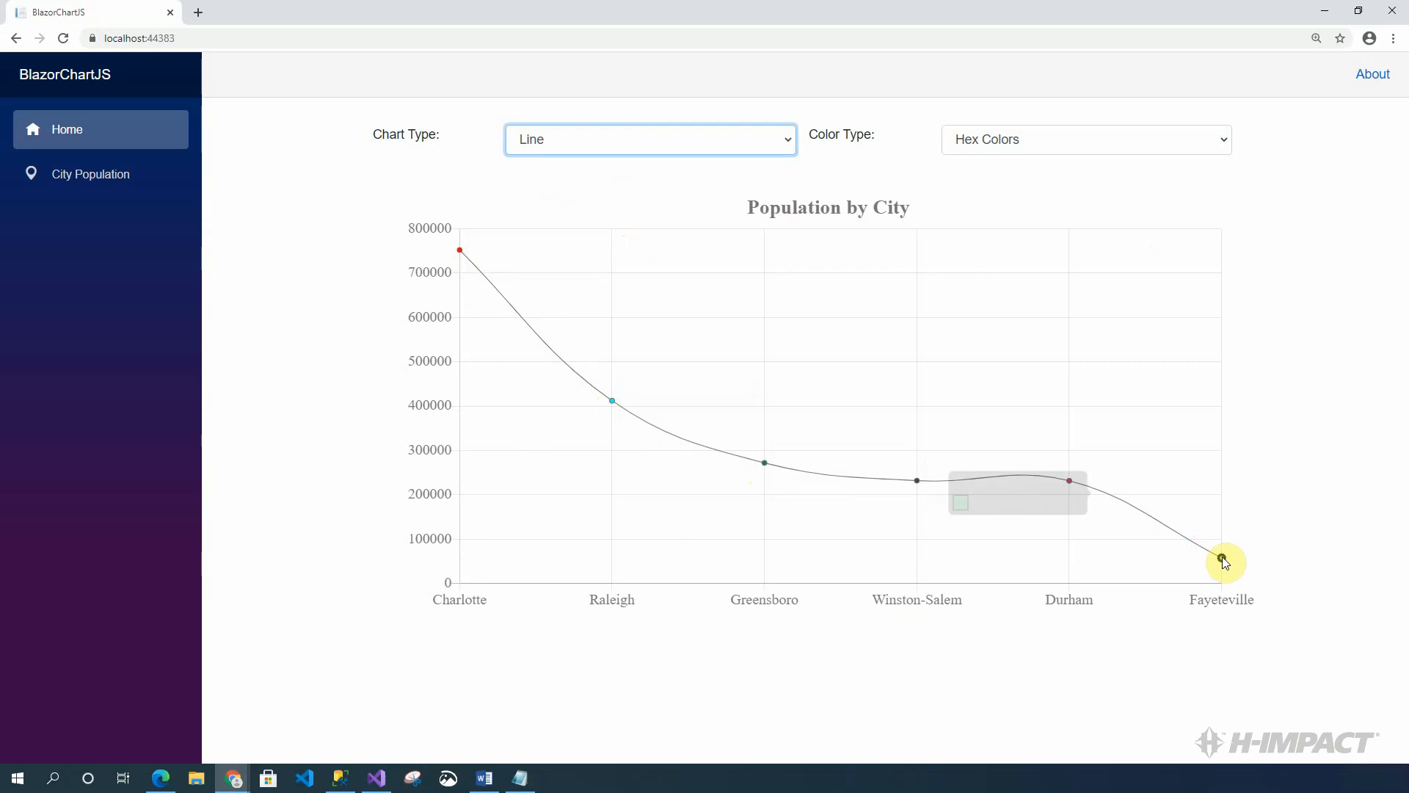
{"action": "left_click", "coordinate": [649, 140]}
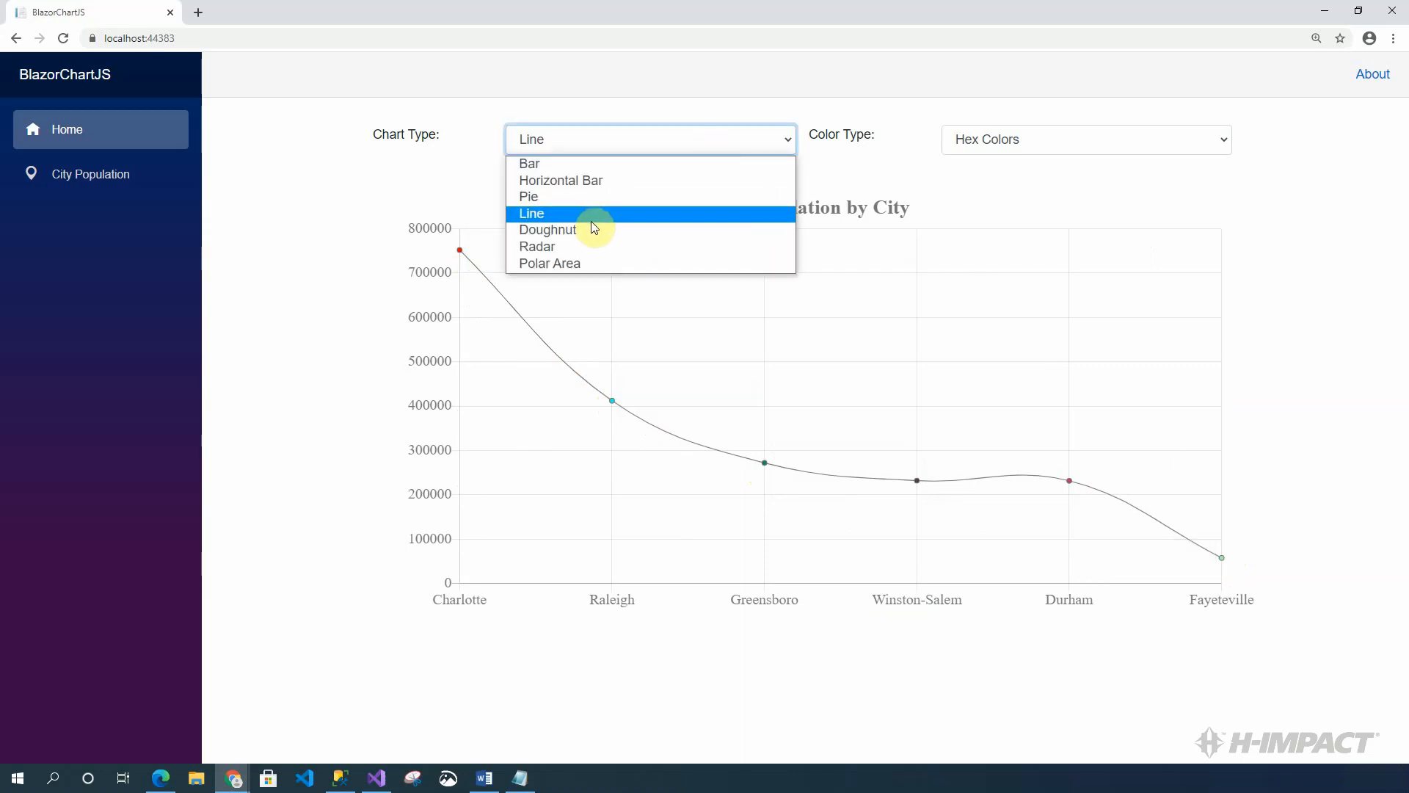
Render the chart as a Doughnut, then hide and restore Raleigh via its legend
{"action": "left_click", "coordinate": [548, 229]}
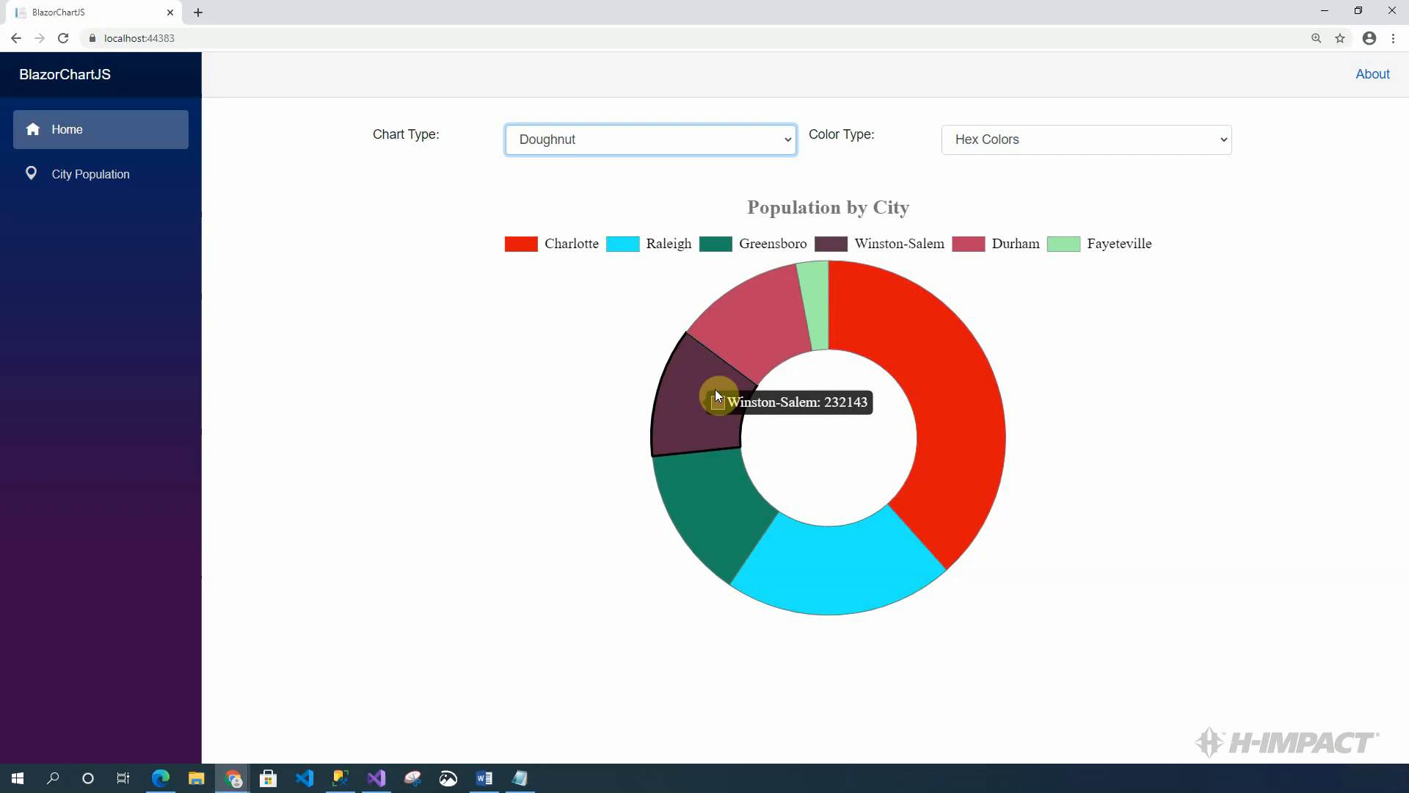
{"action": "mouse_move", "coordinate": [798, 557]}
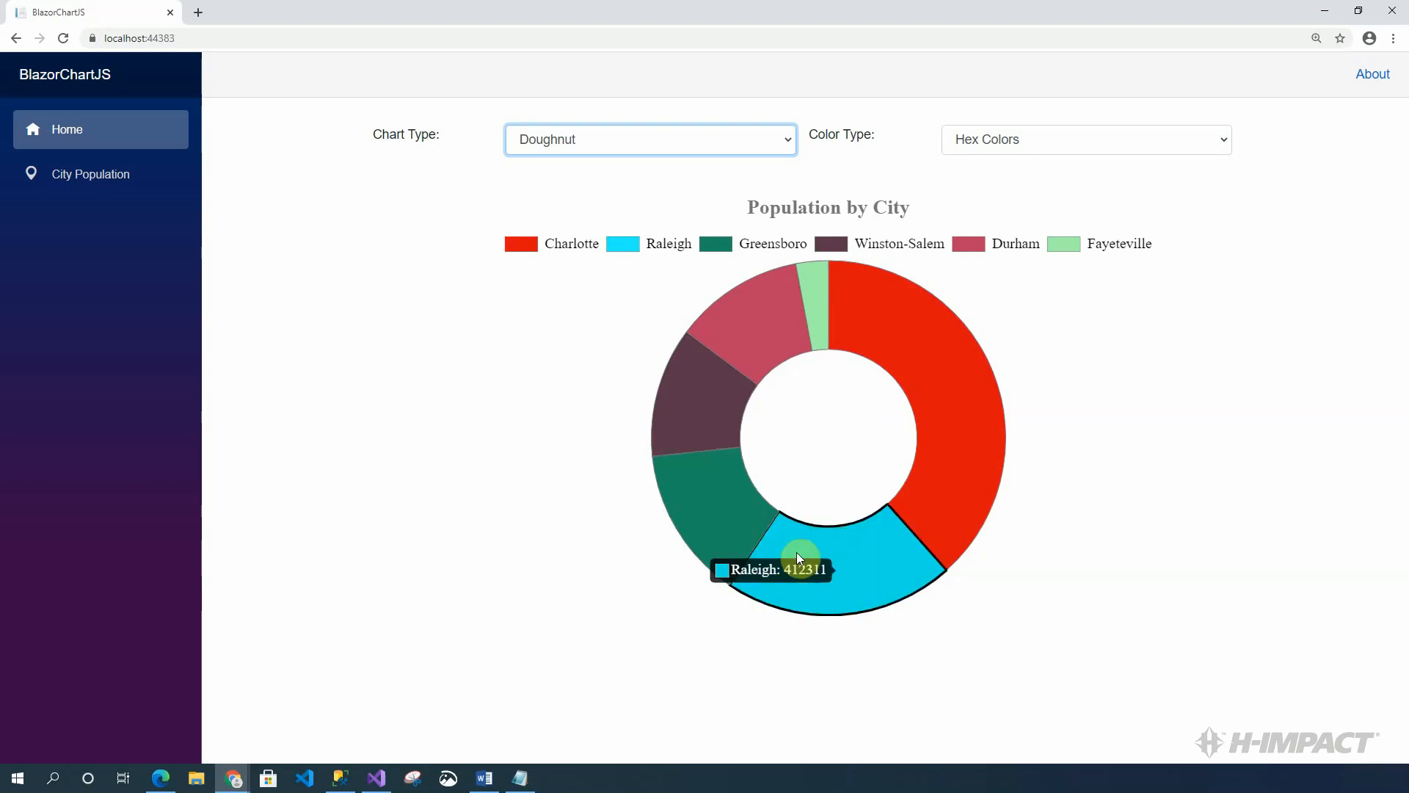
{"action": "mouse_move", "coordinate": [820, 320]}
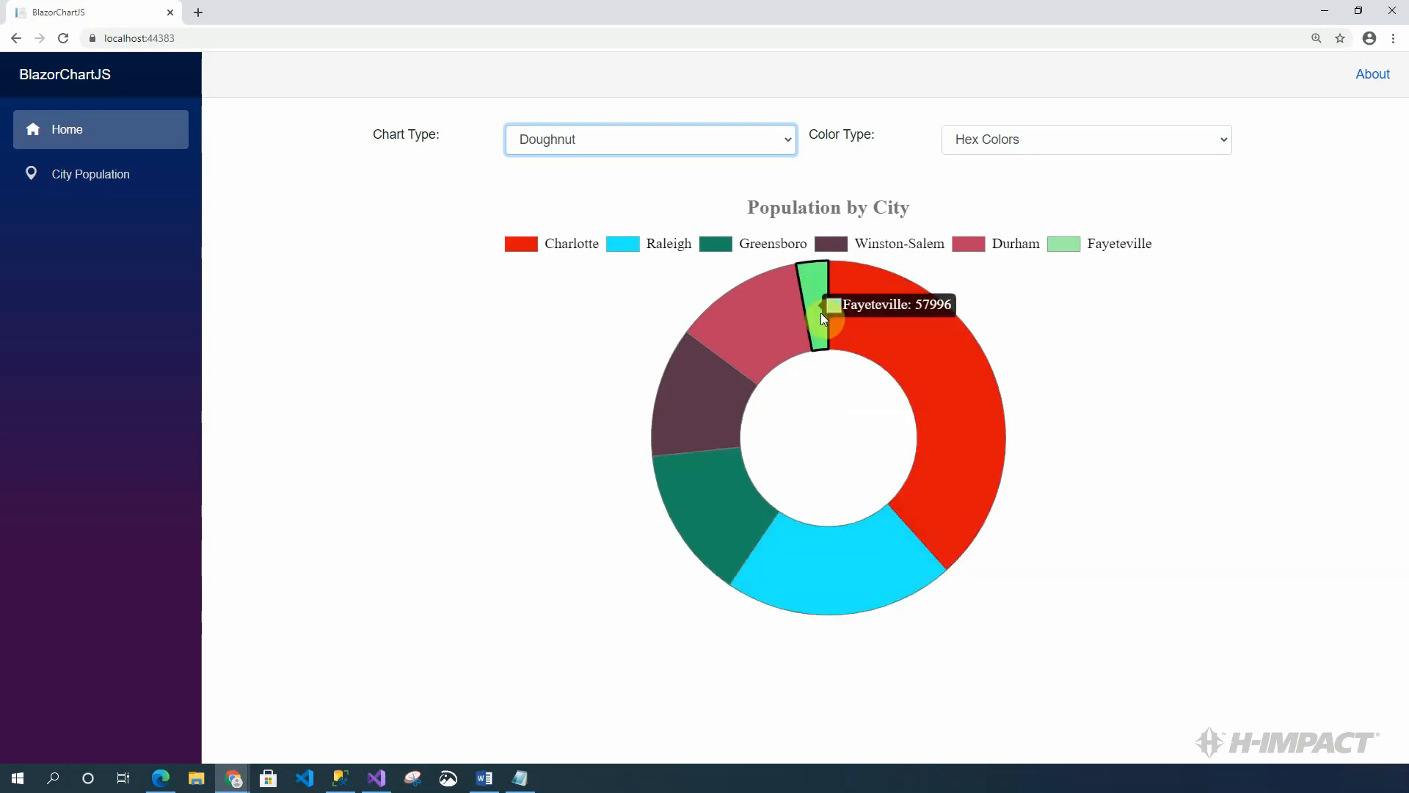
{"action": "mouse_move", "coordinate": [632, 300]}
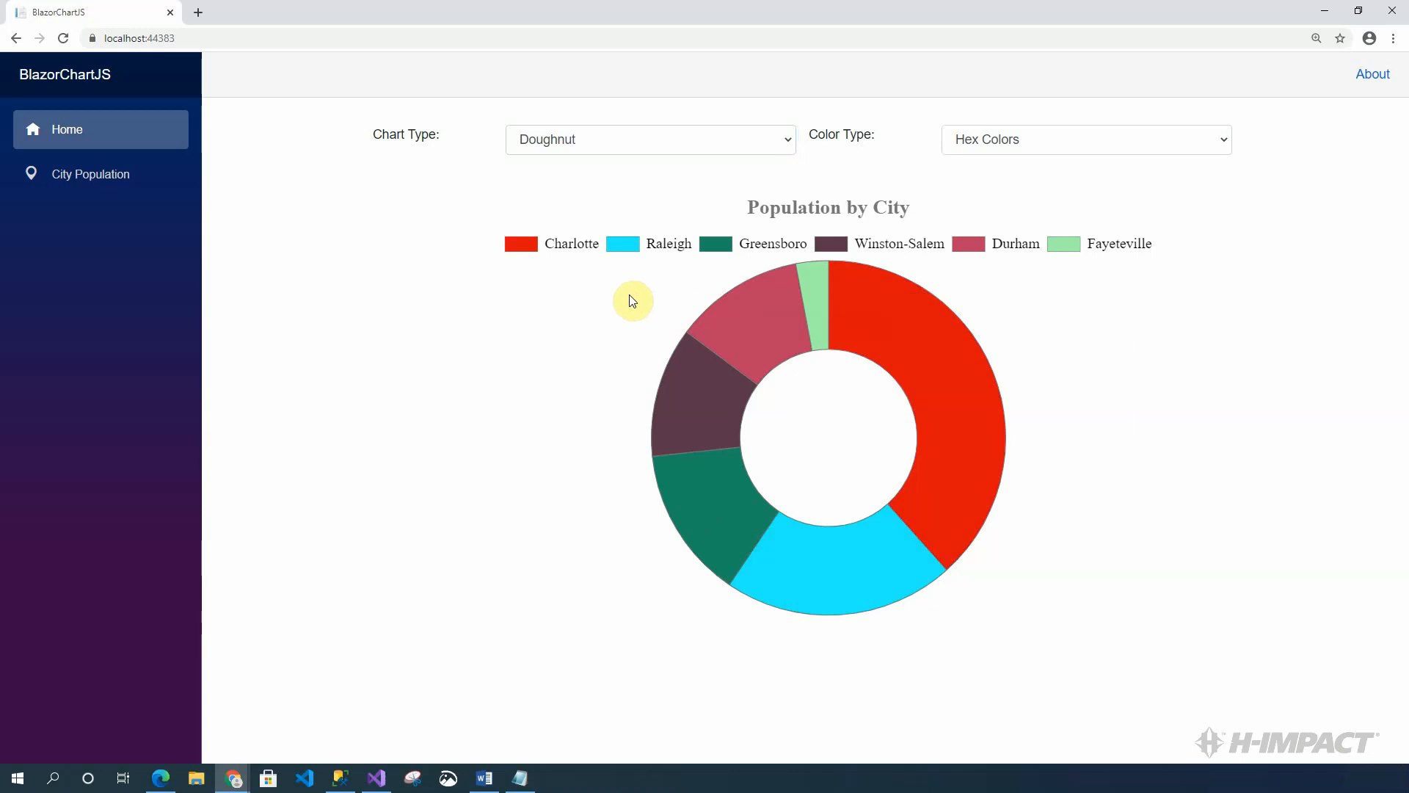
{"action": "mouse_move", "coordinate": [629, 249]}
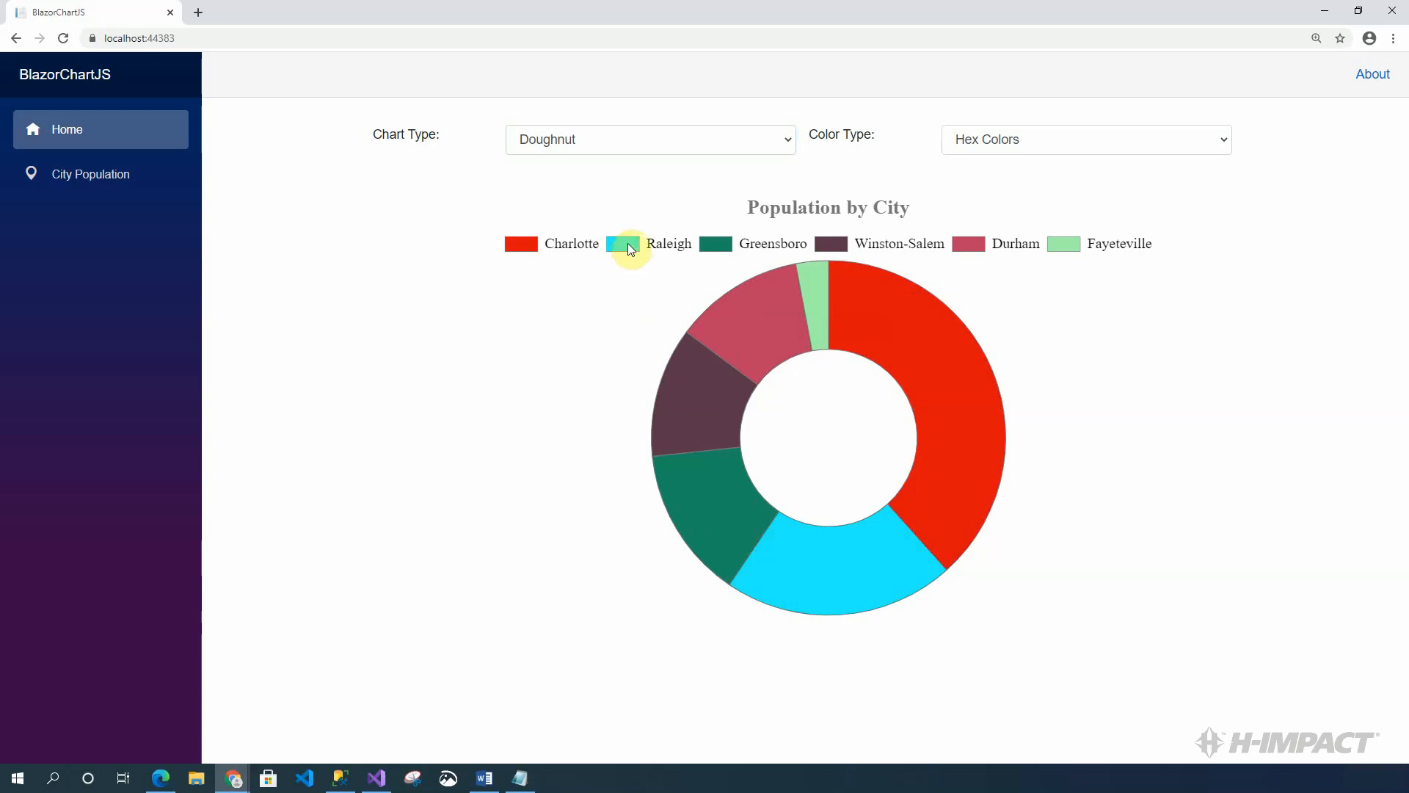
{"action": "left_click", "coordinate": [669, 244]}
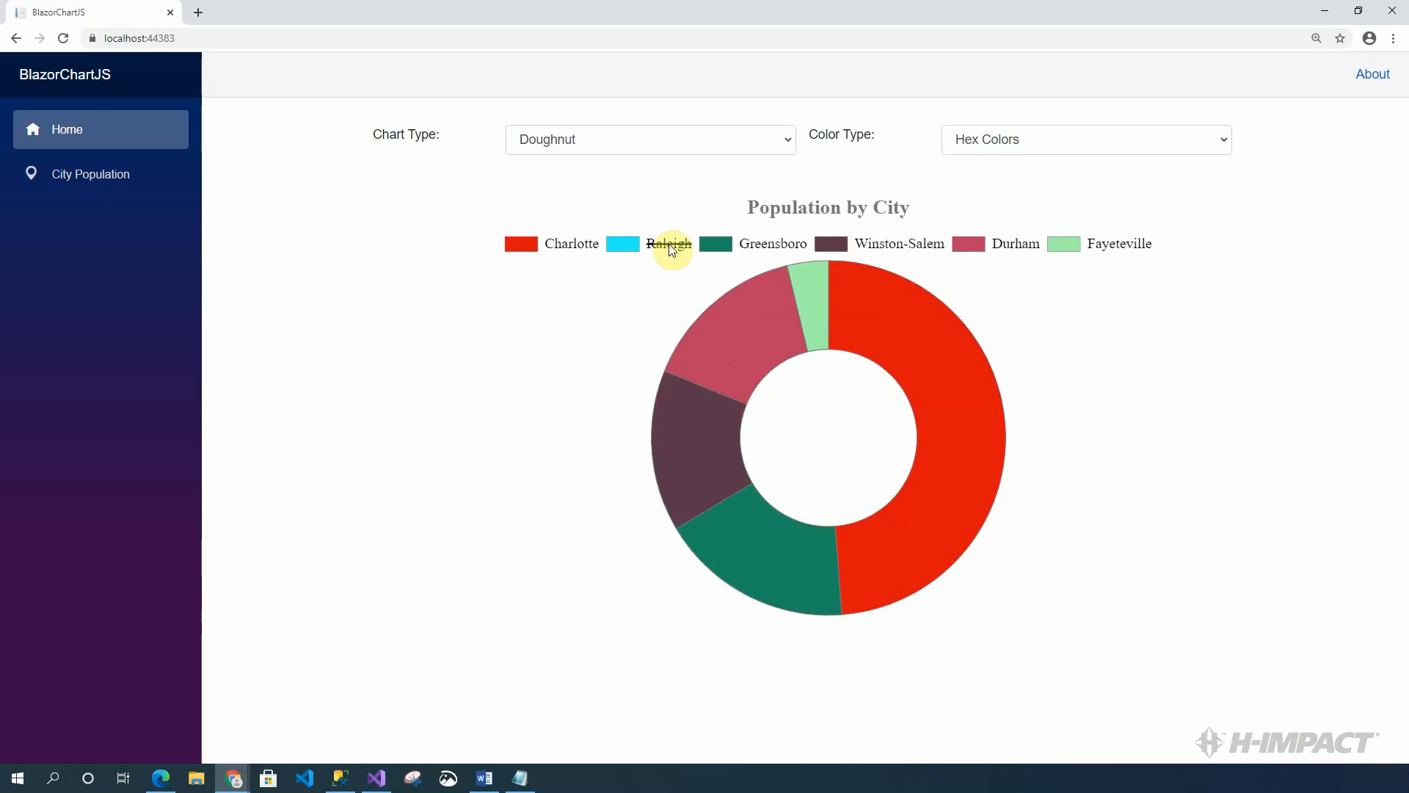
{"action": "left_click", "coordinate": [668, 244]}
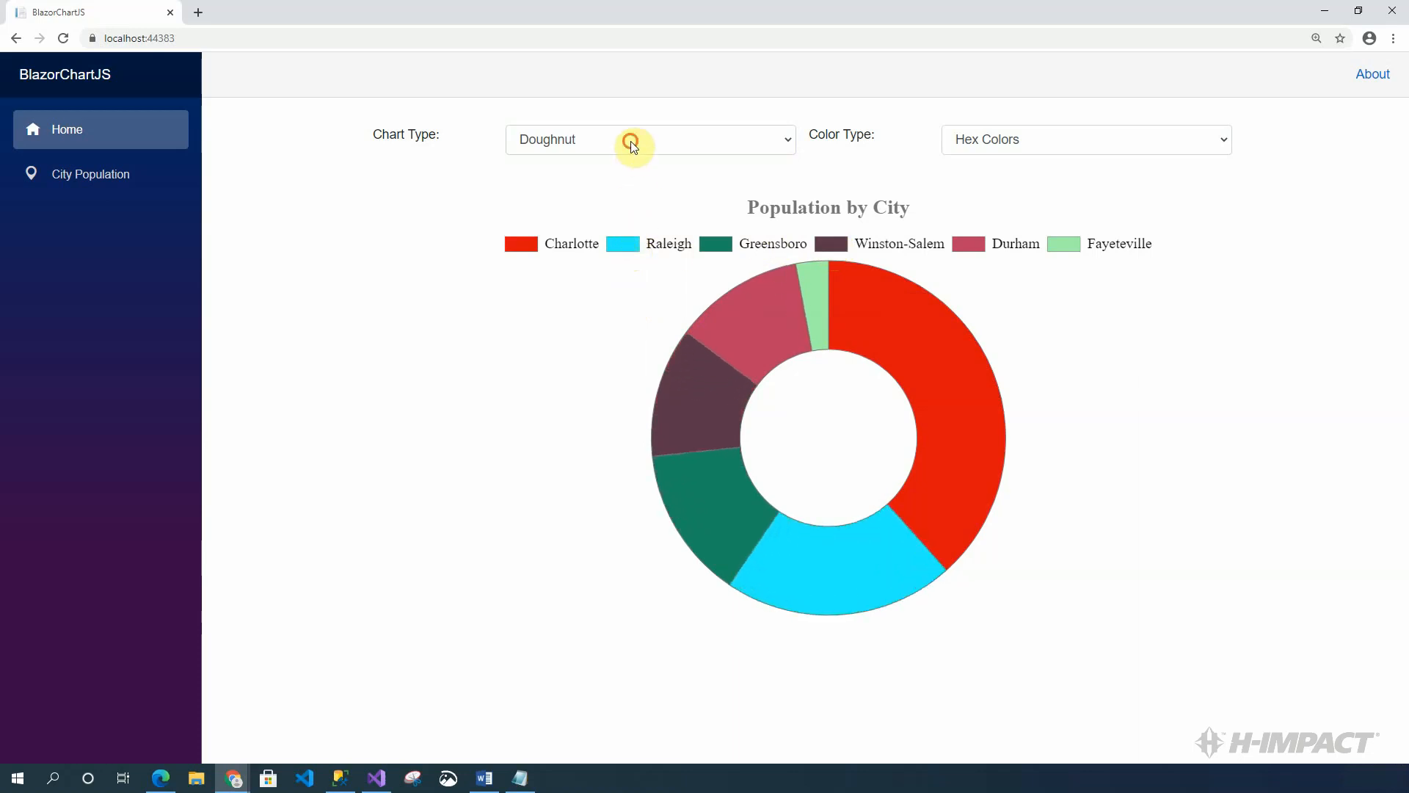
Try the Radar view, then switch the chart to Polar Area
{"action": "left_click", "coordinate": [649, 140]}
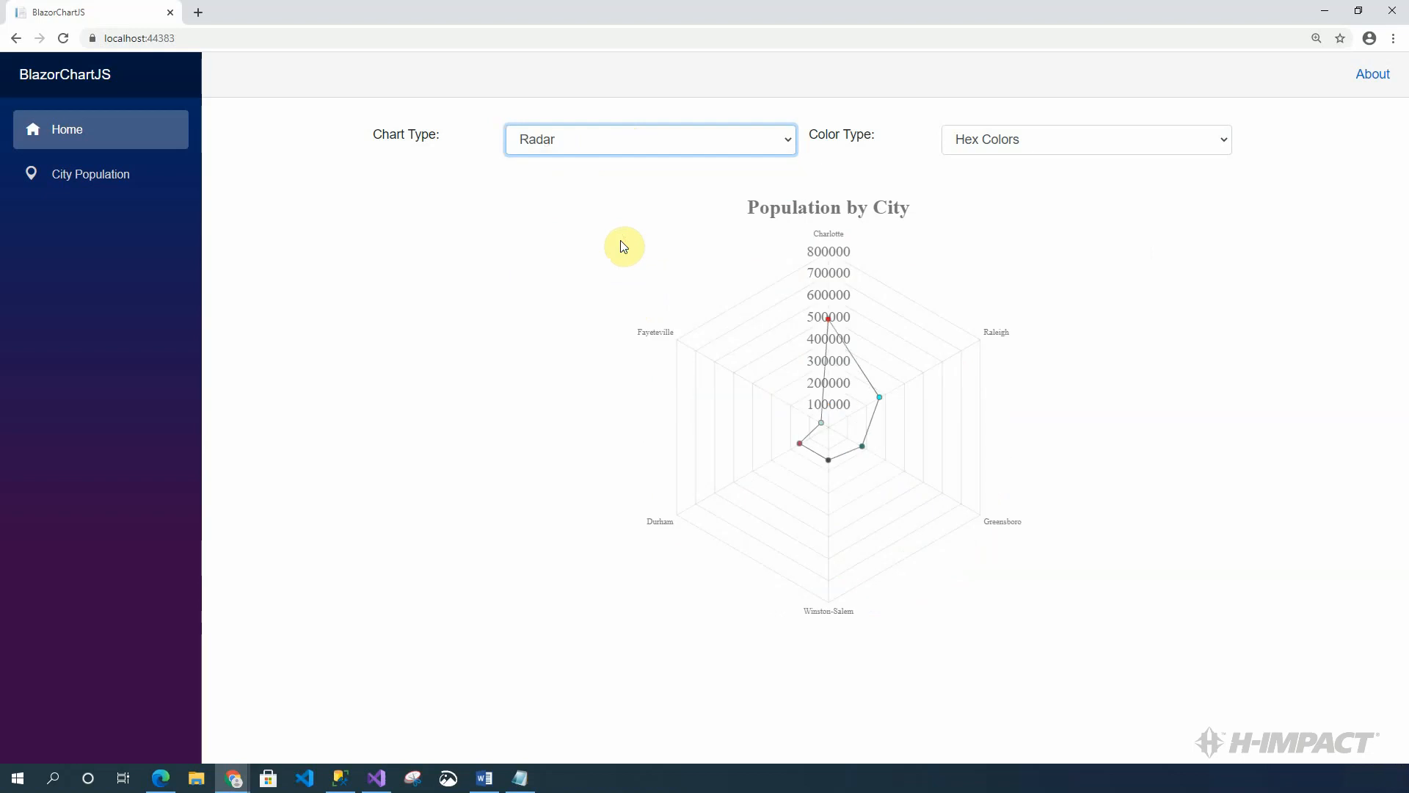
{"action": "mouse_move", "coordinate": [828, 265]}
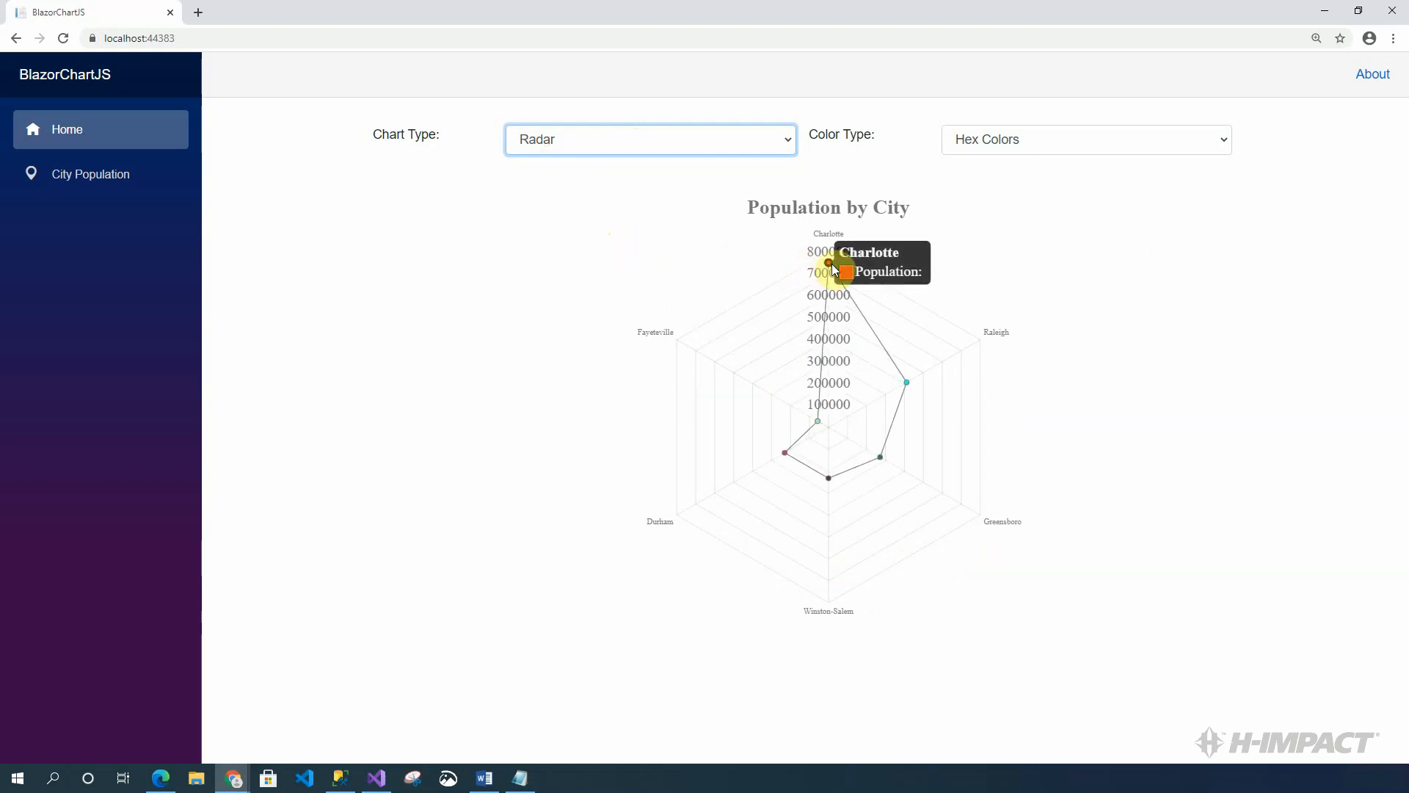
{"action": "mouse_move", "coordinate": [784, 454]}
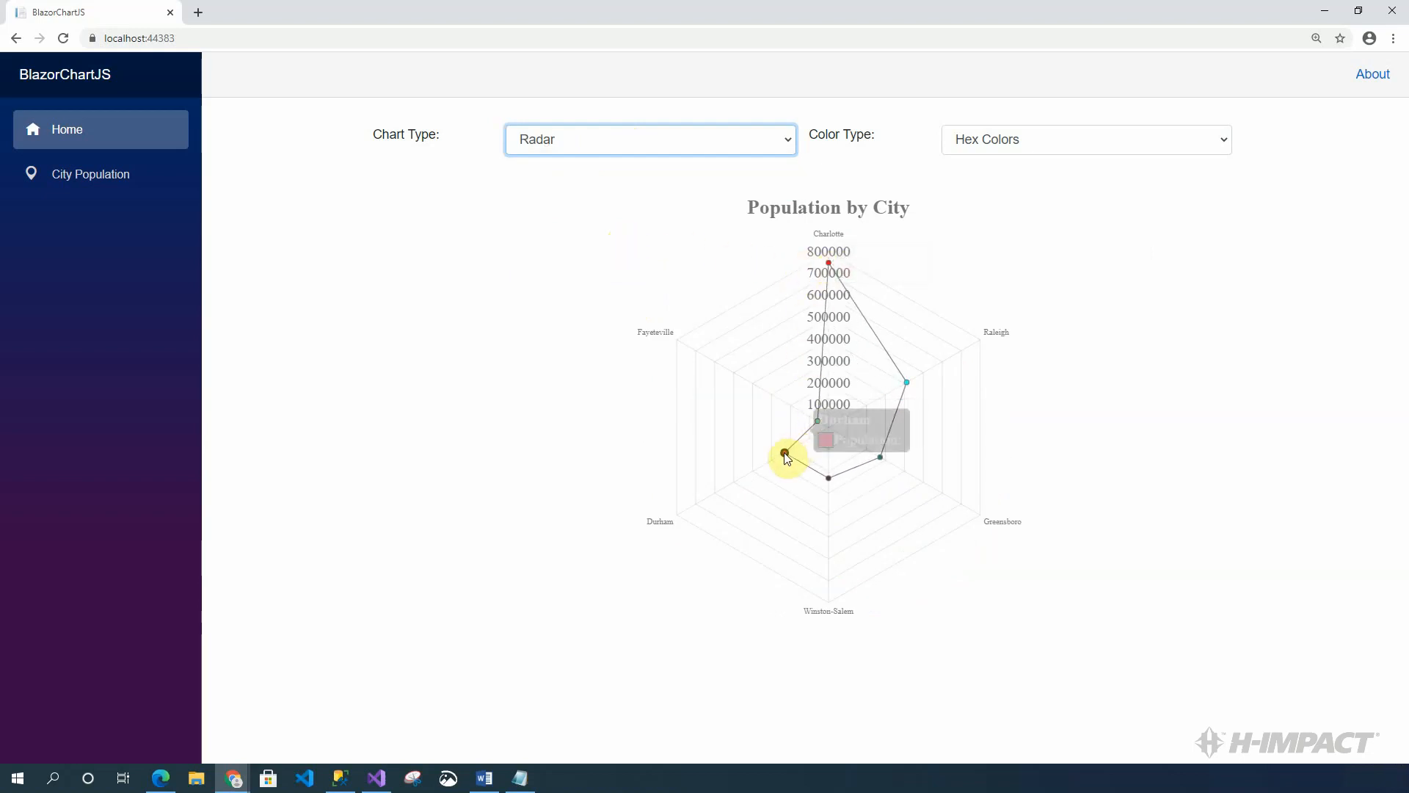
{"action": "mouse_move", "coordinate": [828, 477]}
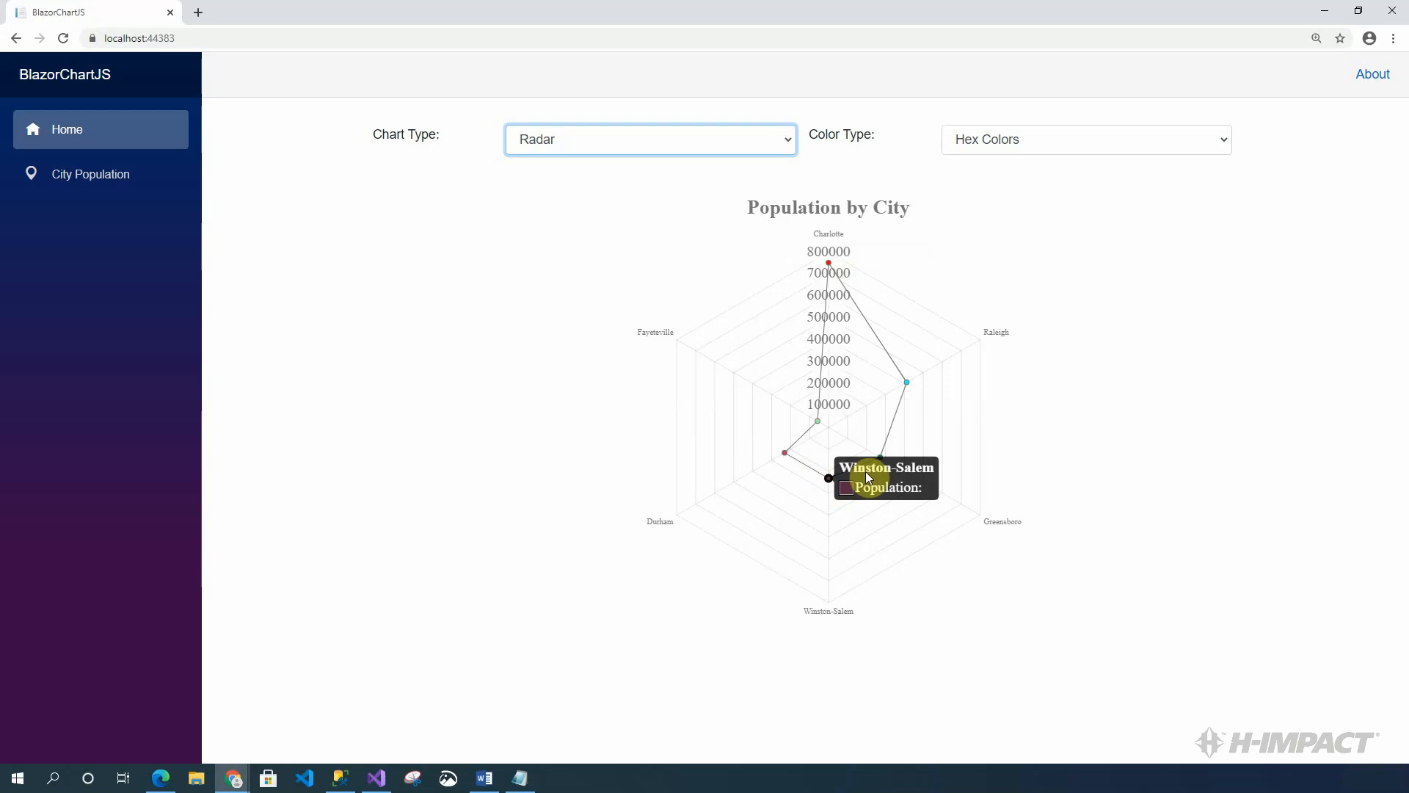
{"action": "mouse_move", "coordinate": [908, 383]}
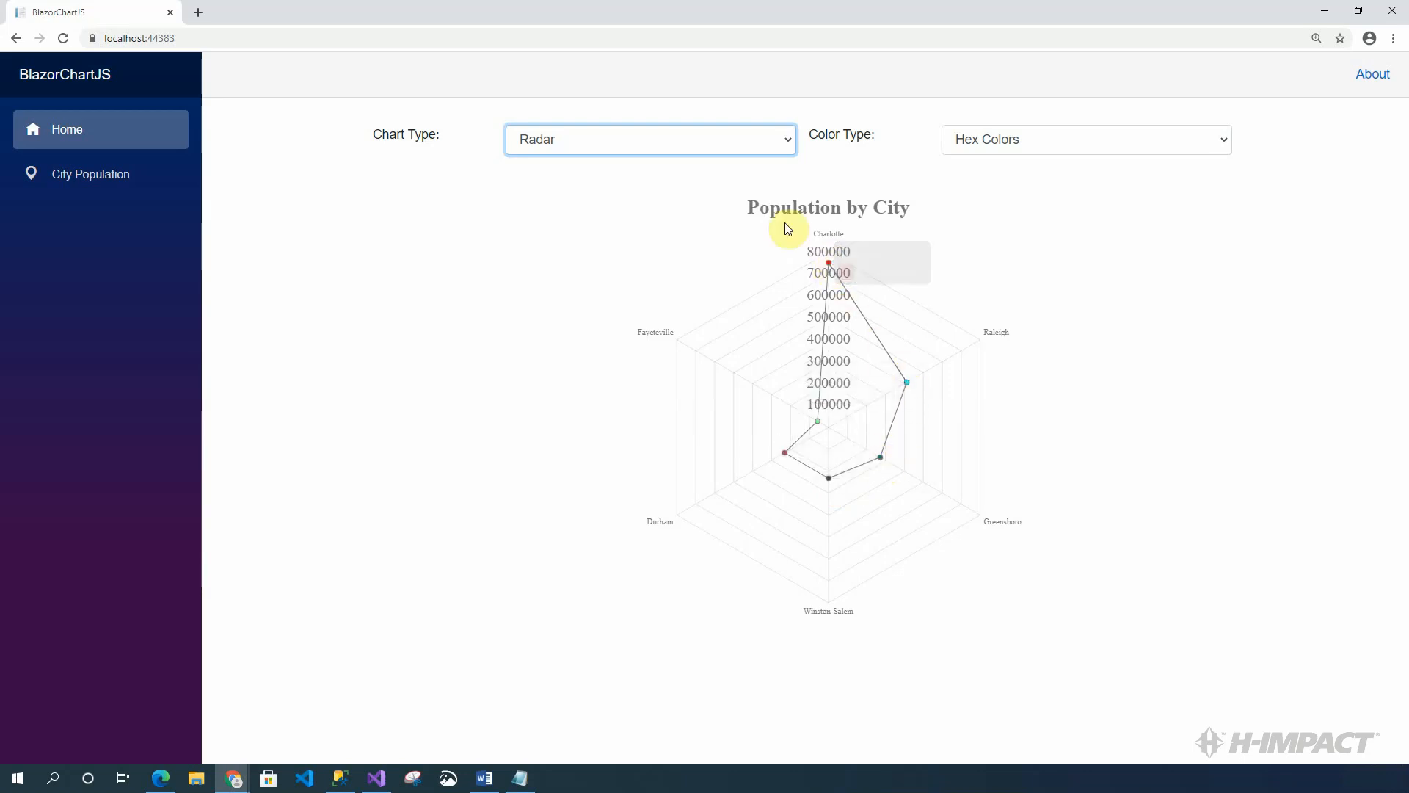
{"action": "left_click", "coordinate": [649, 139]}
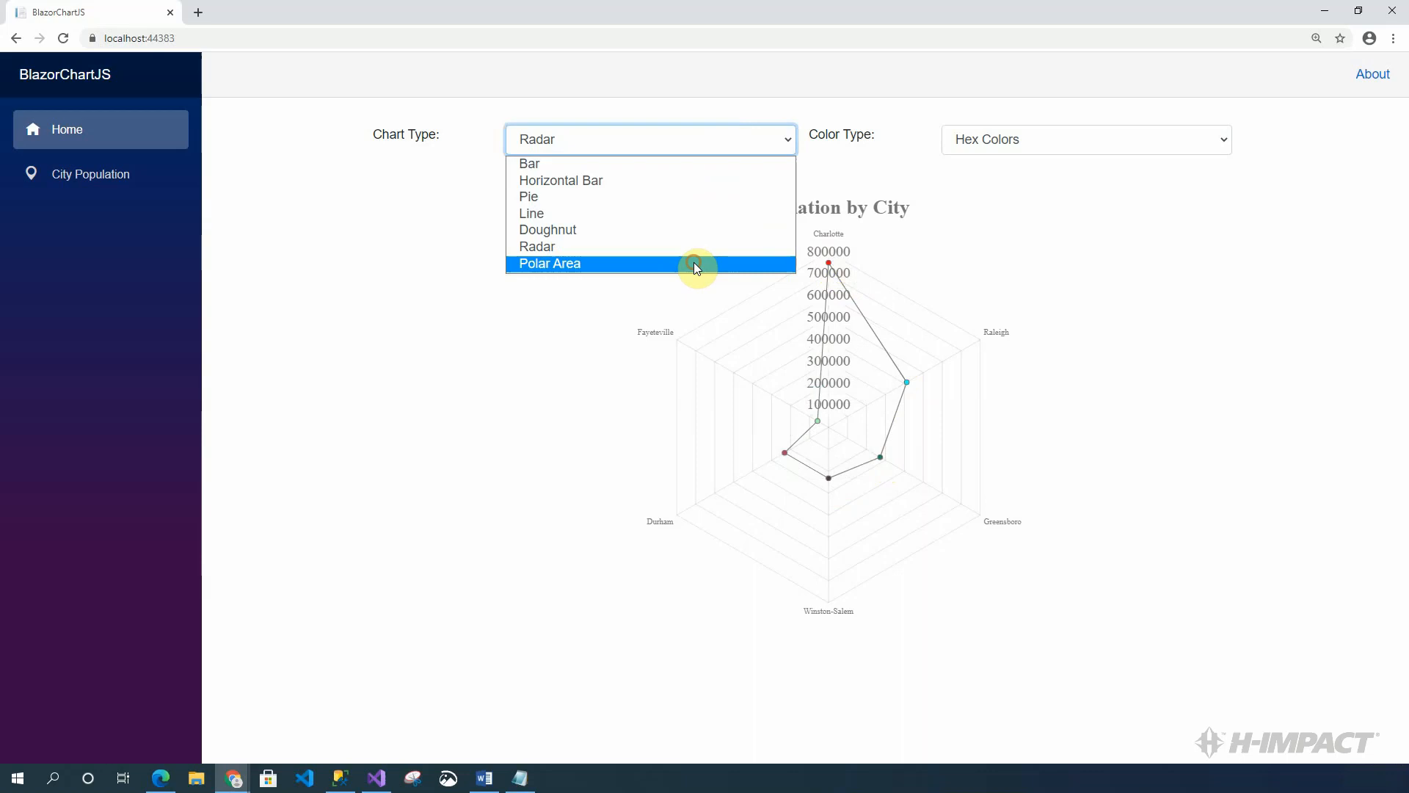
{"action": "left_click", "coordinate": [549, 264]}
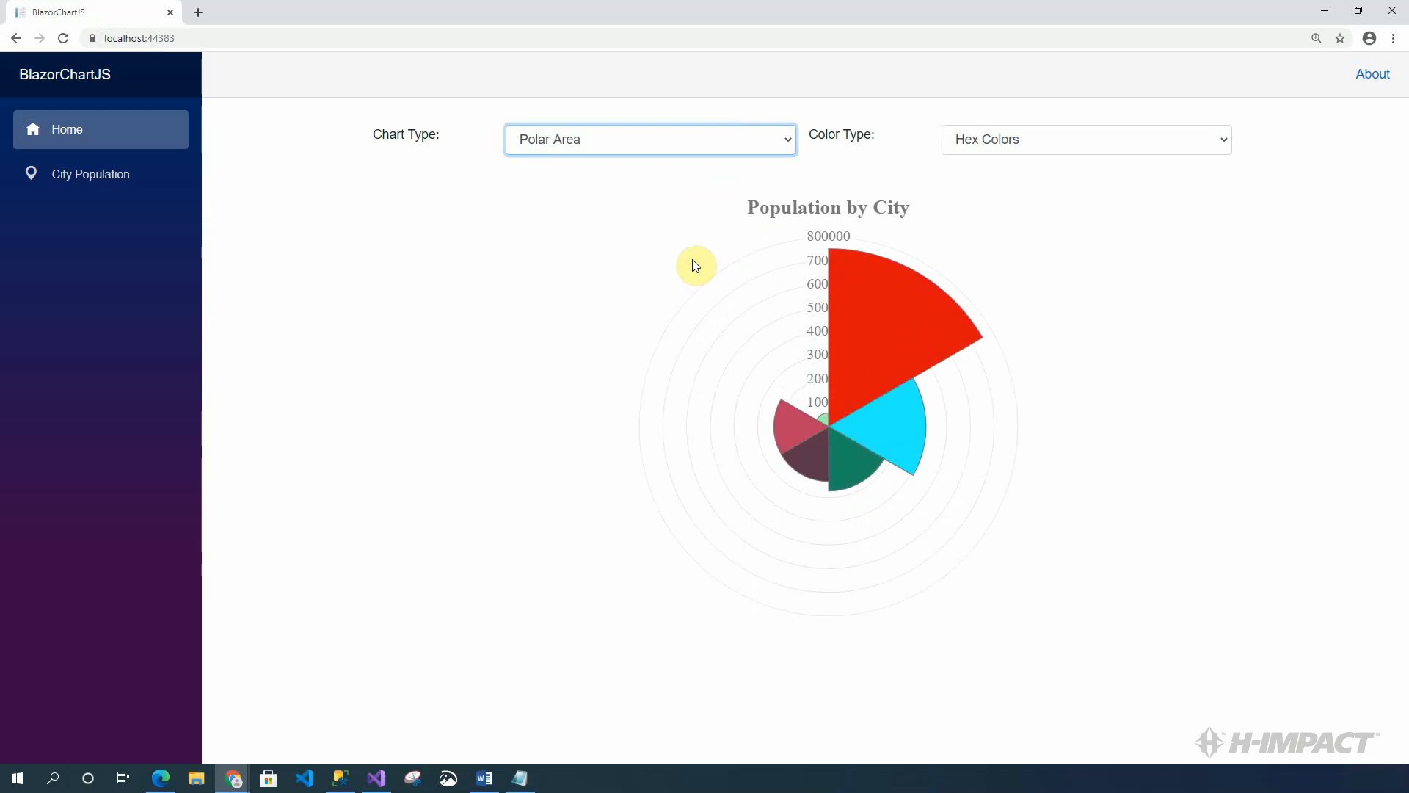
{"action": "mouse_move", "coordinate": [870, 447]}
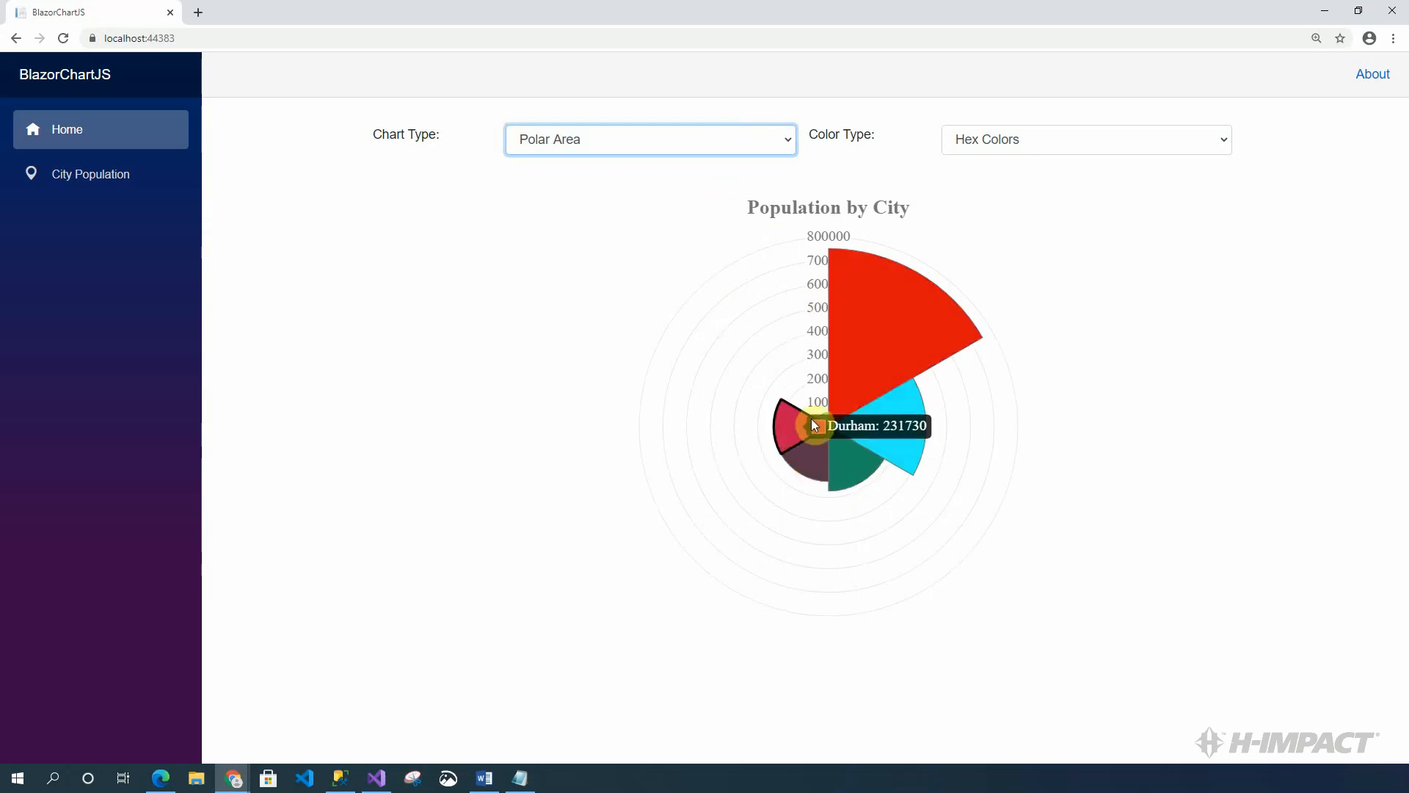
{"action": "mouse_move", "coordinate": [822, 416]}
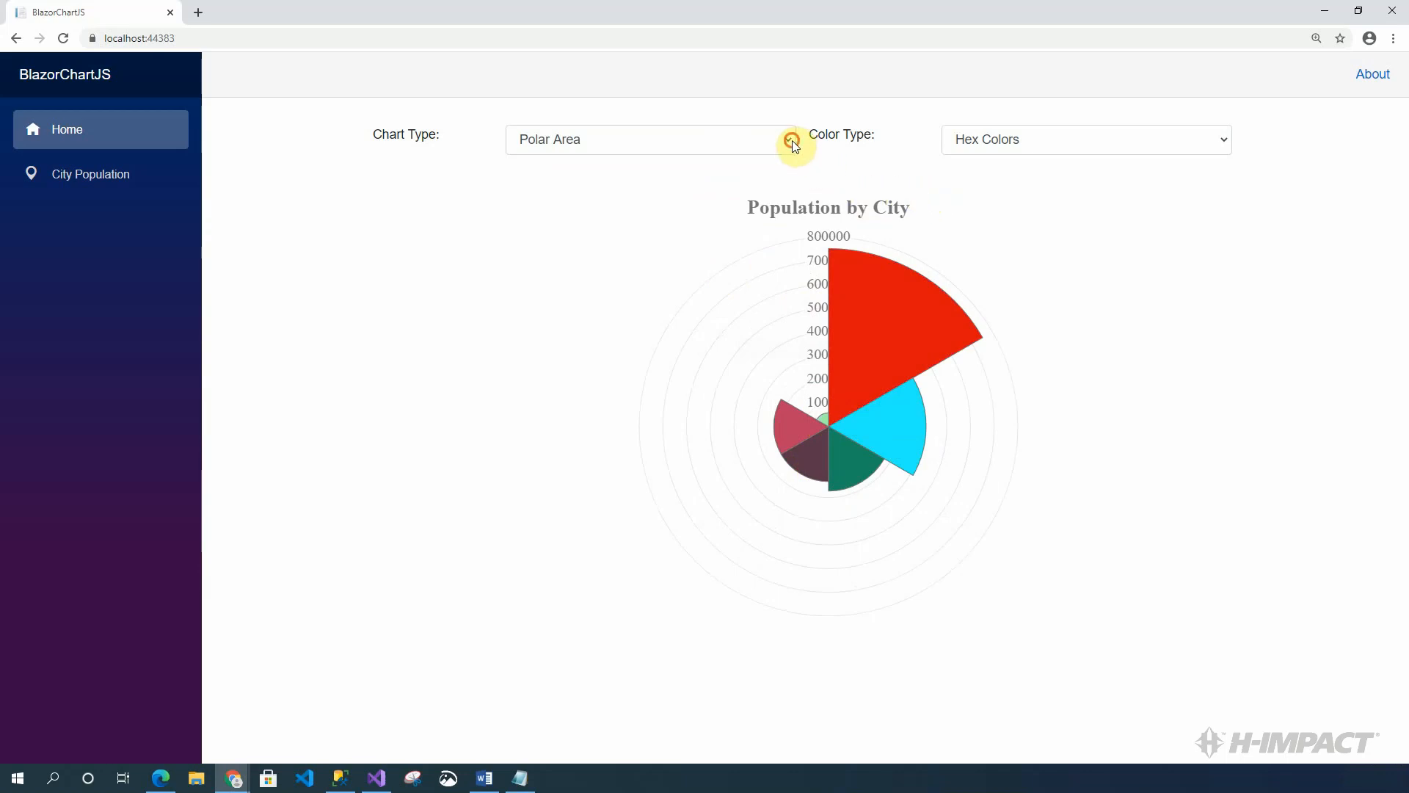
Set Chart Type to Bar and Color Type to RGBA Colors
{"action": "left_click", "coordinate": [649, 139]}
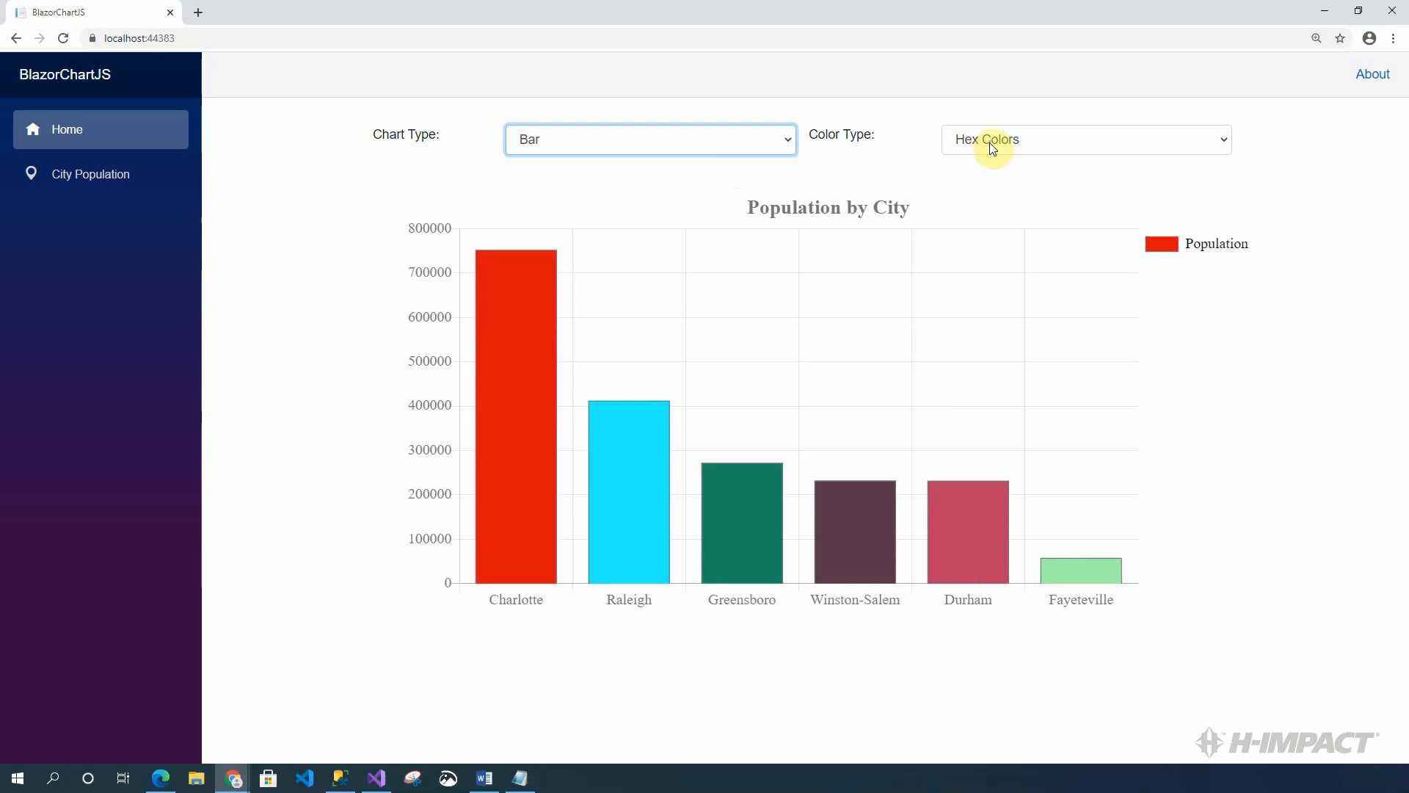
{"action": "left_click", "coordinate": [1084, 140]}
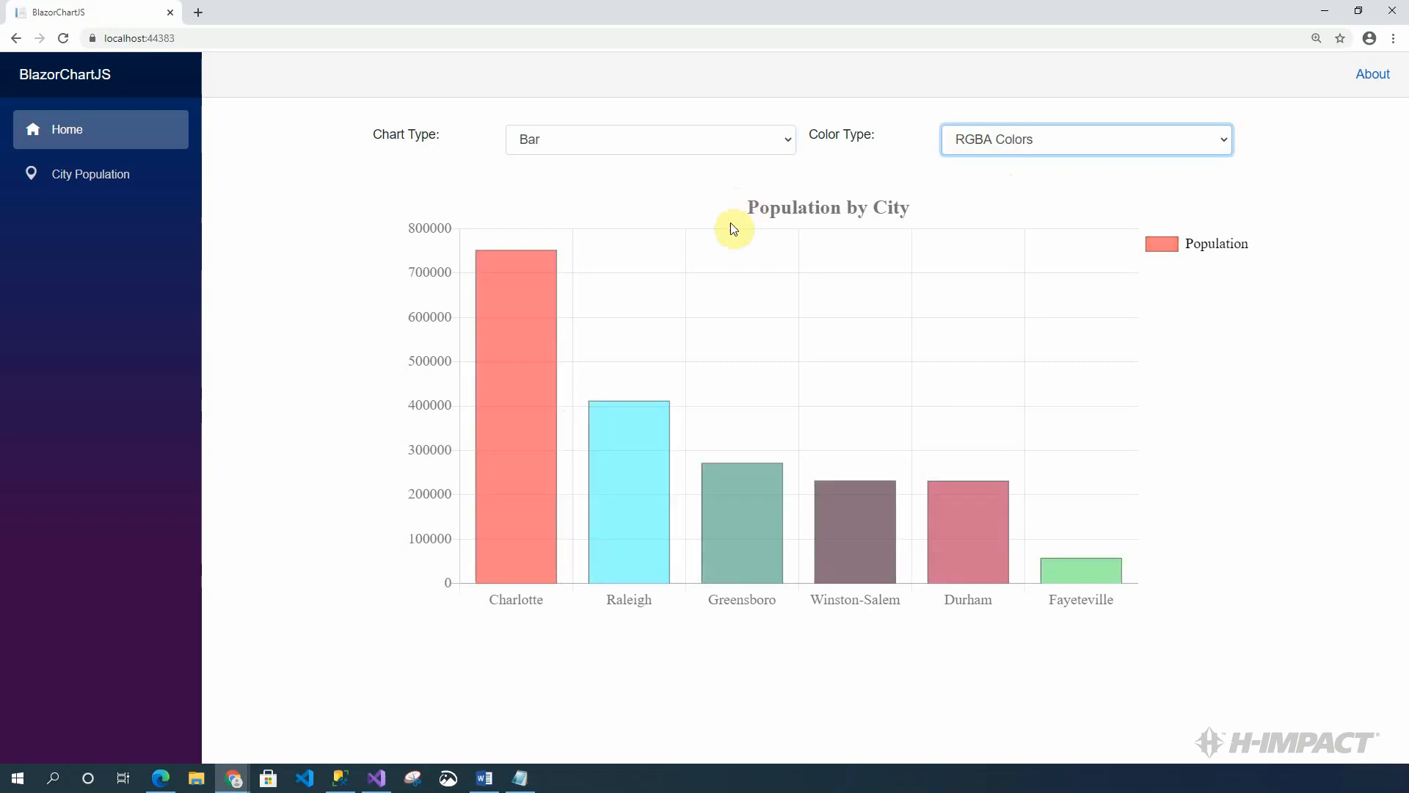
{"action": "mouse_move", "coordinate": [753, 288]}
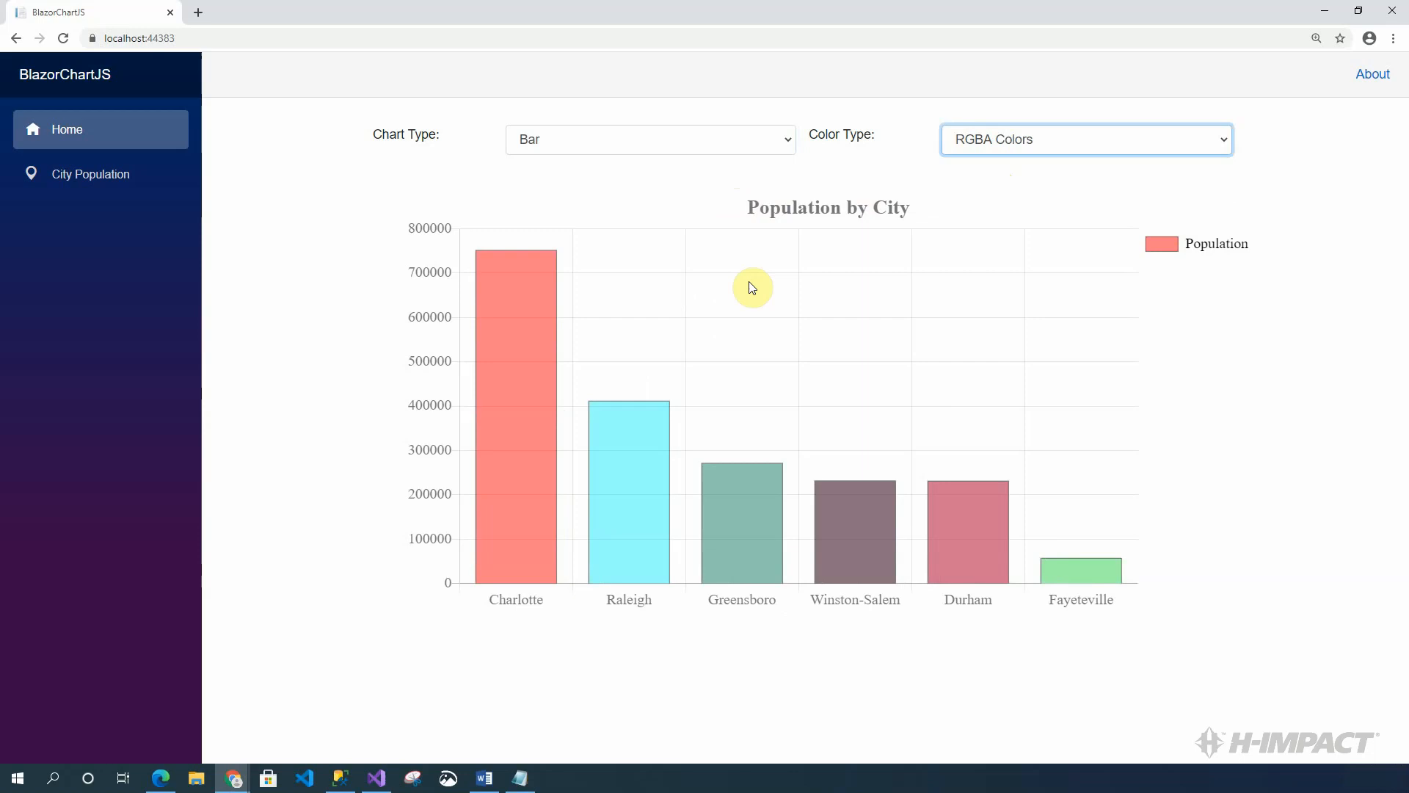
{"action": "mouse_move", "coordinate": [565, 384]}
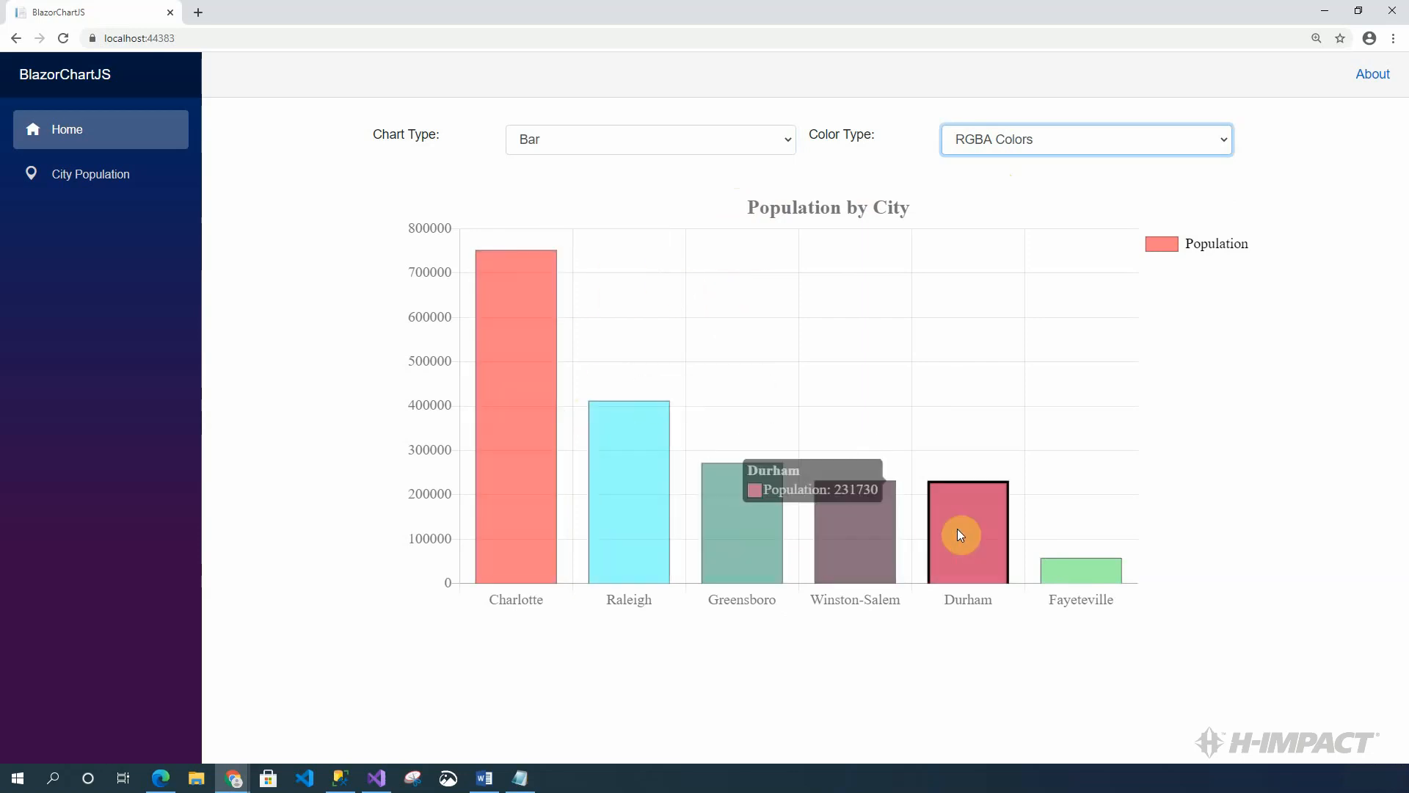
{"action": "mouse_move", "coordinate": [632, 209]}
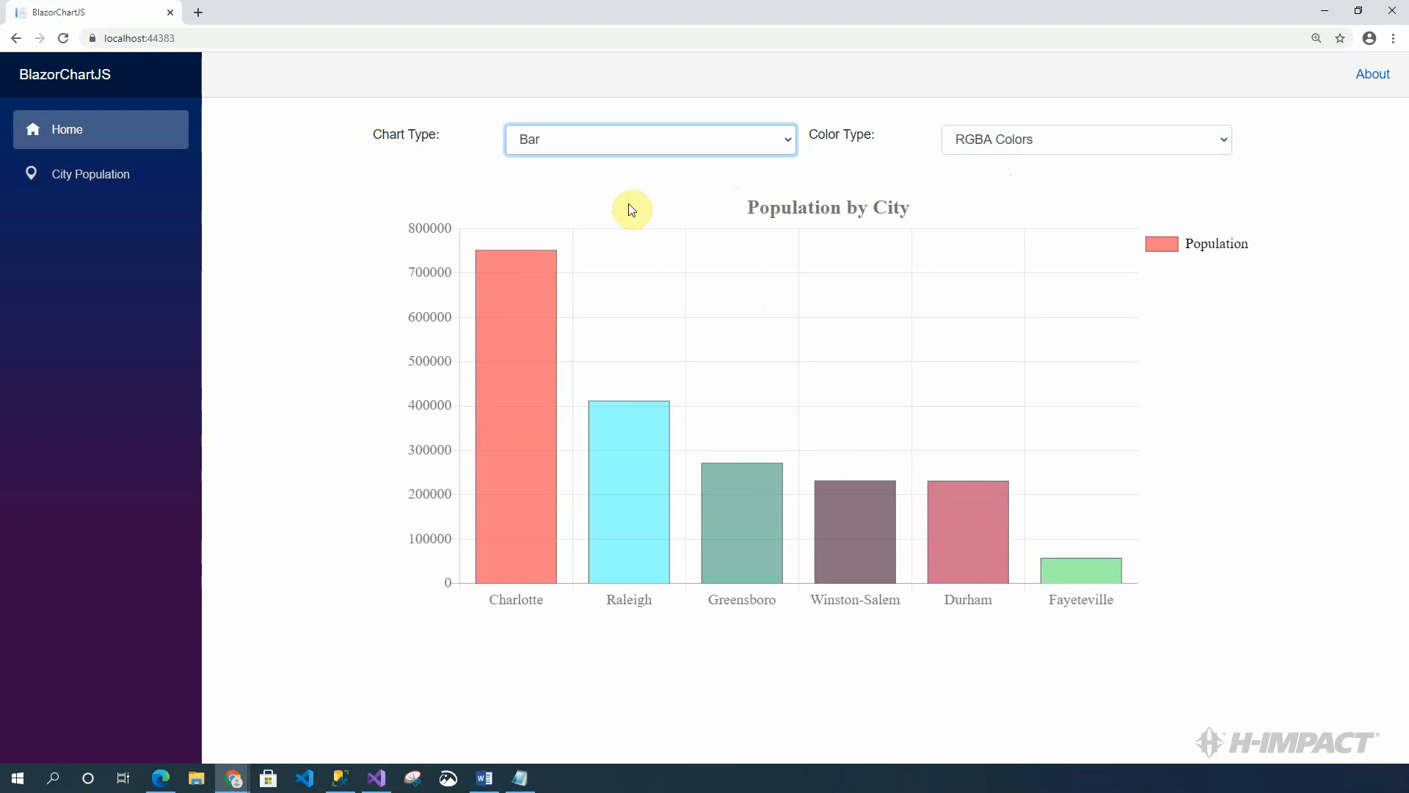
Cycle the RGBA chart through Horizontal Bar, Pie and Line views
{"action": "left_click", "coordinate": [650, 139]}
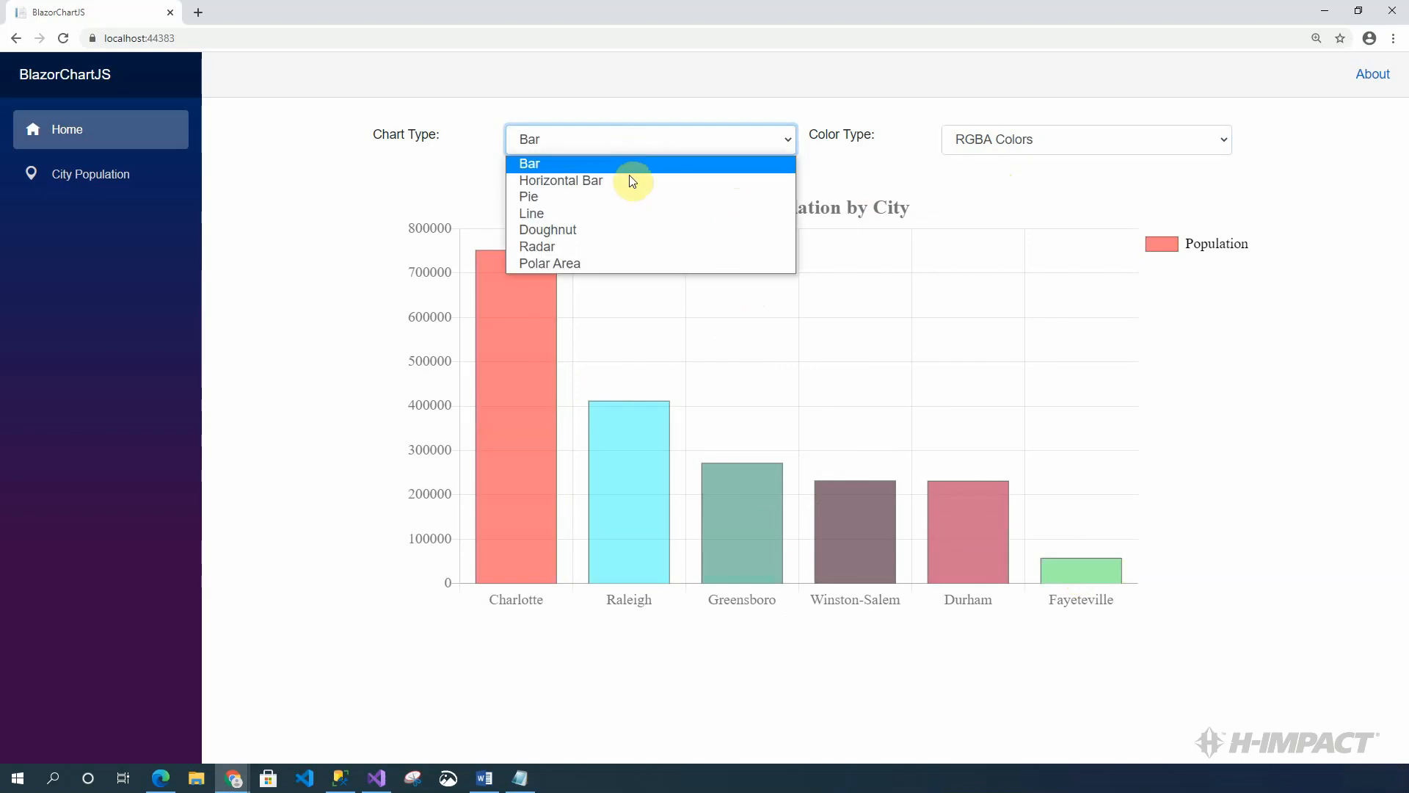
{"action": "left_click", "coordinate": [560, 180]}
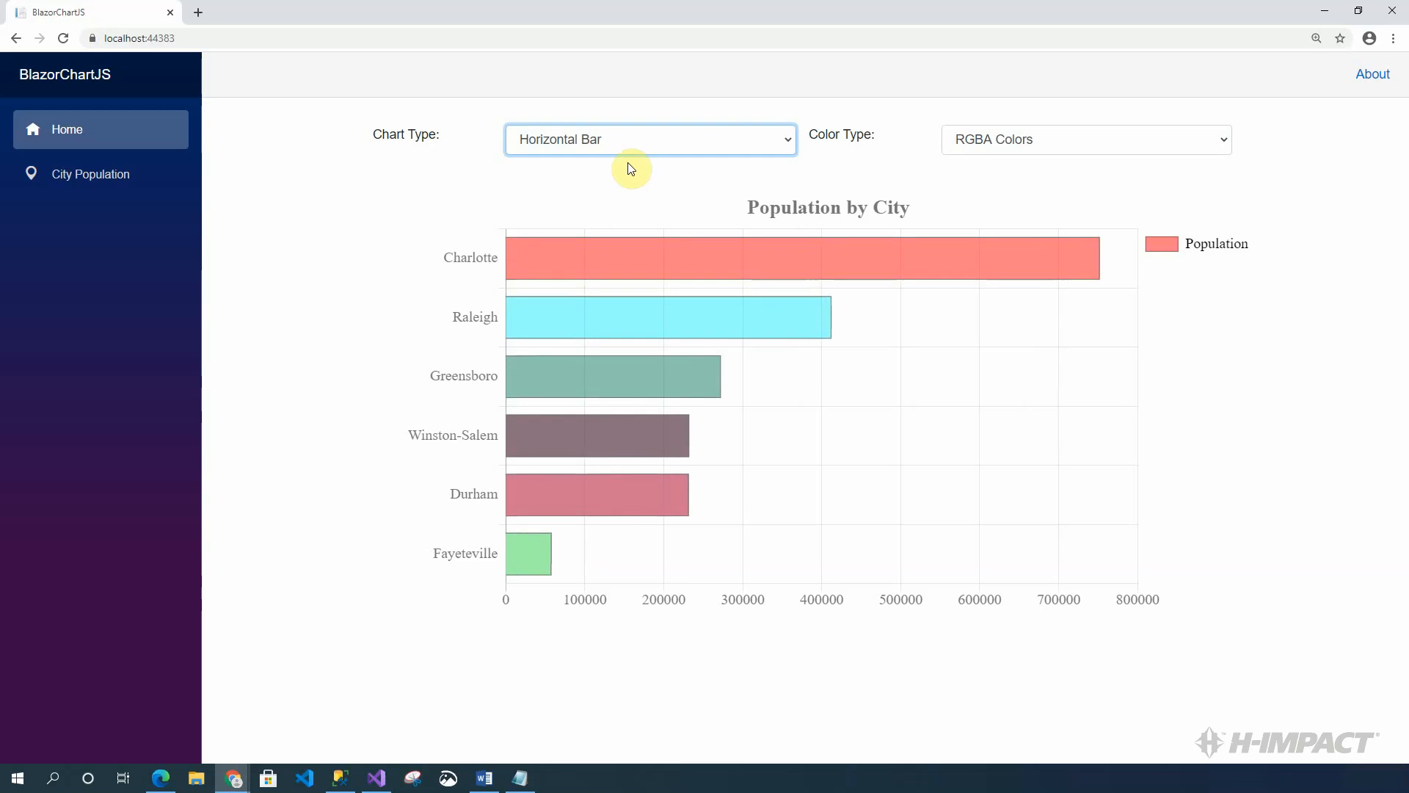
{"action": "left_click", "coordinate": [650, 140]}
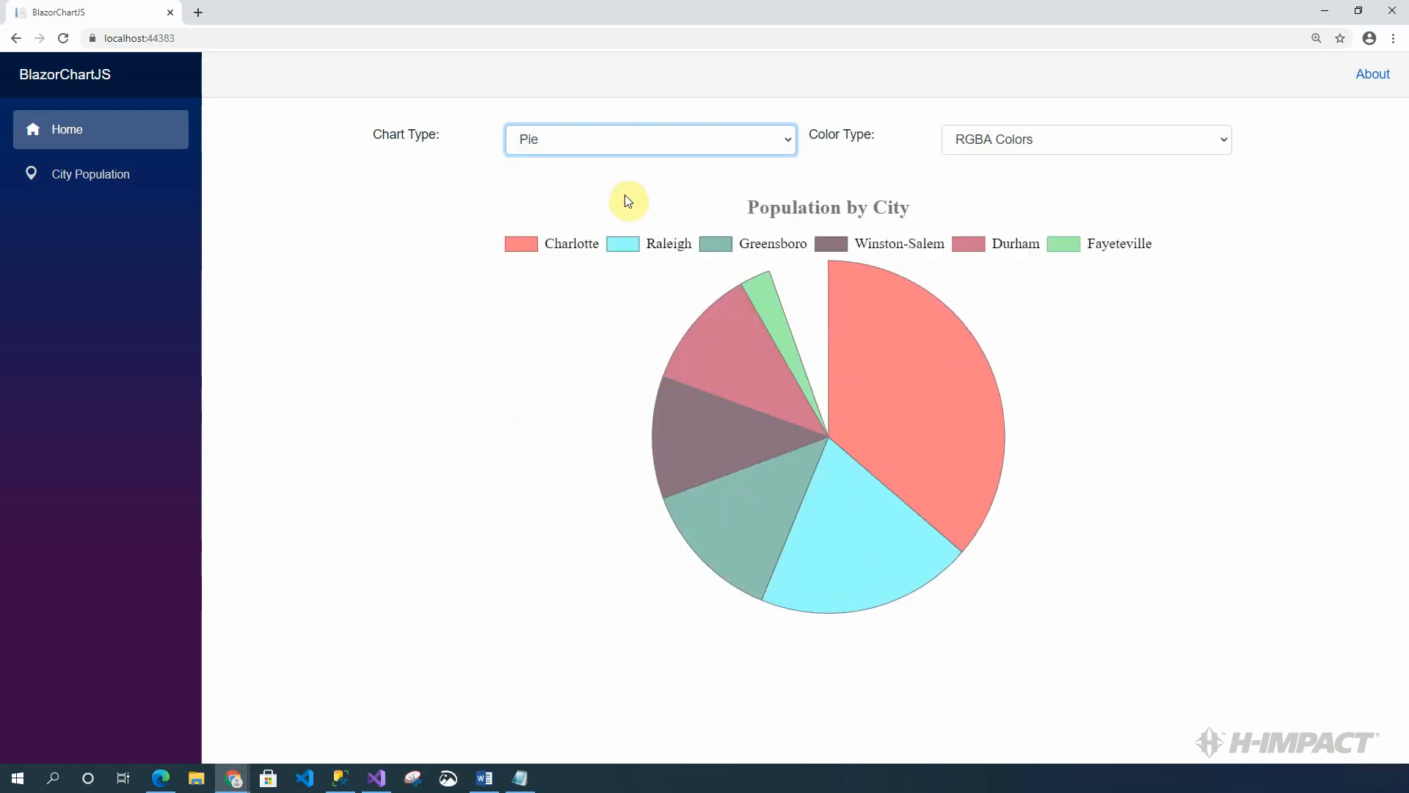
{"action": "left_click", "coordinate": [650, 140]}
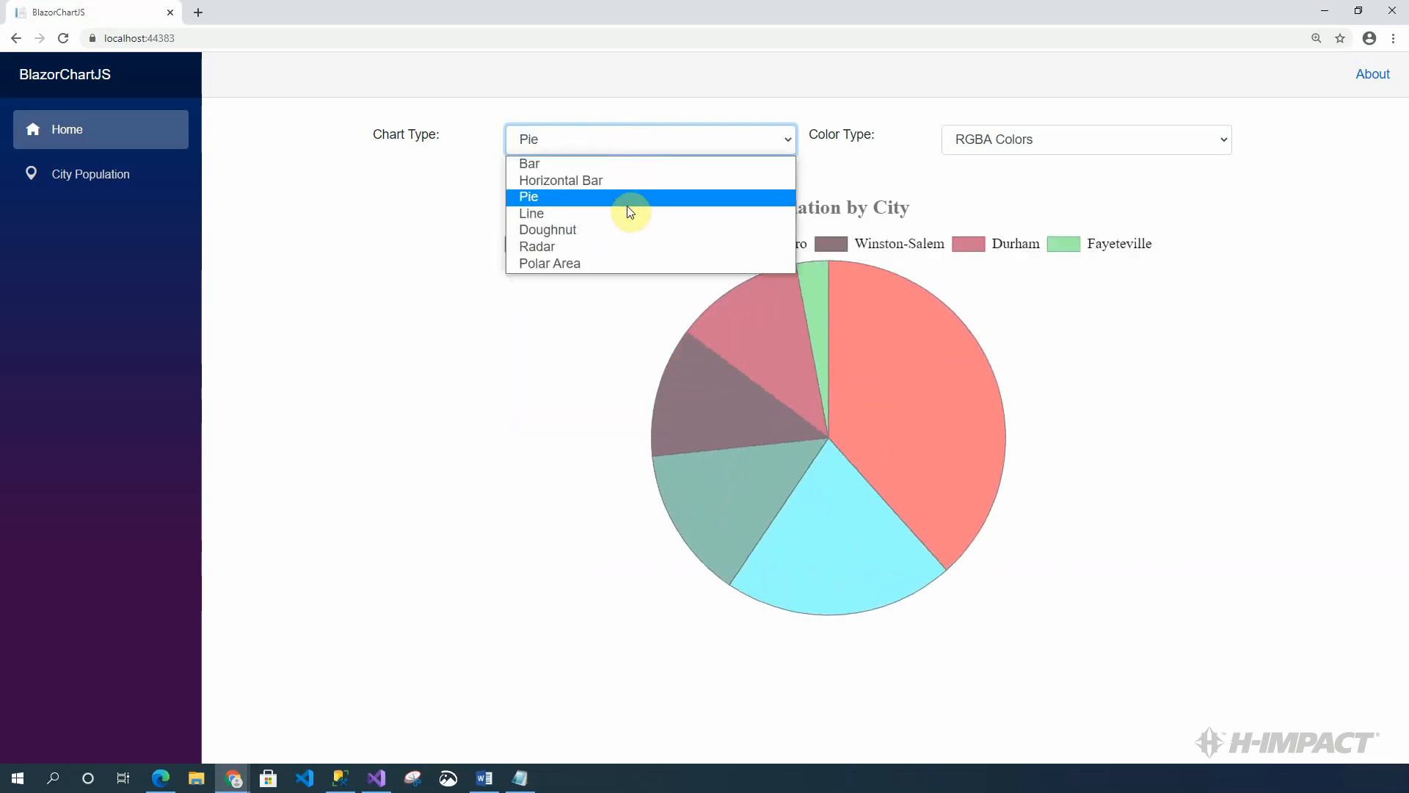
{"action": "left_click", "coordinate": [530, 213]}
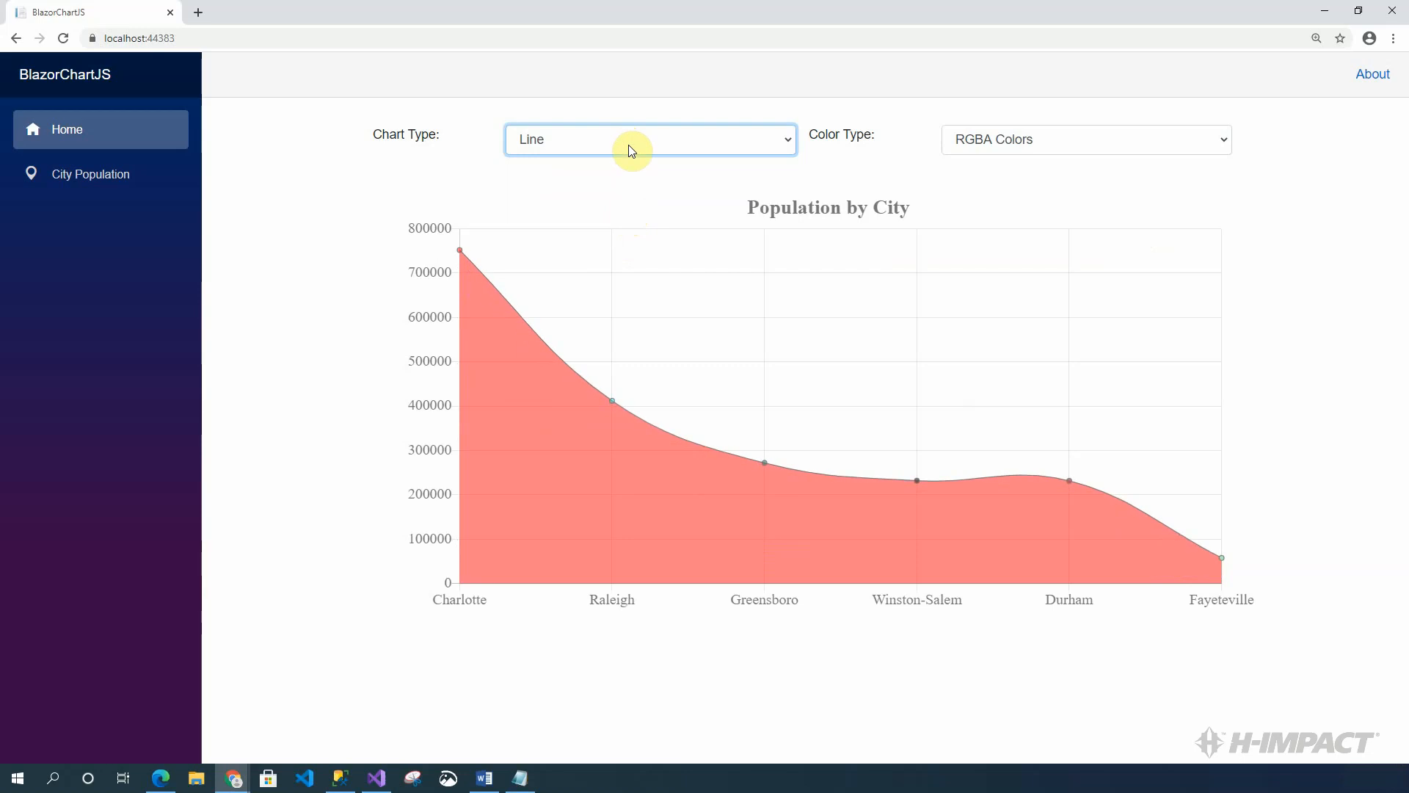
Continue through Doughnut and Radar views, ending on Polar Area
{"action": "left_click", "coordinate": [649, 140]}
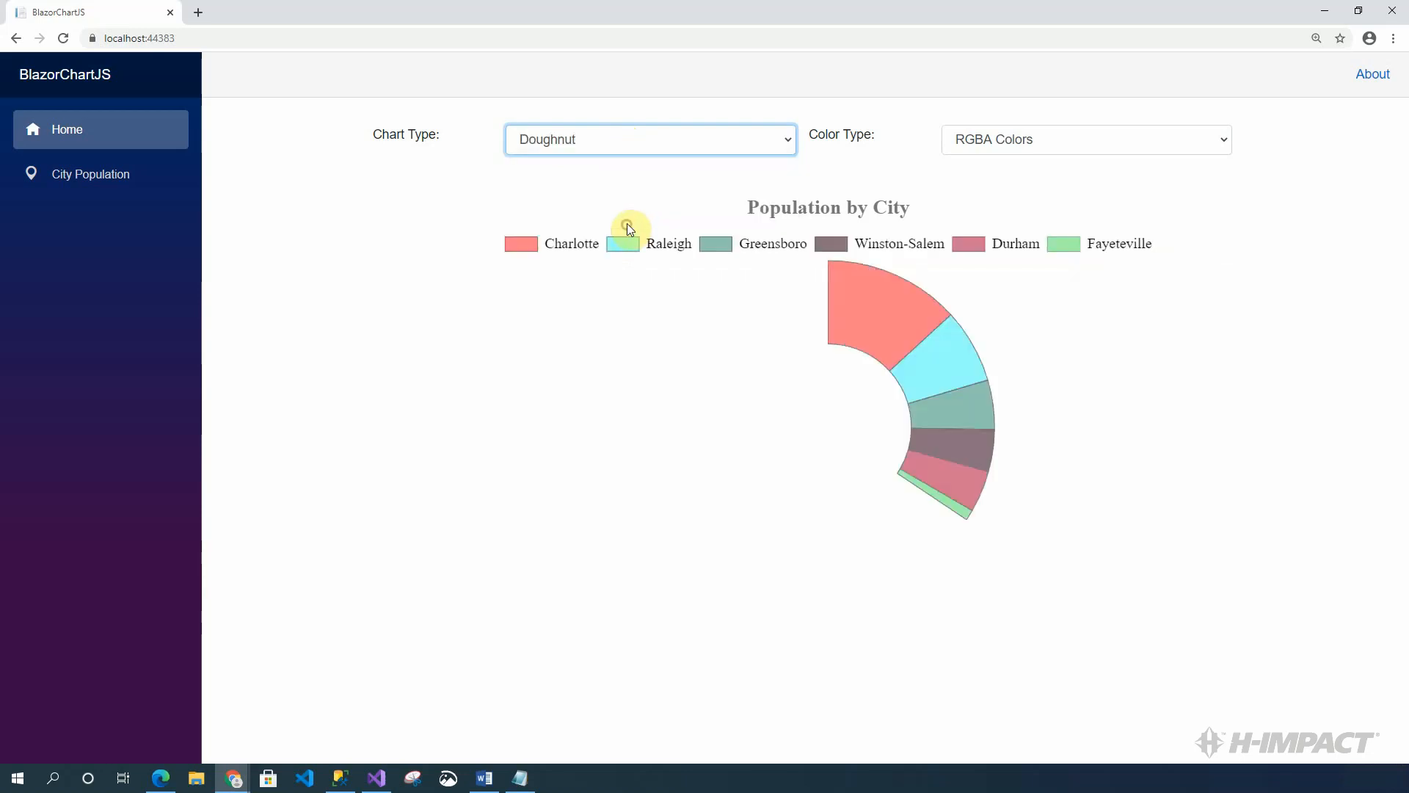
{"action": "left_click", "coordinate": [648, 139]}
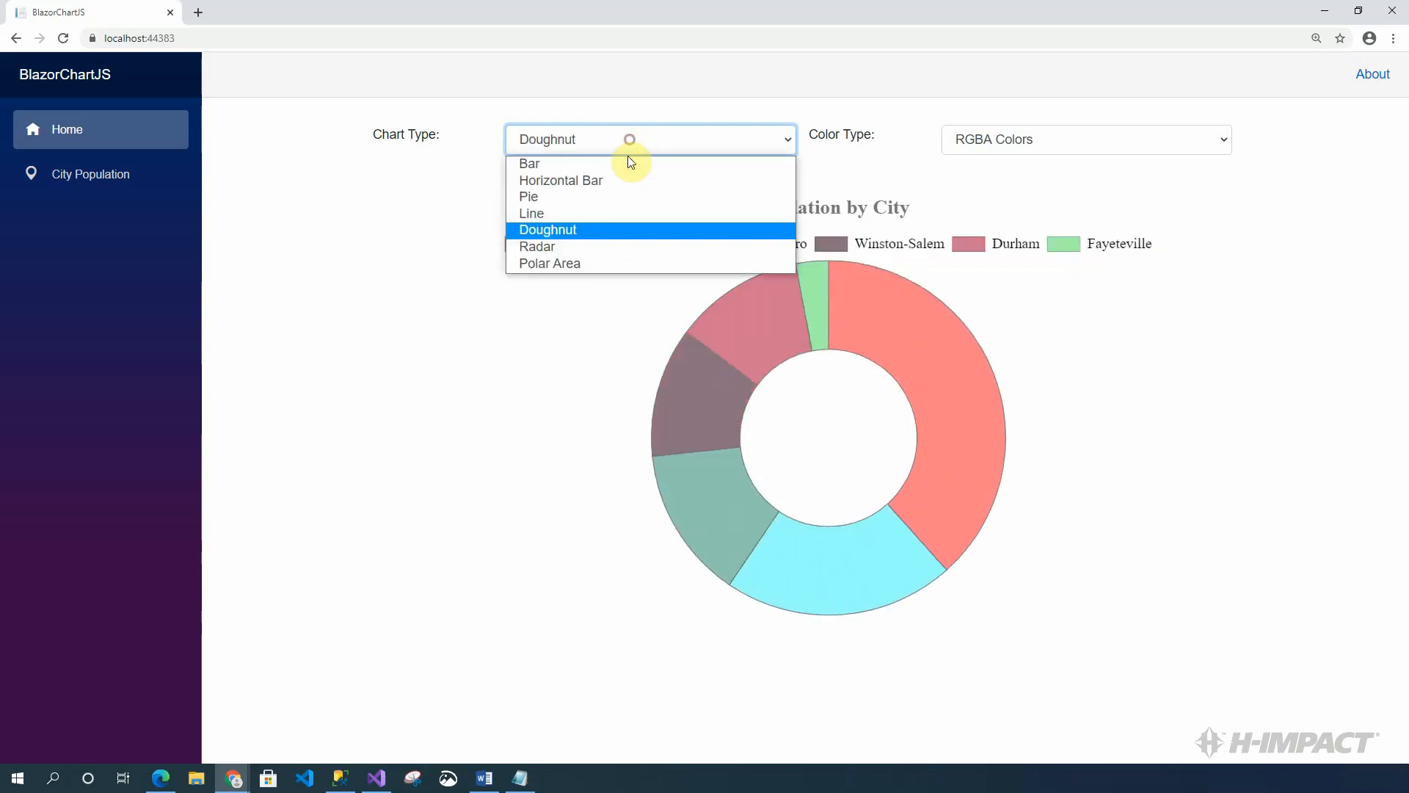
{"action": "left_click", "coordinate": [537, 245]}
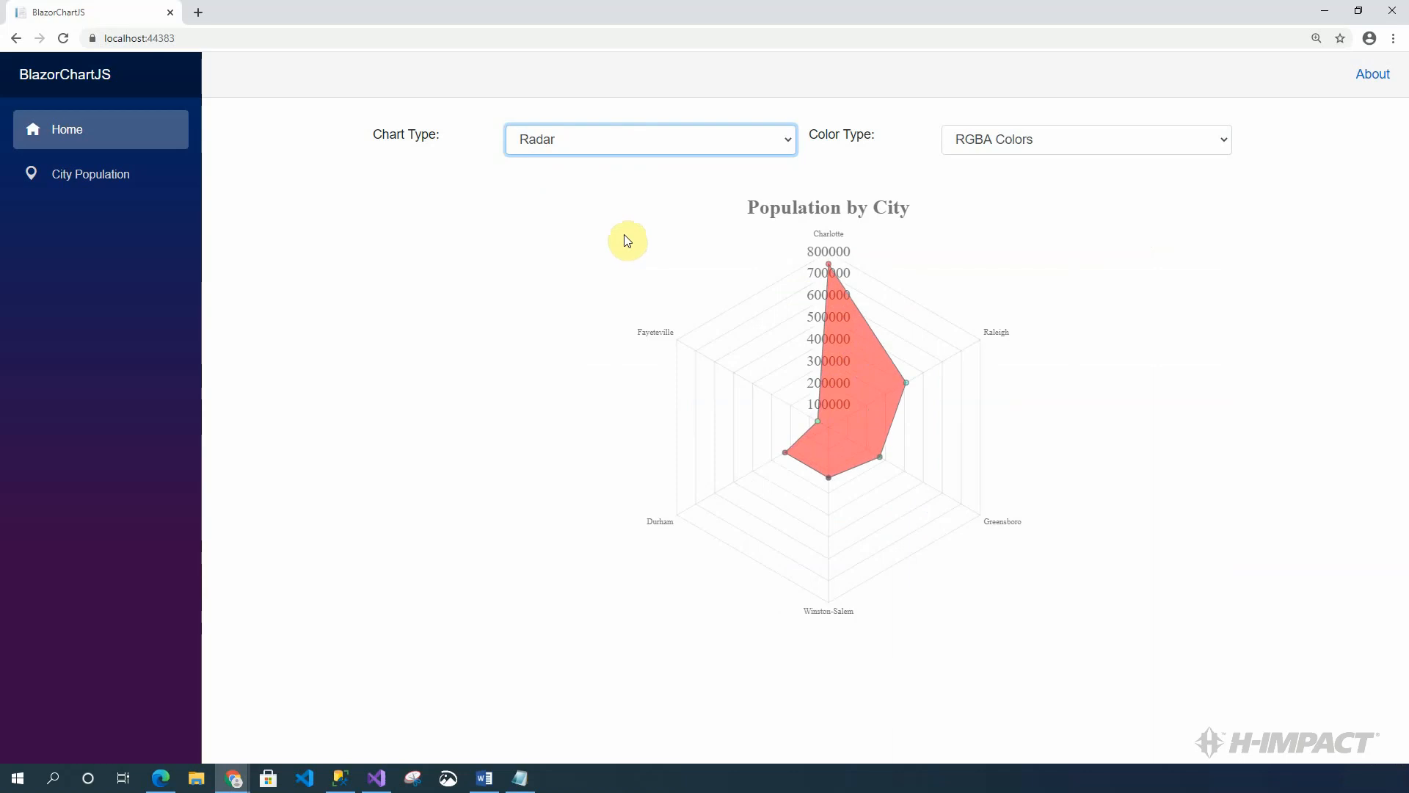
{"action": "left_click", "coordinate": [649, 140]}
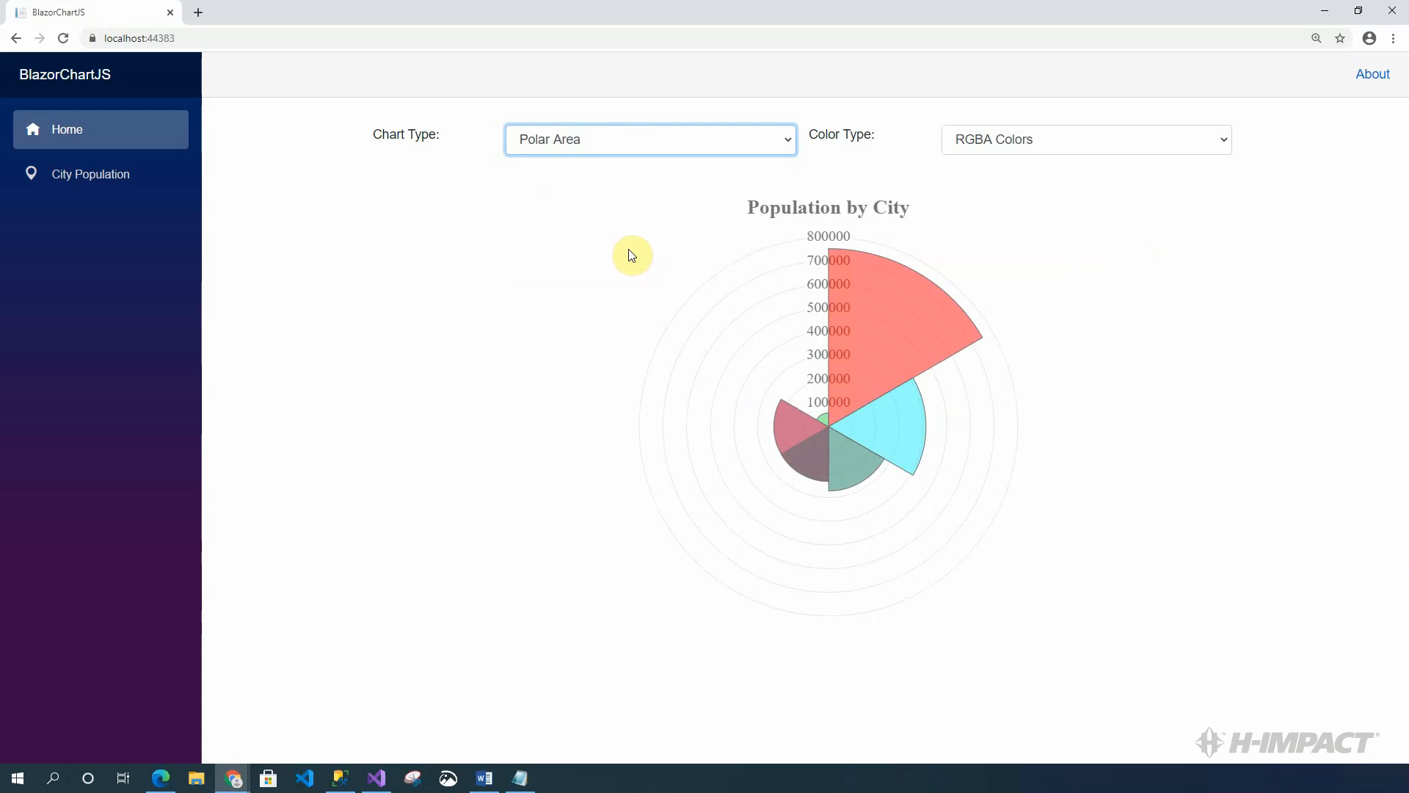
Return the chart to Bar and check Fayetteville's population of 57996
{"action": "left_click", "coordinate": [650, 140]}
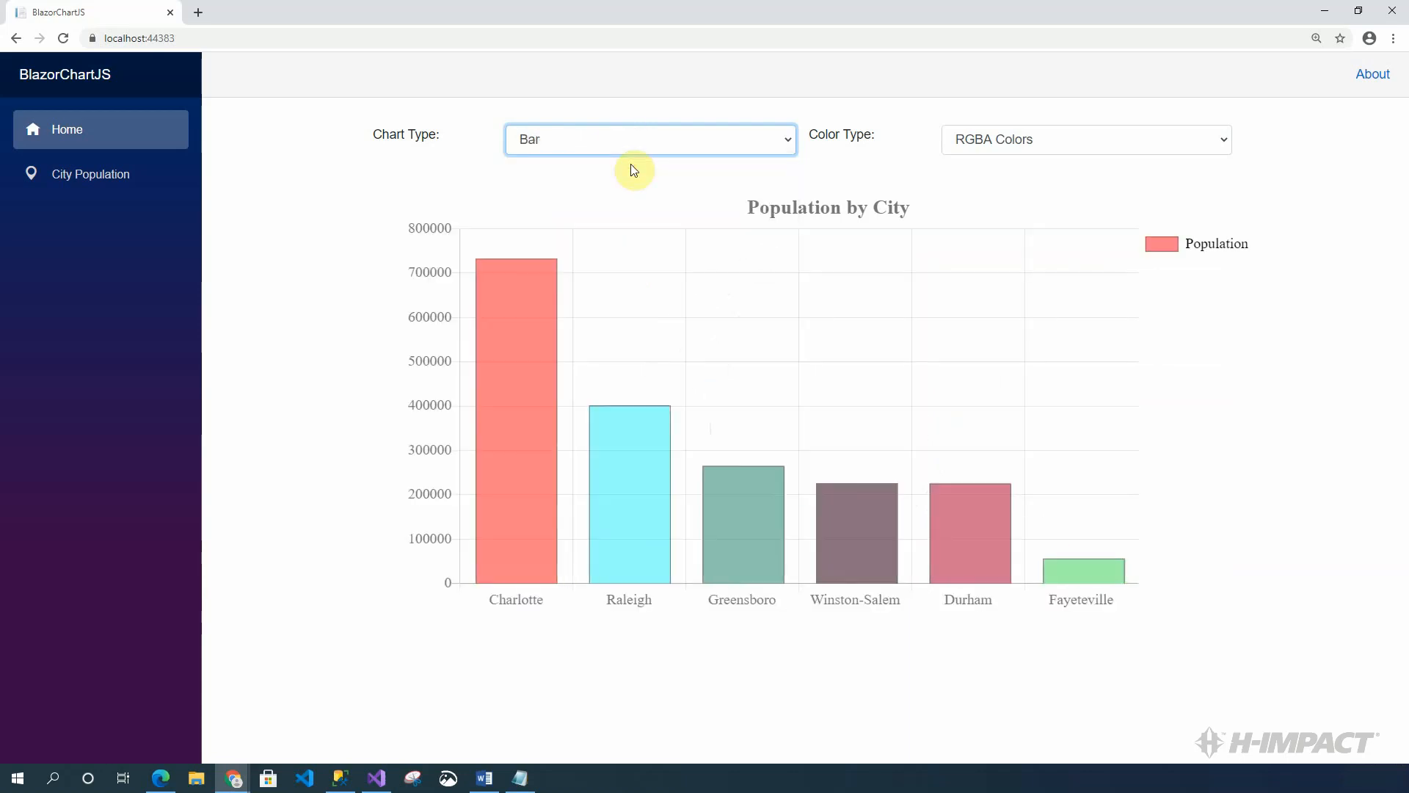
{"action": "mouse_move", "coordinate": [900, 285]}
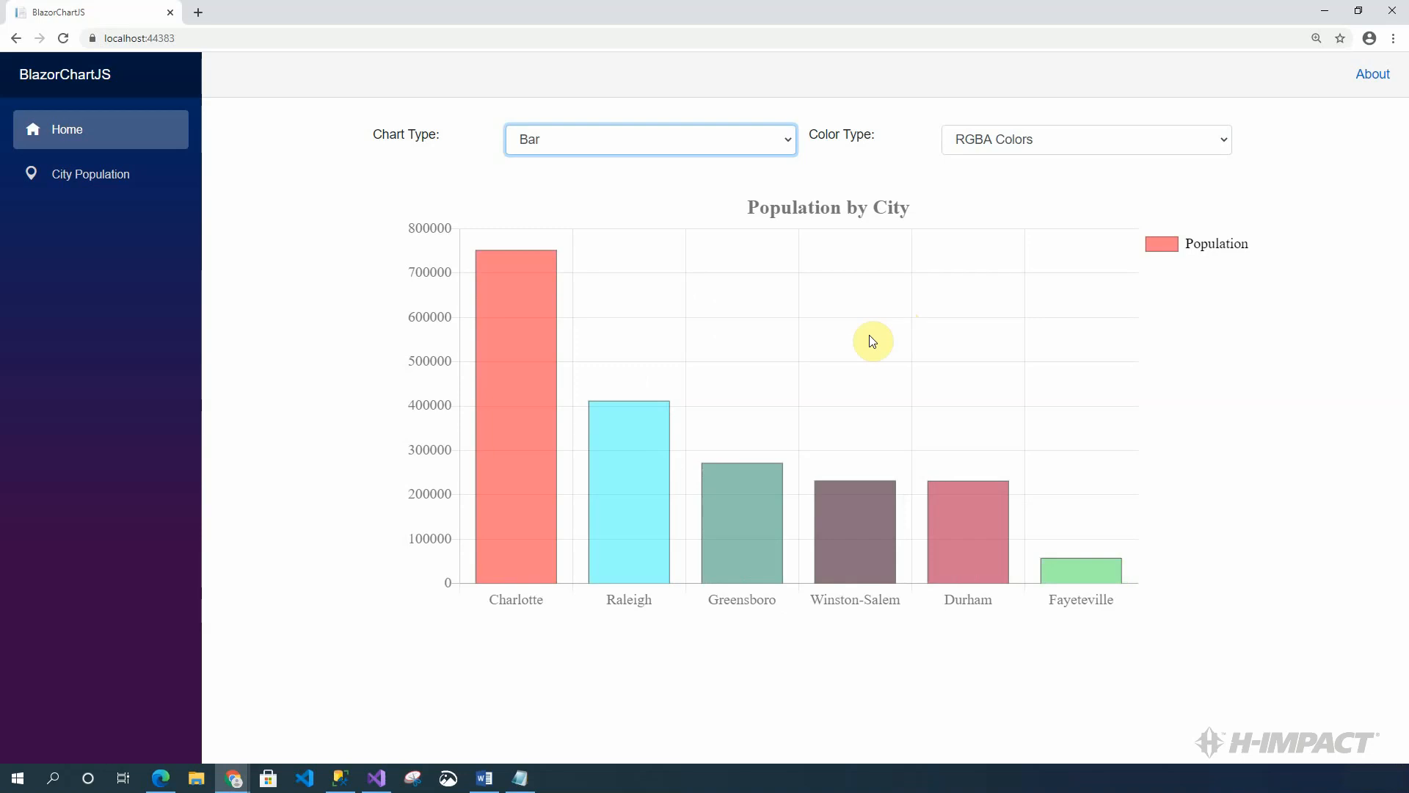
{"action": "mouse_move", "coordinate": [1089, 610]}
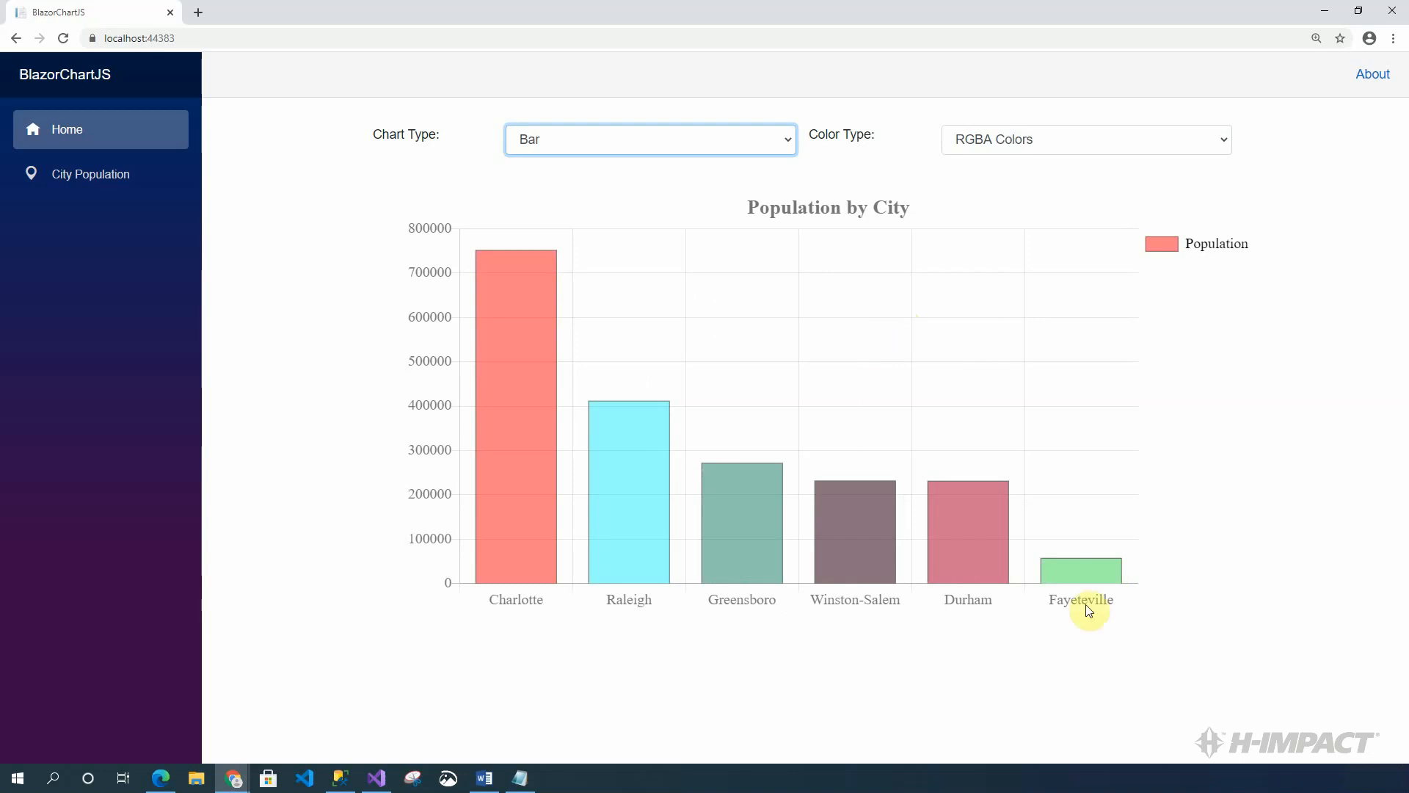
{"action": "mouse_move", "coordinate": [1083, 573]}
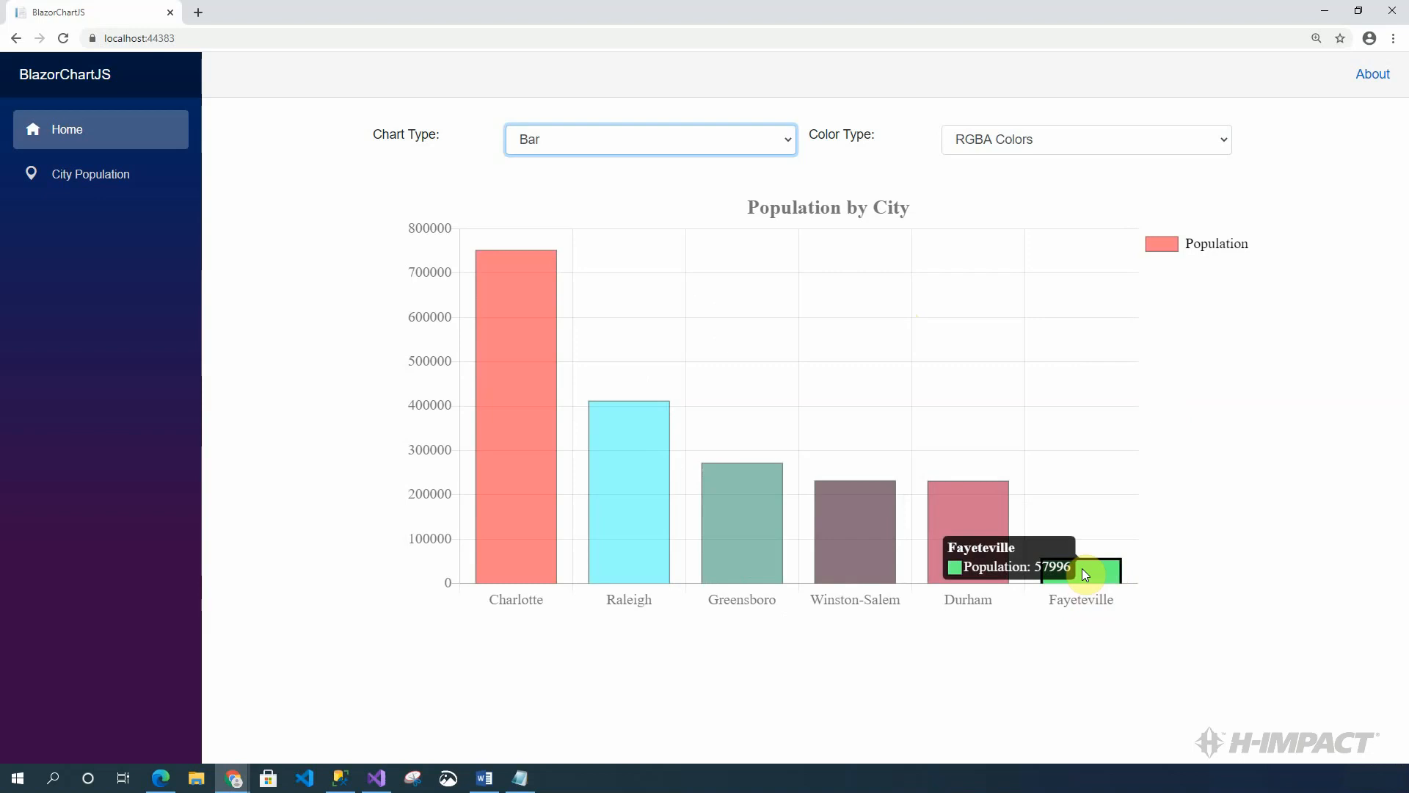
{"action": "mouse_move", "coordinate": [810, 333]}
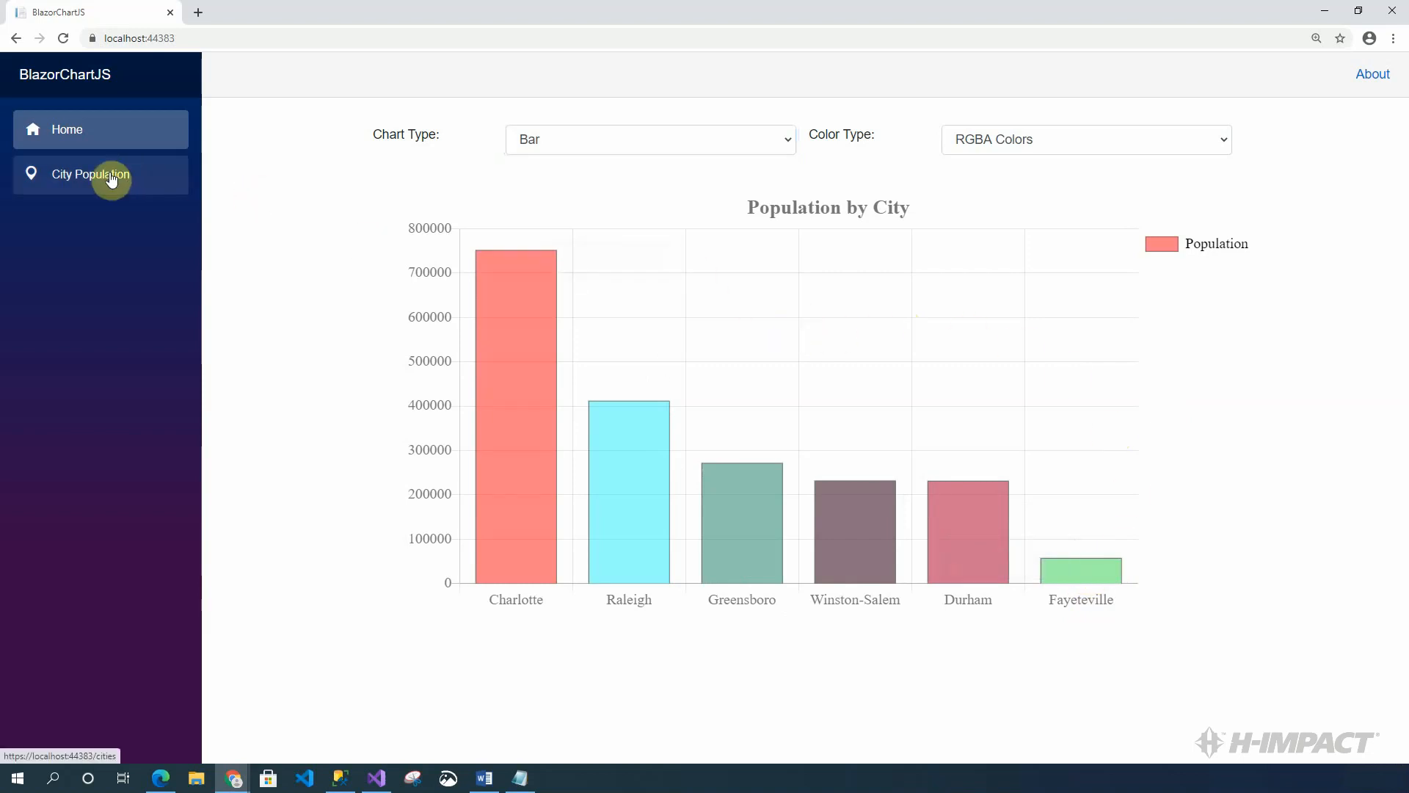
Open the City Population page from the left sidebar
{"action": "left_click", "coordinate": [90, 174]}
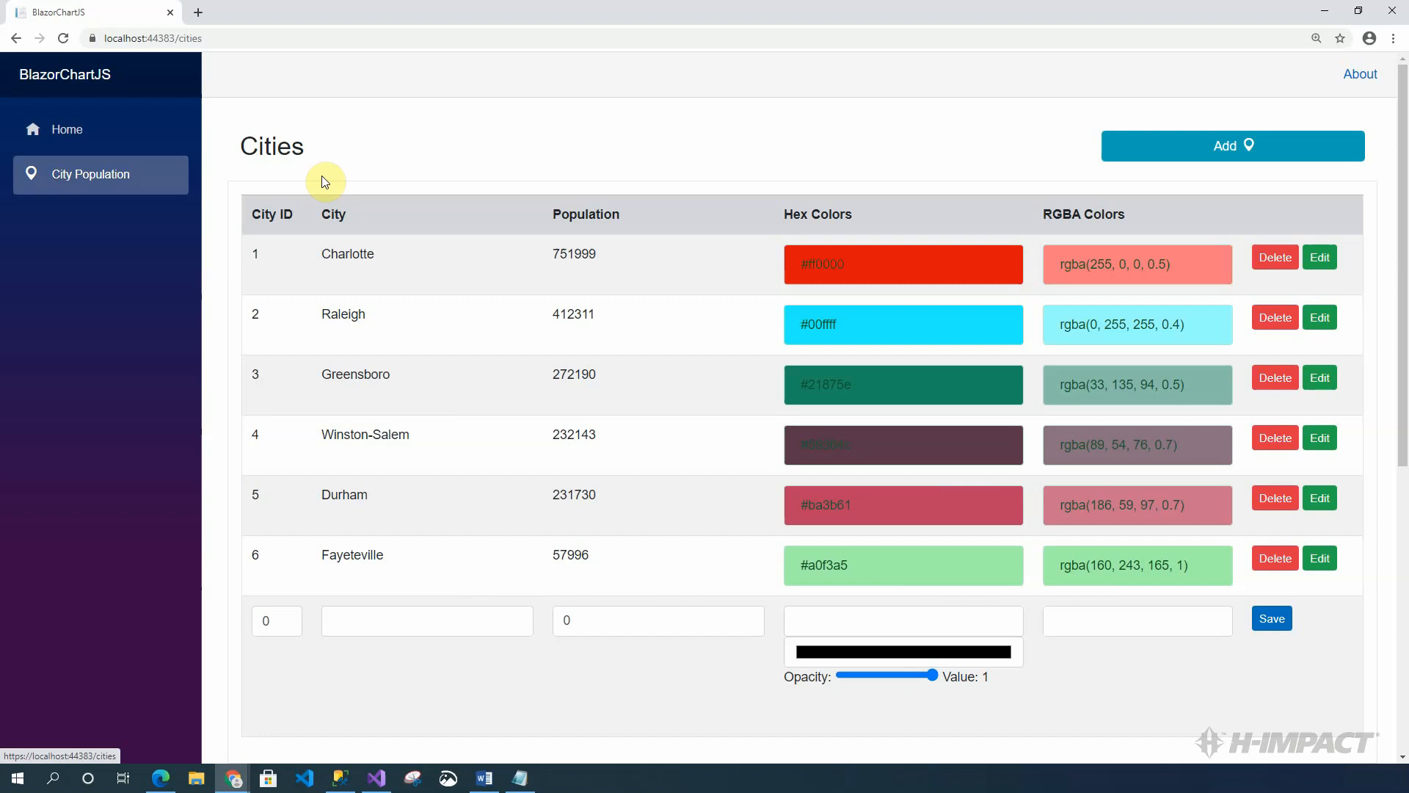
{"action": "mouse_move", "coordinate": [700, 178]}
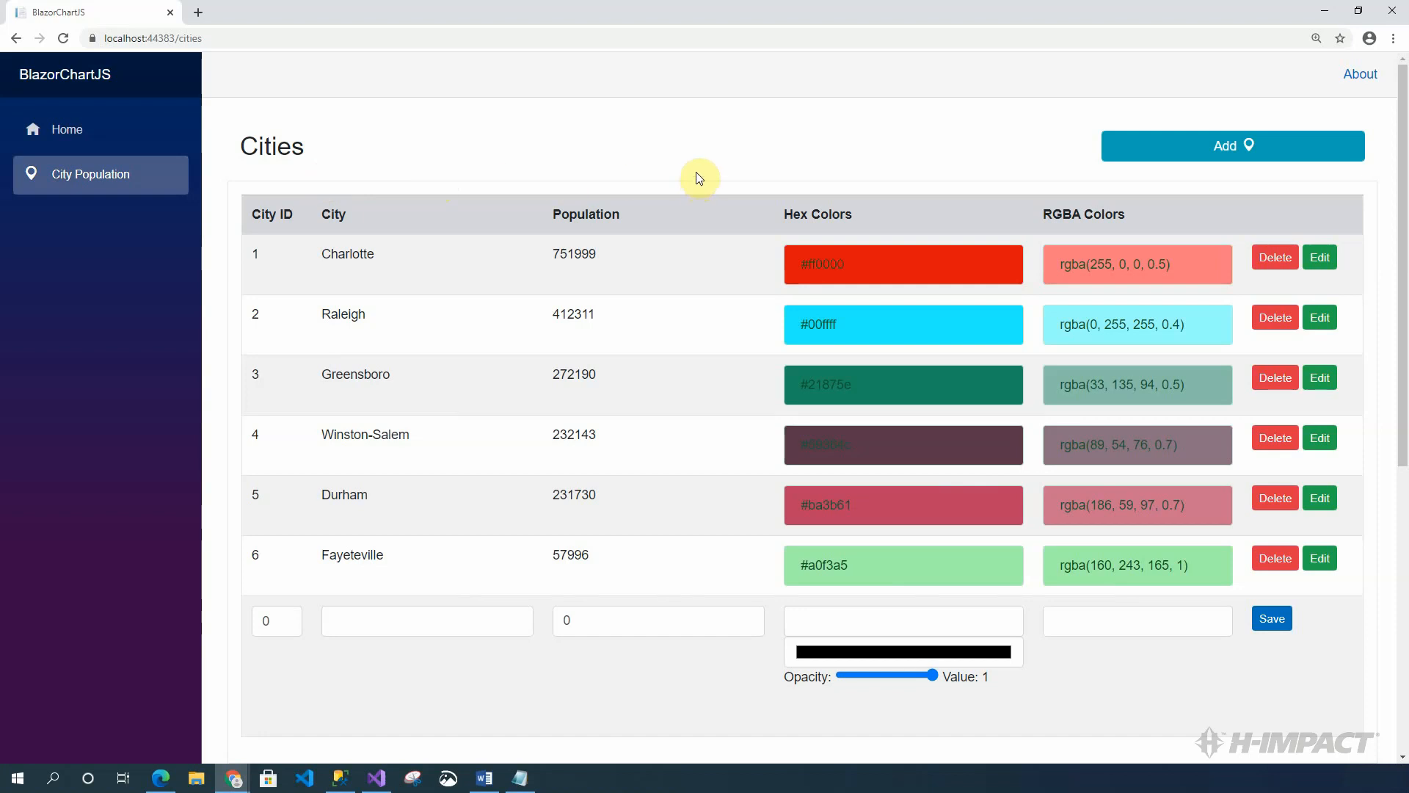
{"action": "mouse_move", "coordinate": [705, 173]}
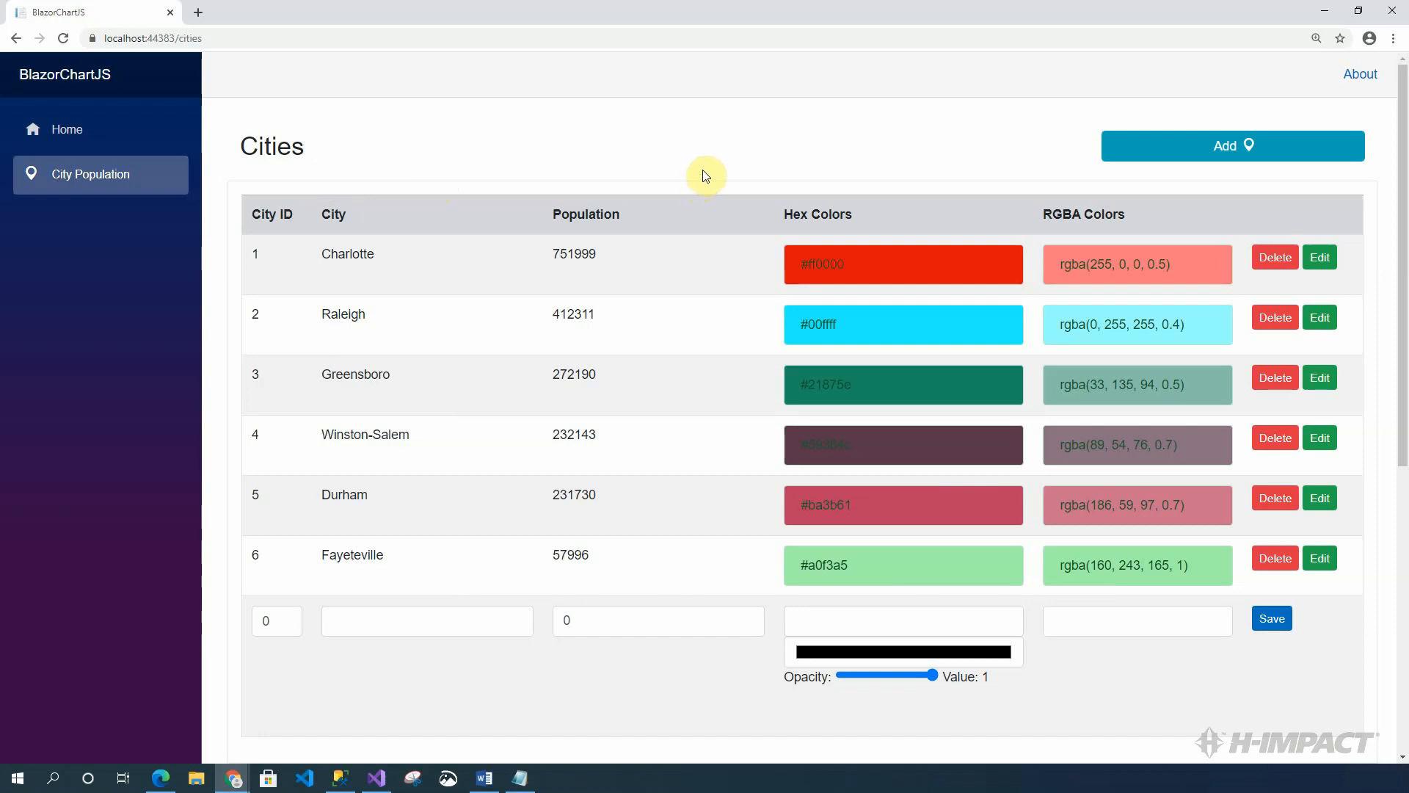
{"action": "mouse_move", "coordinate": [607, 173]}
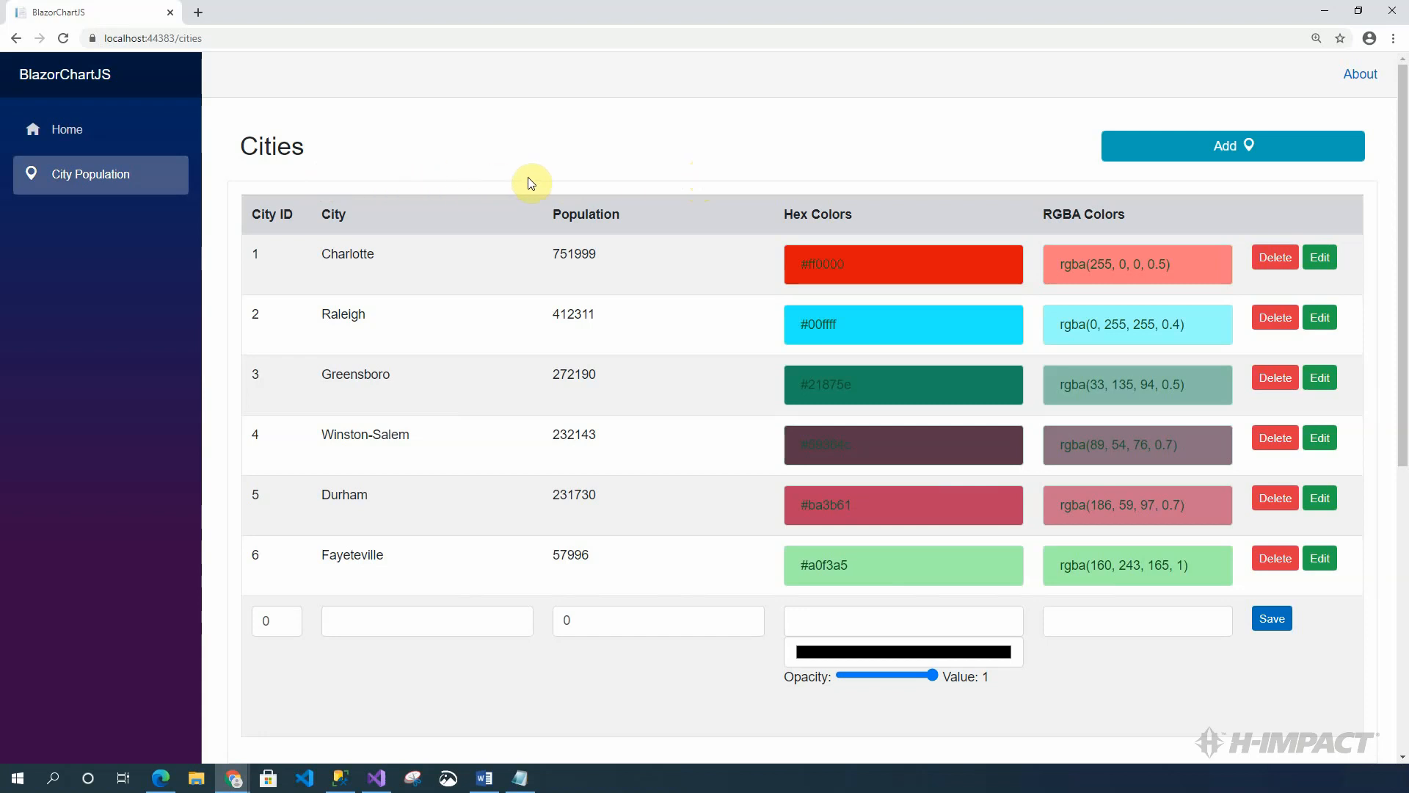
{"action": "mouse_move", "coordinate": [580, 184]}
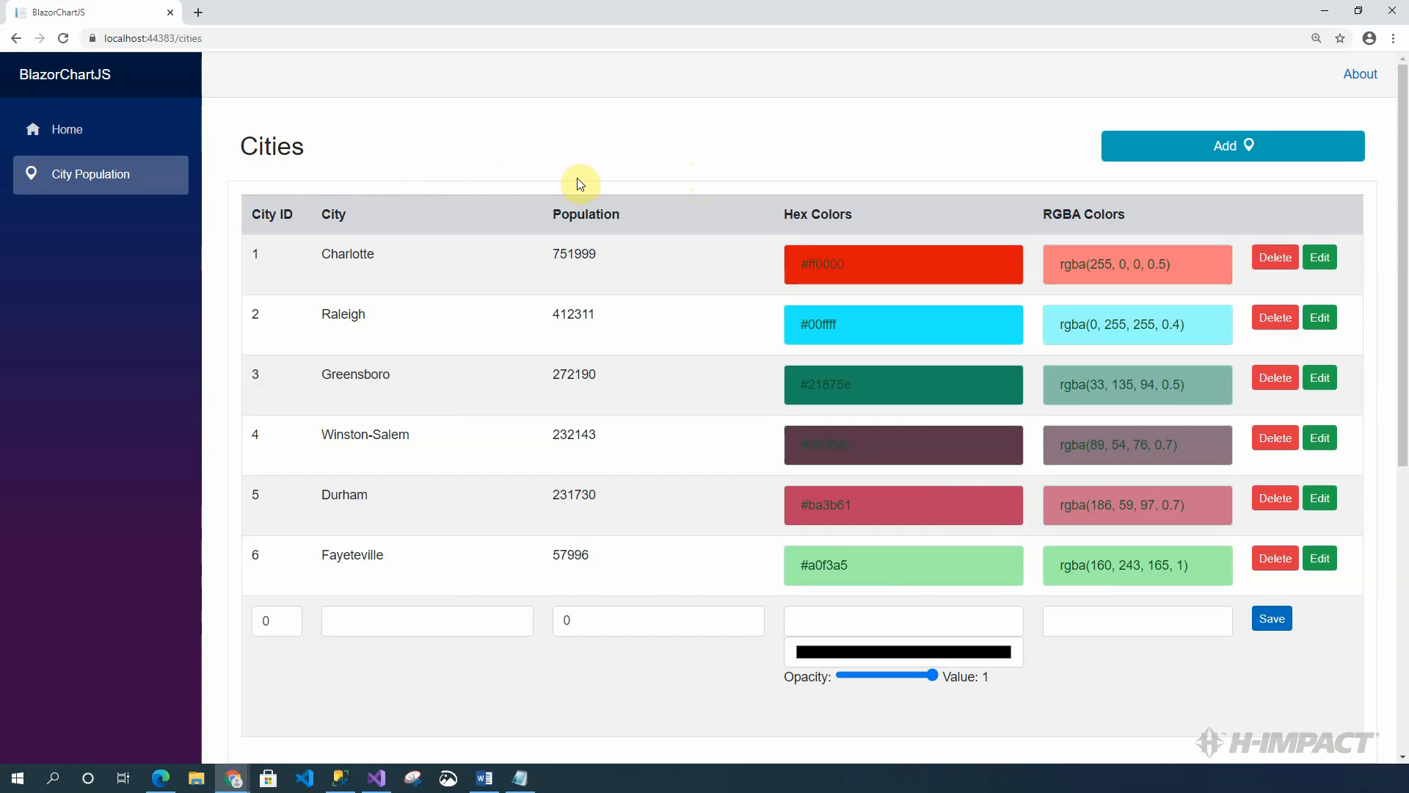
{"action": "mouse_move", "coordinate": [905, 191]}
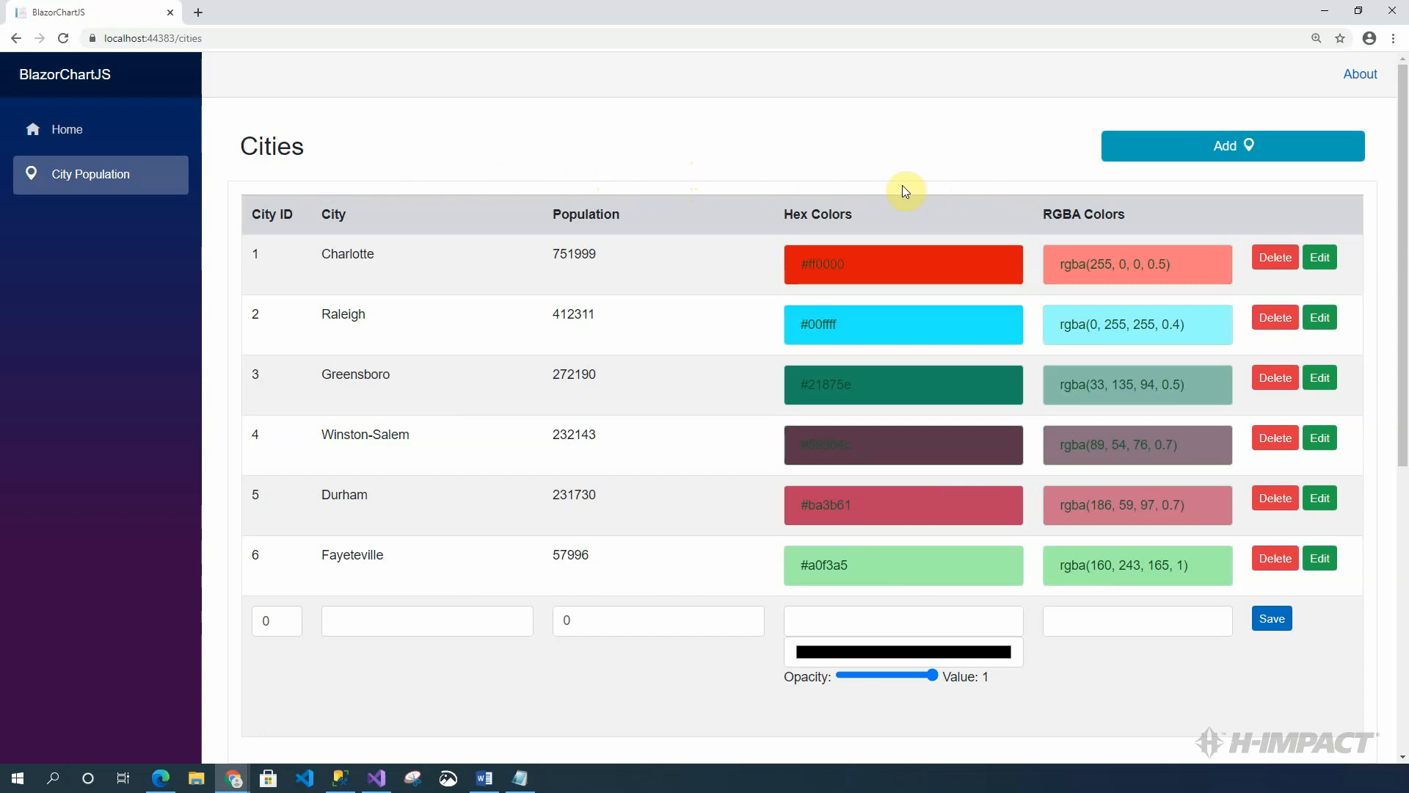
{"action": "mouse_move", "coordinate": [922, 193]}
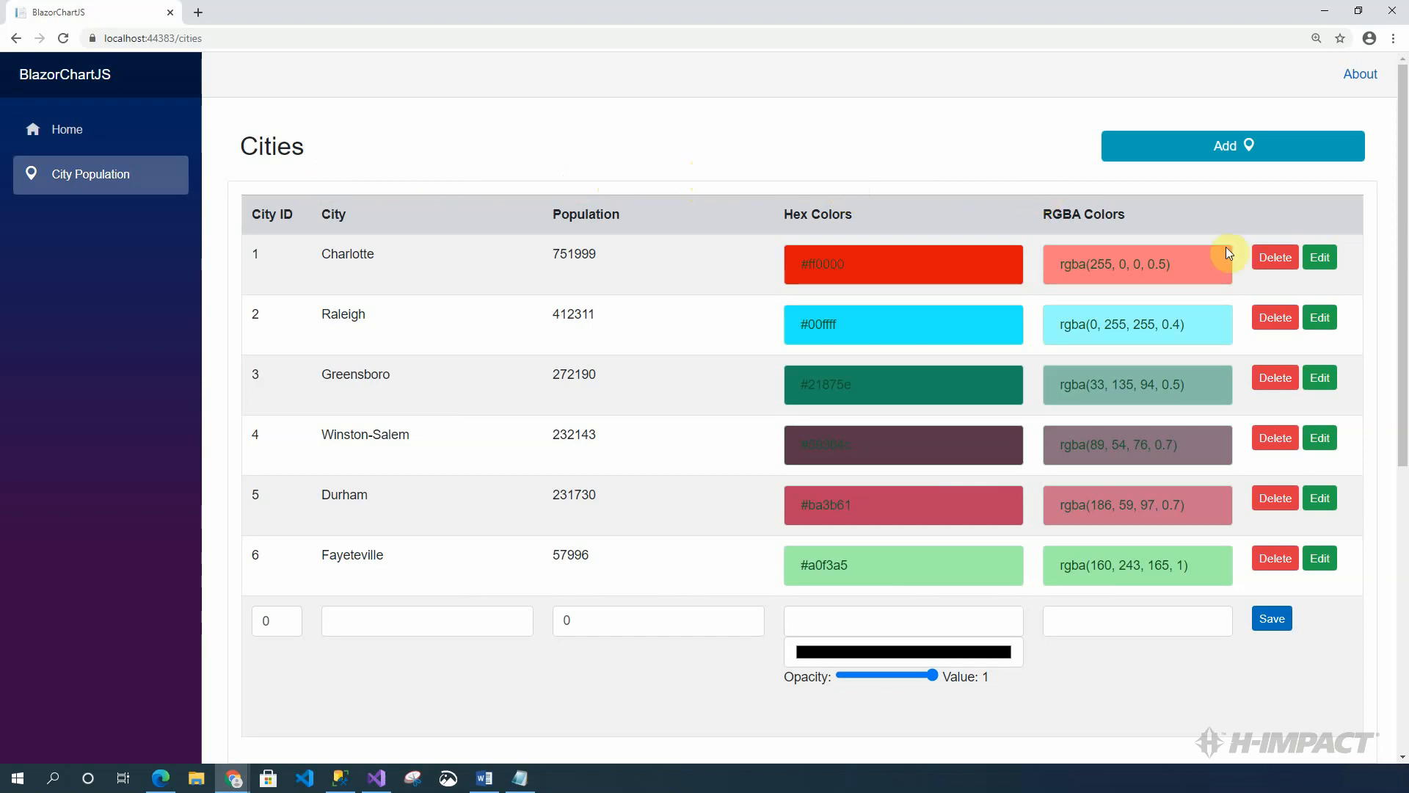
{"action": "mouse_move", "coordinate": [1270, 226]}
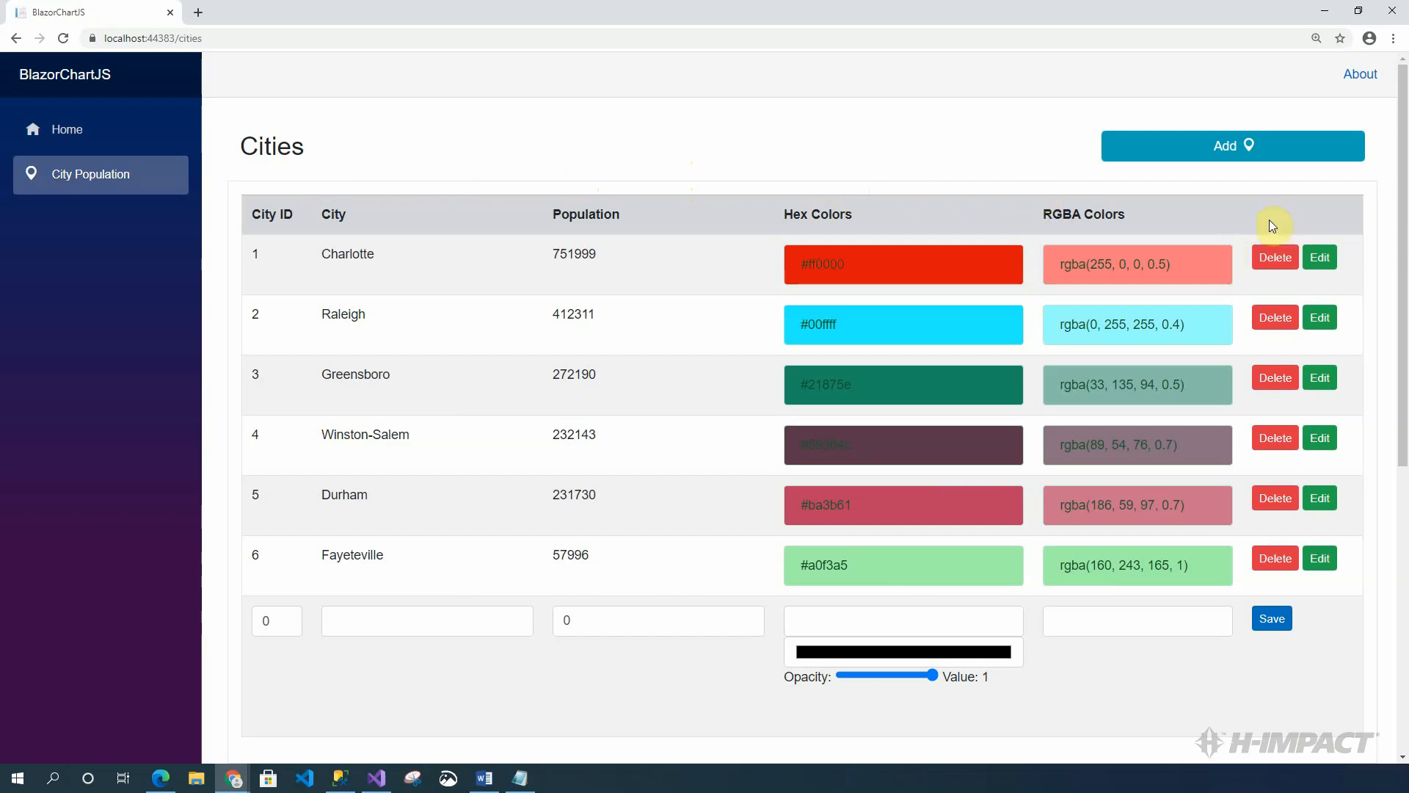
{"action": "mouse_move", "coordinate": [1308, 236]}
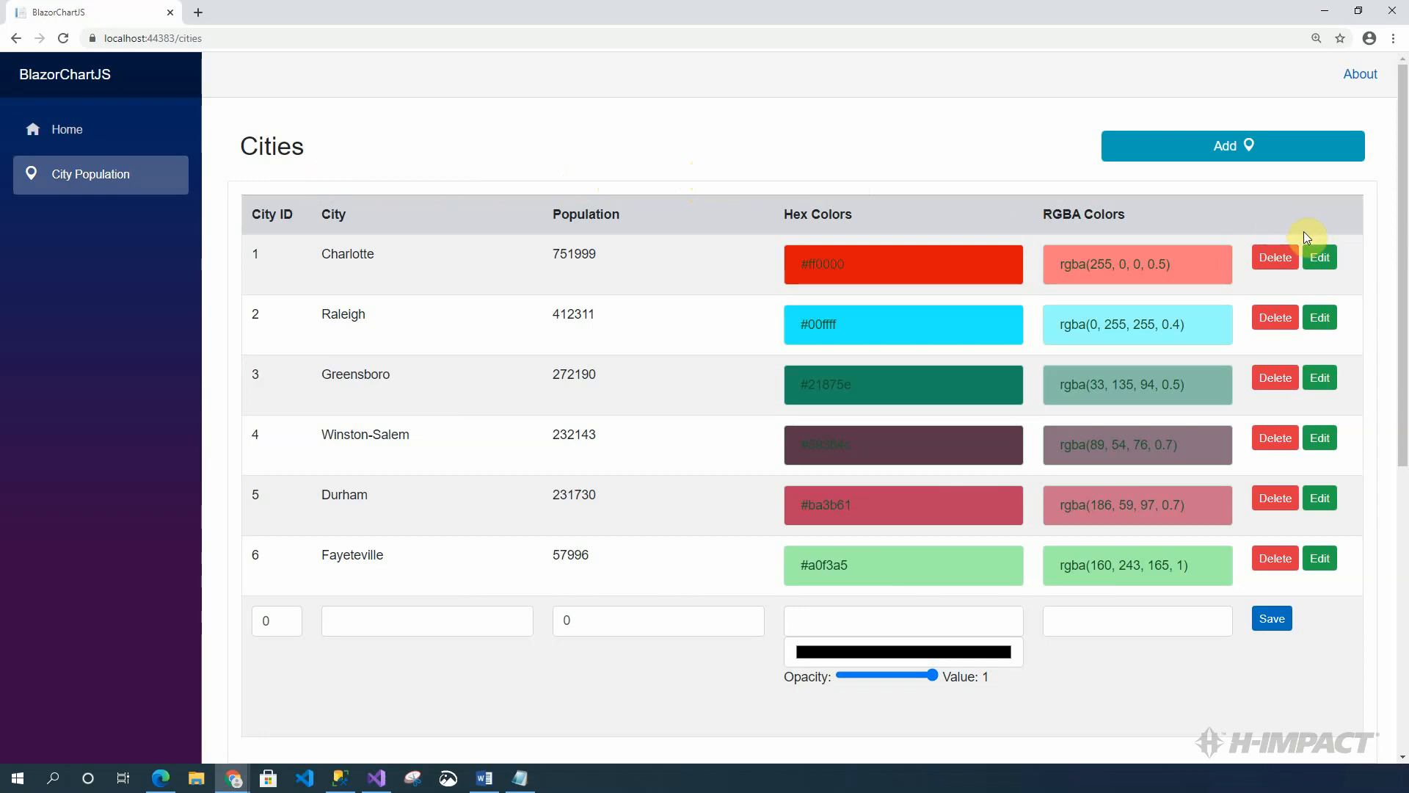
{"action": "mouse_move", "coordinate": [1299, 186]}
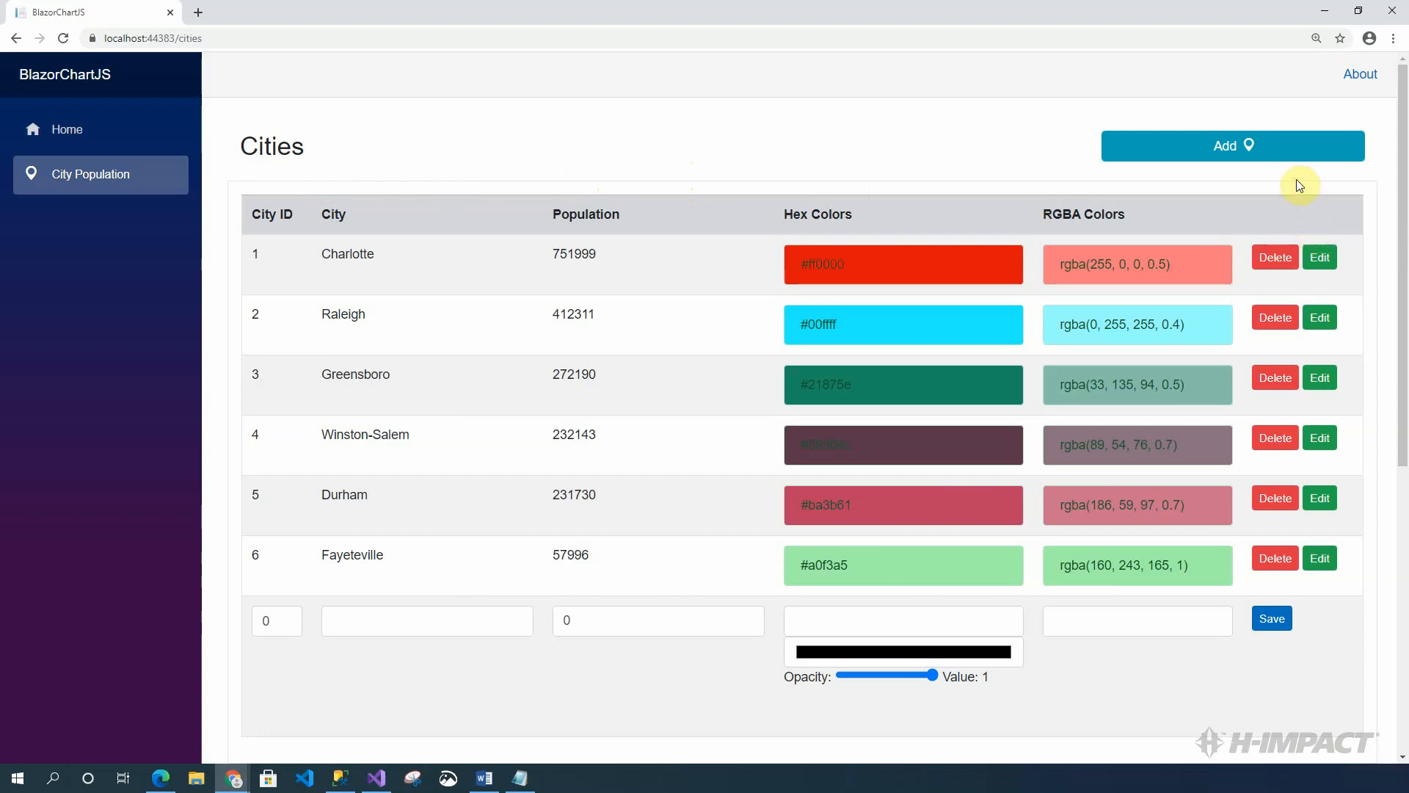
{"action": "mouse_move", "coordinate": [1290, 162]}
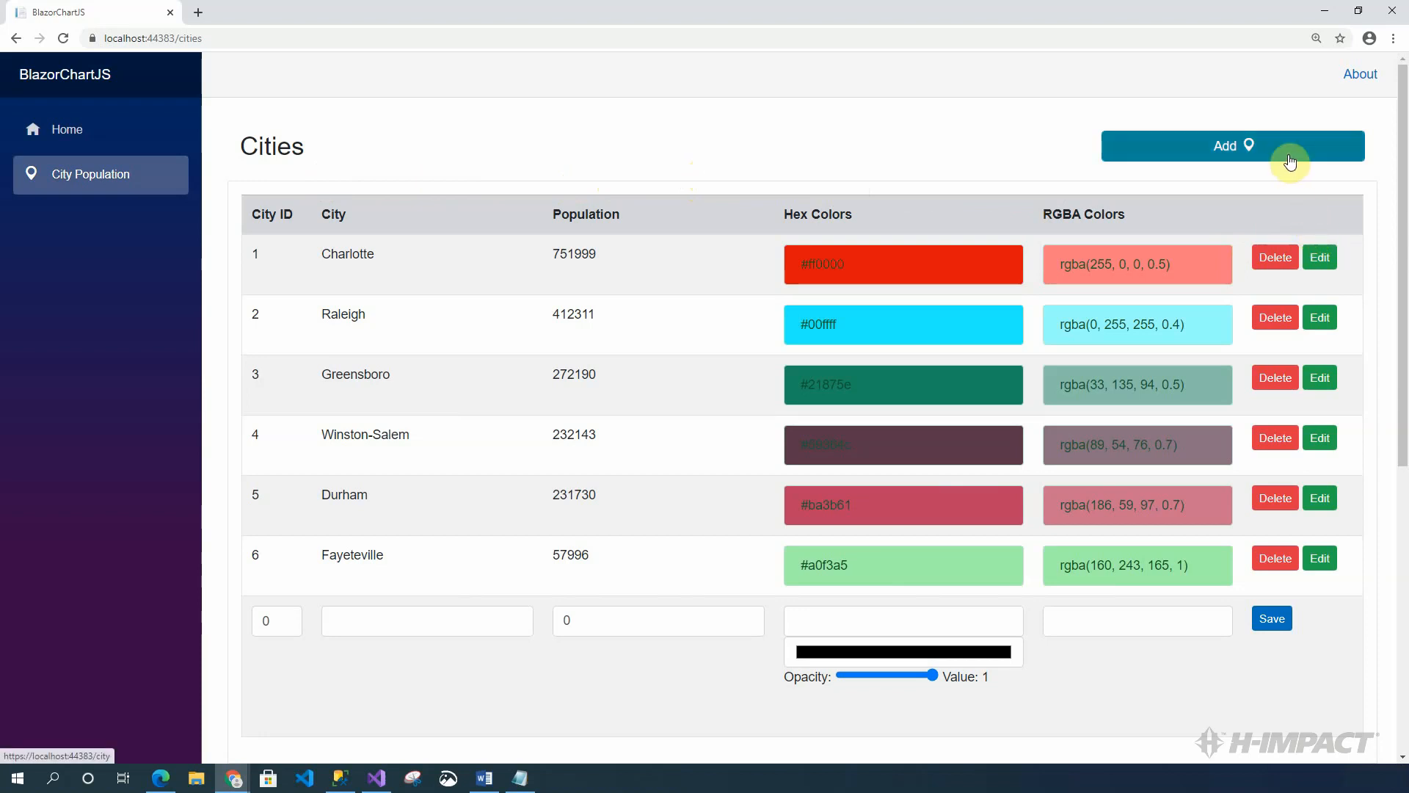
{"action": "scroll", "scroll_direction": "down", "scroll_amount": 3}
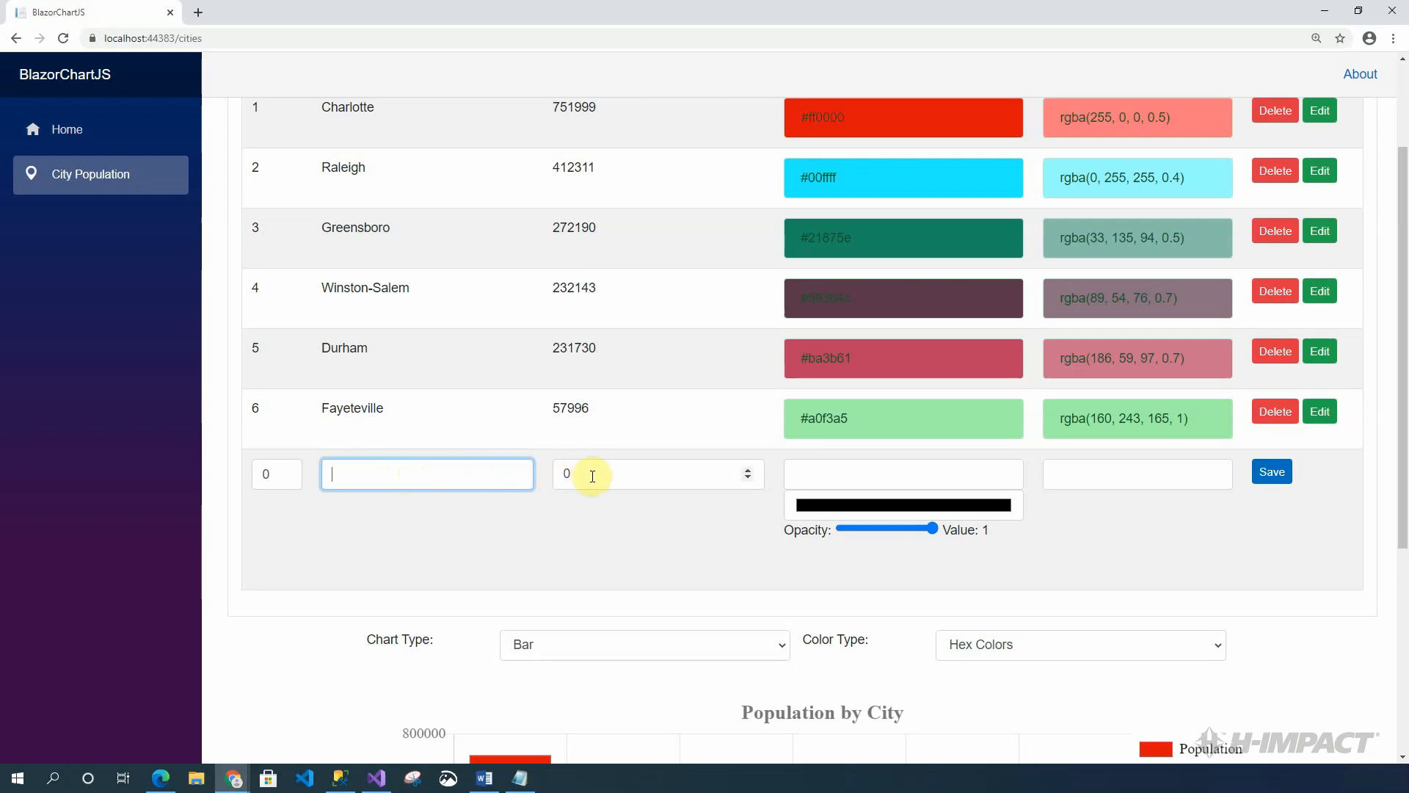
{"action": "left_click", "coordinate": [903, 474]}
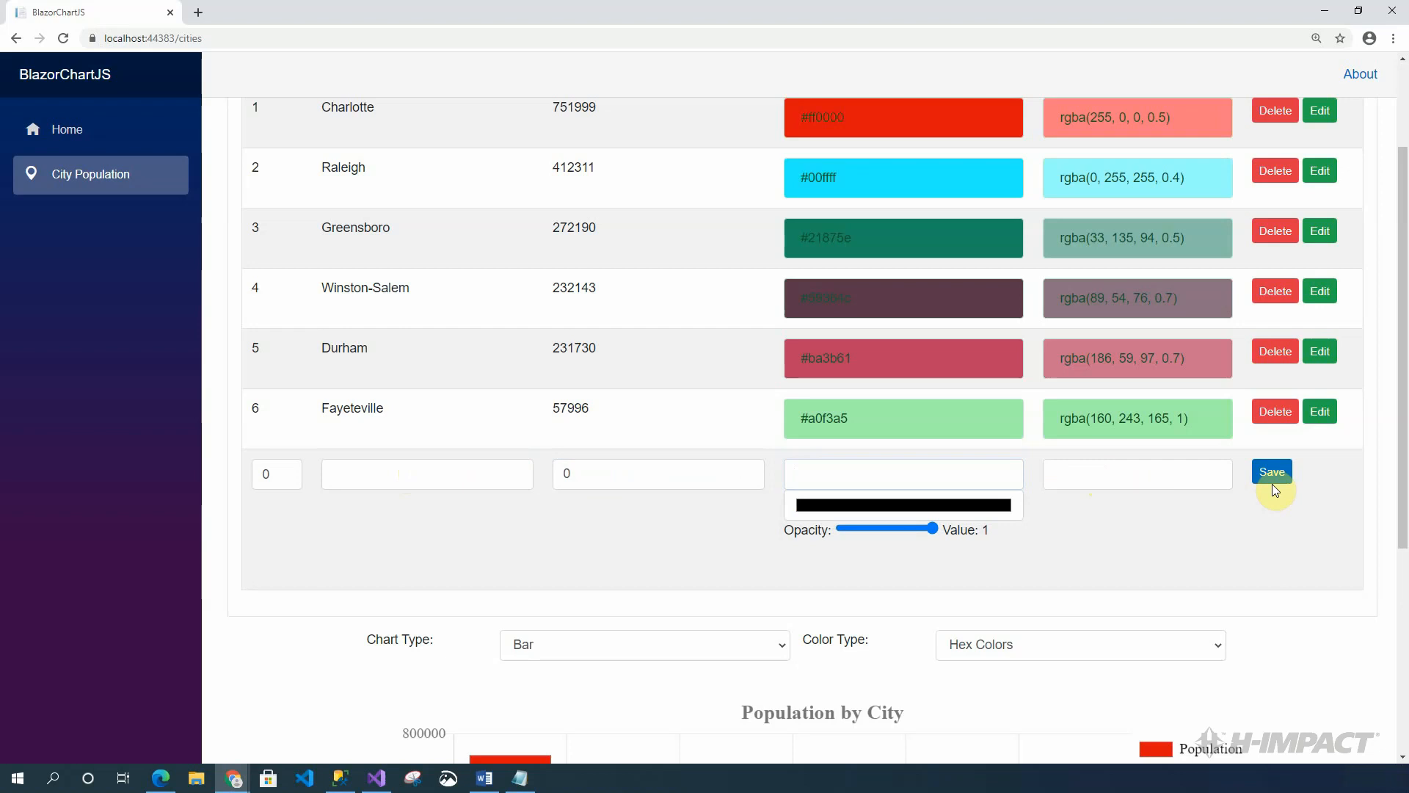
{"action": "scroll", "scroll_direction": "down", "scroll_amount": 3}
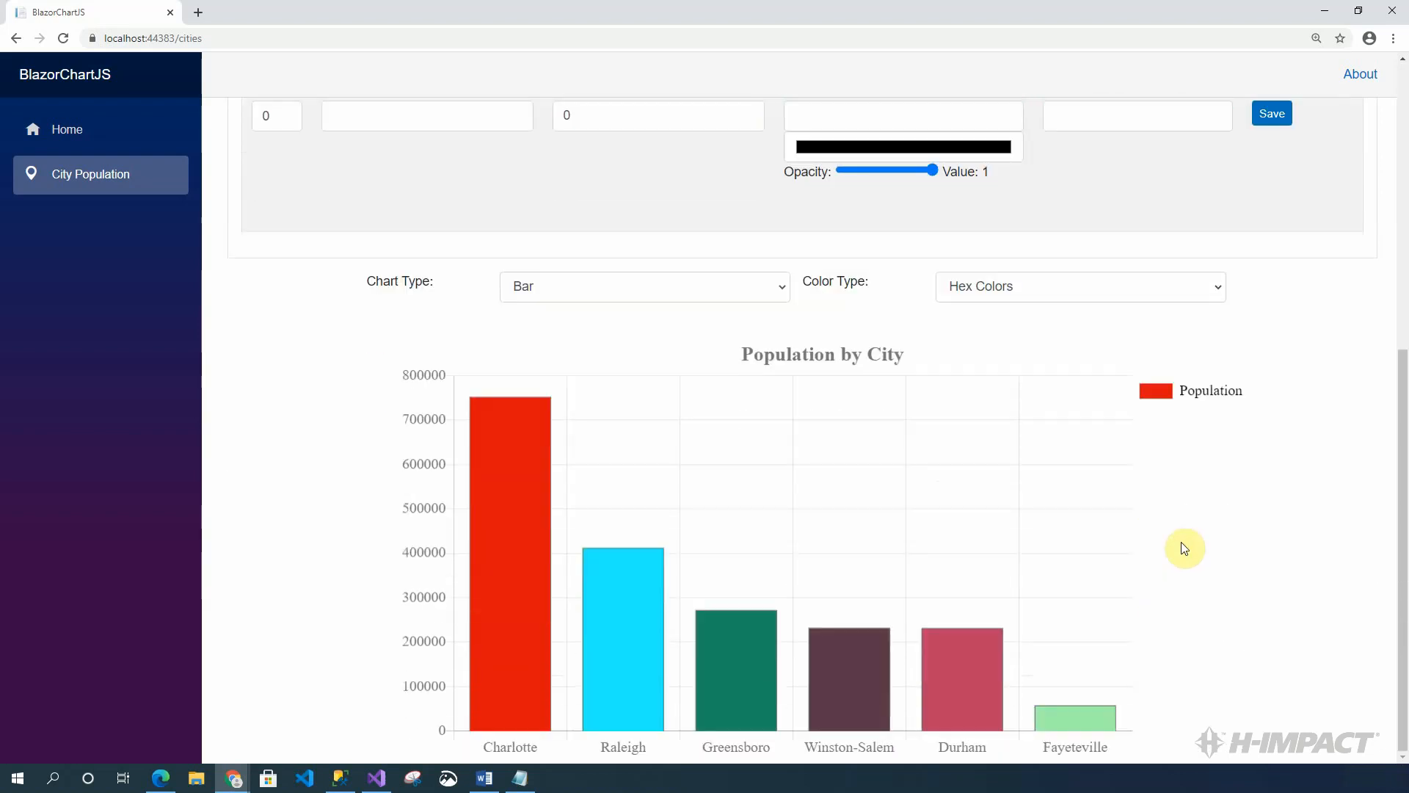
{"action": "mouse_move", "coordinate": [1076, 761]}
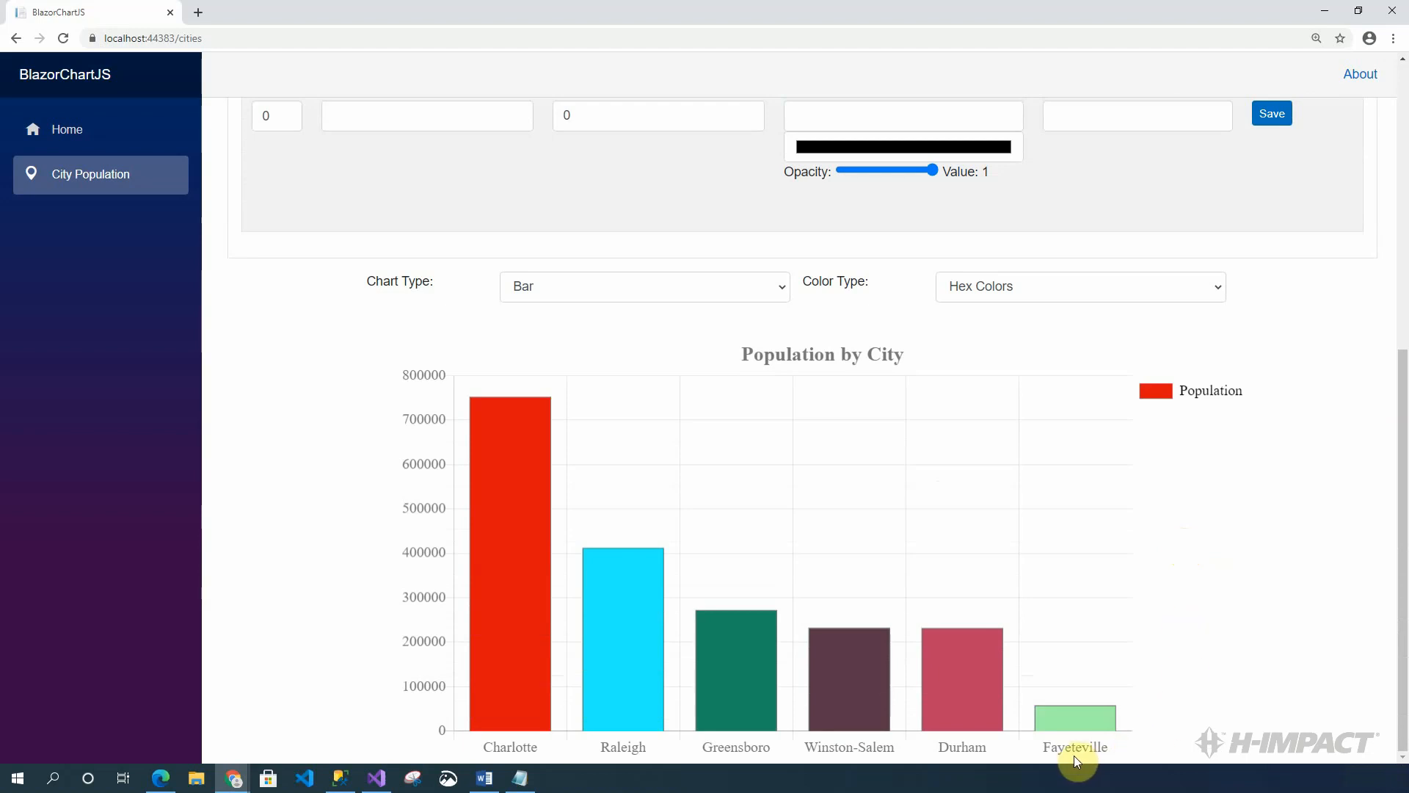
{"action": "mouse_move", "coordinate": [1087, 719]}
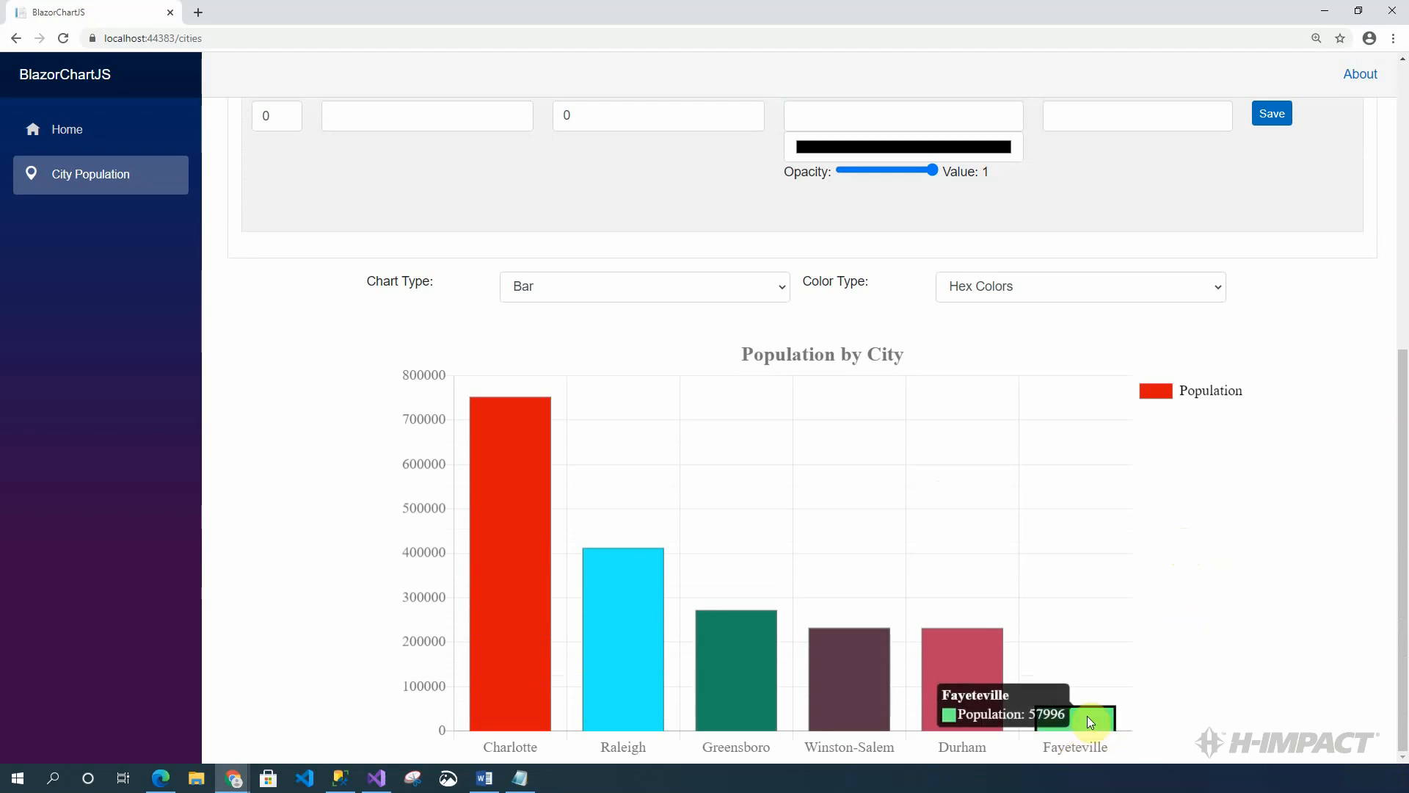
{"action": "scroll", "scroll_direction": "up", "scroll_amount": 3}
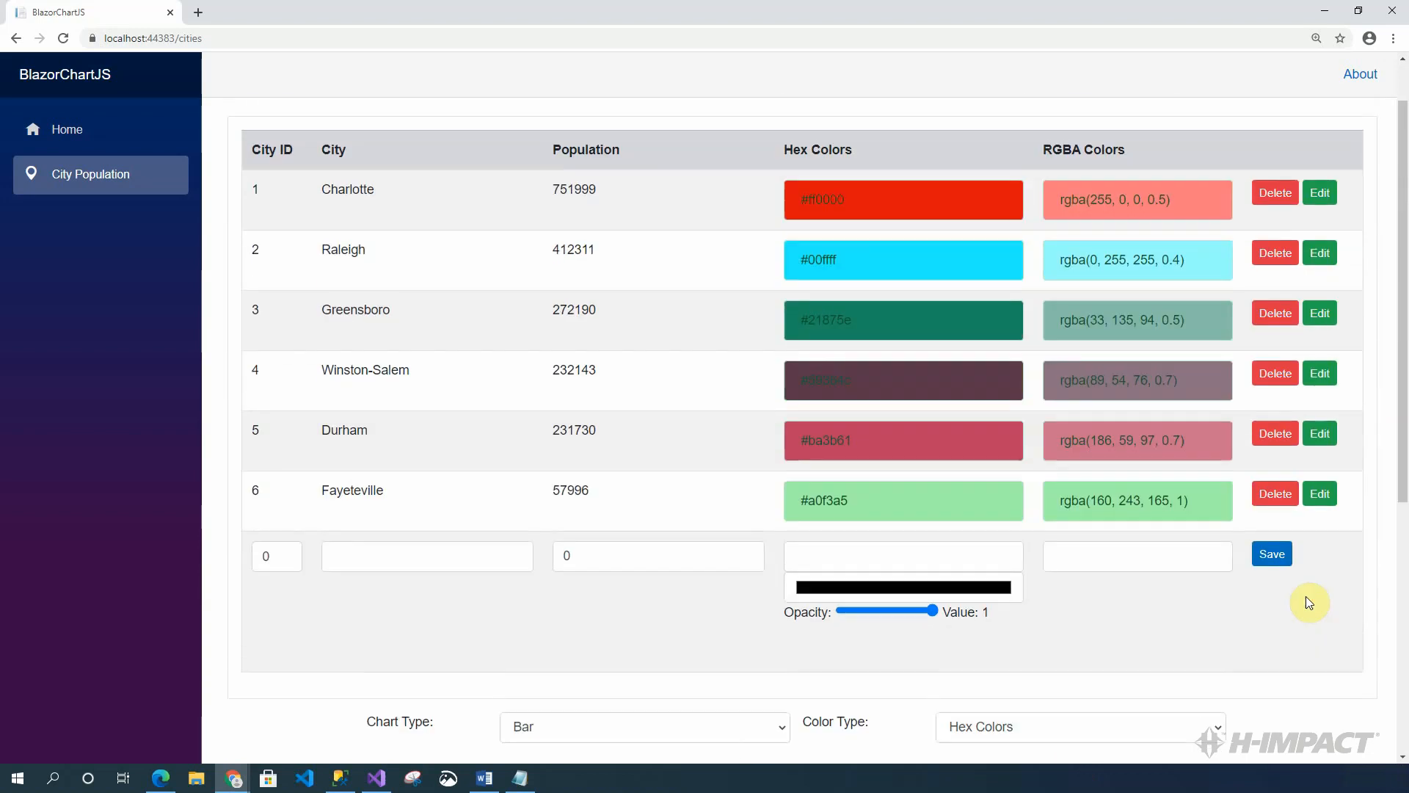
{"action": "mouse_move", "coordinate": [1305, 605]}
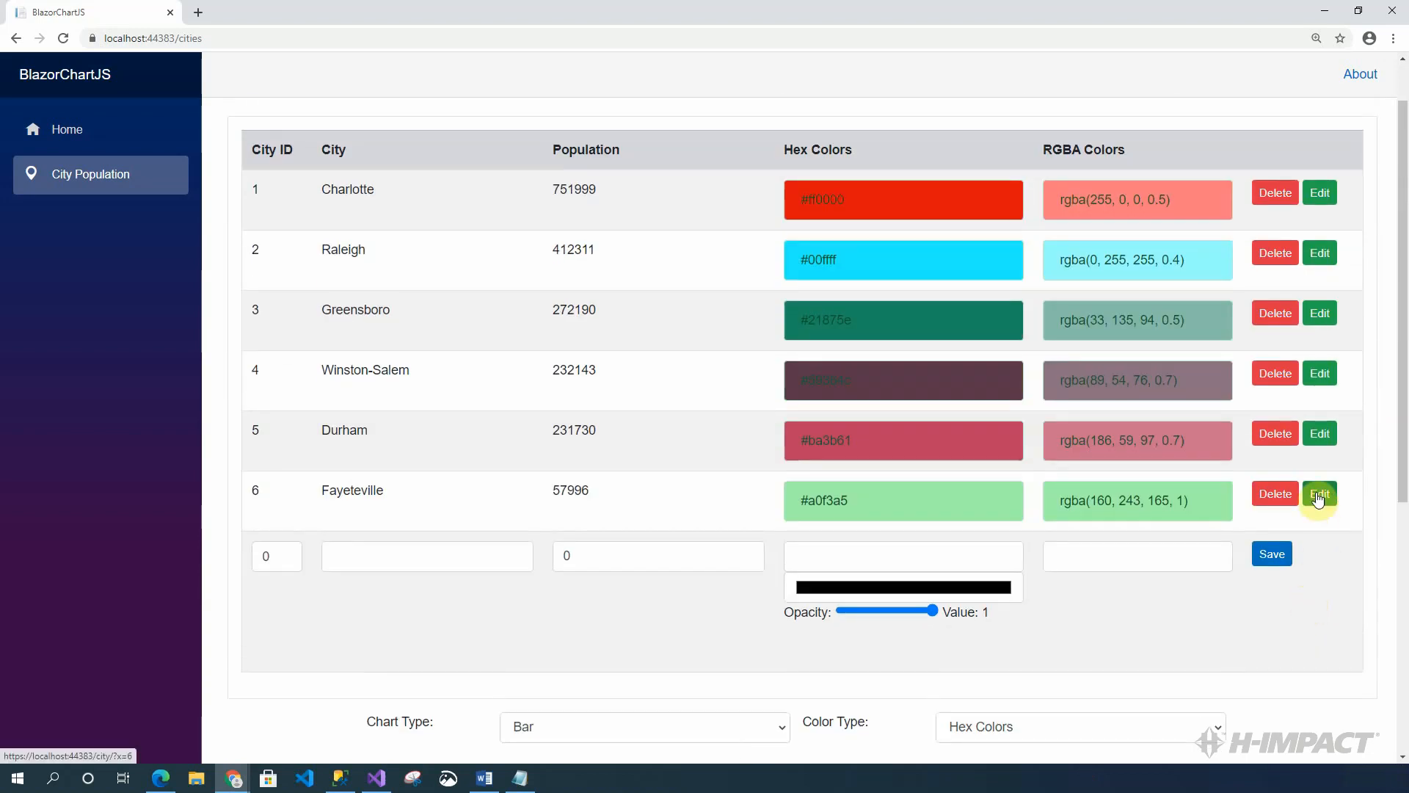
Open Fayetteville's edit form and change its population from 57996 to 207996
{"action": "left_click", "coordinate": [1320, 494]}
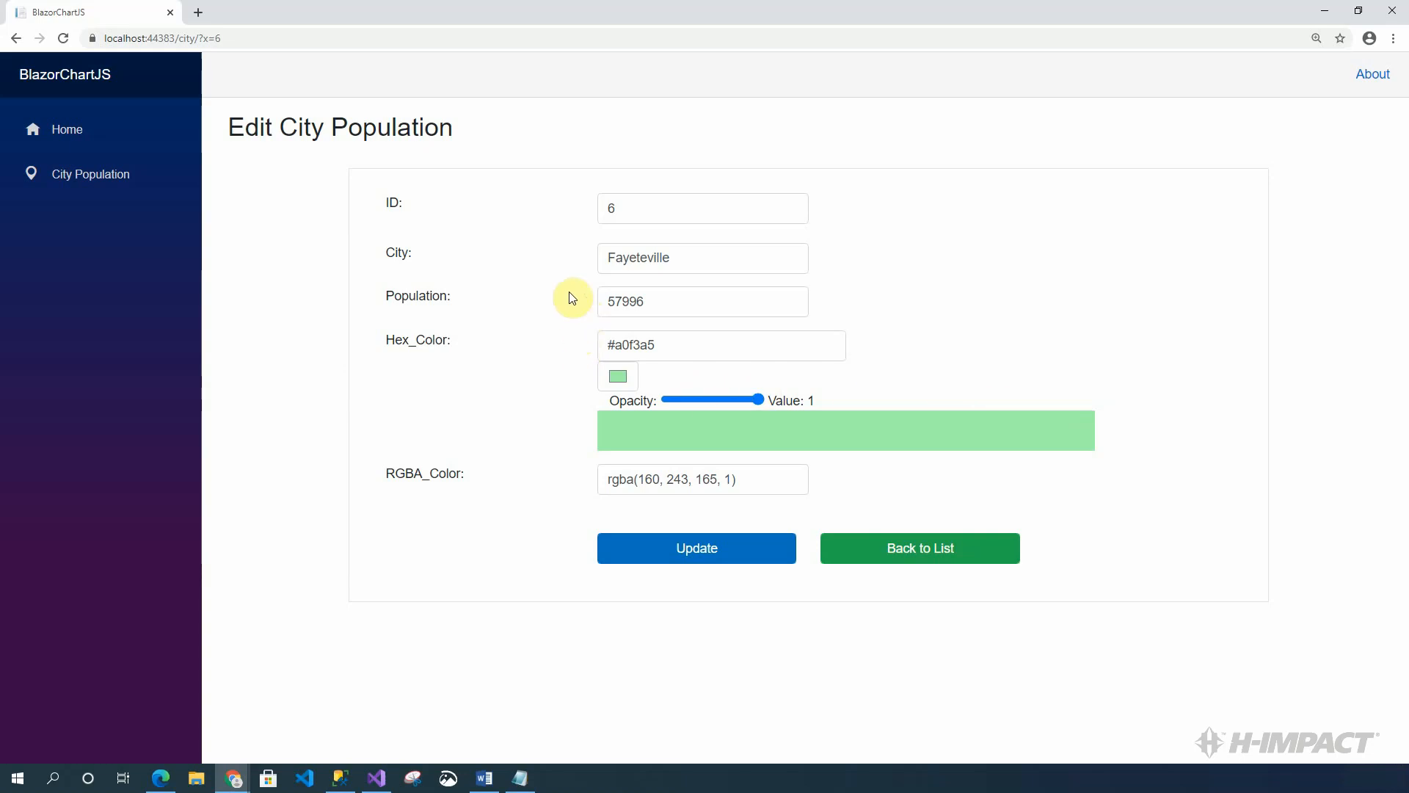
{"action": "mouse_move", "coordinate": [611, 275]}
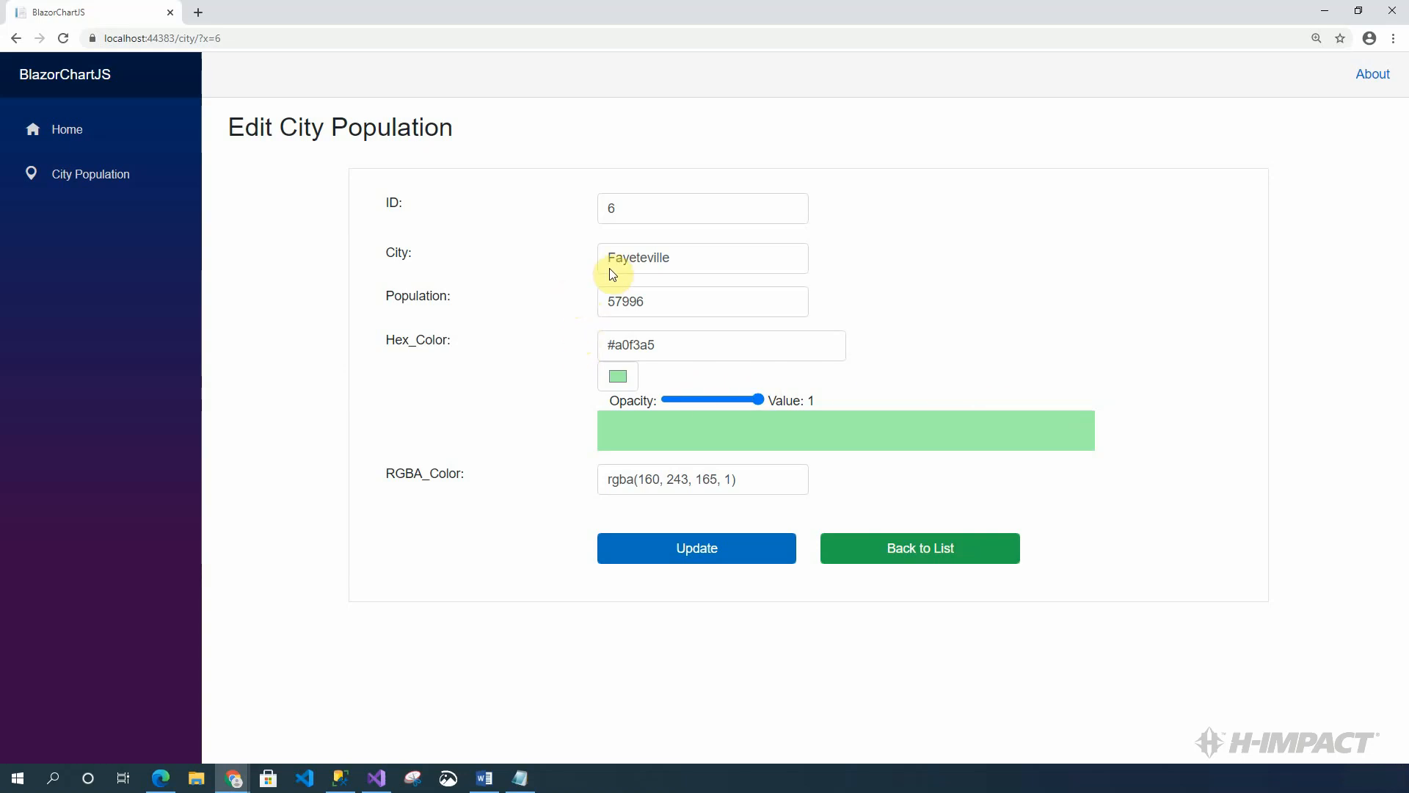
{"action": "left_click", "coordinate": [702, 258]}
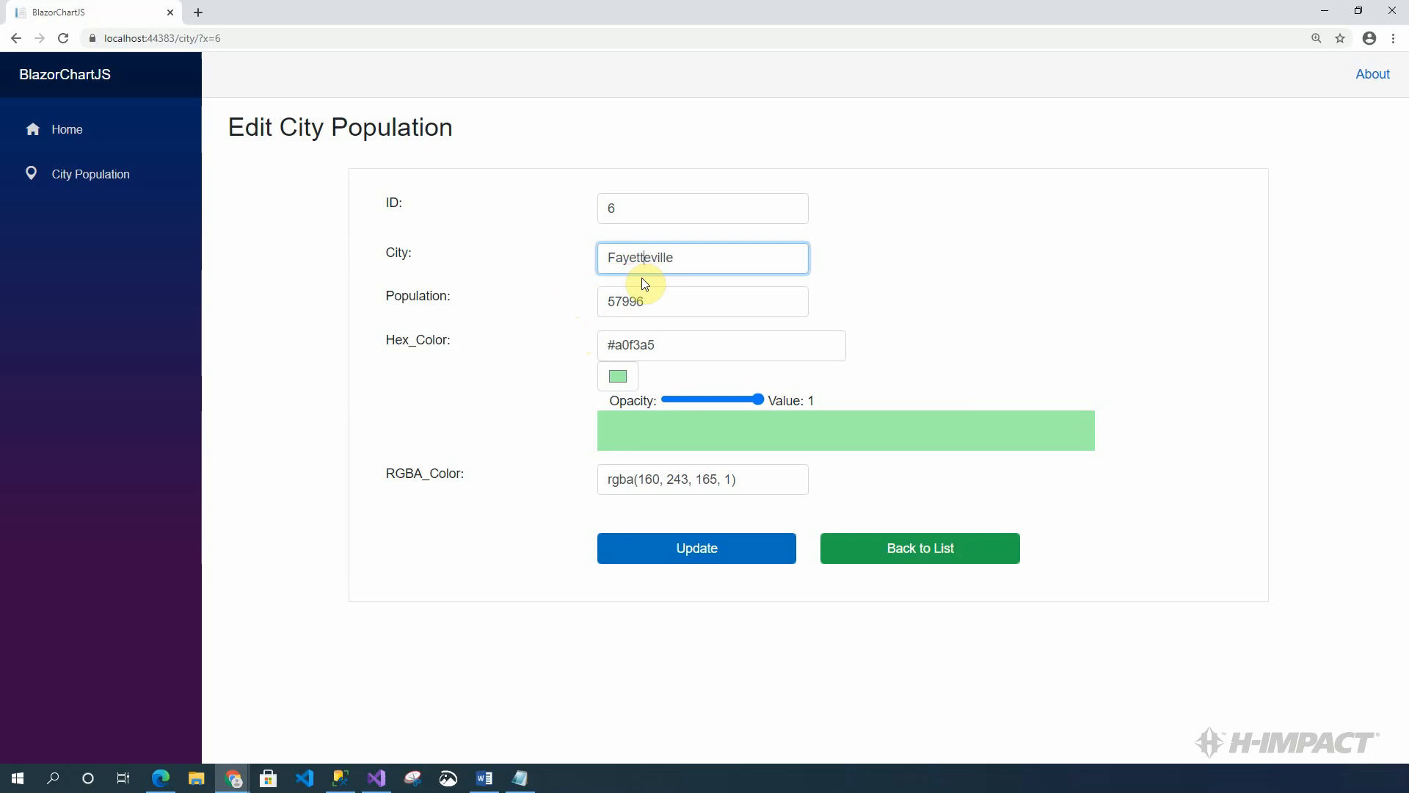
{"action": "left_click", "coordinate": [702, 301]}
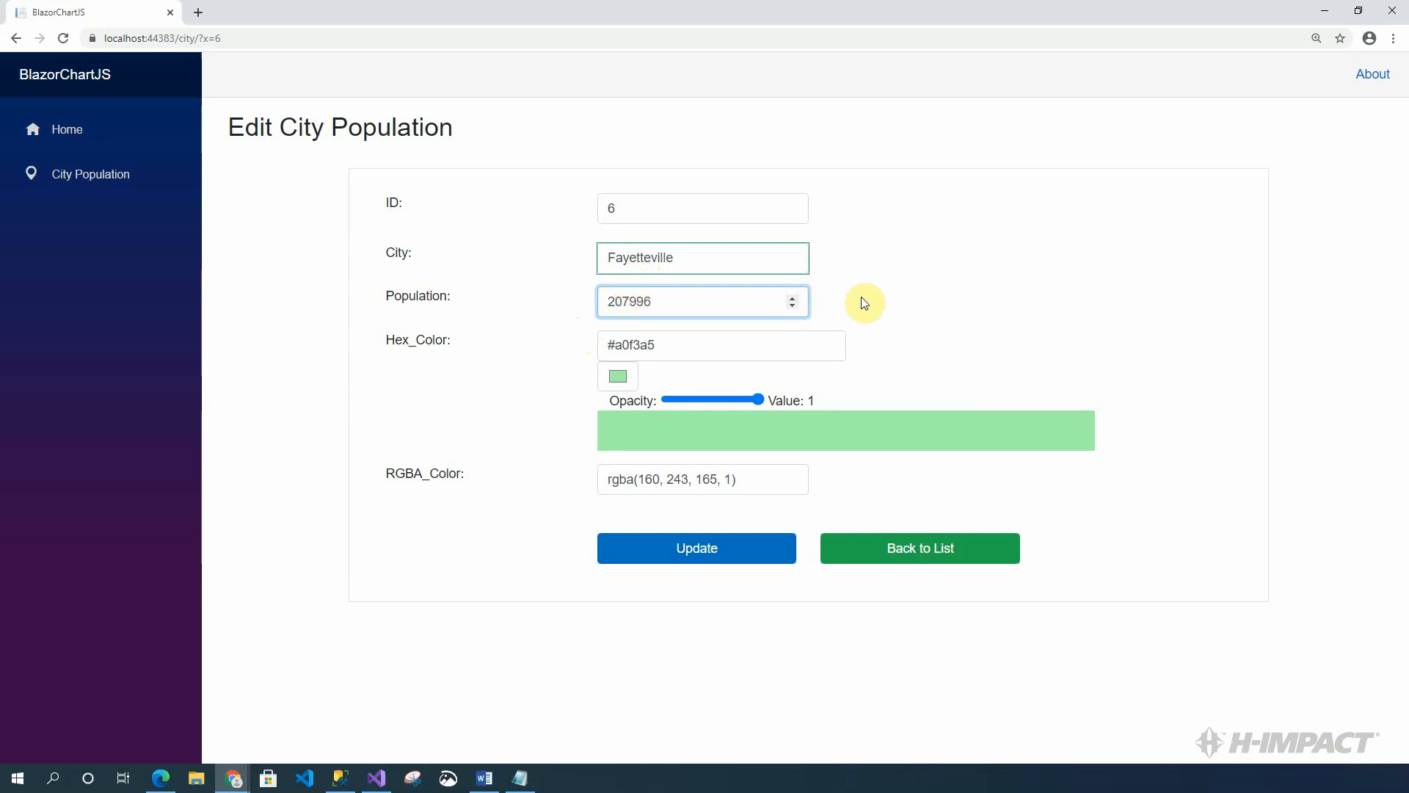
{"action": "mouse_move", "coordinate": [852, 361]}
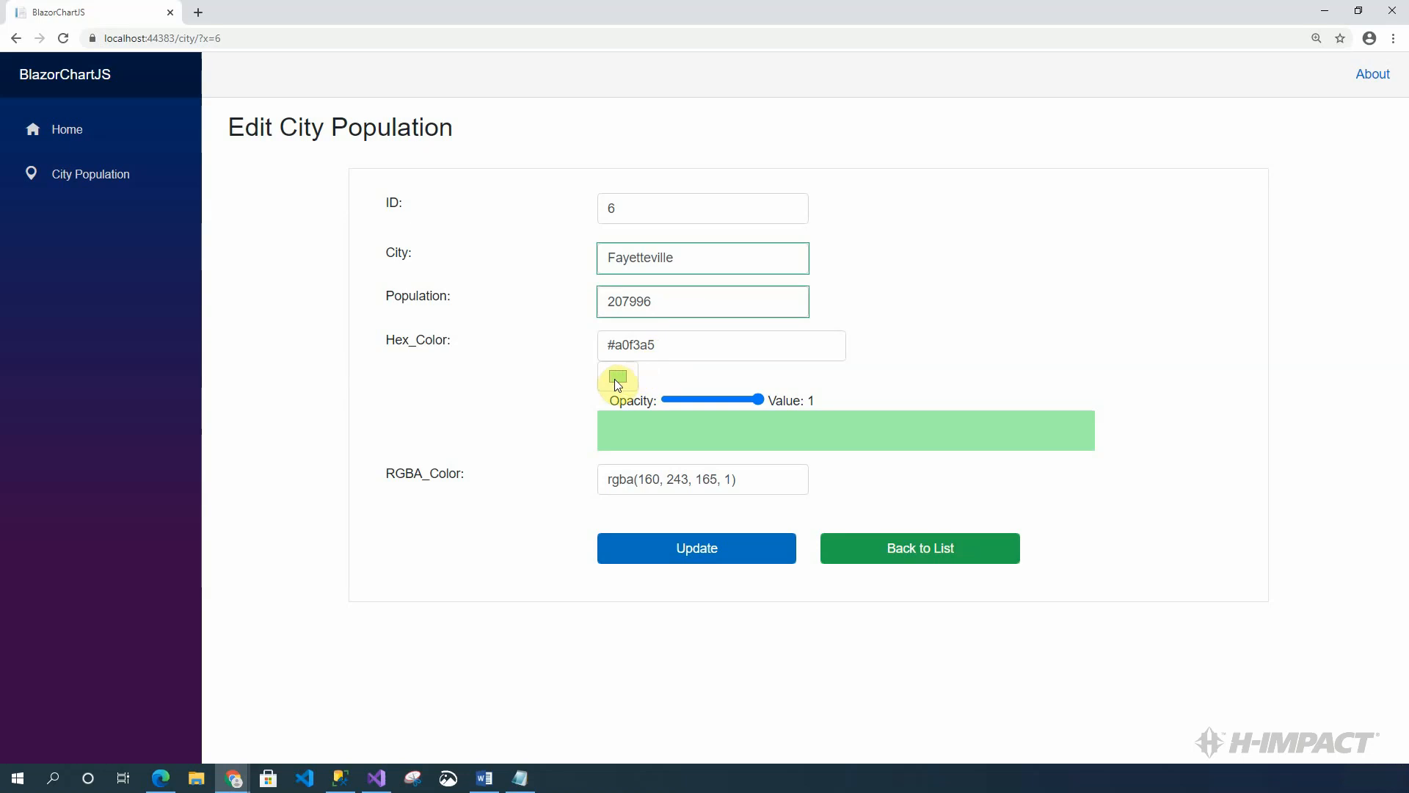
Lower Fayetteville's colour opacity from 1 to 0.4, giving rgba(160, 243, 165, 0.4)
{"action": "left_click", "coordinate": [617, 376]}
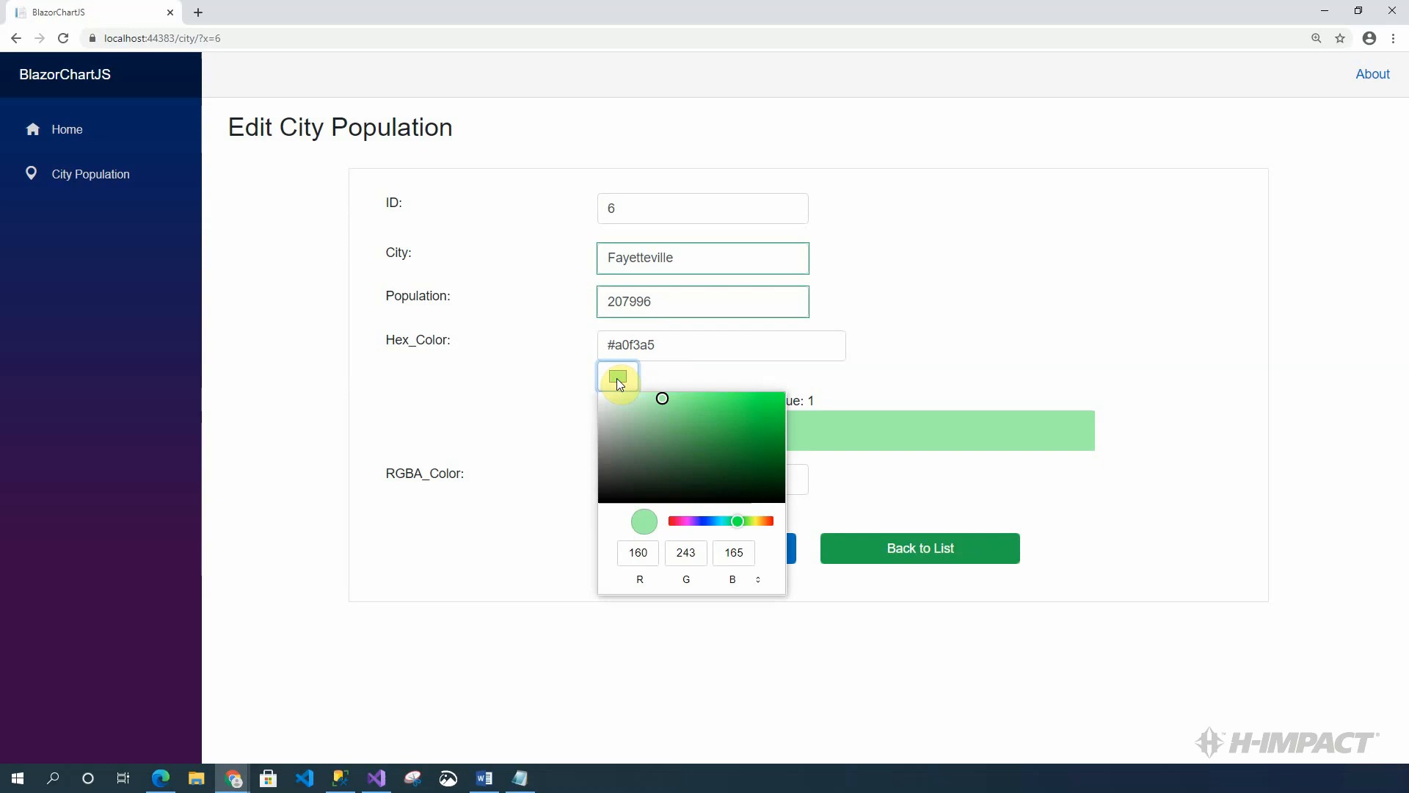
{"action": "left_click", "coordinate": [618, 376]}
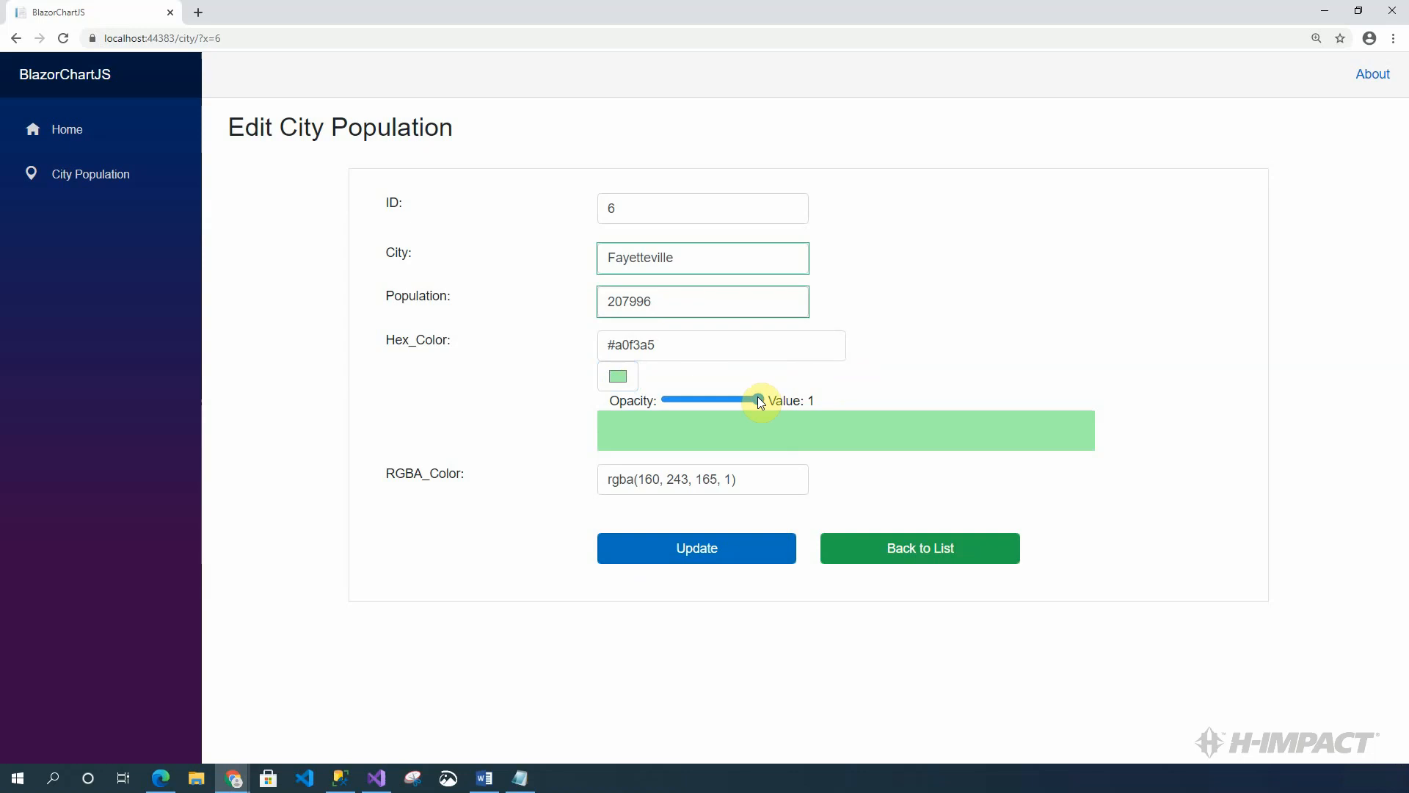
{"action": "left_click_drag", "start_coordinate": [757, 400], "coordinate": [729, 400]}
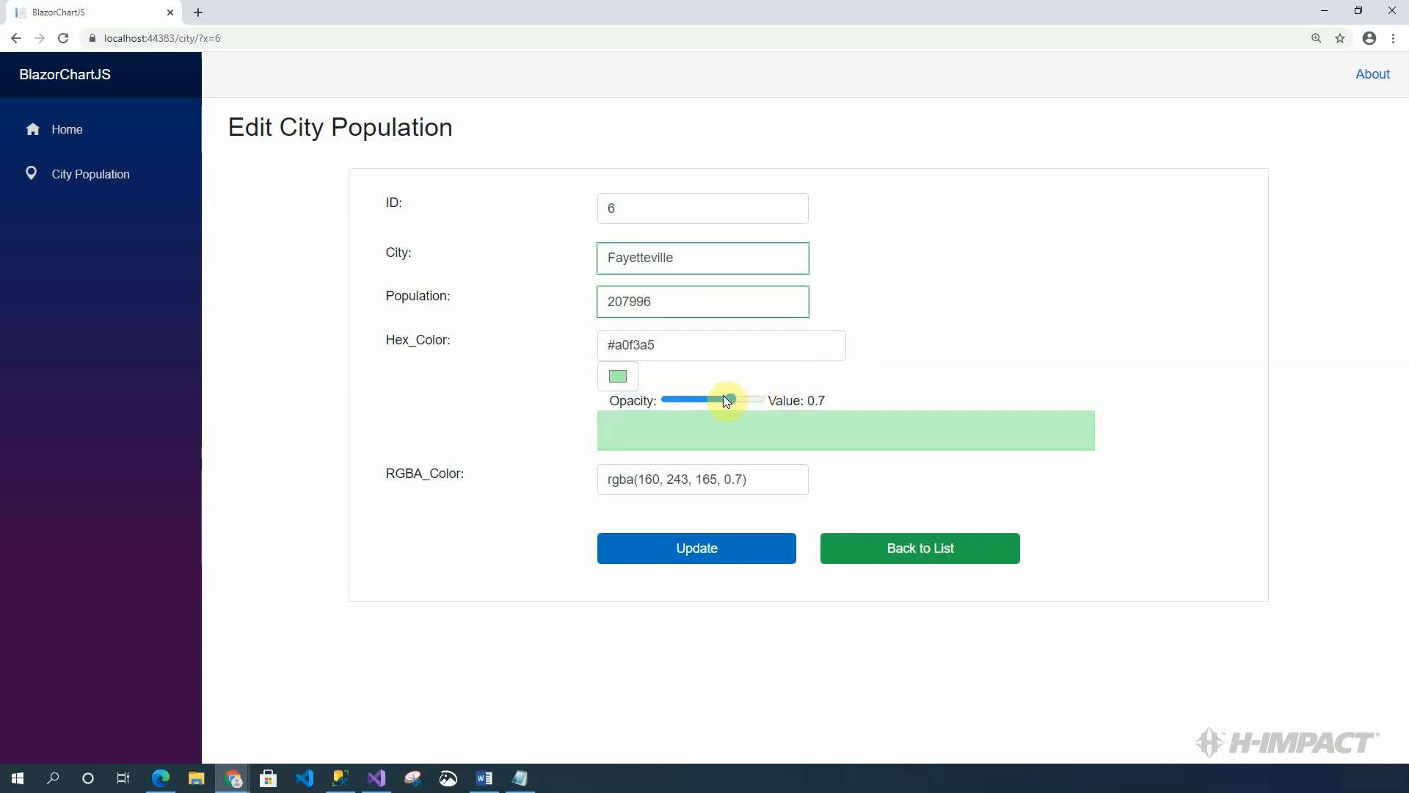
{"action": "left_click_drag", "start_coordinate": [723, 397], "coordinate": [692, 398]}
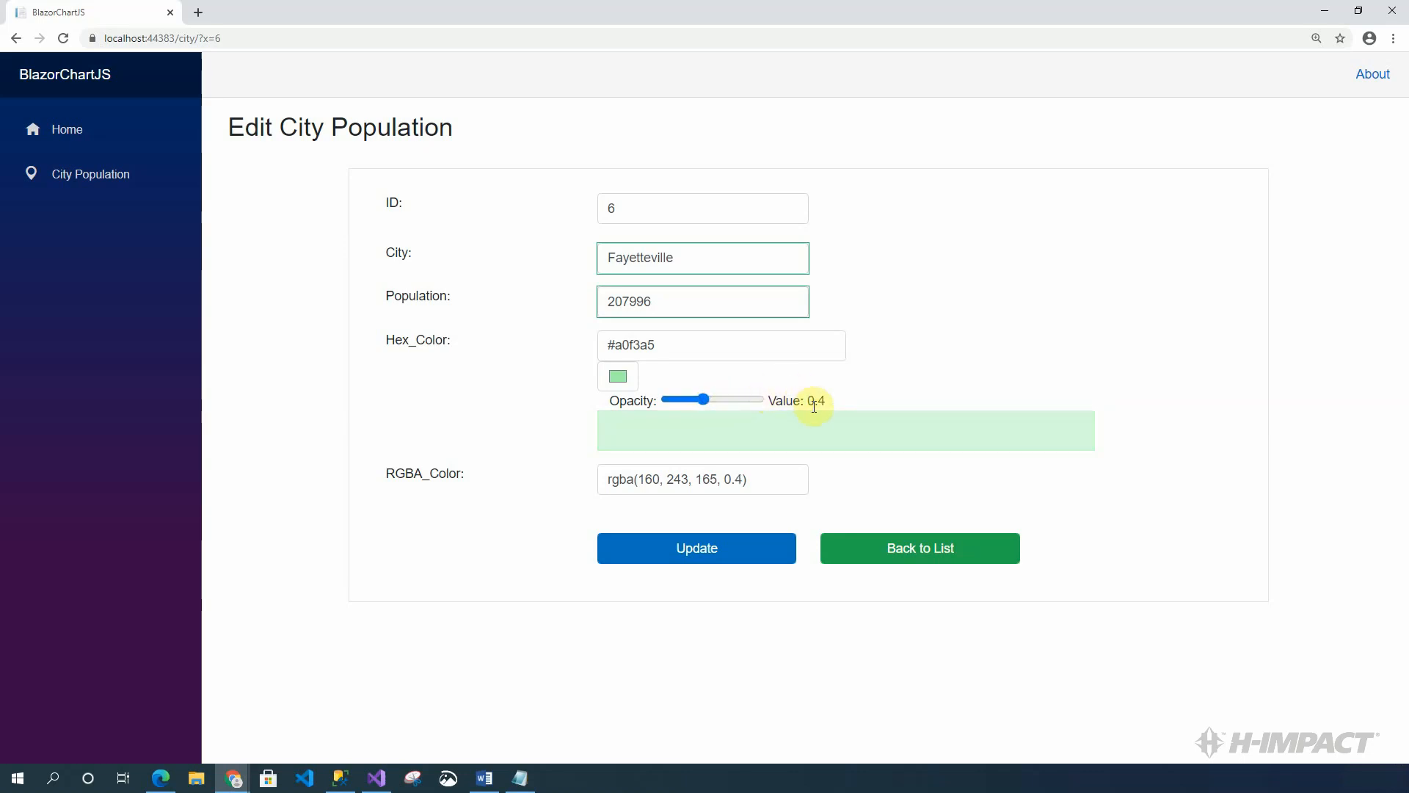
{"action": "mouse_move", "coordinate": [644, 406]}
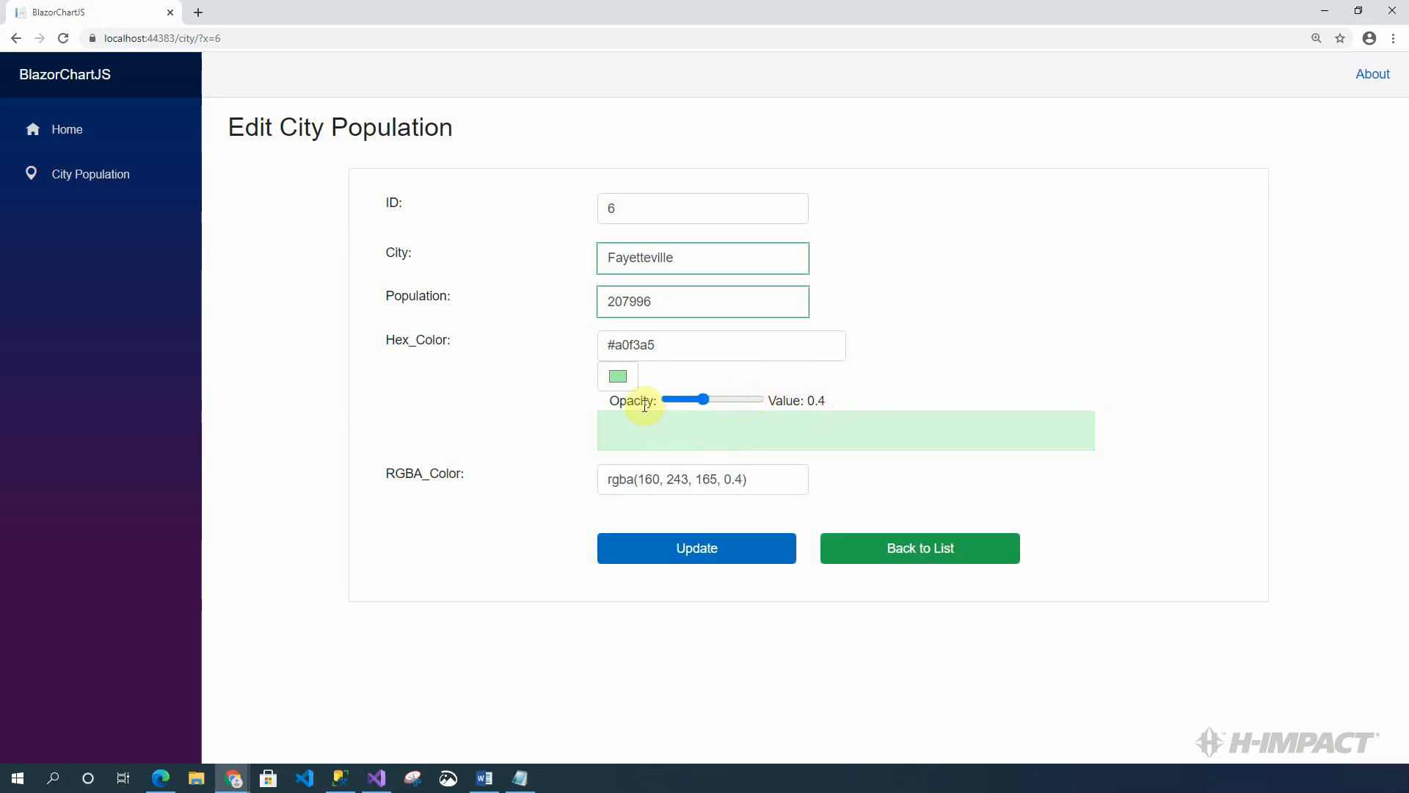
{"action": "mouse_move", "coordinate": [728, 483]}
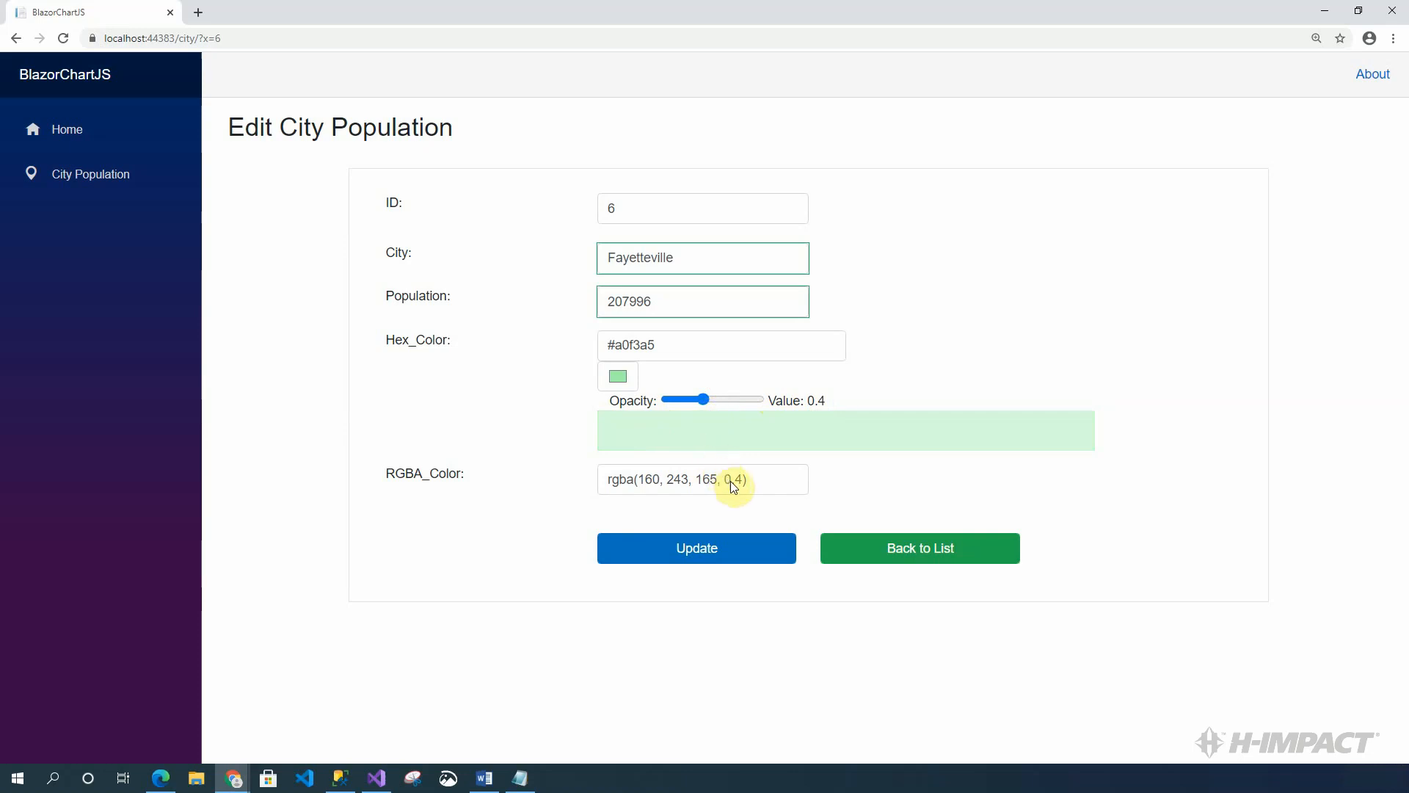
Update Fayetteville's record with population 207996 and 0.4 opacity, then head back to the list
{"action": "left_click", "coordinate": [696, 547]}
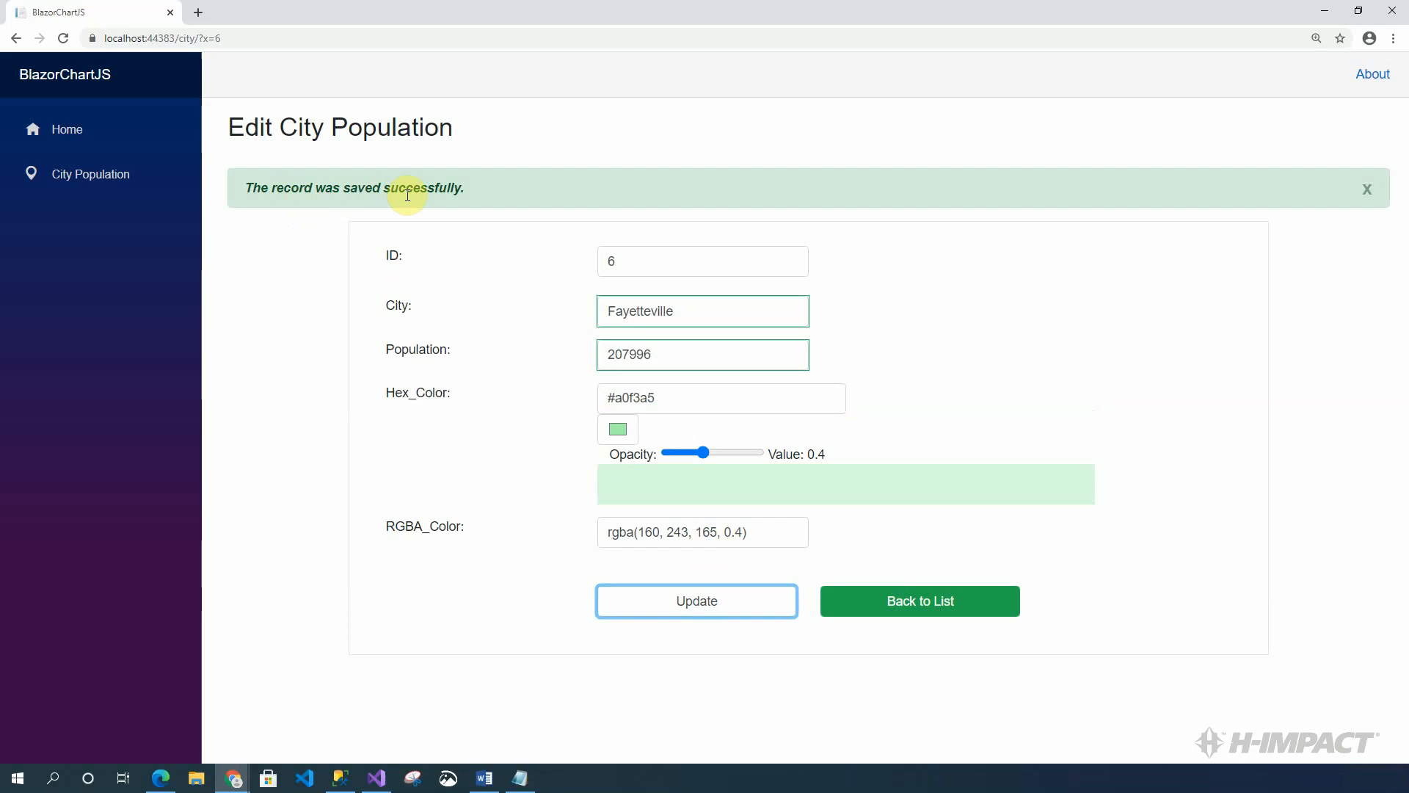
{"action": "left_click", "coordinate": [918, 600]}
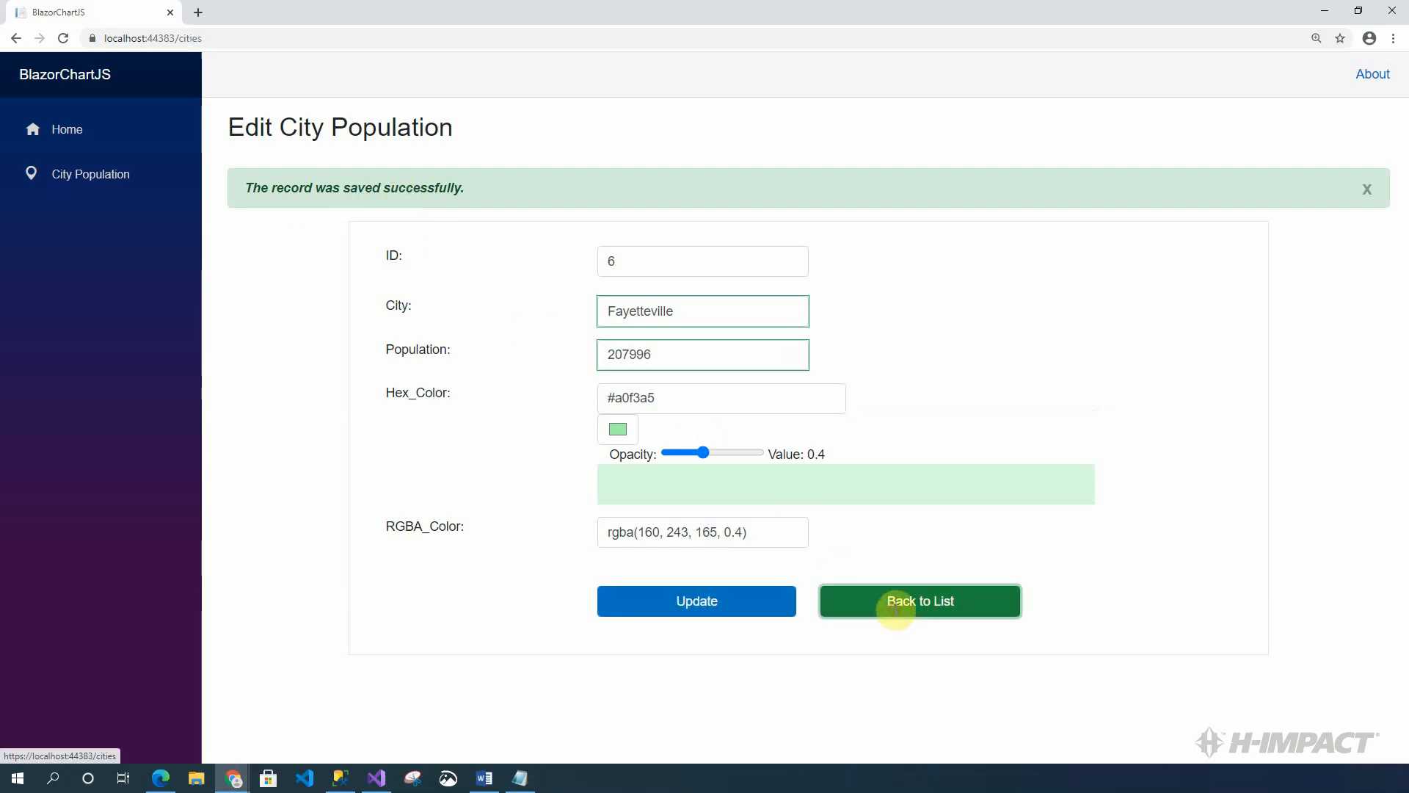
Load the Cities list and set the chart's Color Type to RGBA Colors
{"action": "left_click", "coordinate": [918, 600]}
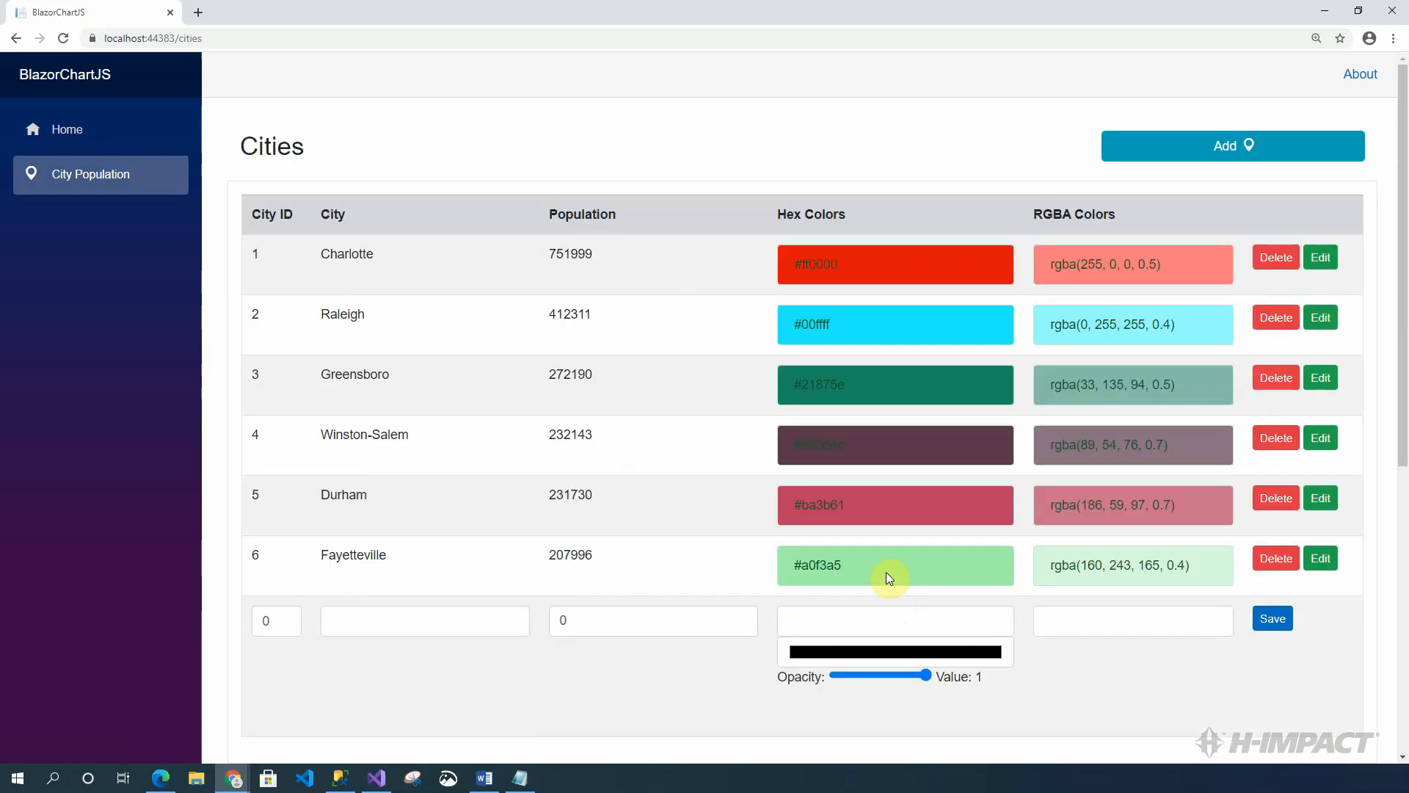
{"action": "mouse_move", "coordinate": [355, 573]}
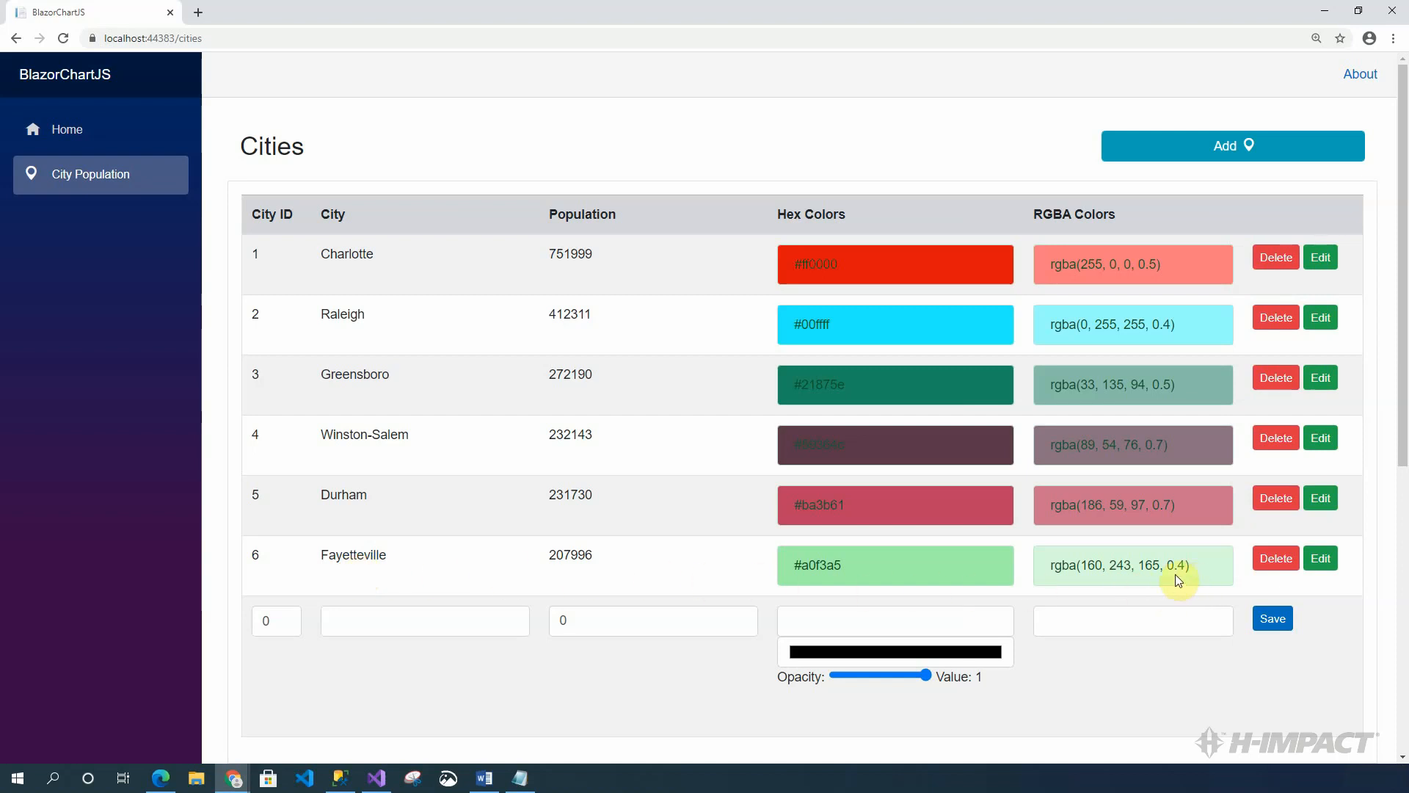
{"action": "mouse_move", "coordinate": [1191, 583]}
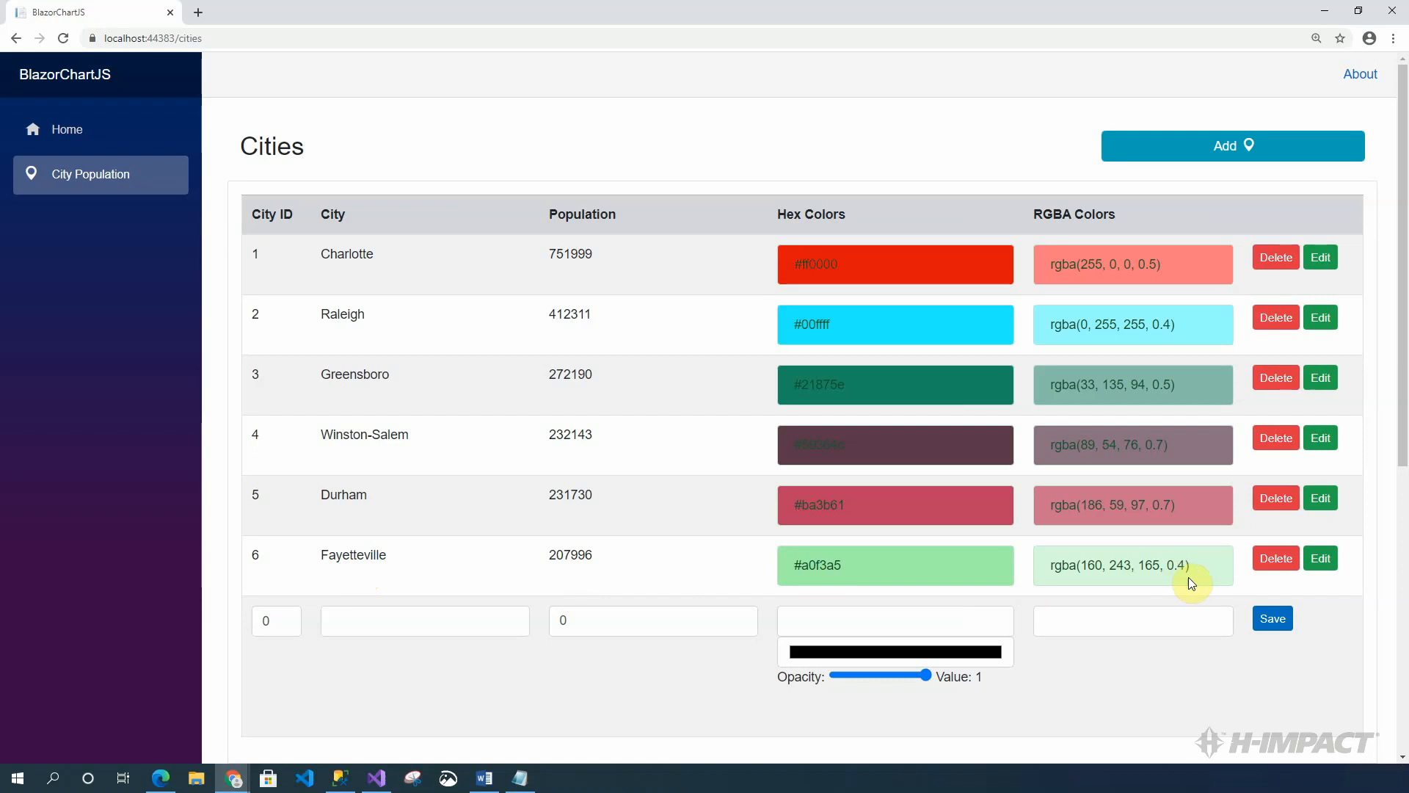
{"action": "scroll", "scroll_direction": "down", "scroll_amount": 3}
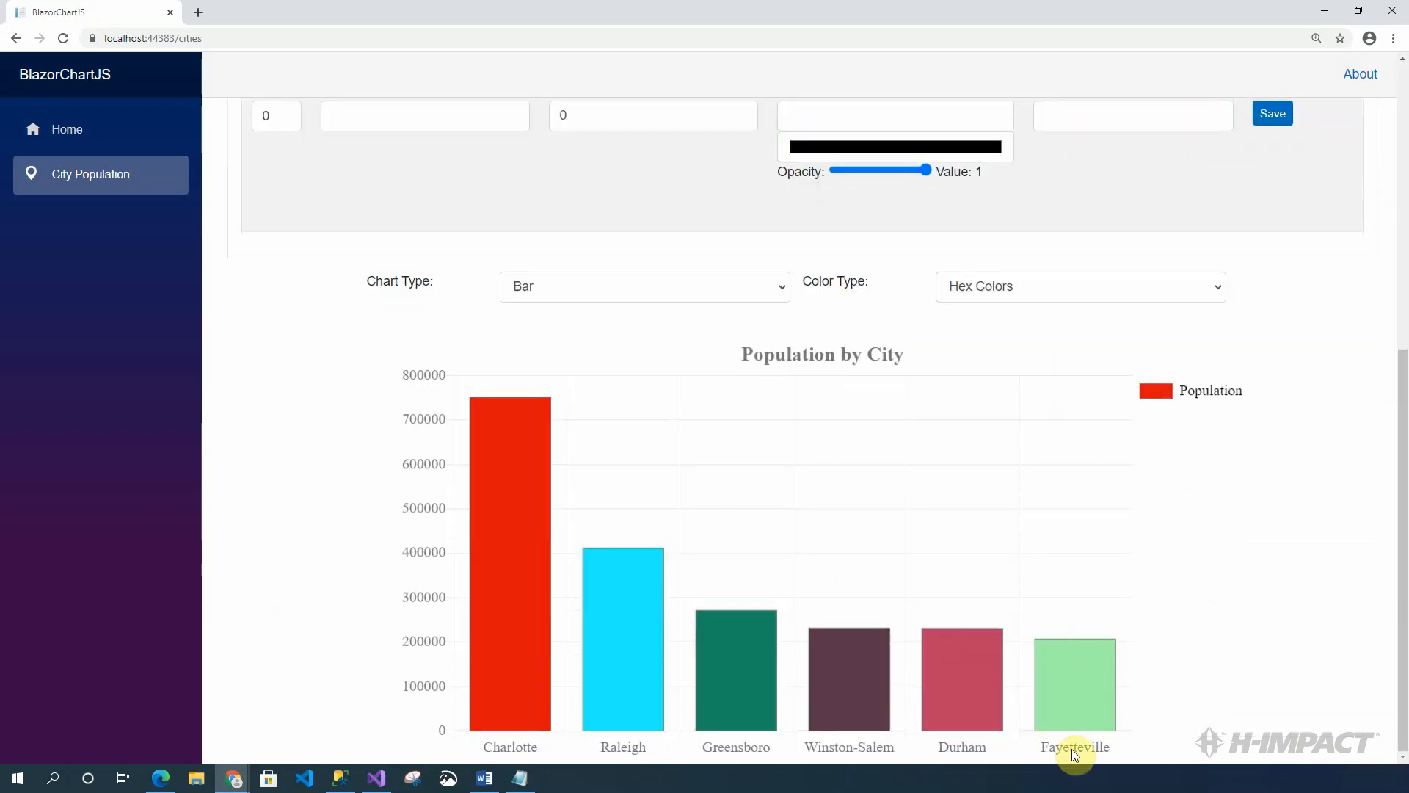
{"action": "mouse_move", "coordinate": [1069, 433]}
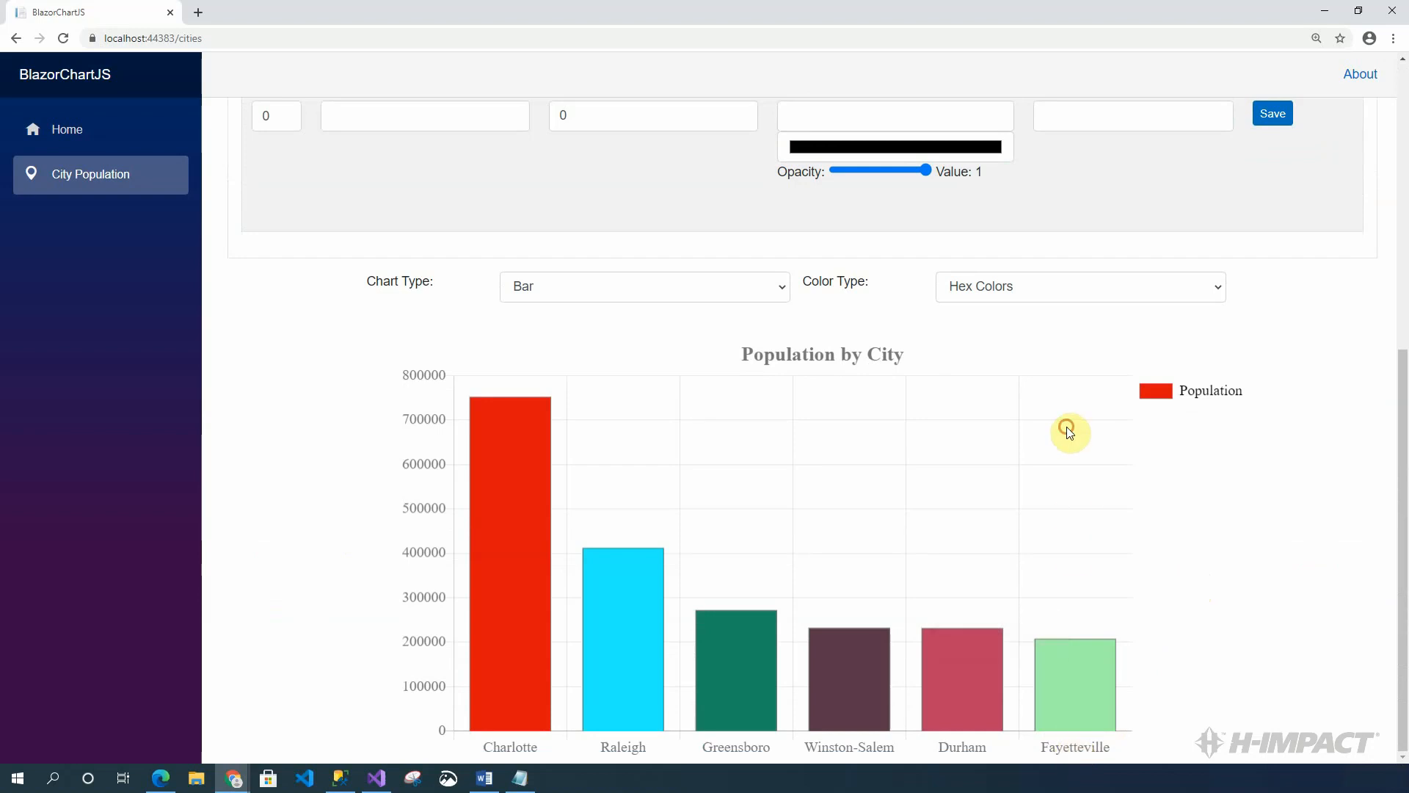
{"action": "left_click", "coordinate": [1080, 285]}
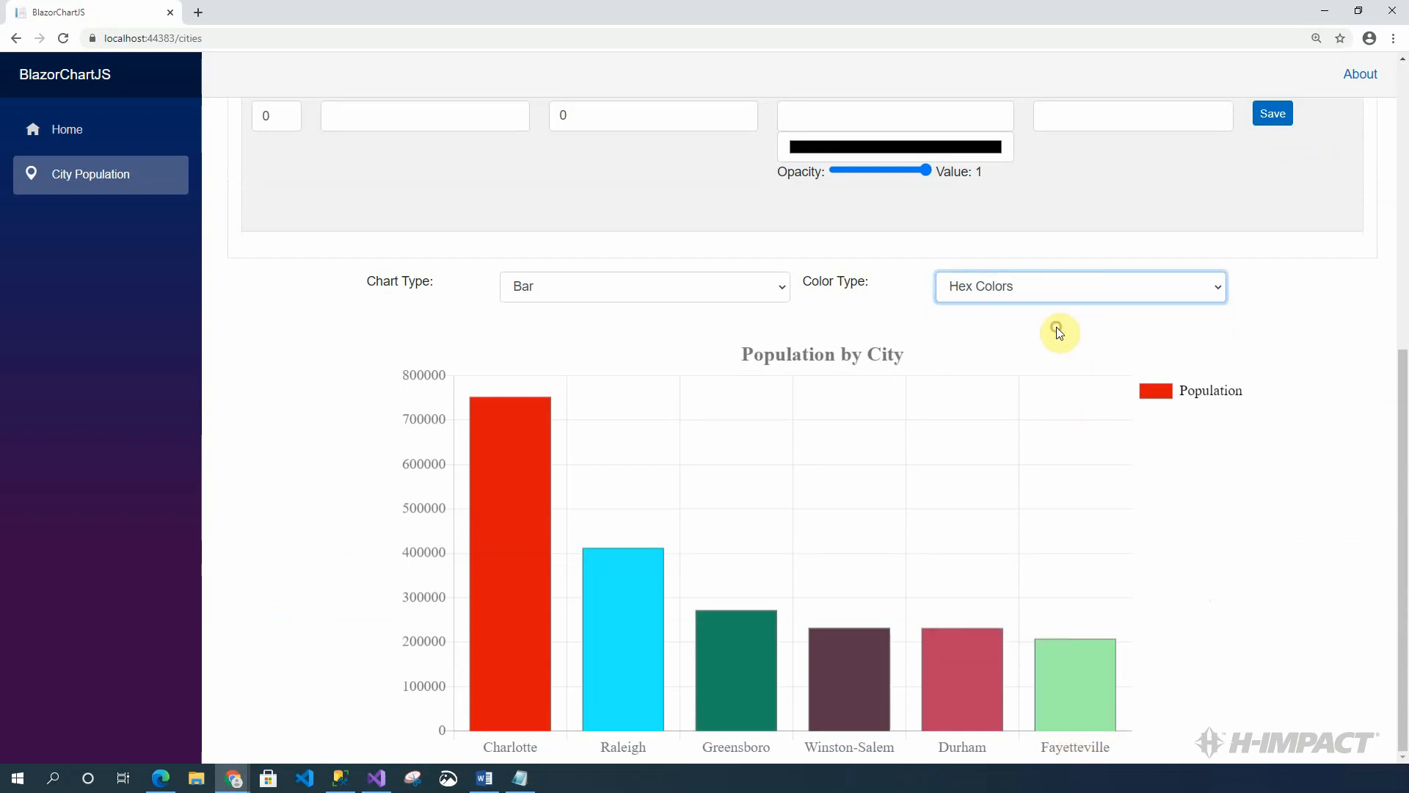
{"action": "left_click", "coordinate": [1080, 286]}
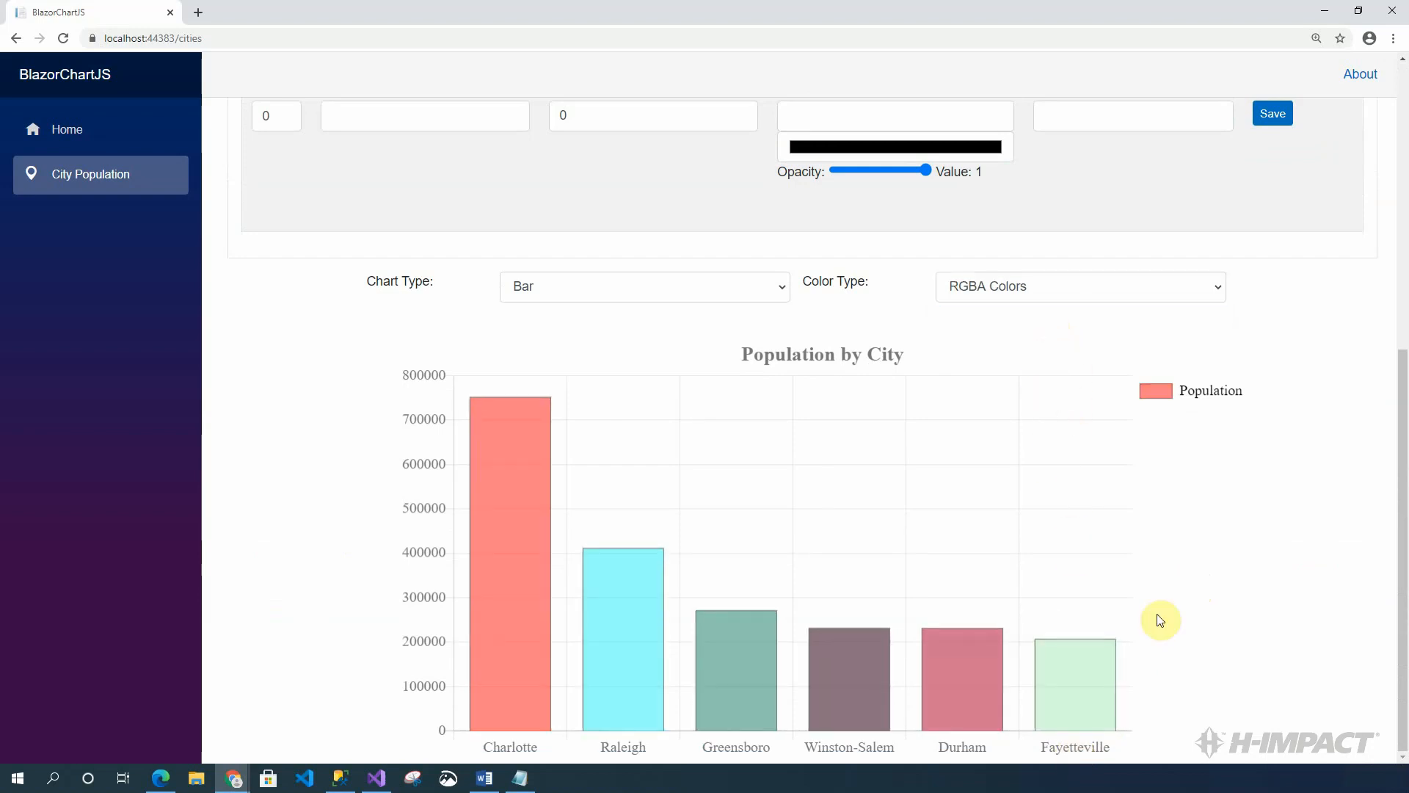
{"action": "mouse_move", "coordinate": [1074, 695]}
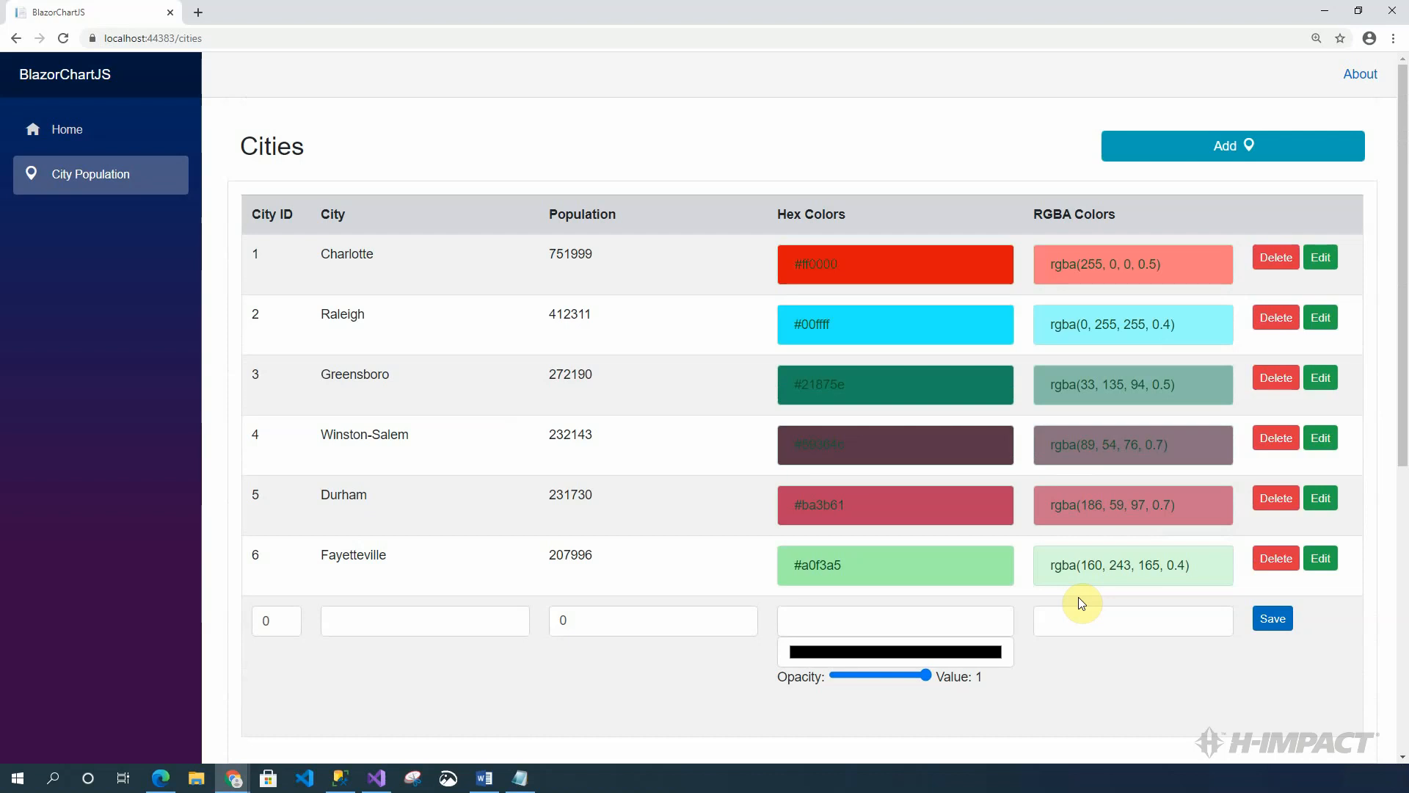
{"action": "mouse_move", "coordinate": [1088, 375]}
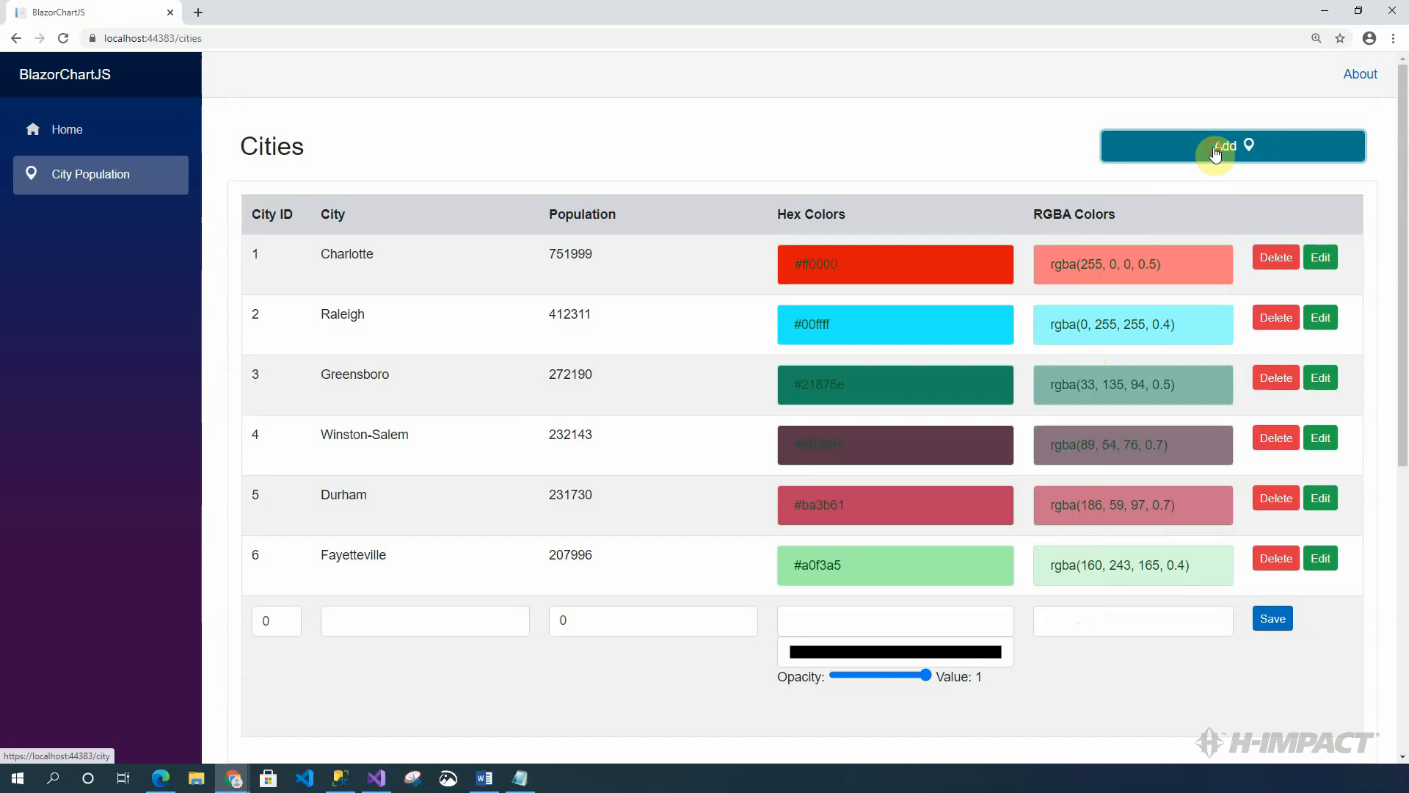
{"action": "left_click", "coordinate": [1213, 146]}
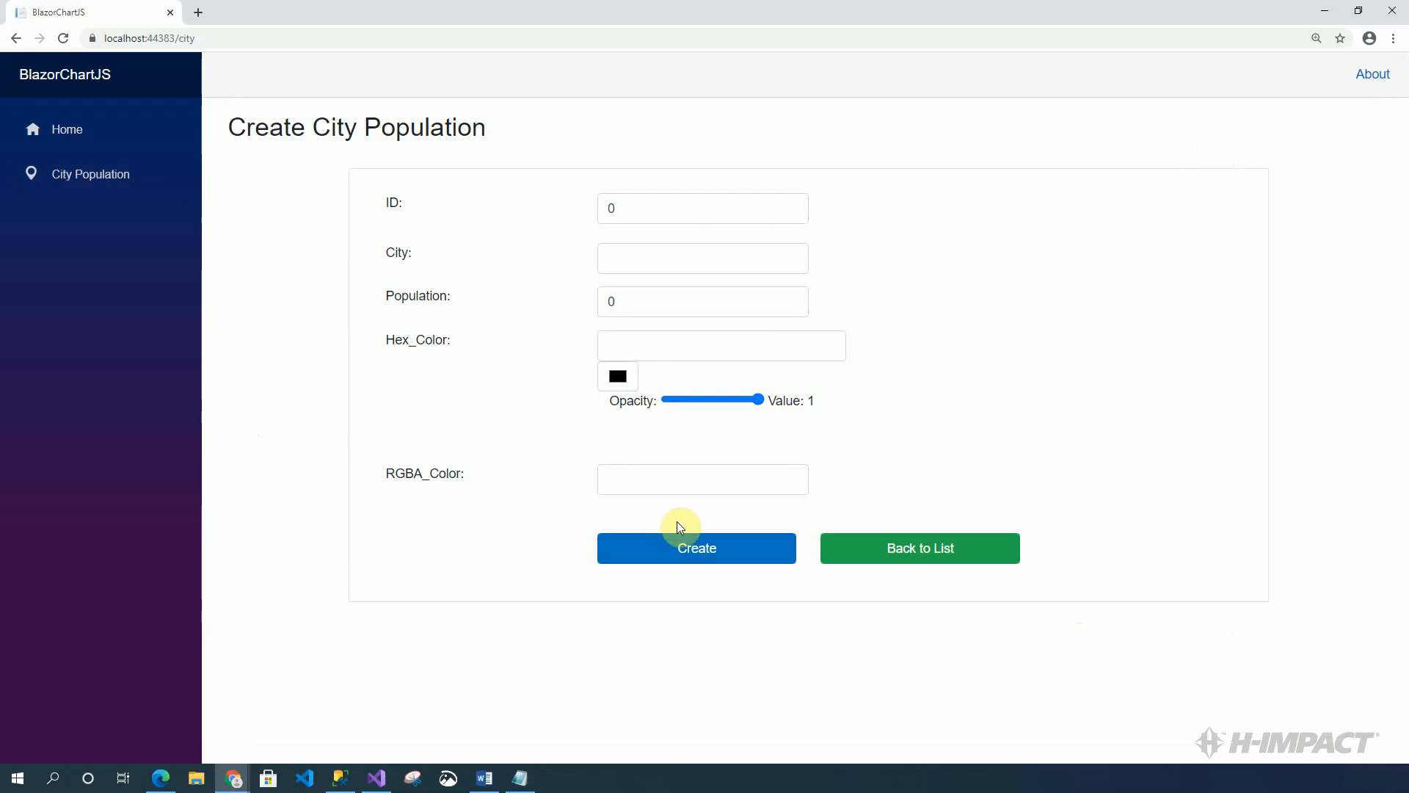
{"action": "mouse_move", "coordinate": [876, 544]}
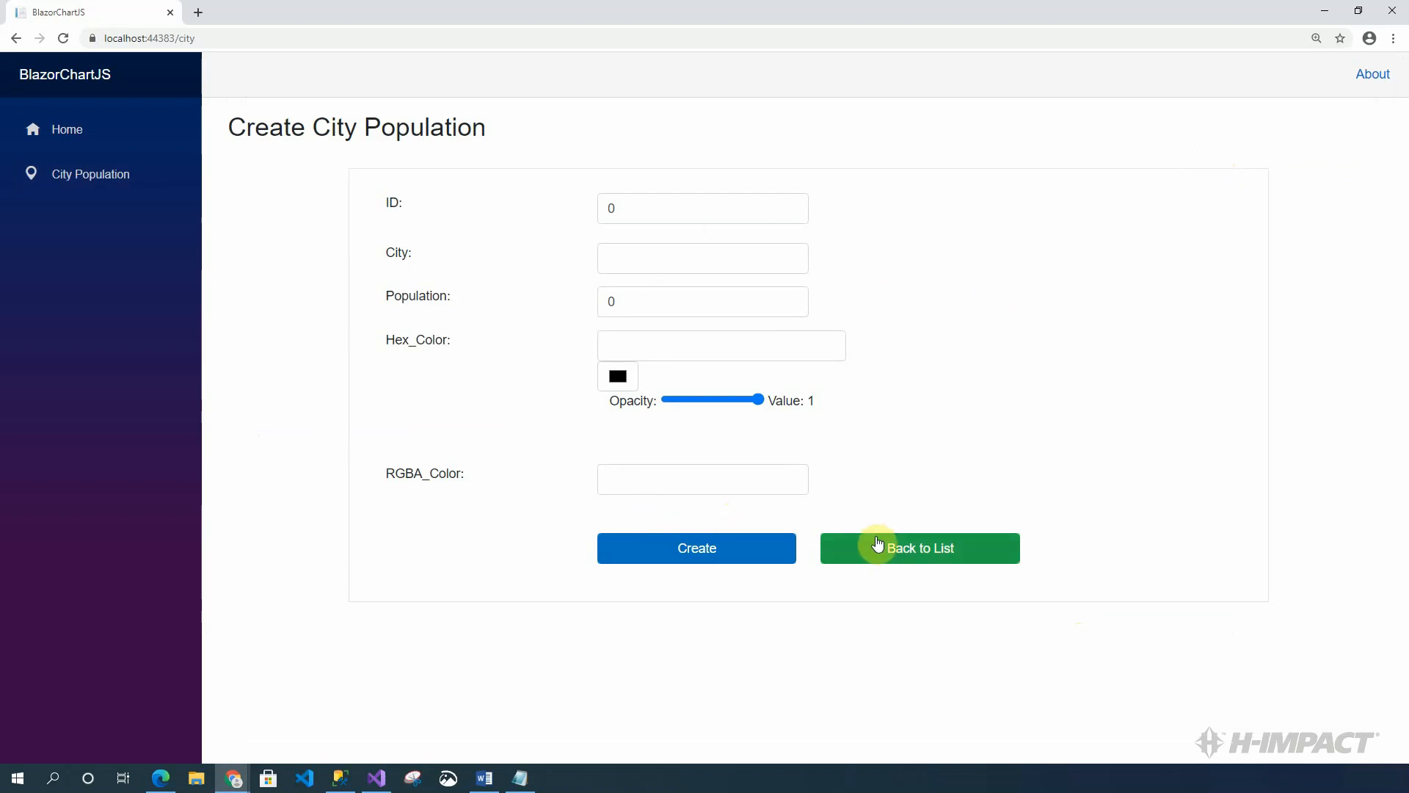
{"action": "left_click", "coordinate": [918, 548]}
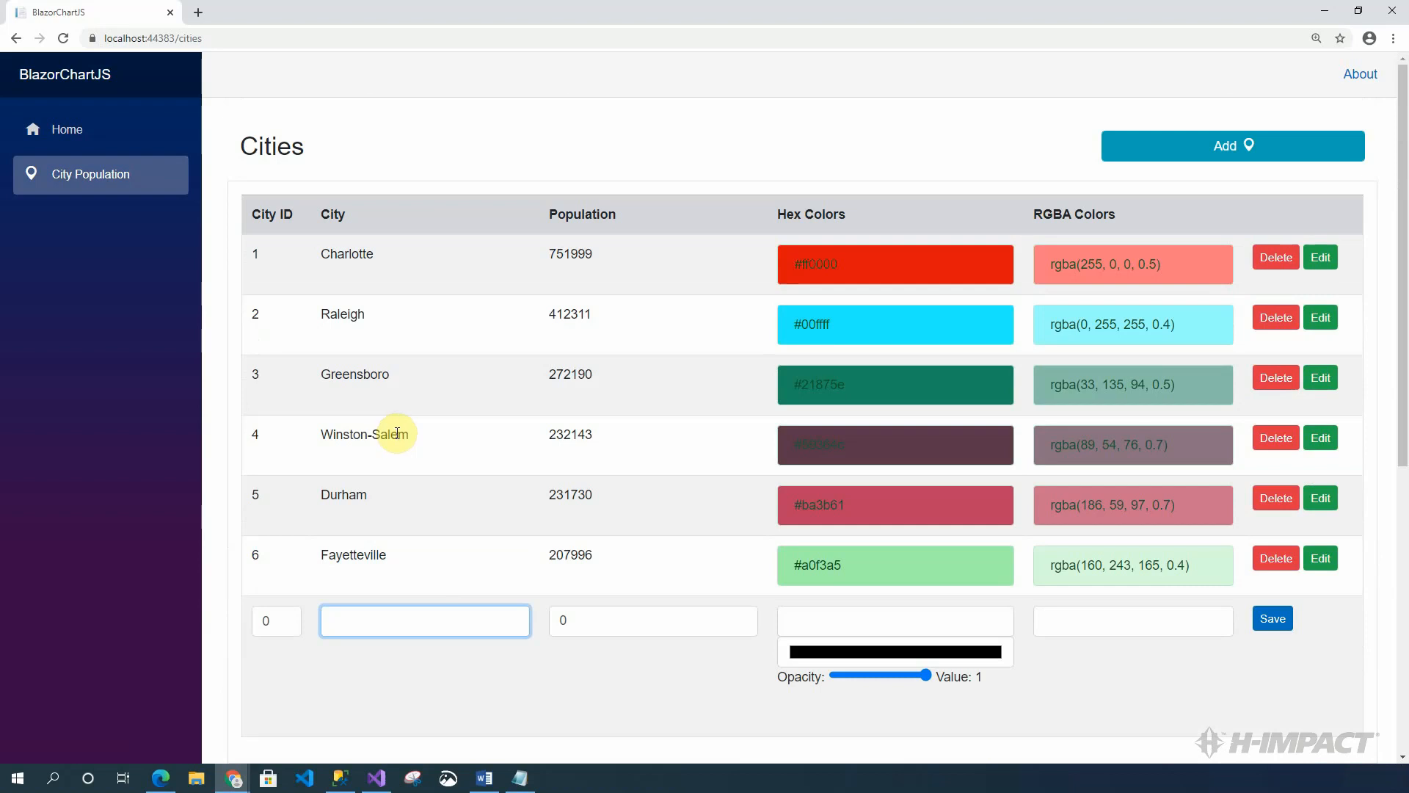
Enter a new city named Cary with population 170282
{"action": "type", "text": "Cary"}
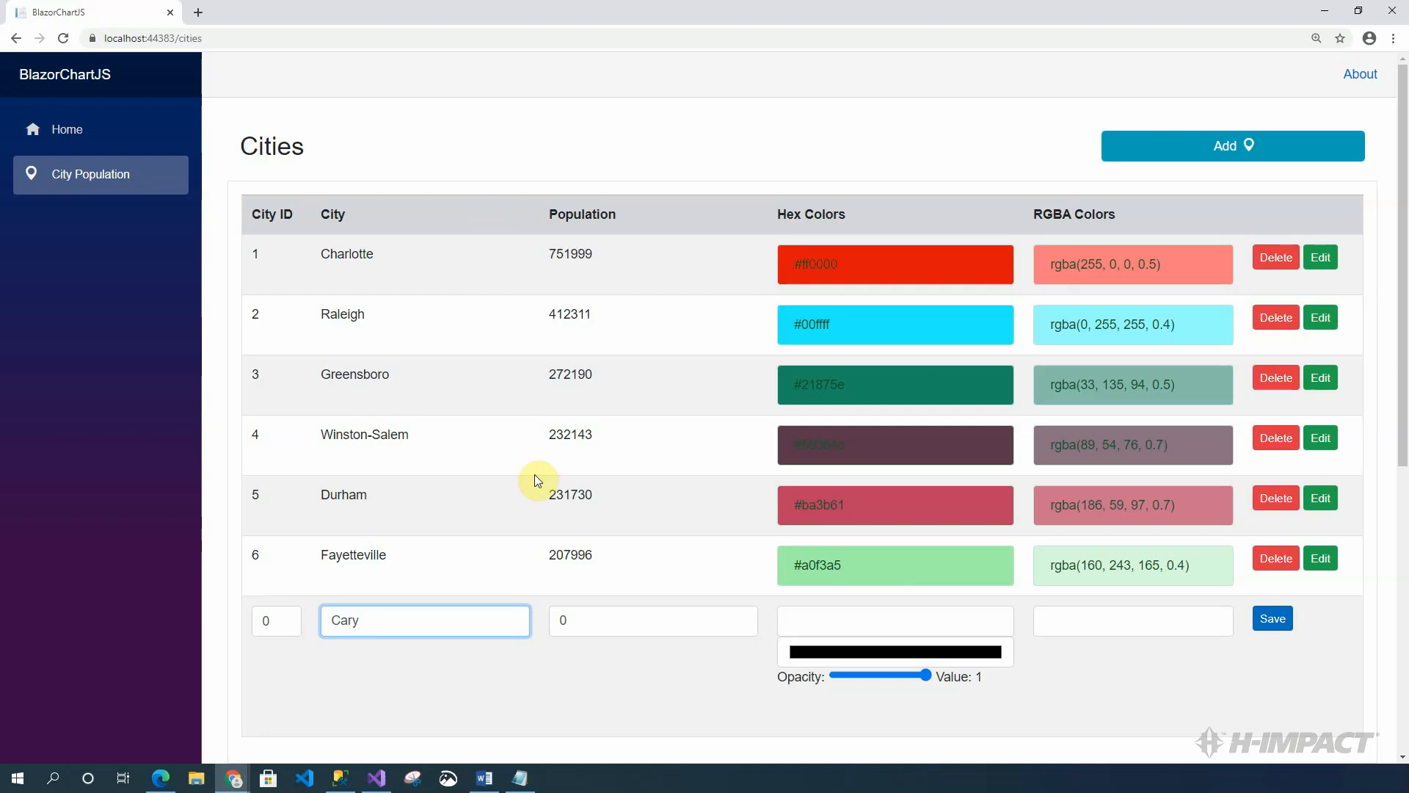
{"action": "left_click", "coordinate": [652, 621]}
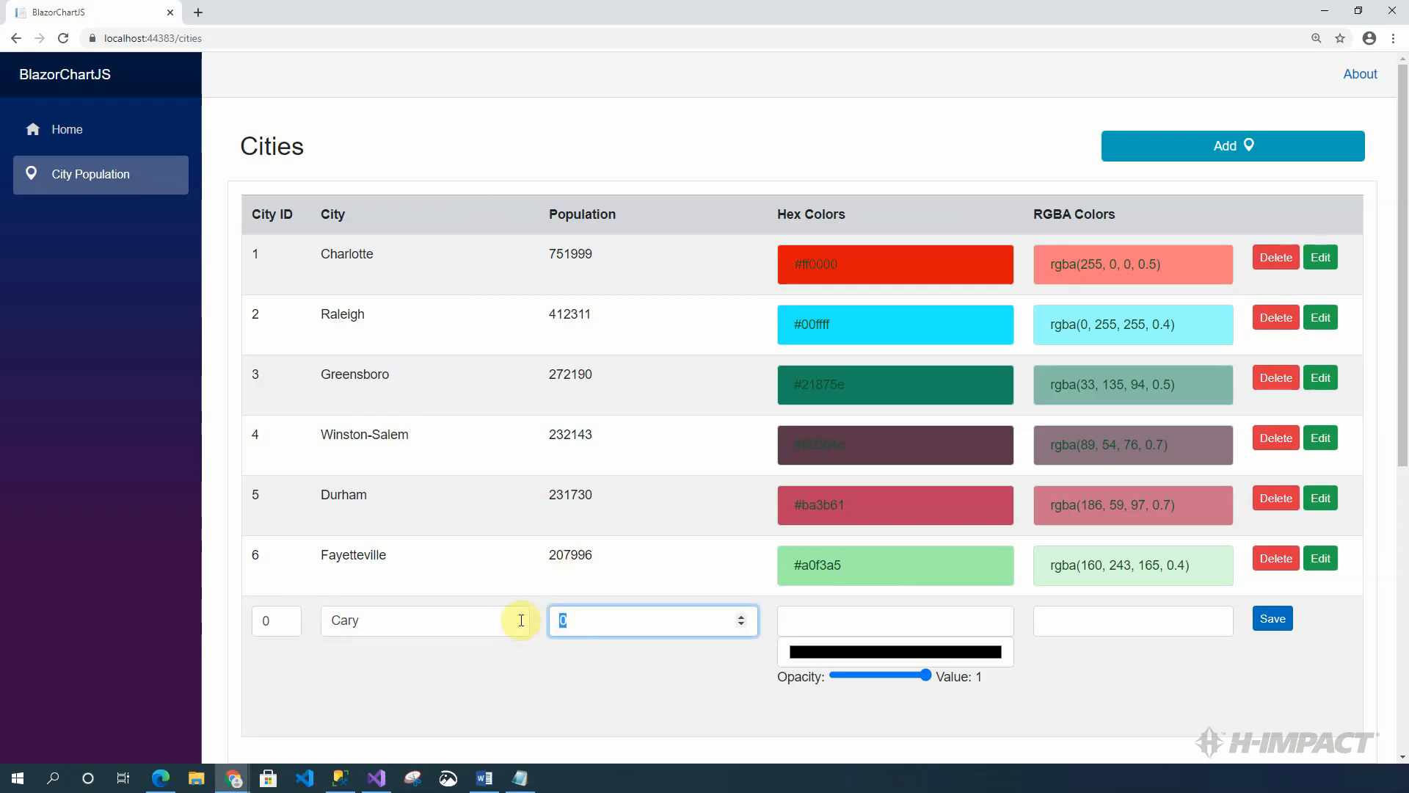
{"action": "type", "text": "170282"}
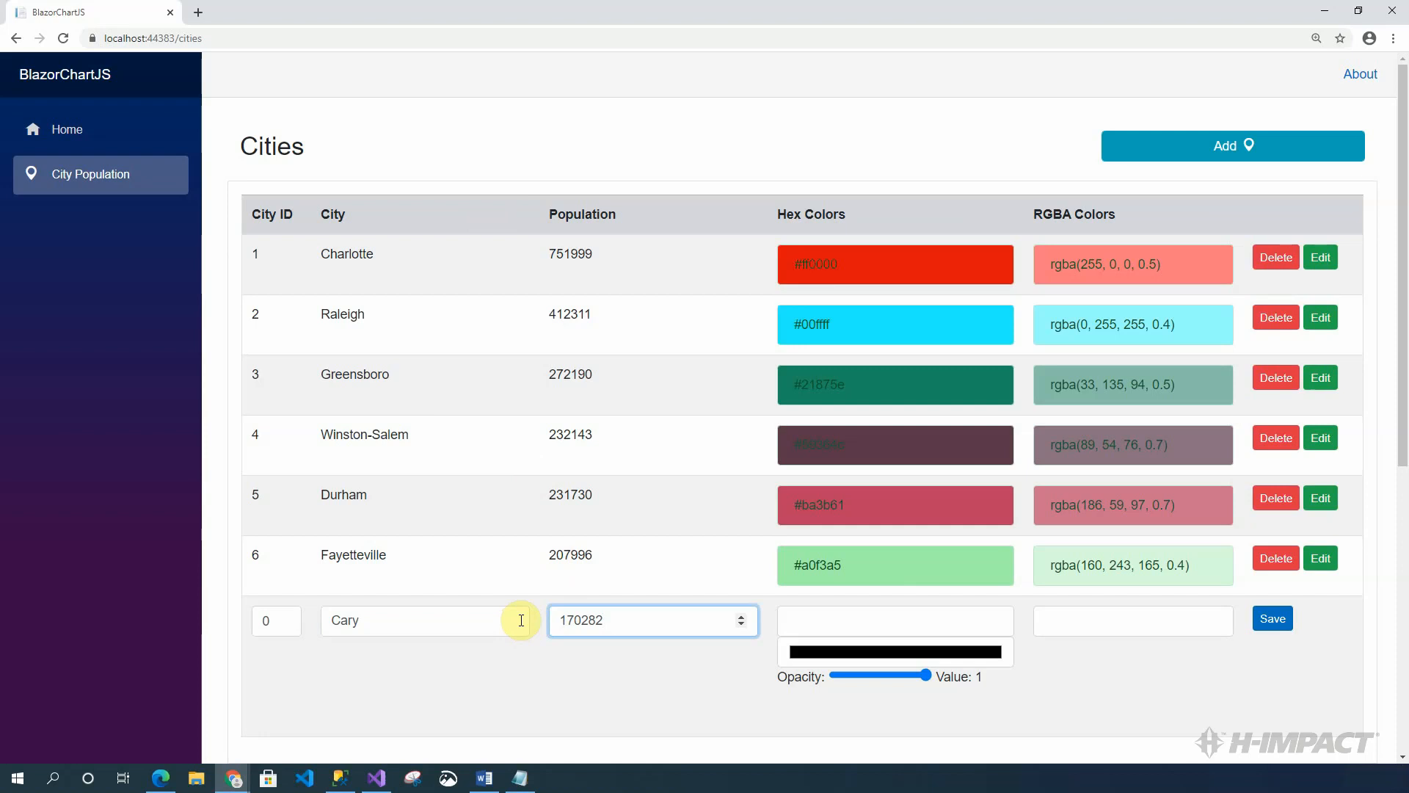
Give Cary yellow colour #ffdd00 at 0.4 opacity and save the record
{"action": "left_click", "coordinate": [894, 651]}
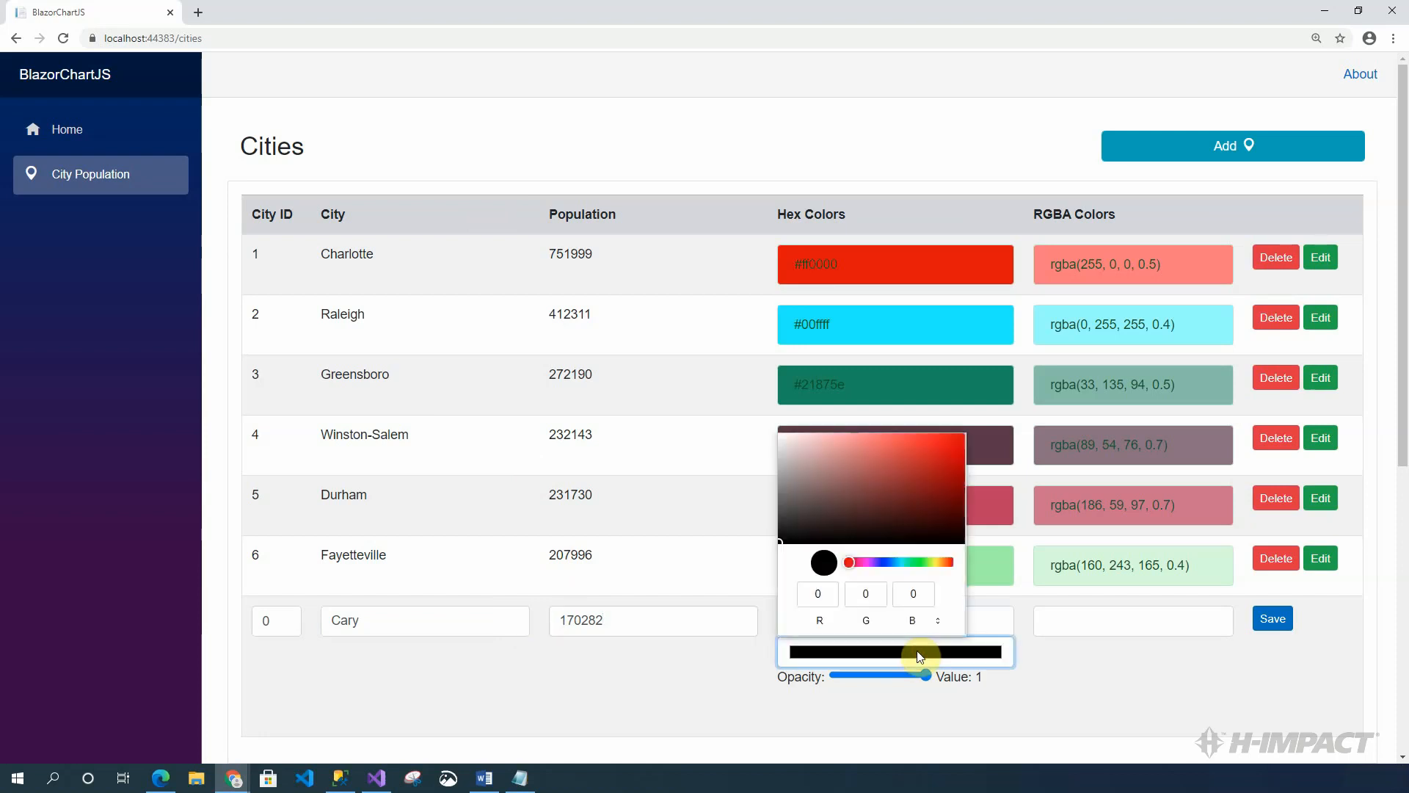
{"action": "left_click", "coordinate": [940, 562]}
{"action": "type", "text": "#ffdd00"}
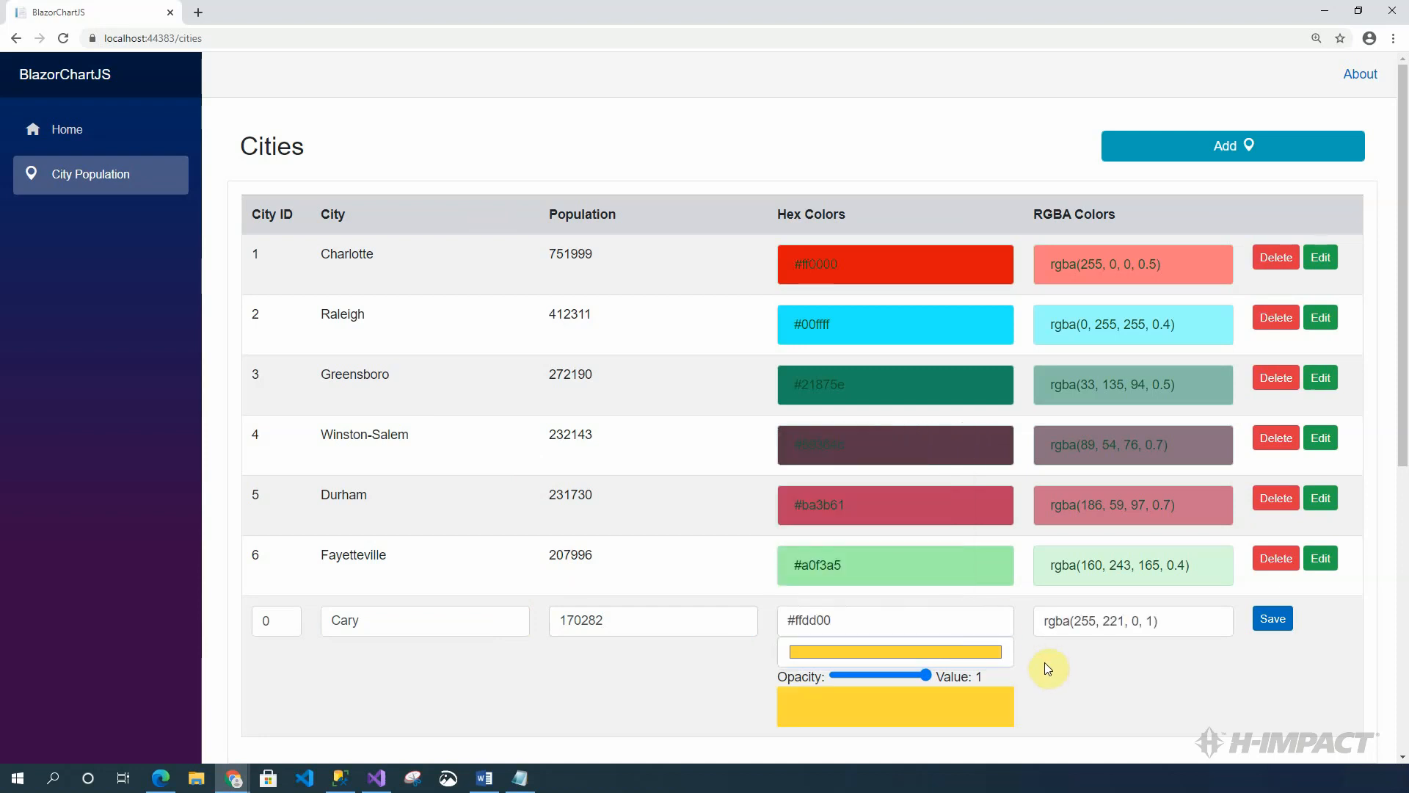
{"action": "scroll", "scroll_direction": "down", "scroll_amount": 3}
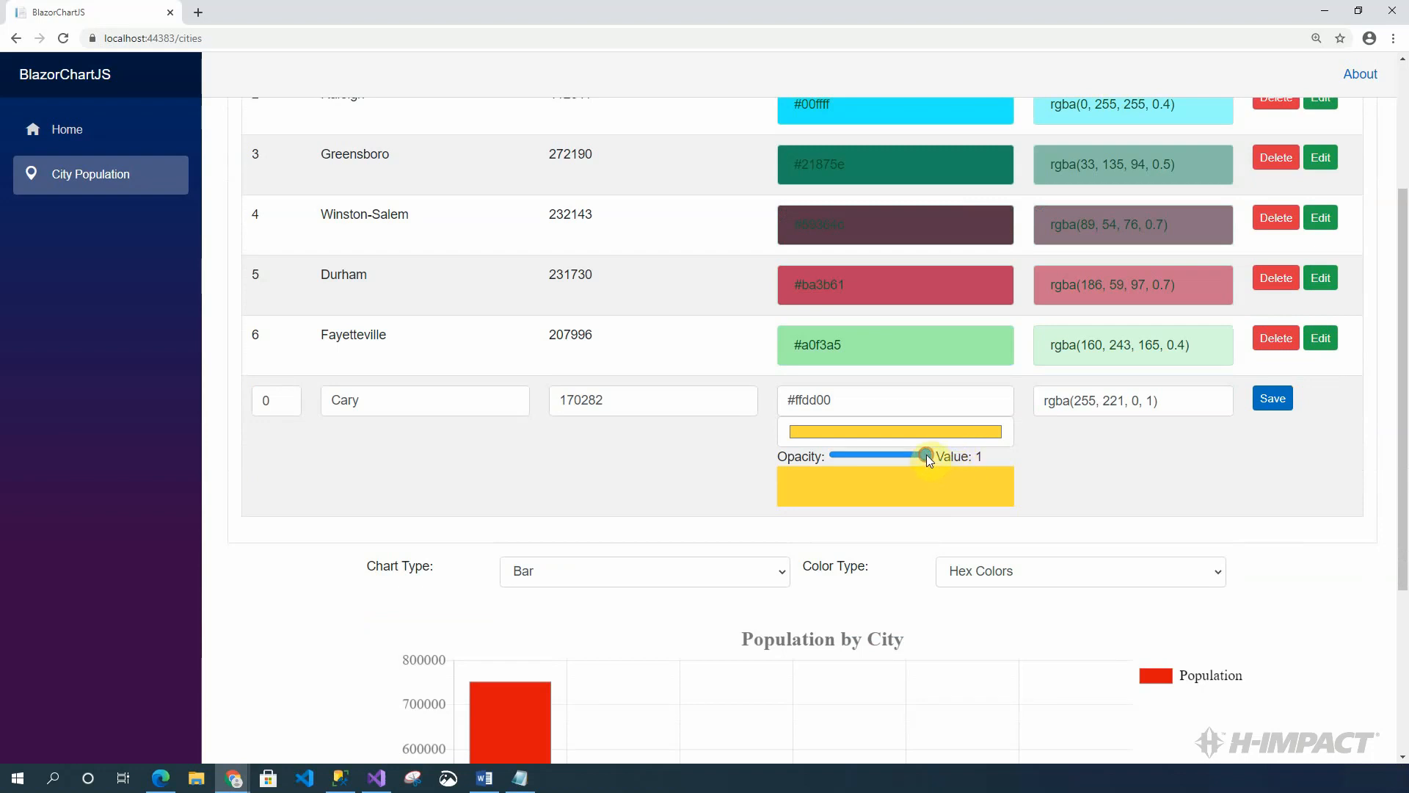
{"action": "left_click_drag", "start_coordinate": [926, 456], "coordinate": [865, 456]}
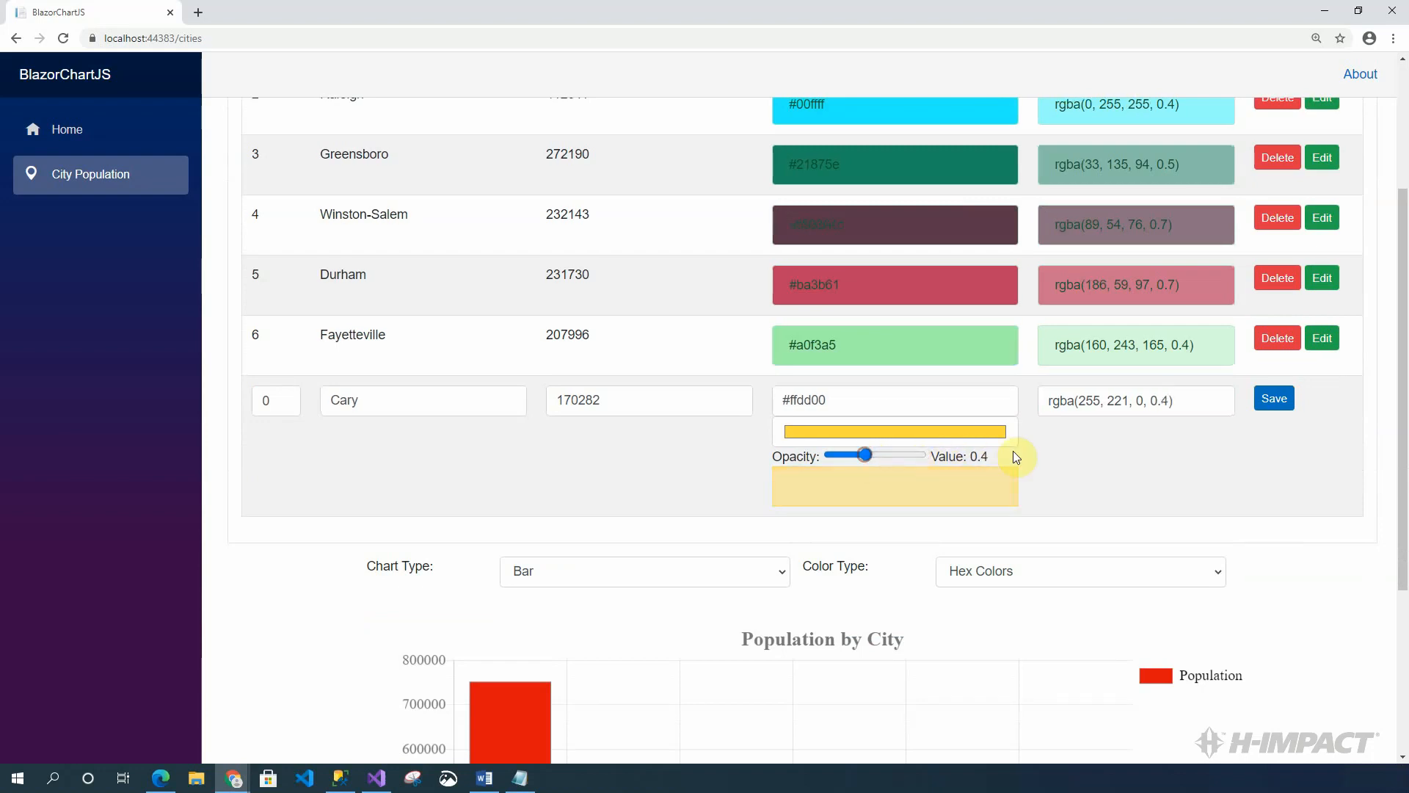
{"action": "left_click", "coordinate": [1274, 397]}
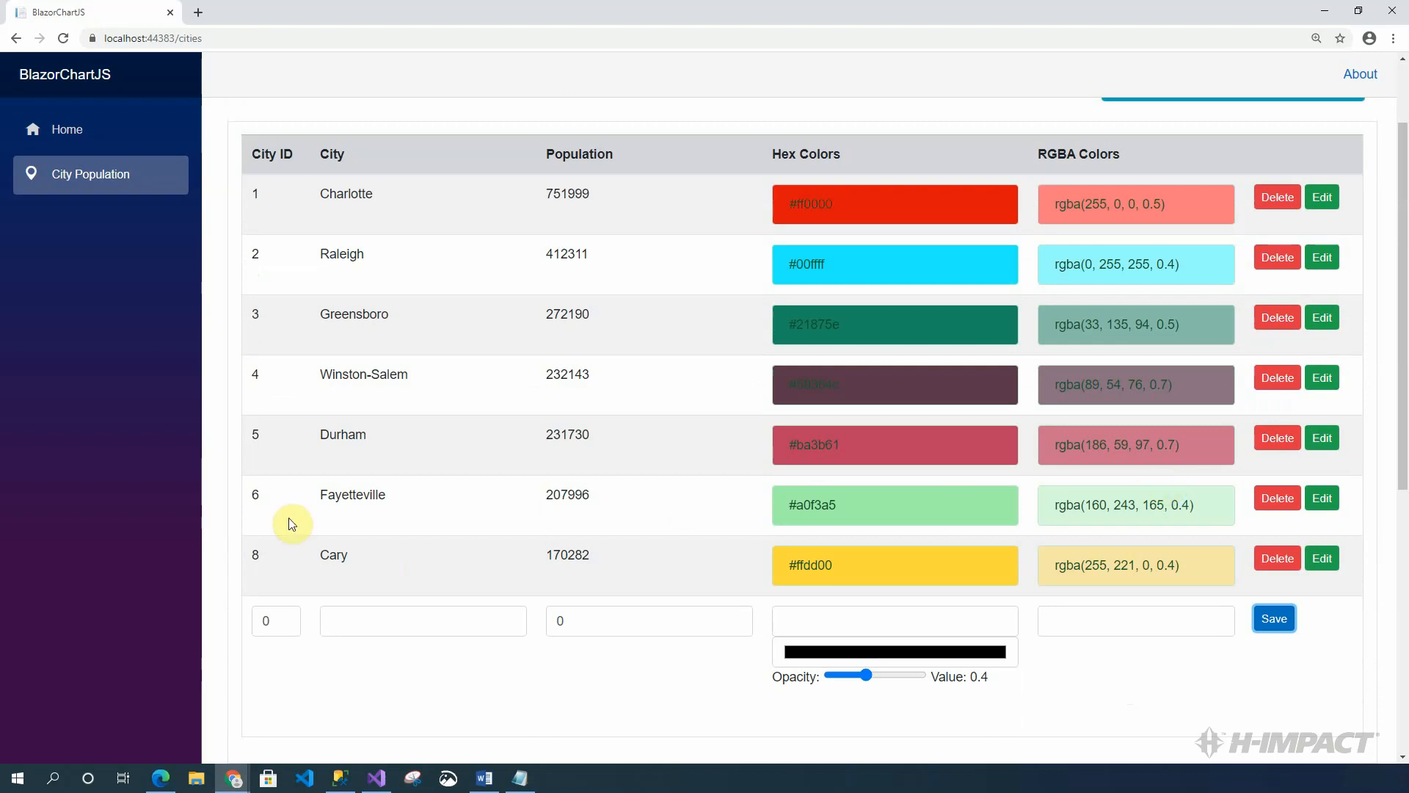
{"action": "mouse_move", "coordinate": [257, 569]}
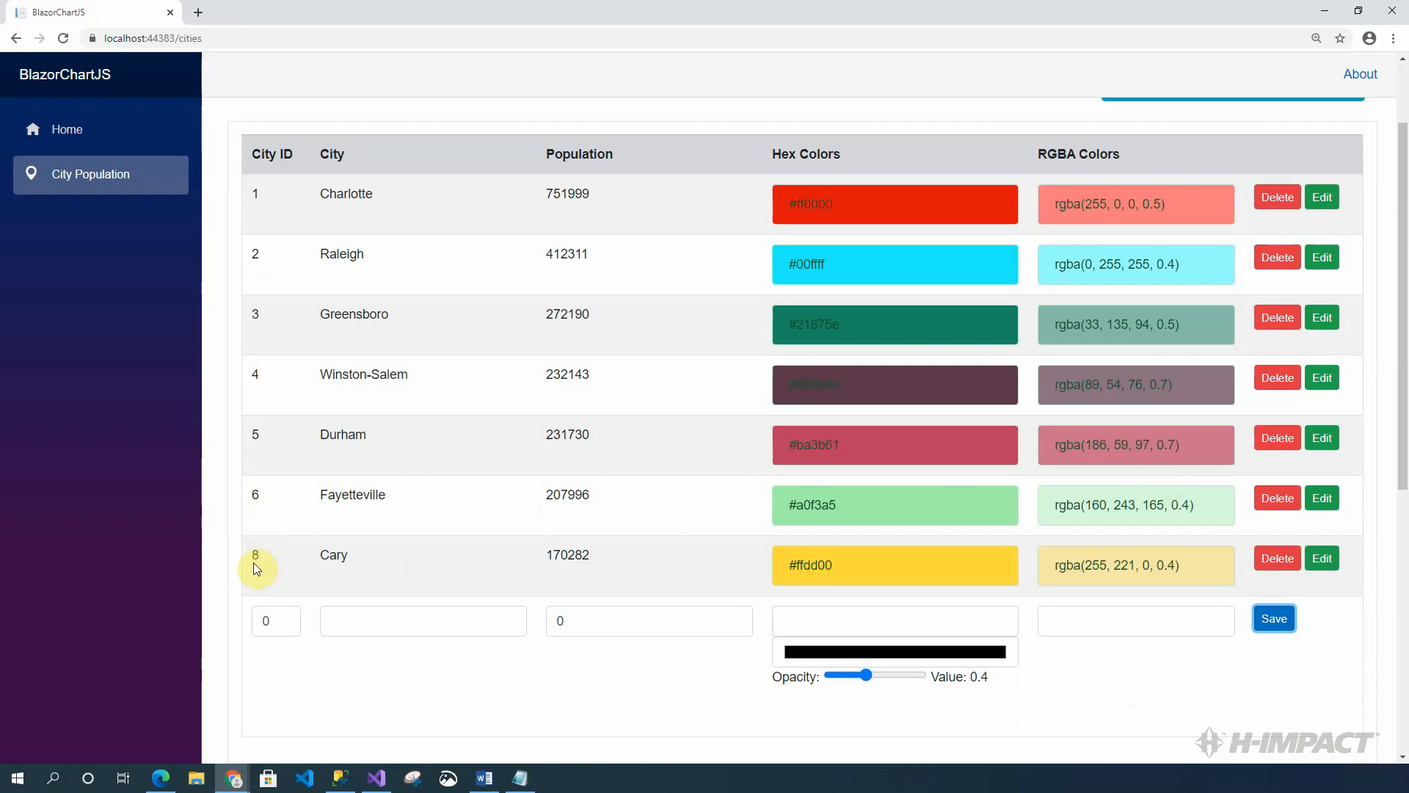
{"action": "mouse_move", "coordinate": [339, 568]}
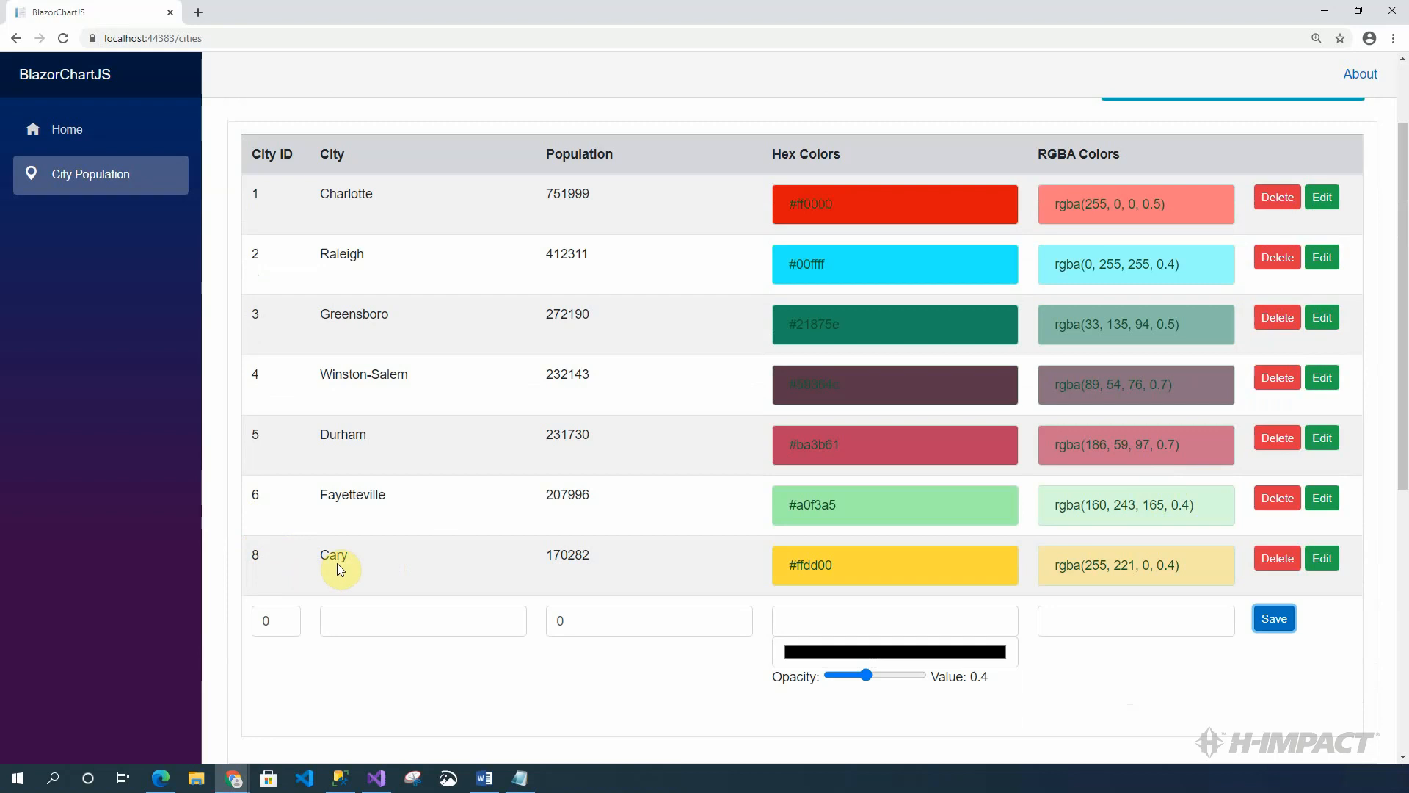
{"action": "mouse_move", "coordinate": [563, 569]}
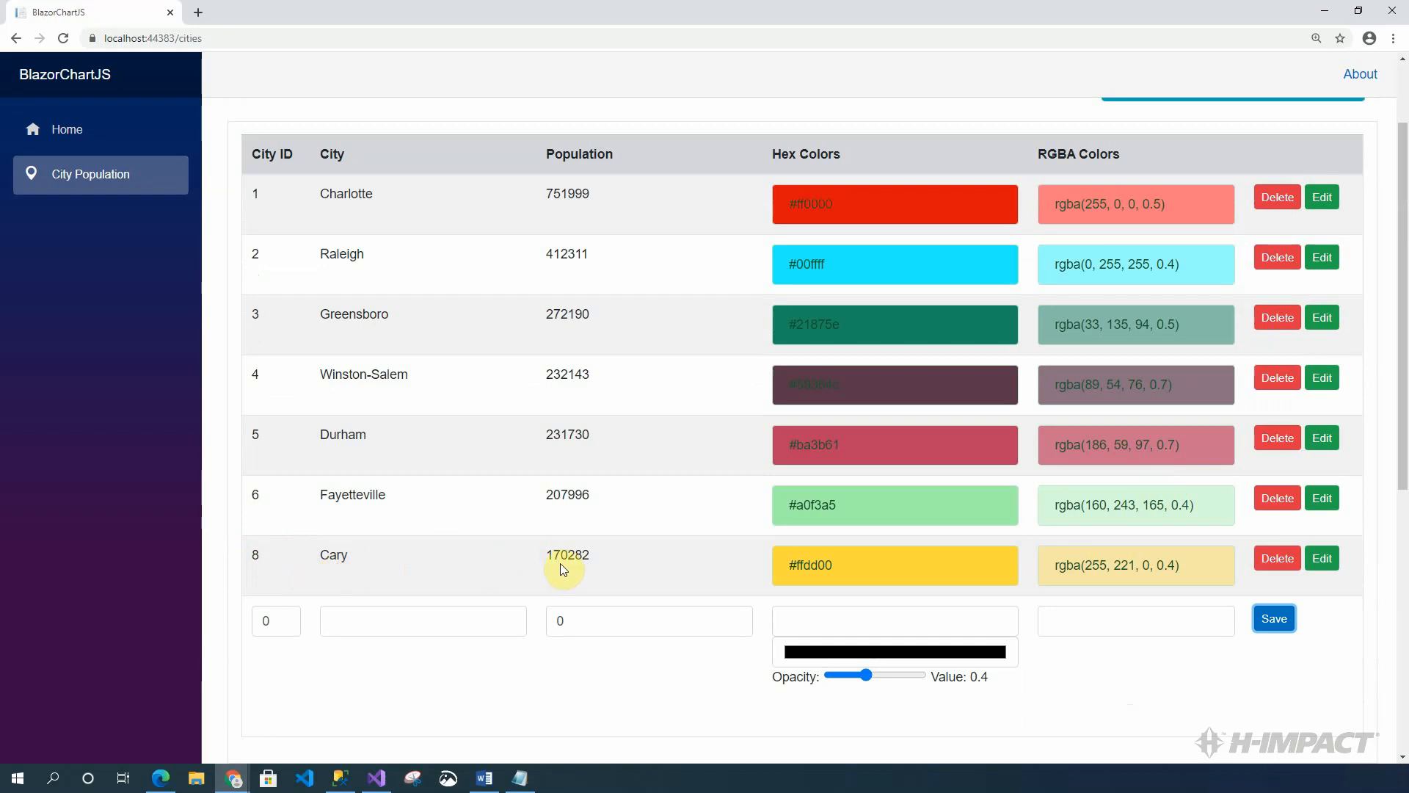
{"action": "mouse_move", "coordinate": [592, 563]}
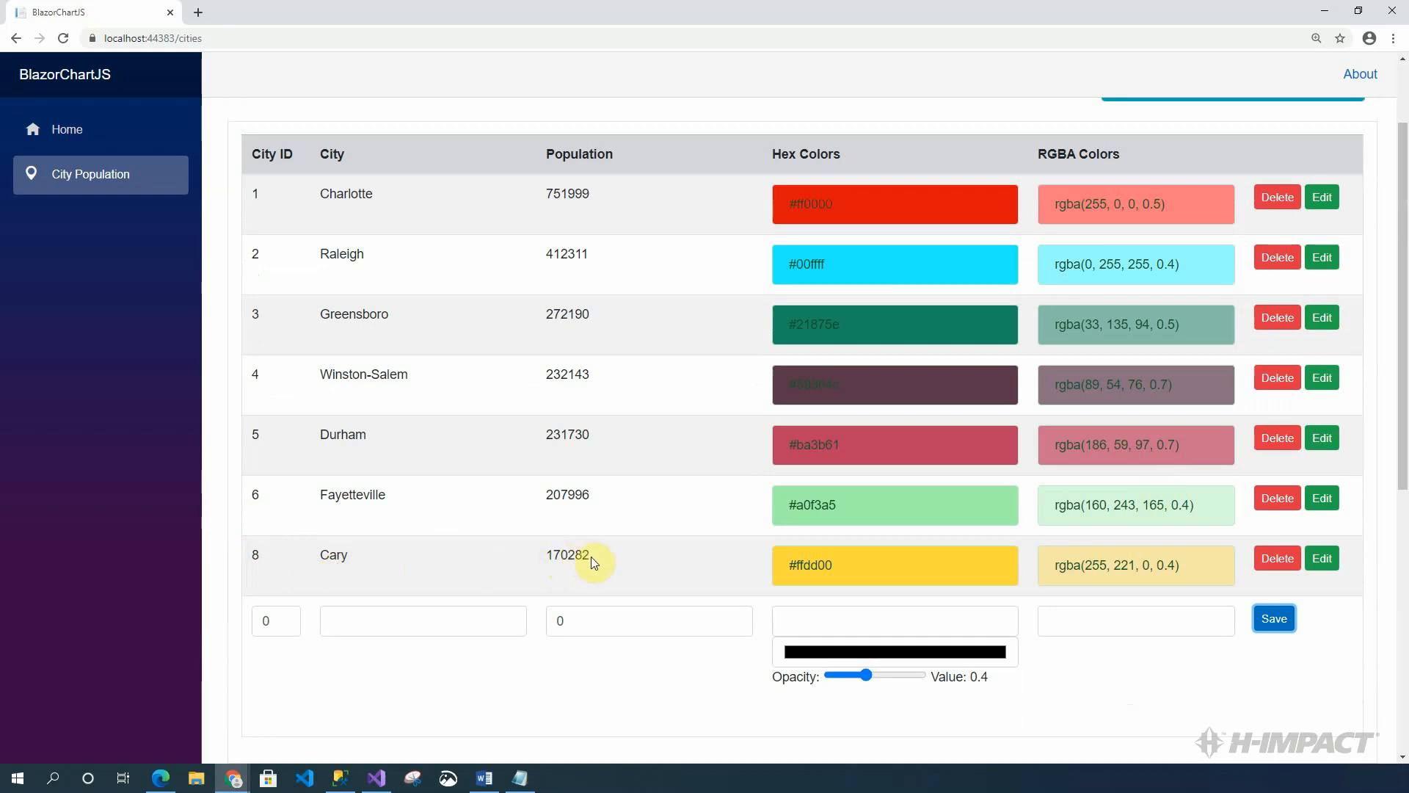
{"action": "mouse_move", "coordinate": [834, 572]}
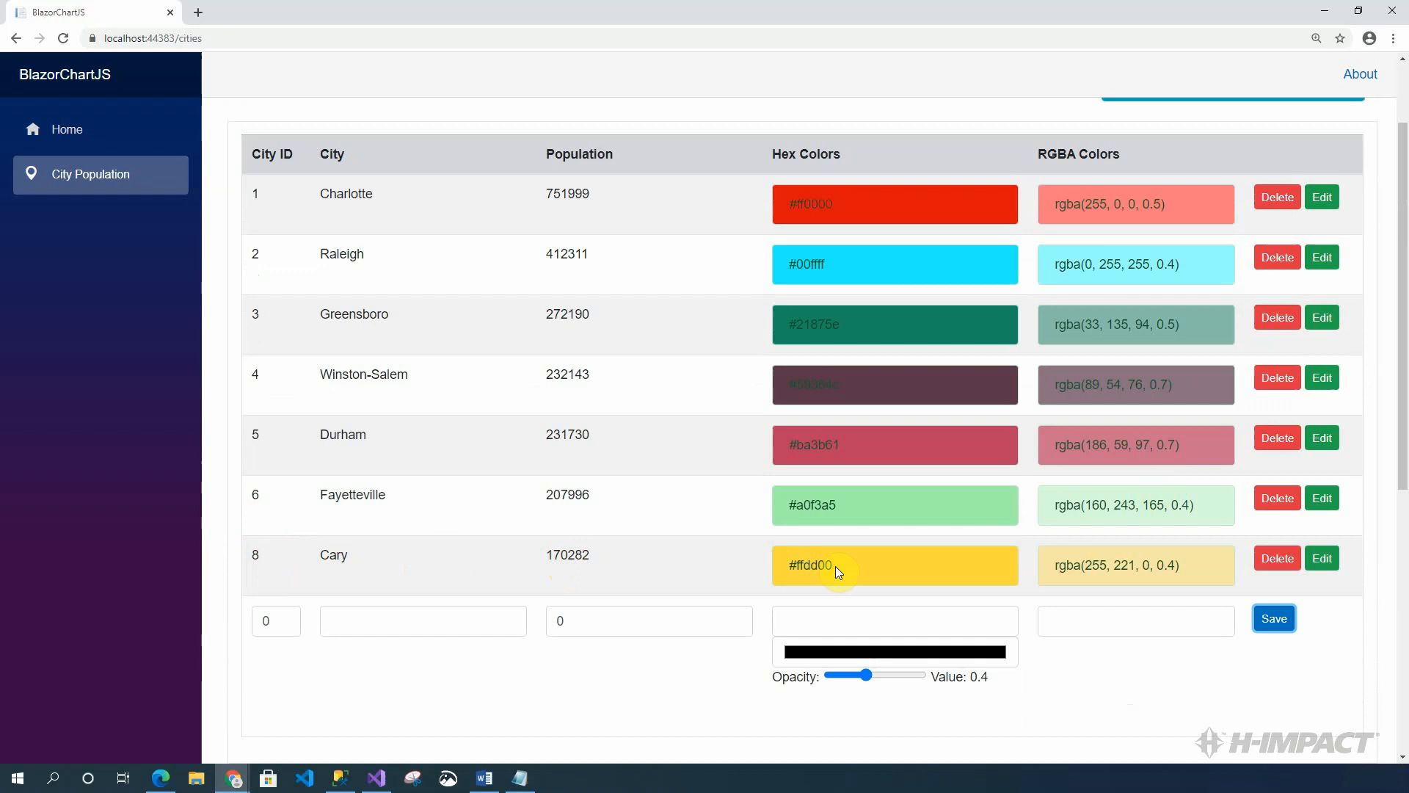
{"action": "mouse_move", "coordinate": [1120, 581]}
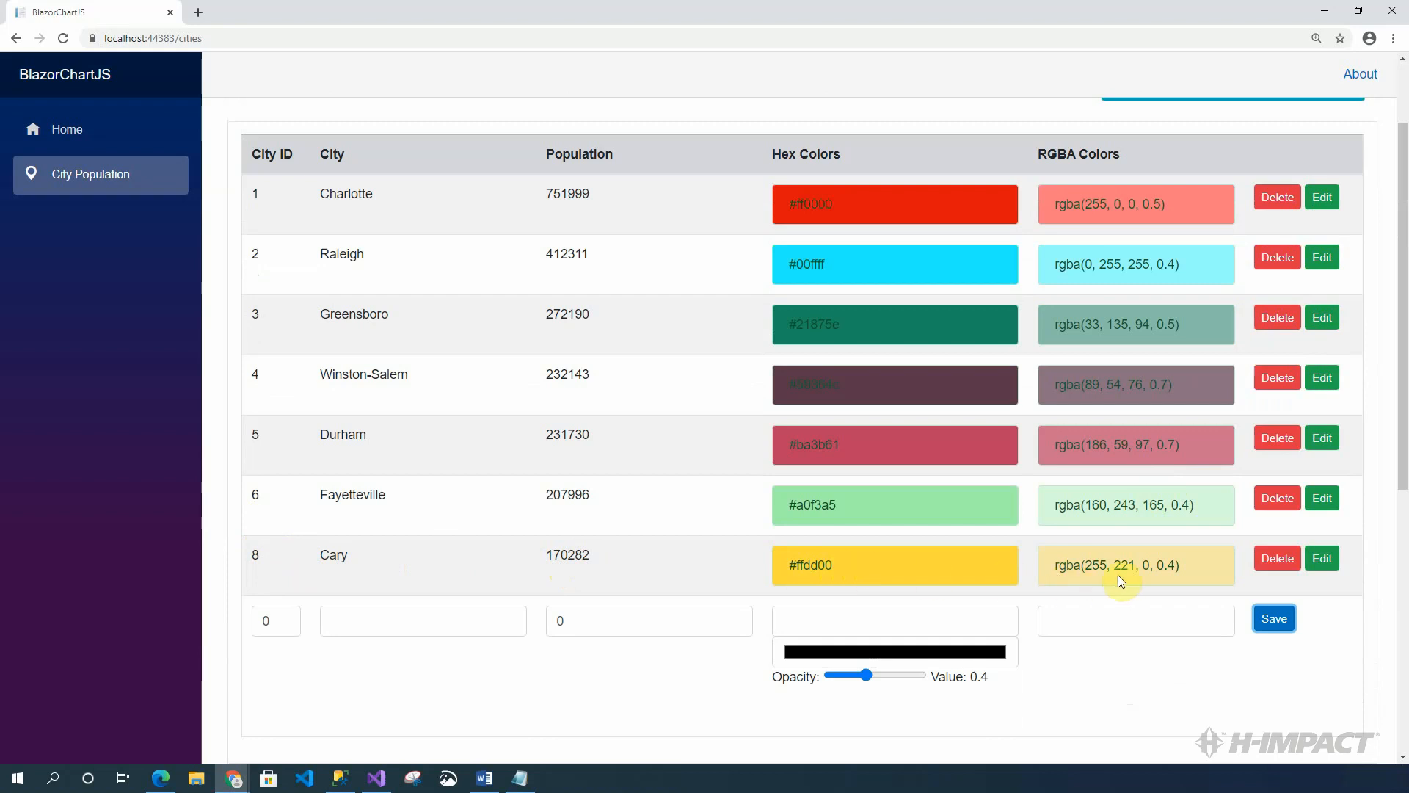
{"action": "mouse_move", "coordinate": [1182, 577]}
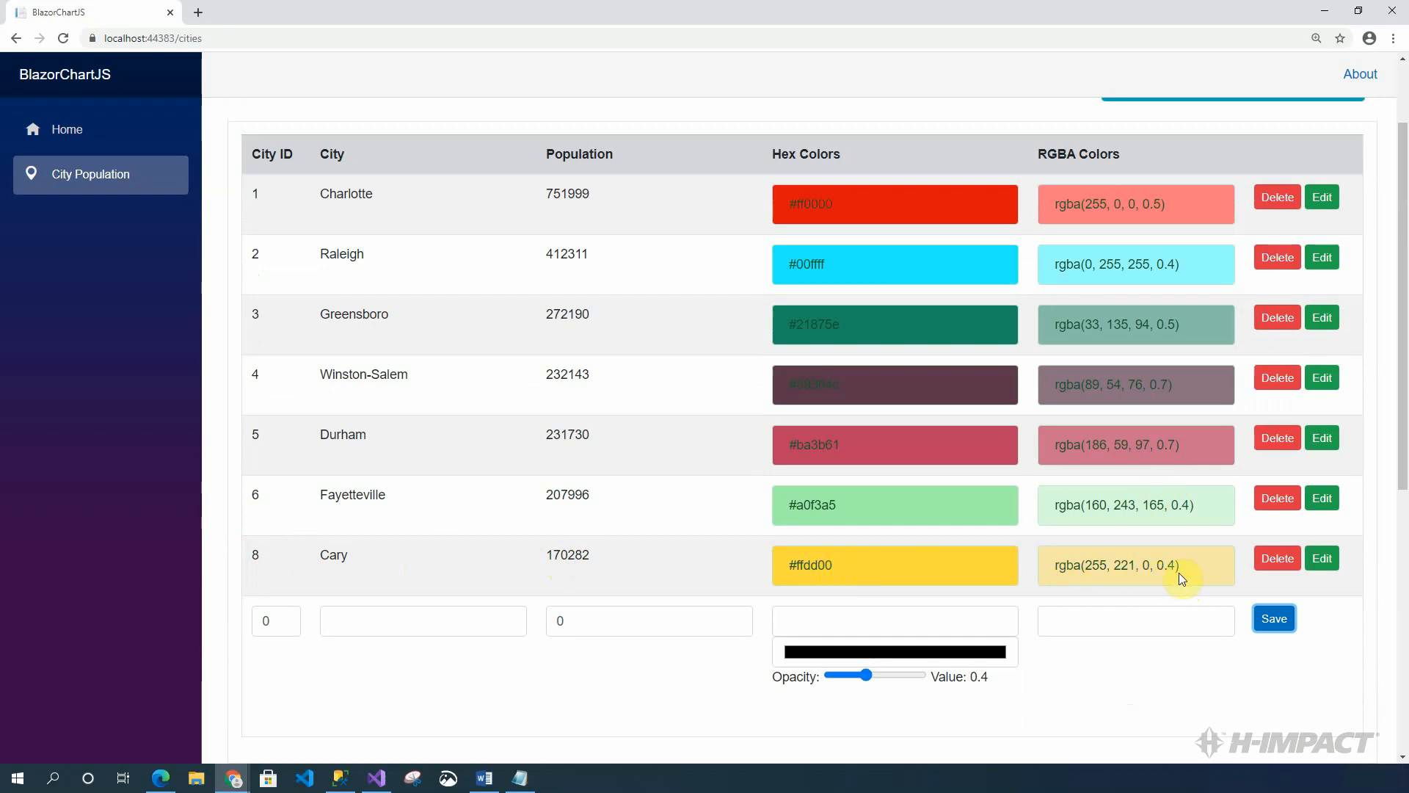
{"action": "mouse_move", "coordinate": [1162, 571]}
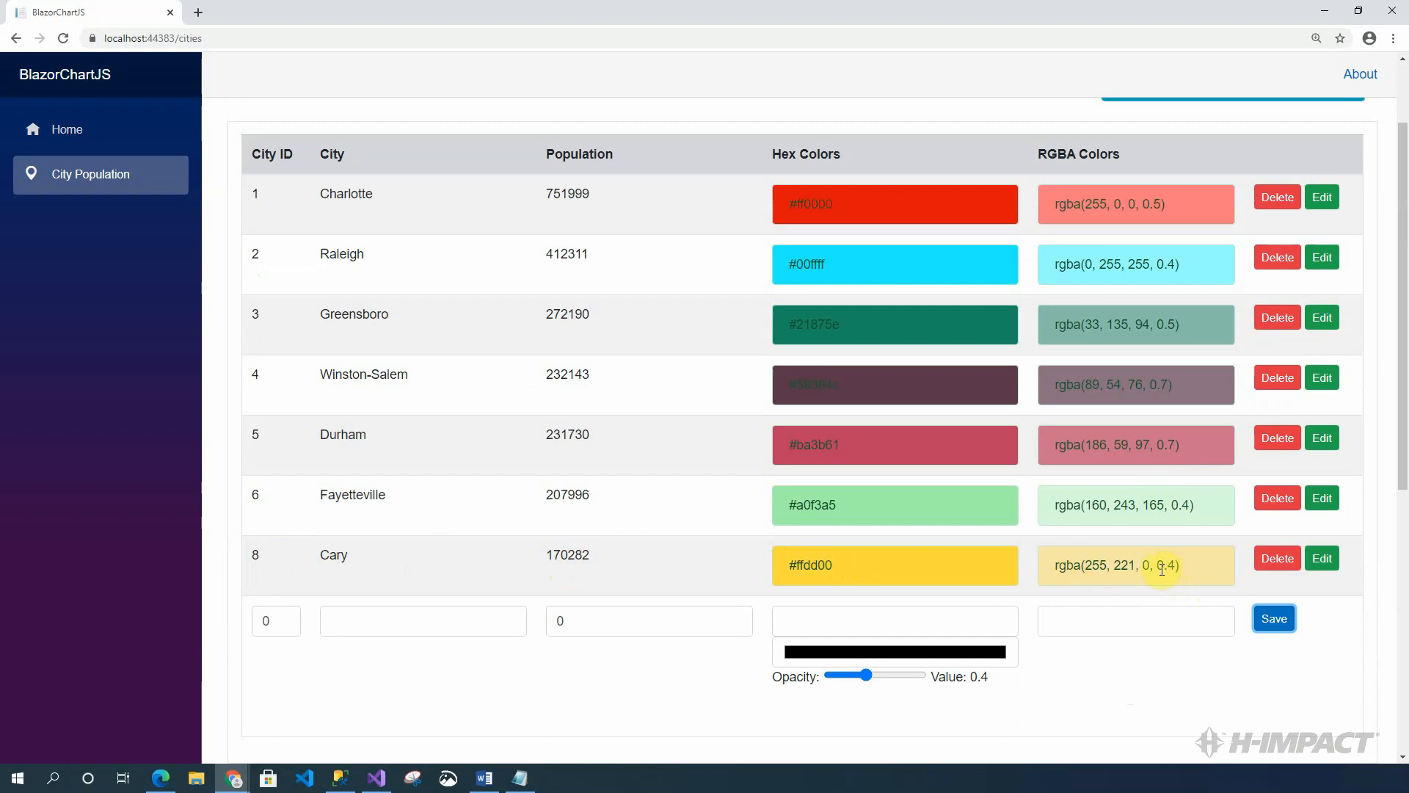
{"action": "mouse_move", "coordinate": [1213, 576]}
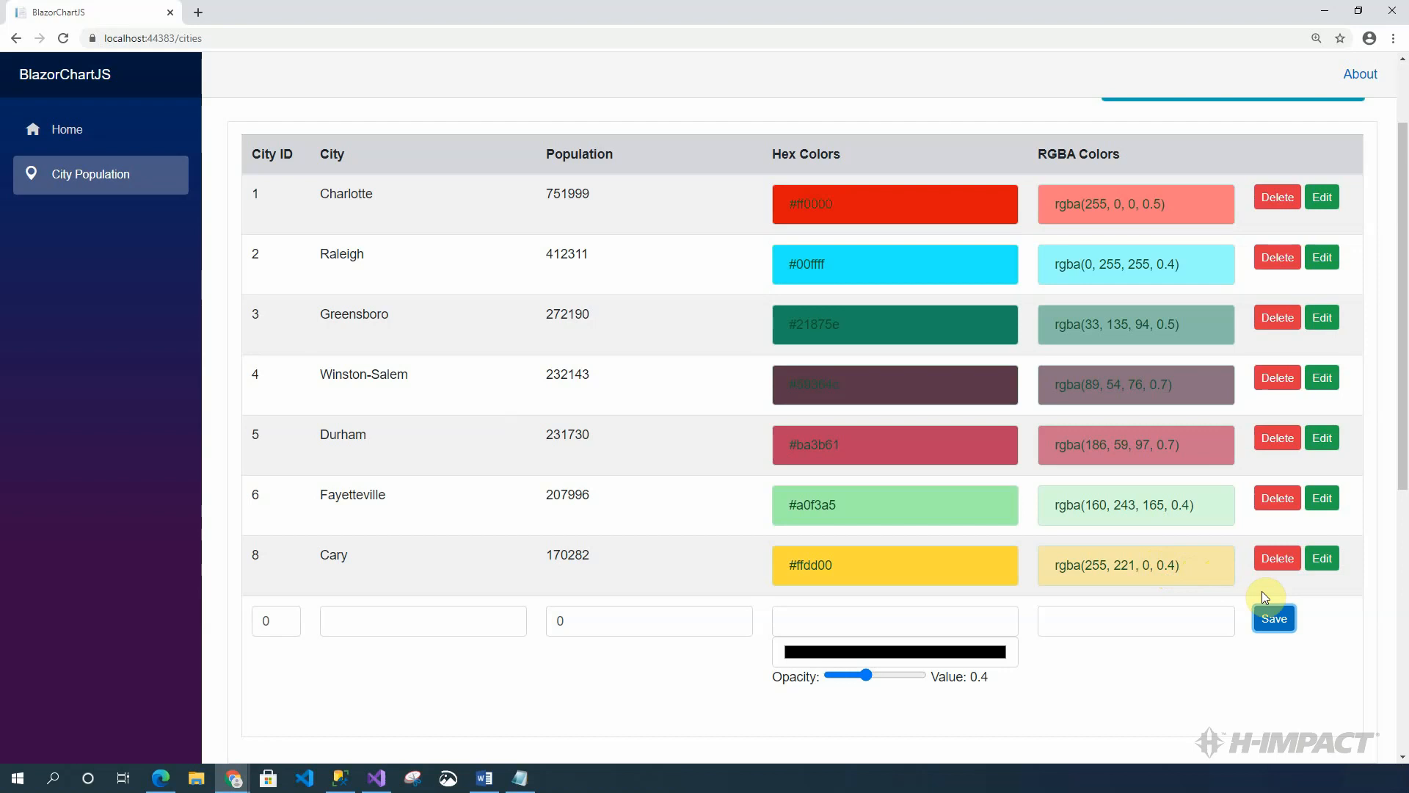
{"action": "scroll", "scroll_direction": "down", "scroll_amount": 3}
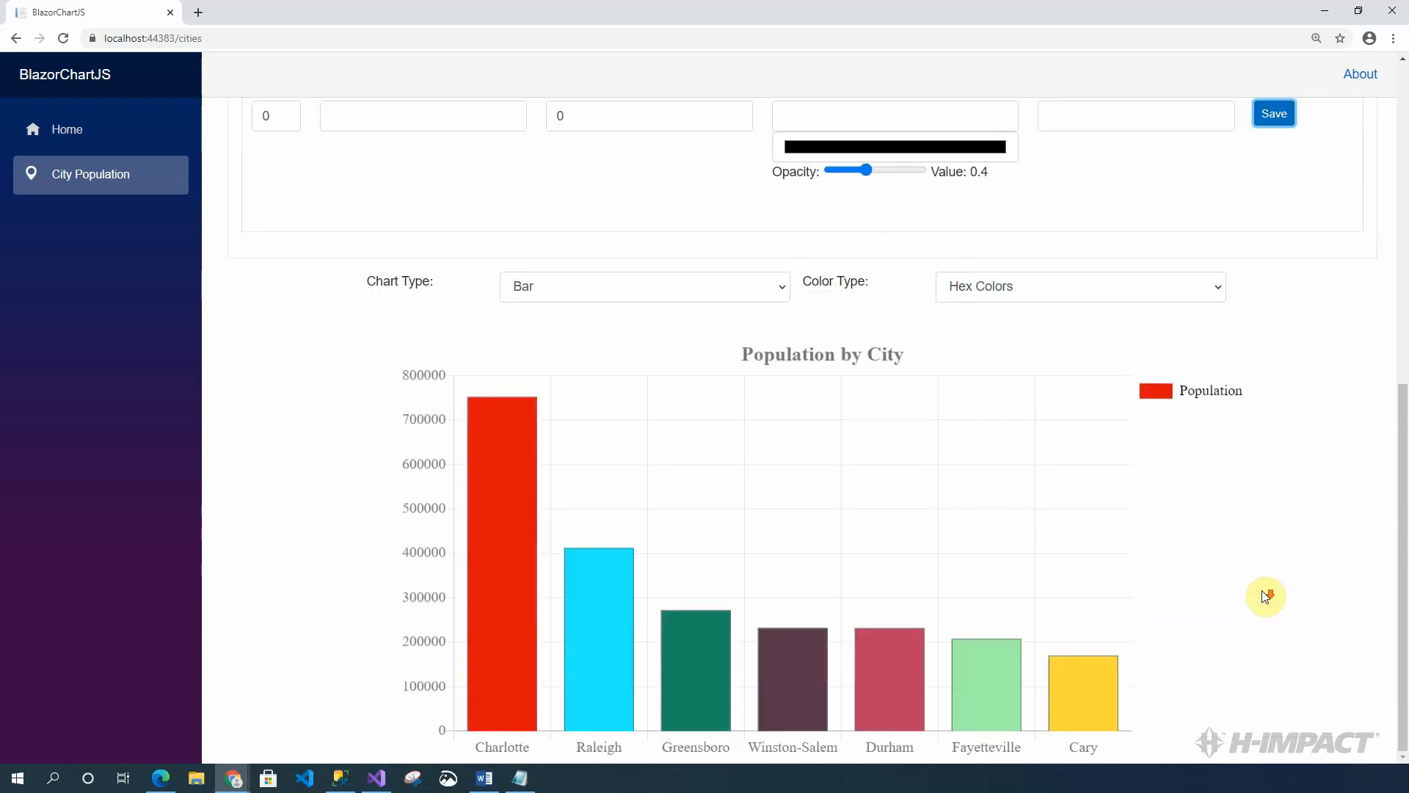
{"action": "mouse_move", "coordinate": [1083, 683]}
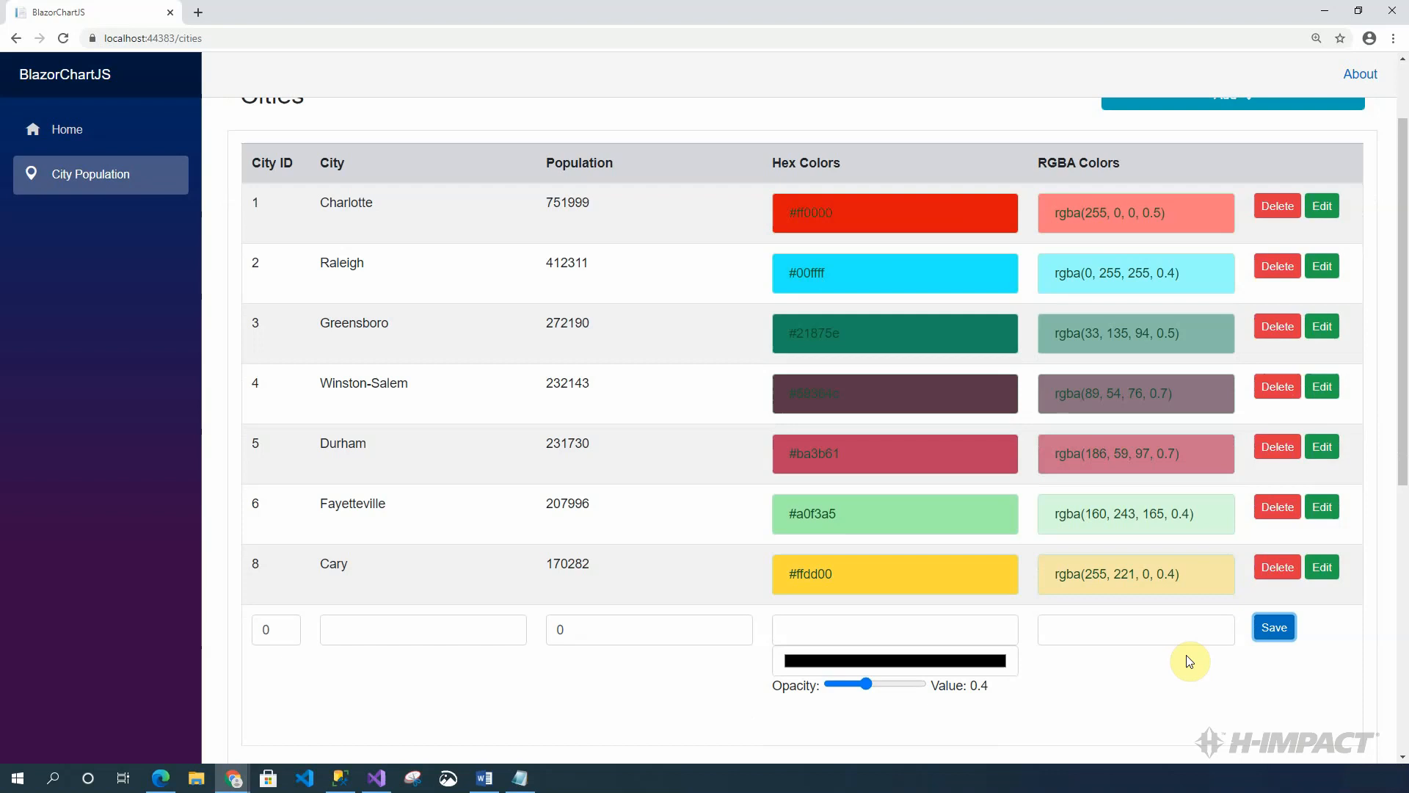
Delete Cary's record and return to the Home page six-city chart
{"action": "left_click", "coordinate": [1276, 566]}
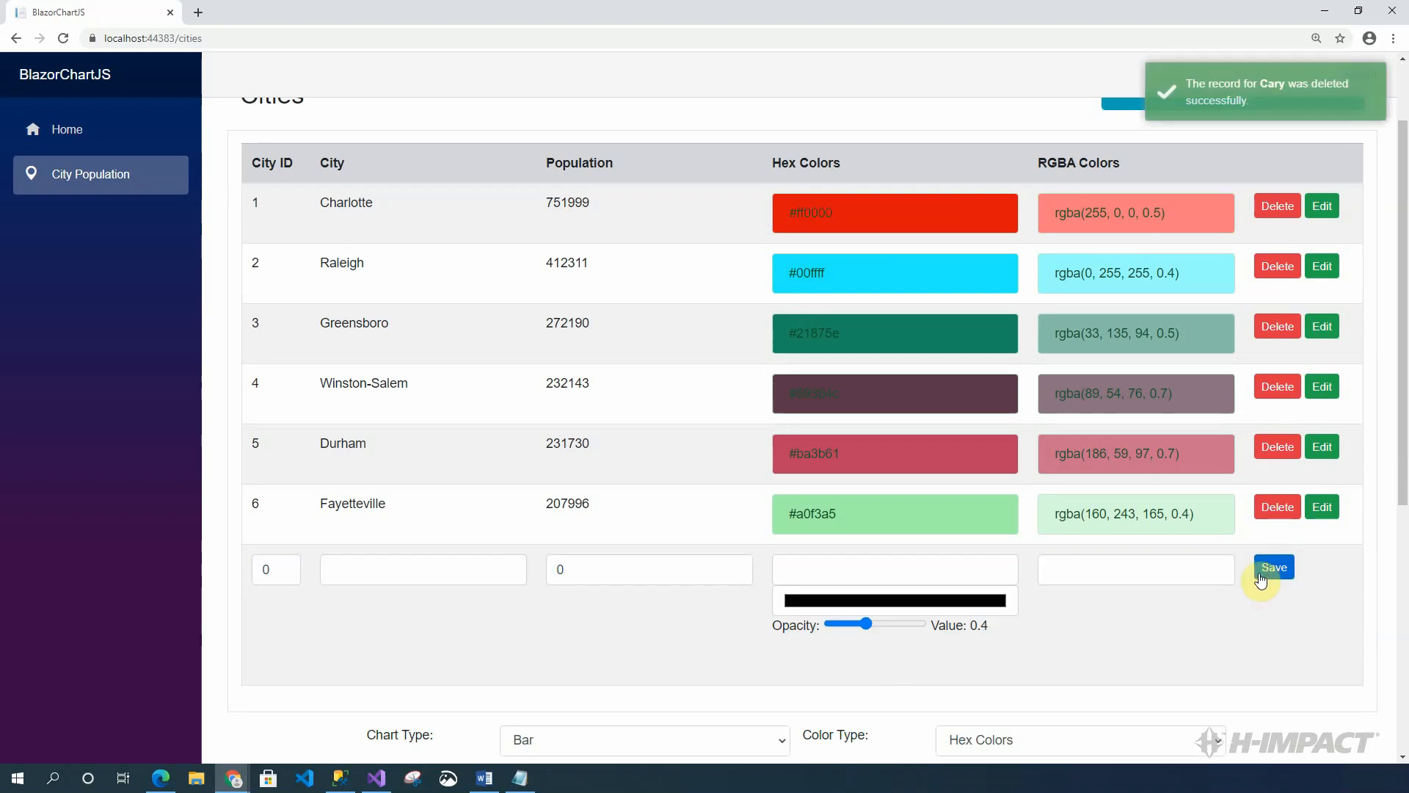
{"action": "mouse_move", "coordinate": [1226, 108]}
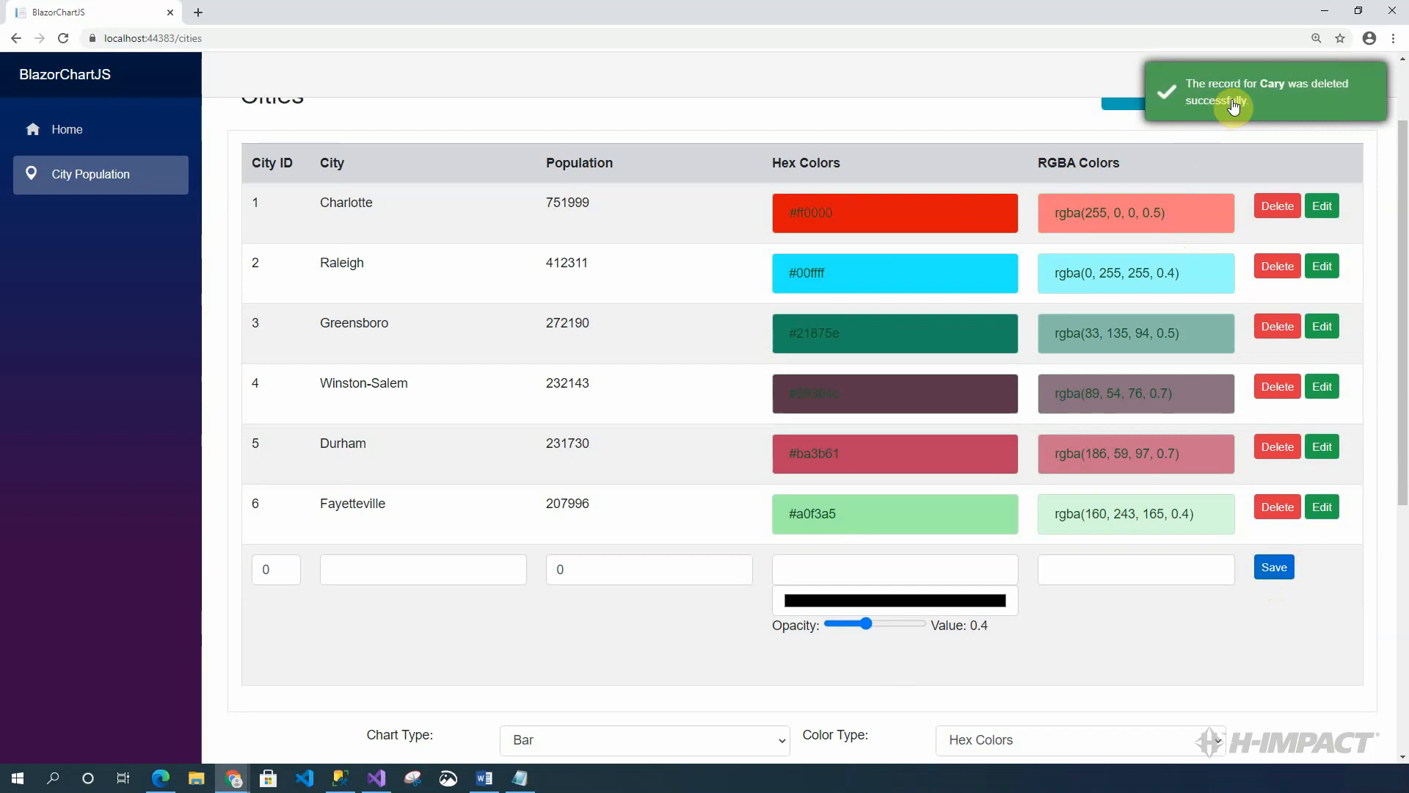
{"action": "mouse_move", "coordinate": [1259, 613]}
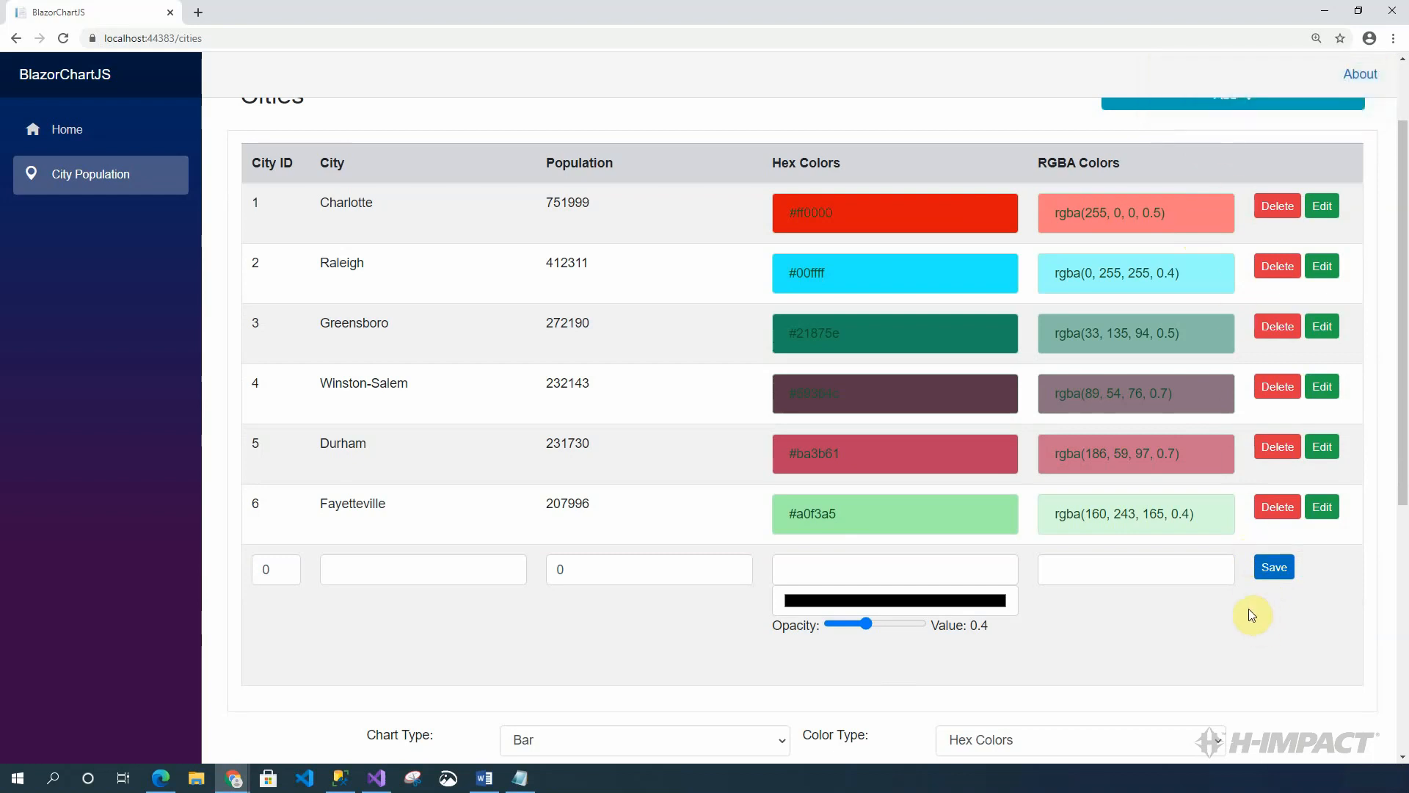
{"action": "scroll", "scroll_direction": "down", "scroll_amount": 3}
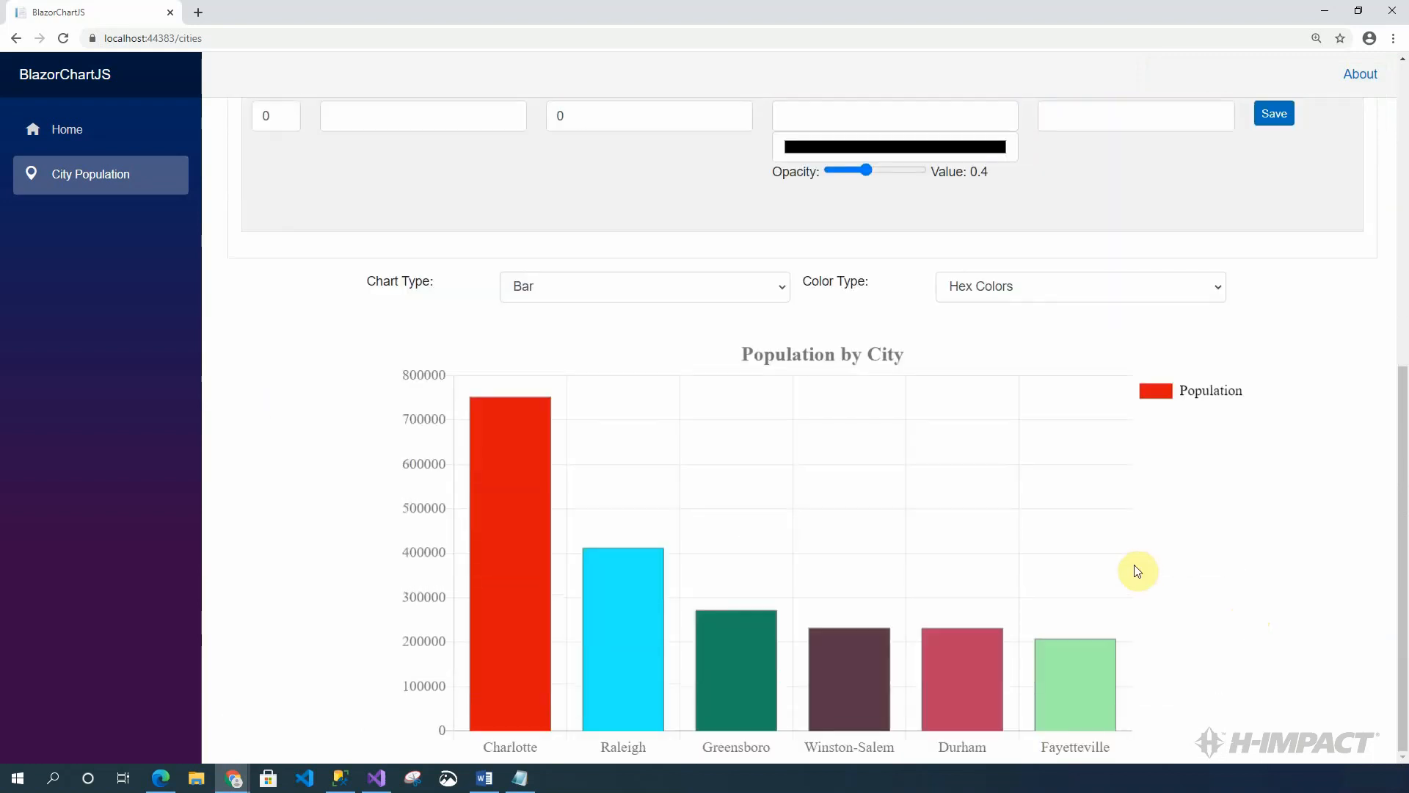
{"action": "mouse_move", "coordinate": [1005, 540]}
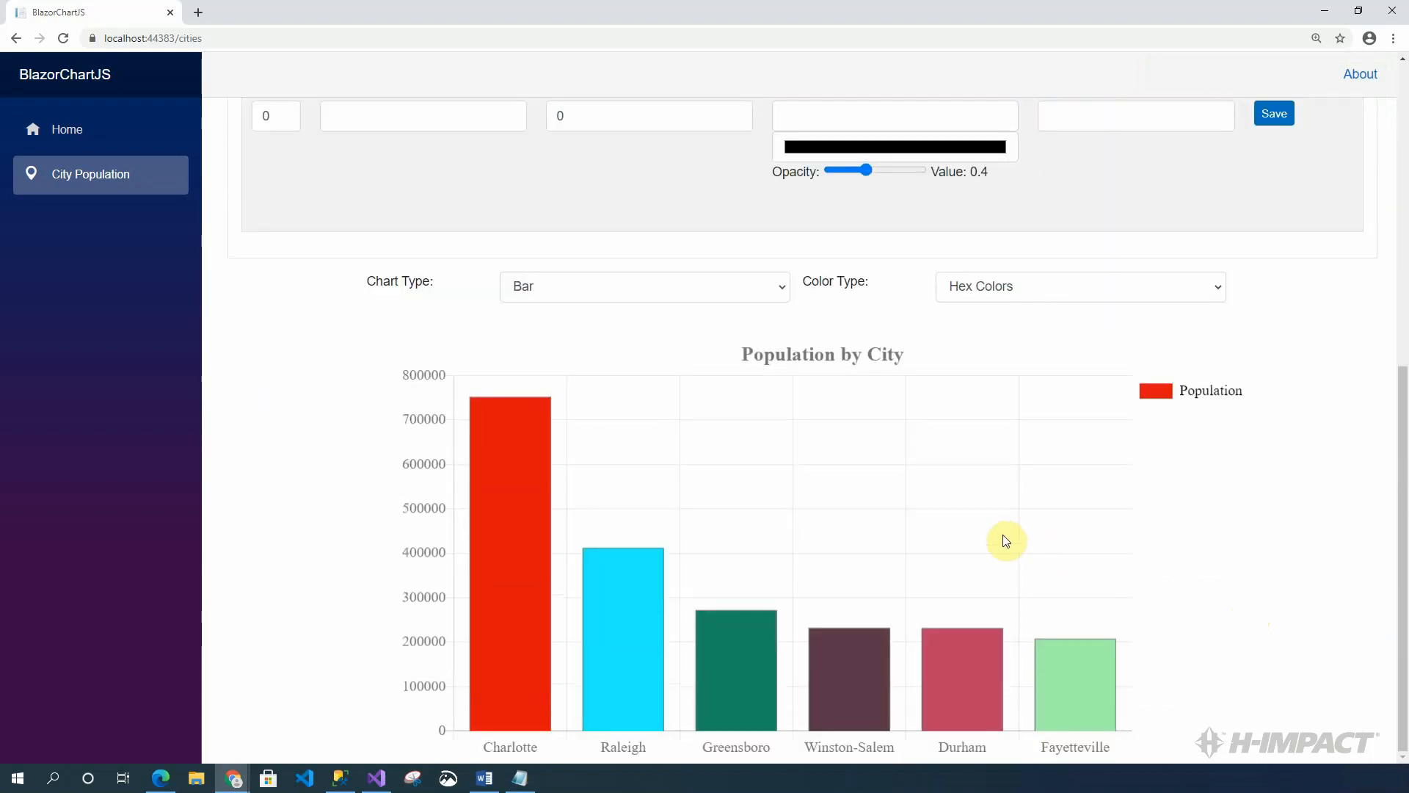
{"action": "mouse_move", "coordinate": [1004, 536]}
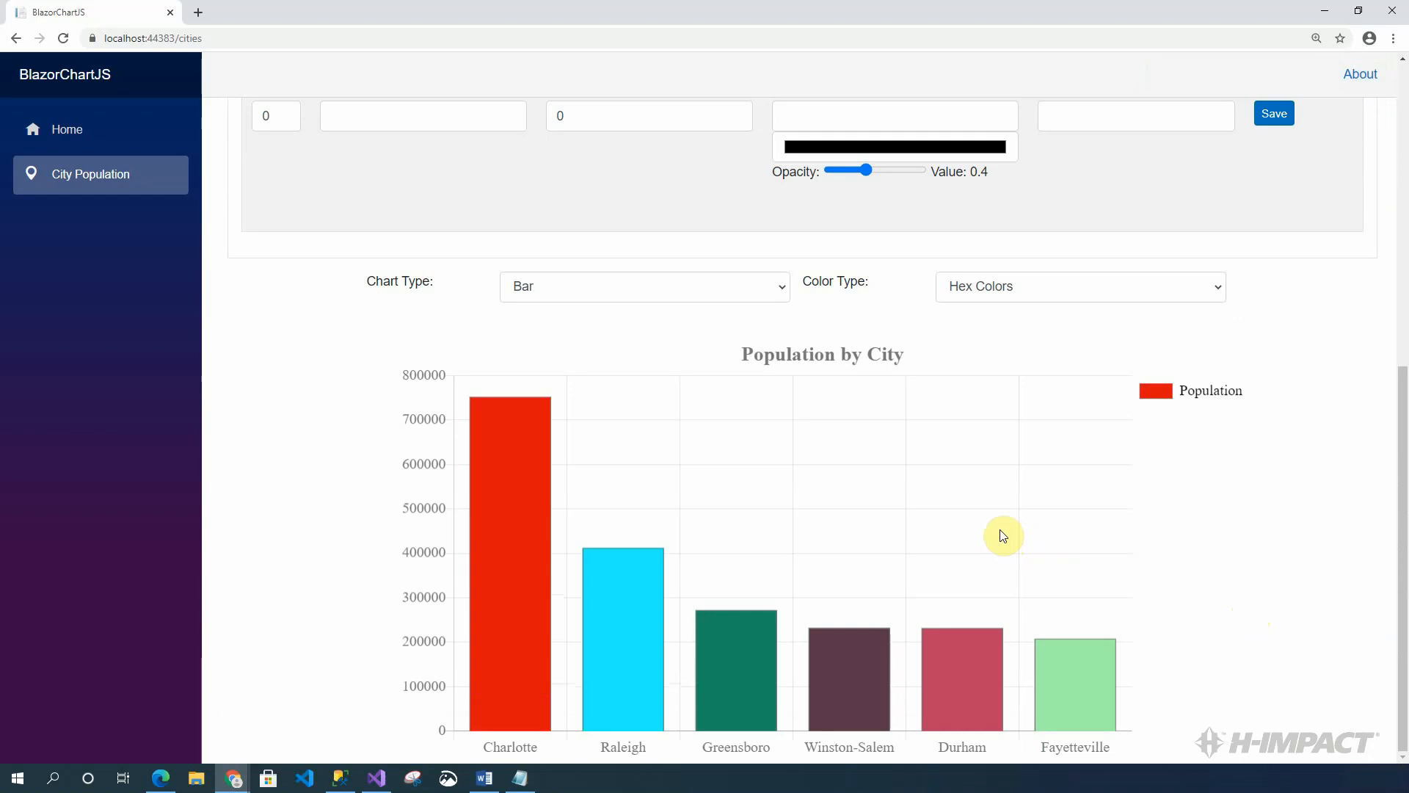
{"action": "left_click", "coordinate": [67, 129]}
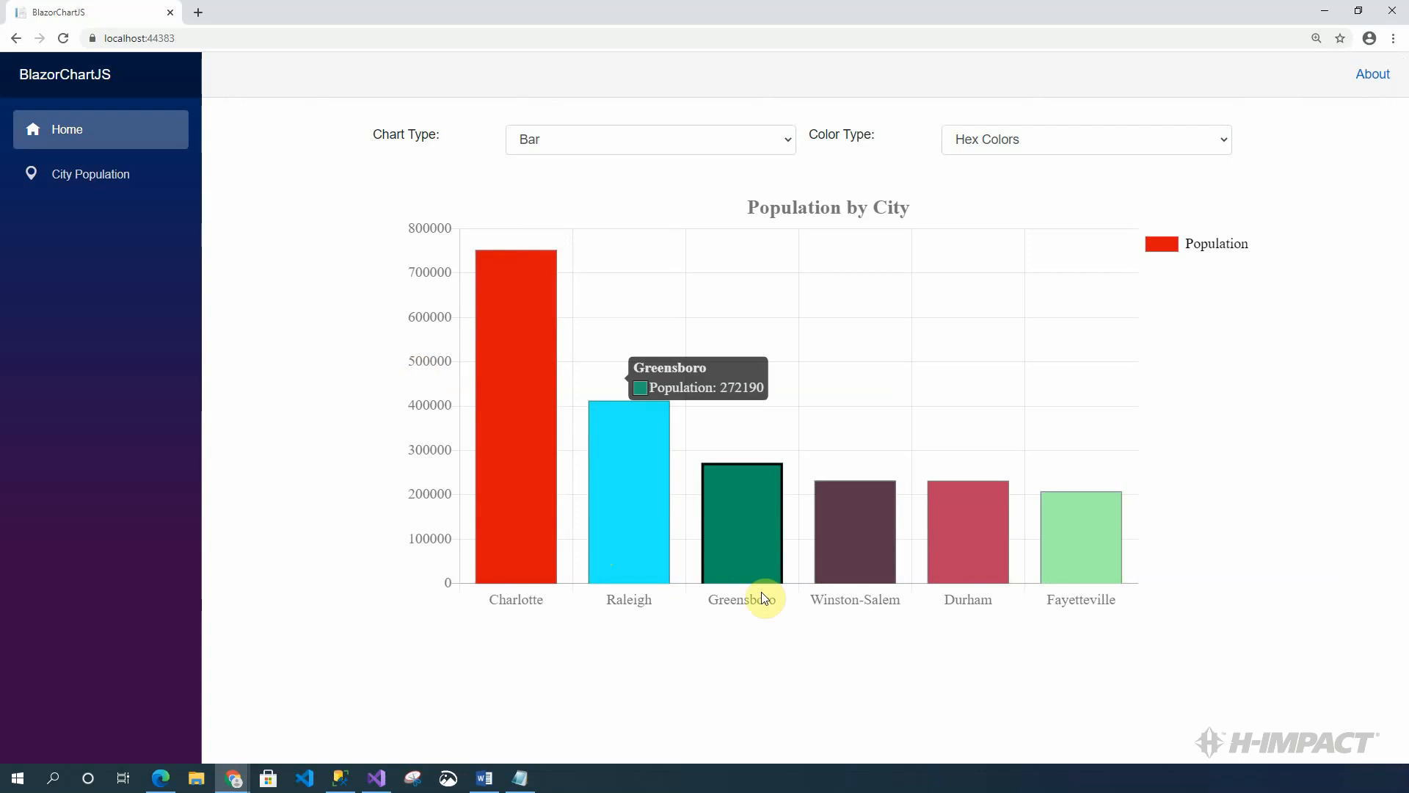
{"action": "mouse_move", "coordinate": [1080, 616]}
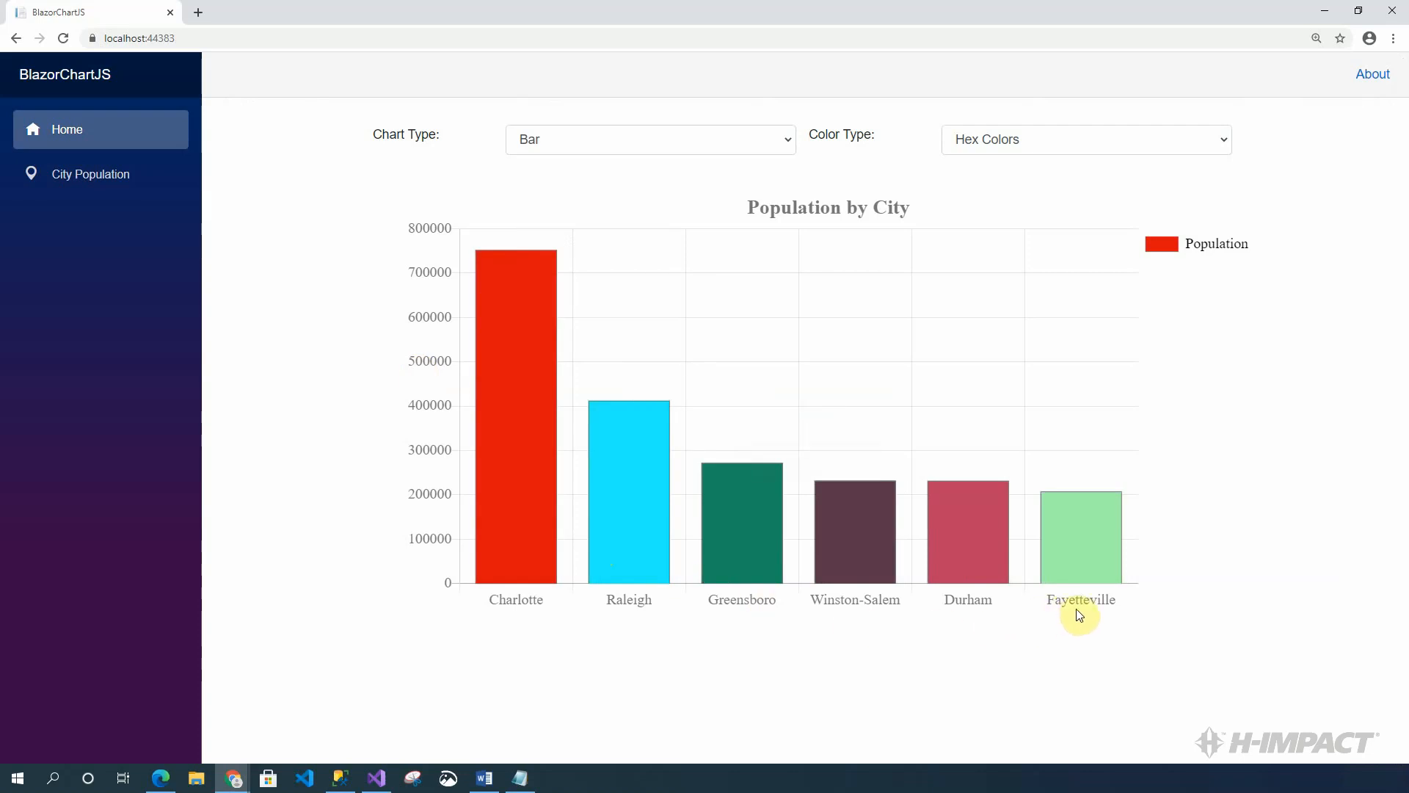
{"action": "mouse_move", "coordinate": [1083, 549]}
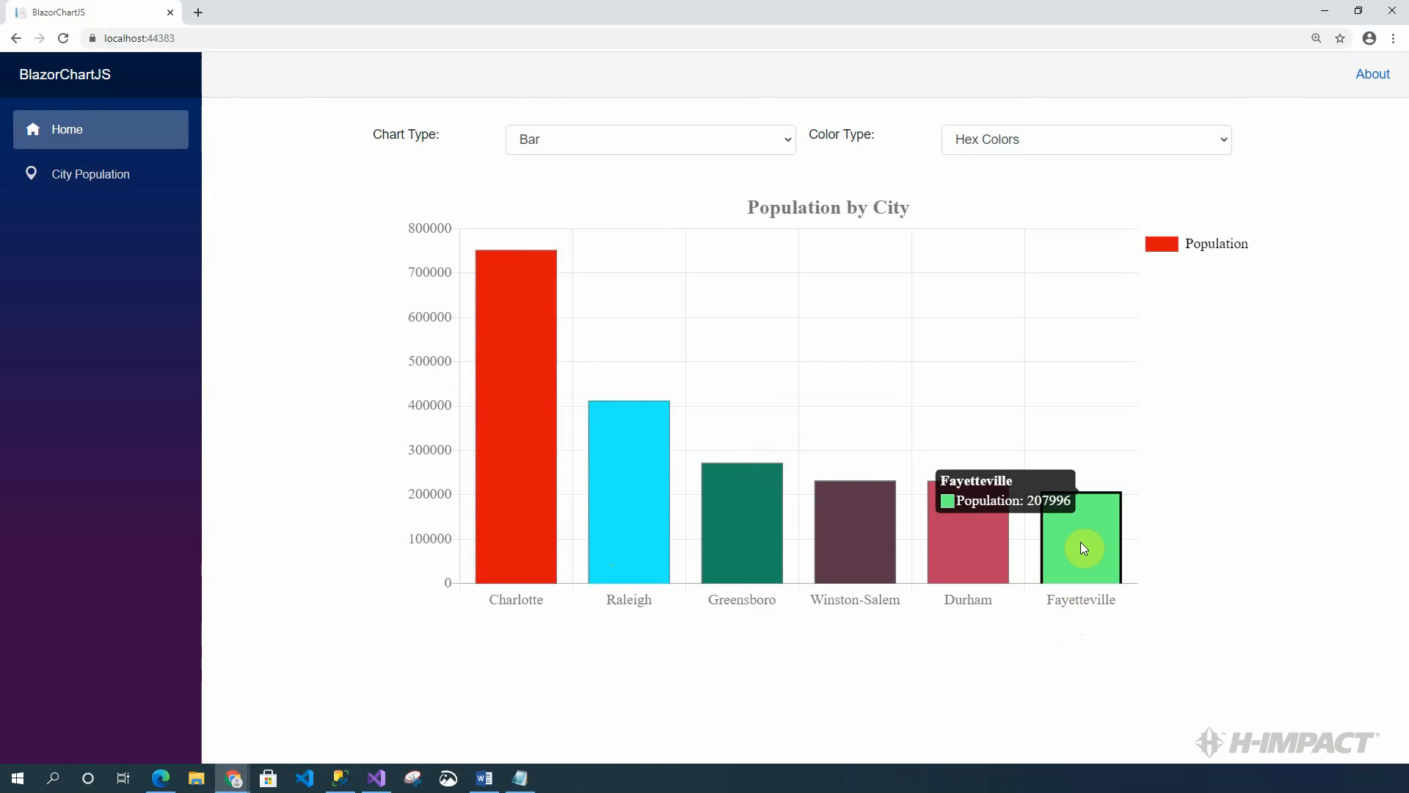
{"action": "mouse_move", "coordinate": [1181, 573]}
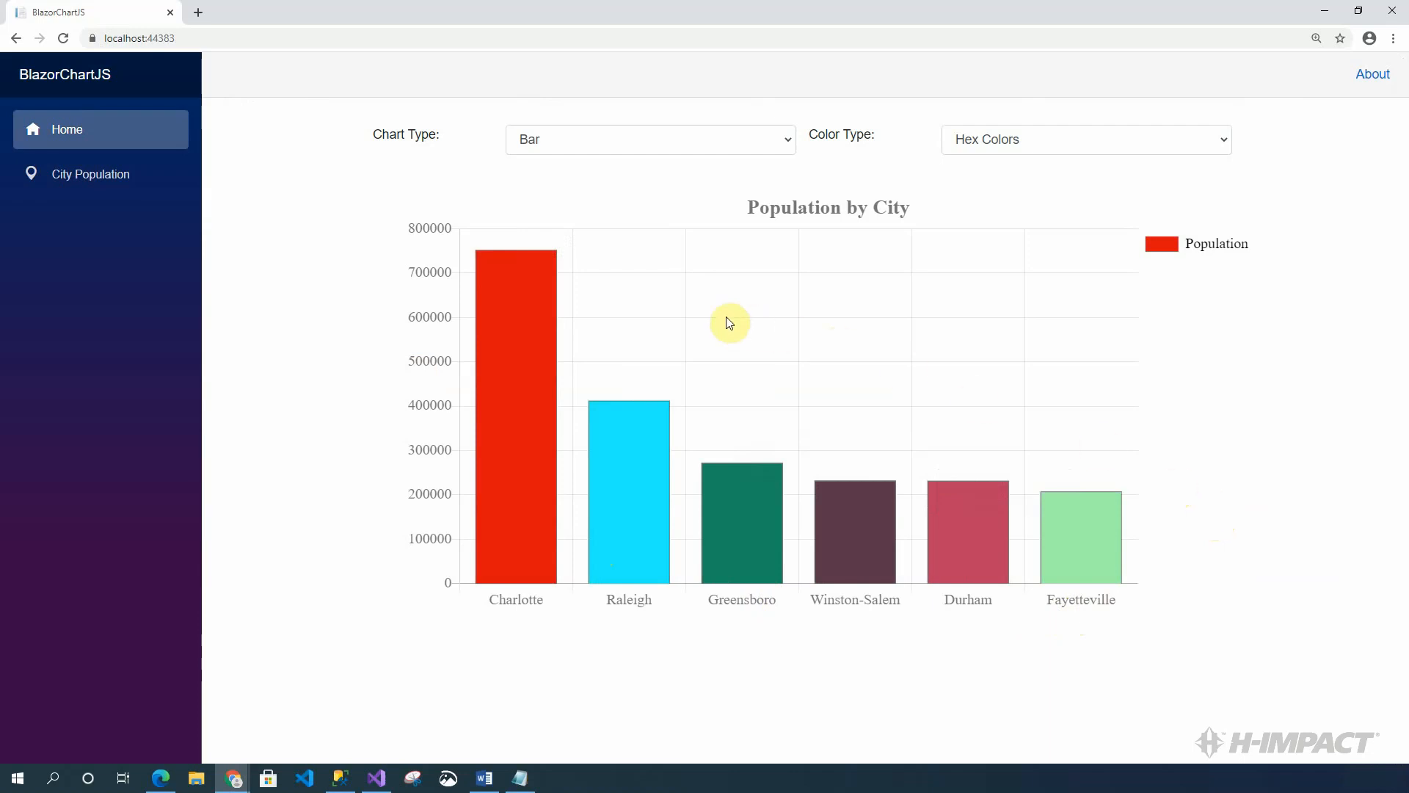
{"action": "mouse_move", "coordinate": [724, 312]}
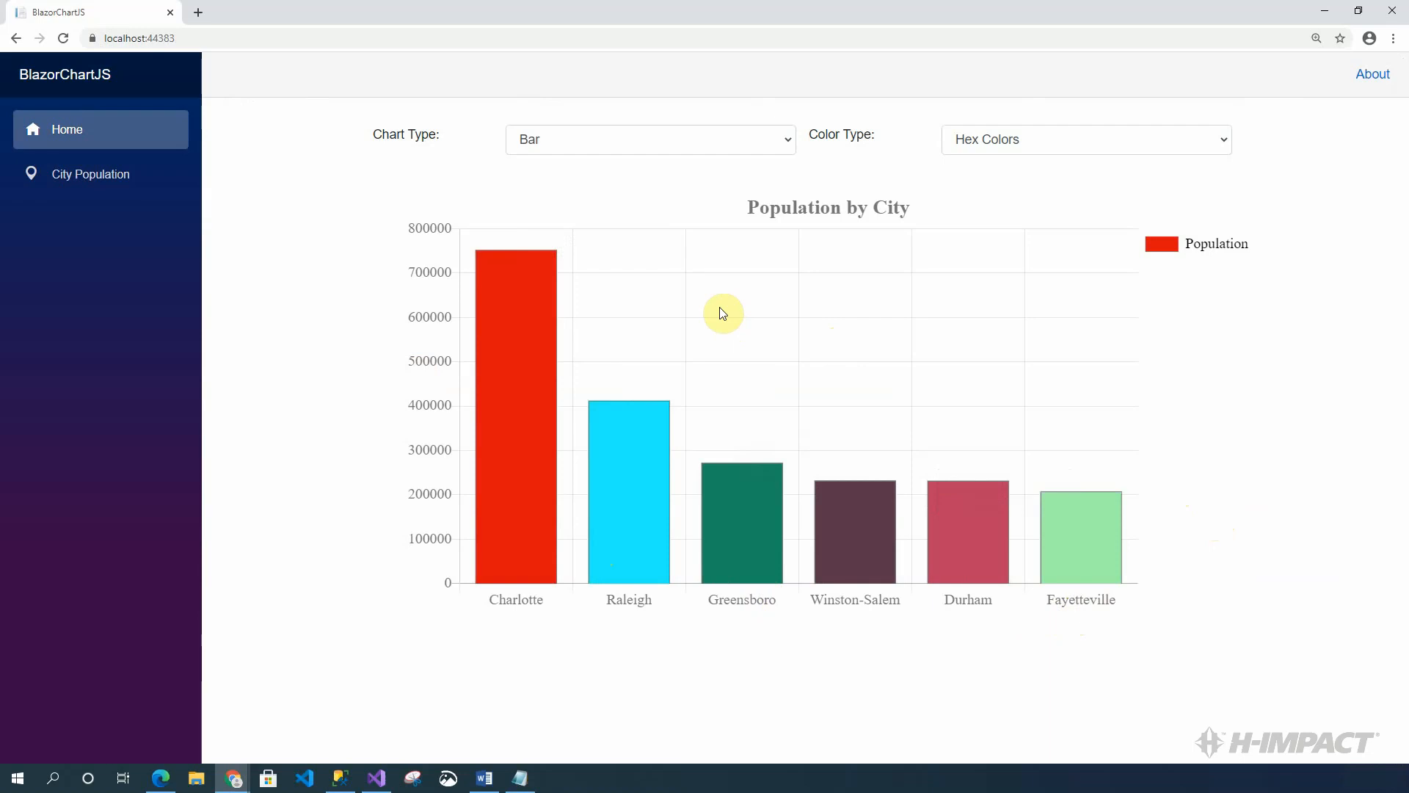
{"action": "mouse_move", "coordinate": [881, 279]}
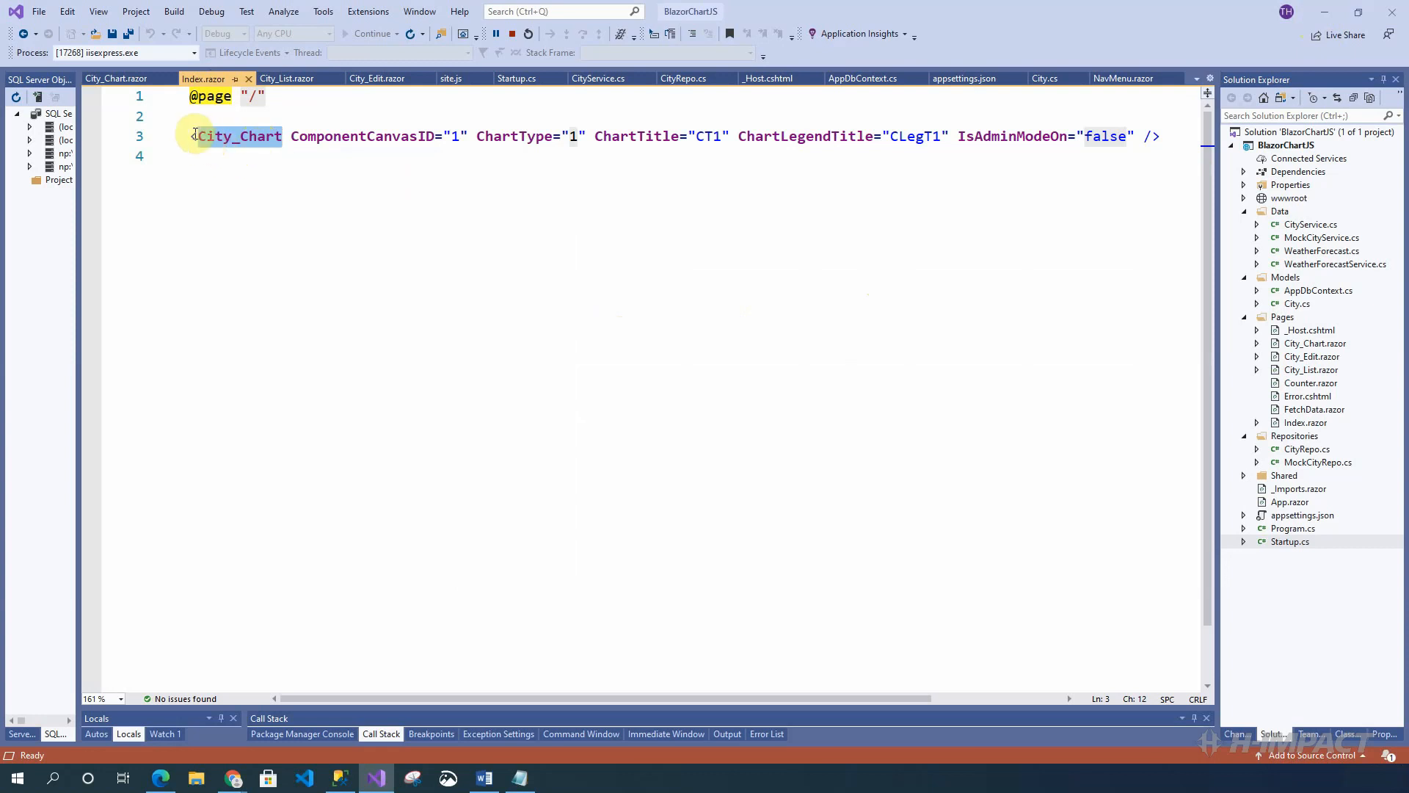
Select the City_Chart component name and its IsAdminModeOn attribute
{"action": "left_click_drag", "start_coordinate": [192, 136], "coordinate": [861, 136]}
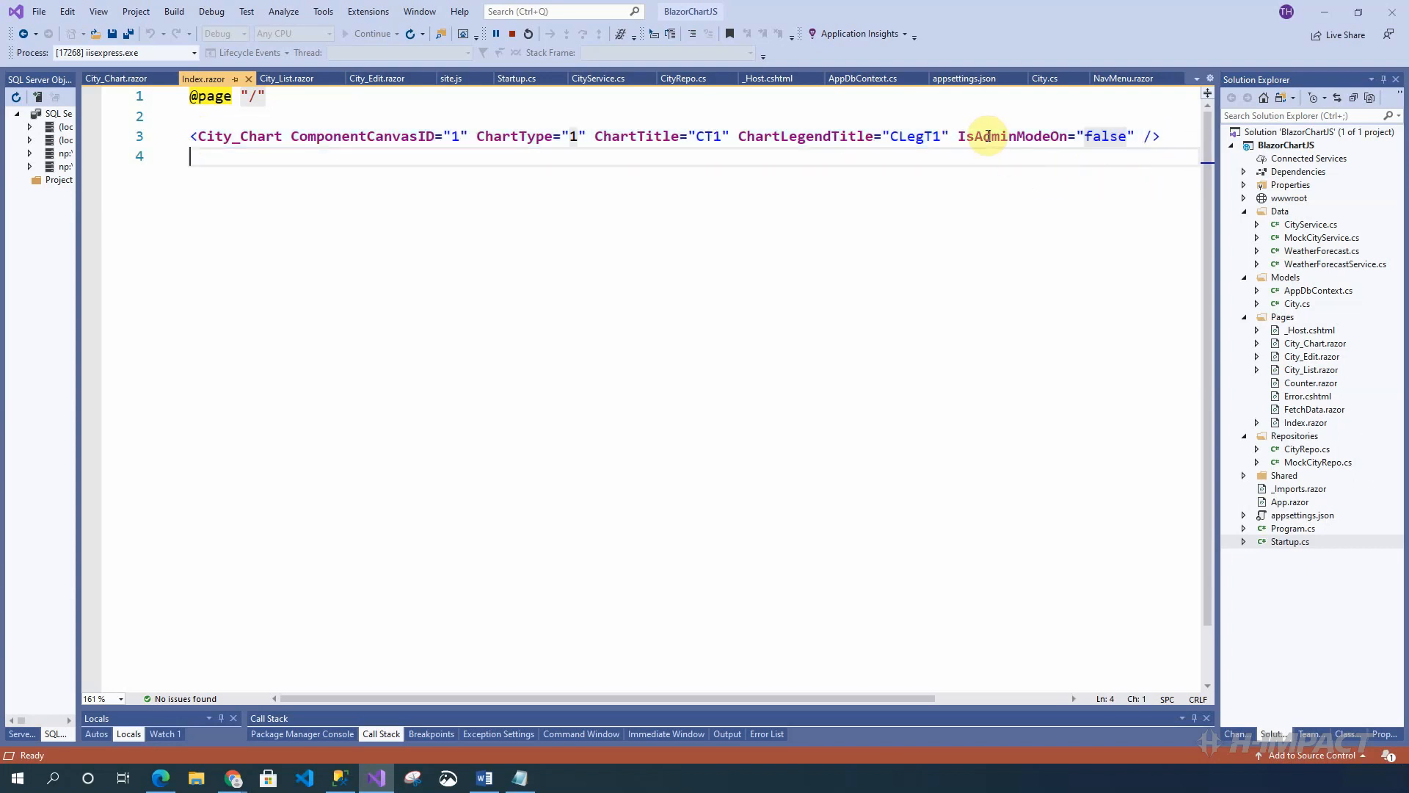
{"action": "double_click", "coordinate": [989, 136]}
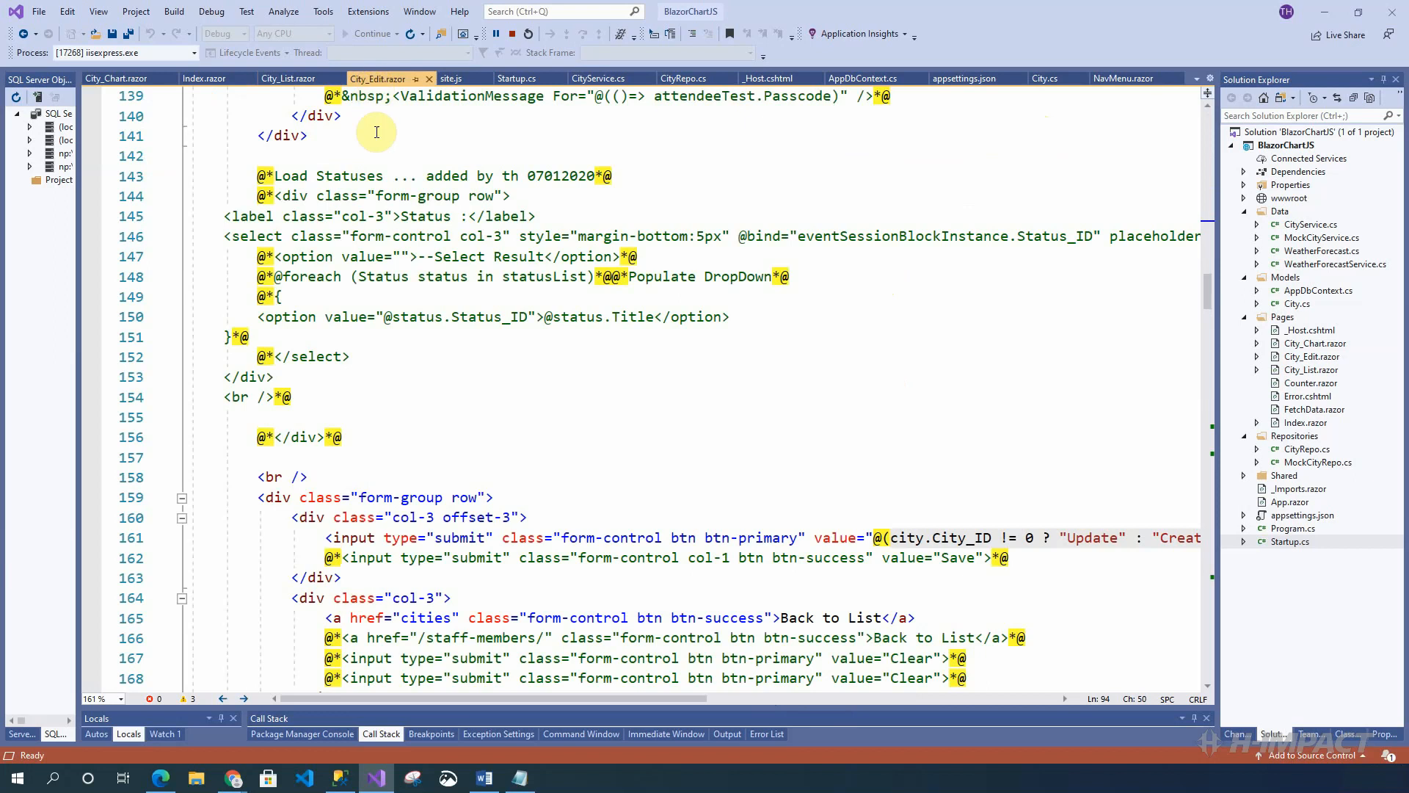
Scroll through City_Edit.razor to its chart fields and OnInitializedAsync method
{"action": "scroll", "scroll_direction": "down", "scroll_amount": 3}
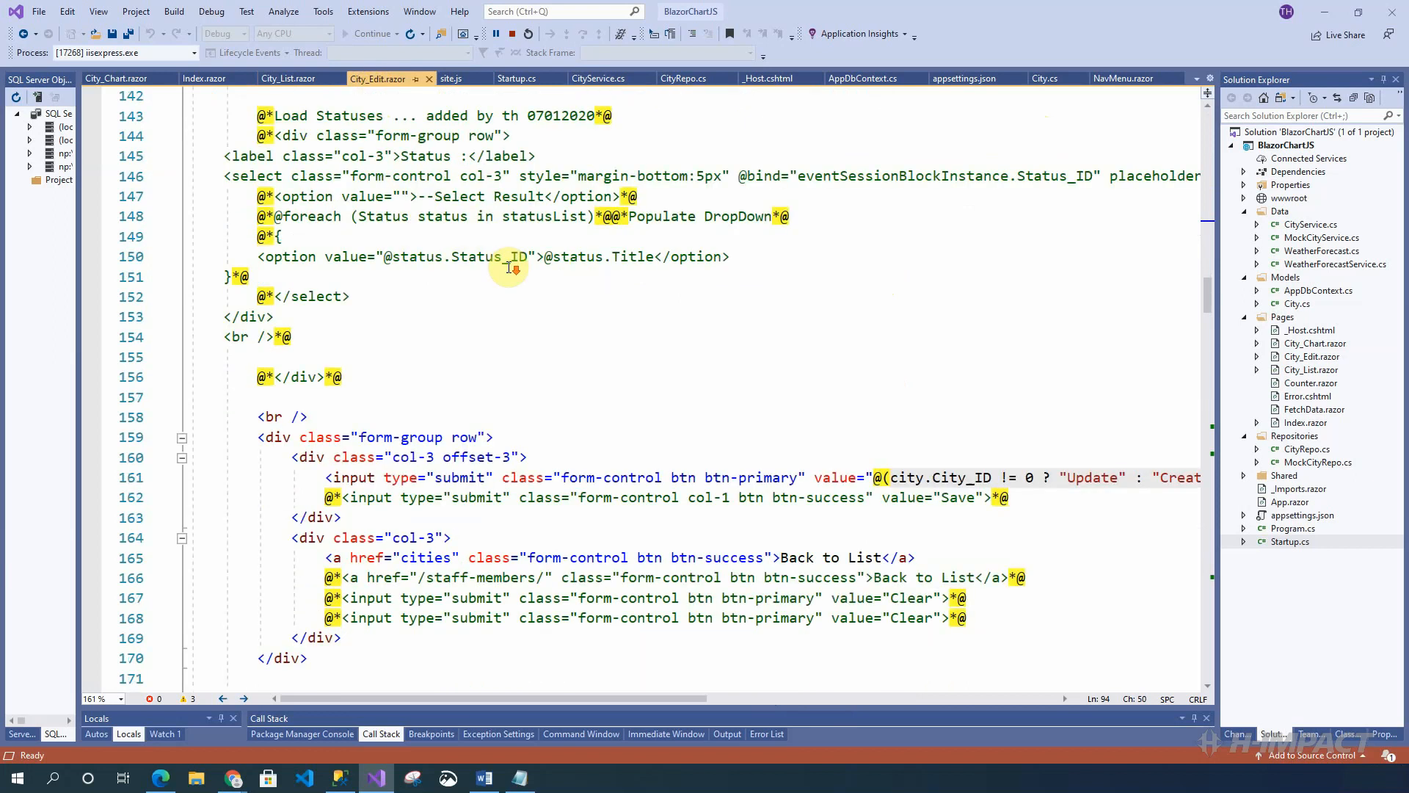
{"action": "scroll", "scroll_direction": "down", "scroll_amount": 3}
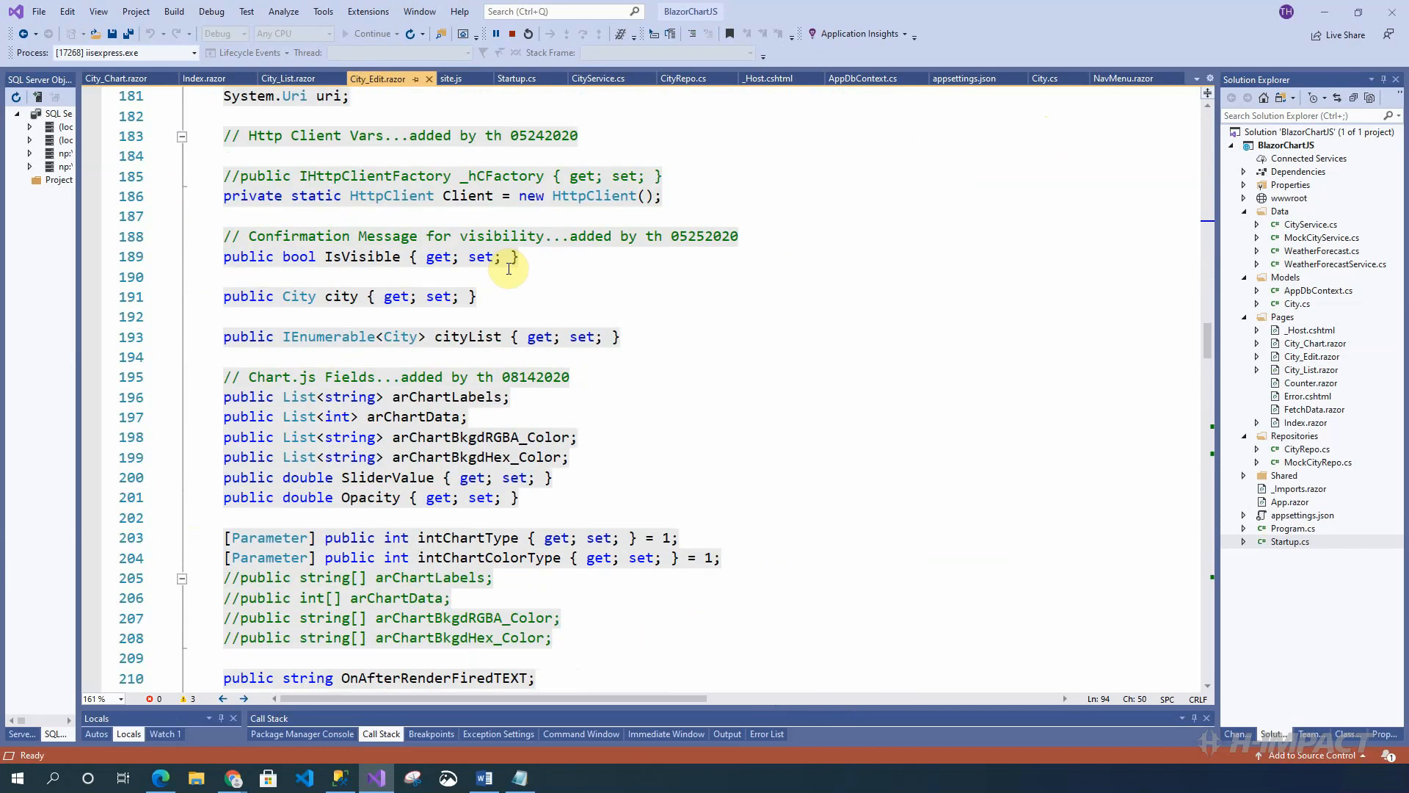
{"action": "scroll", "scroll_direction": "down", "scroll_amount": 3}
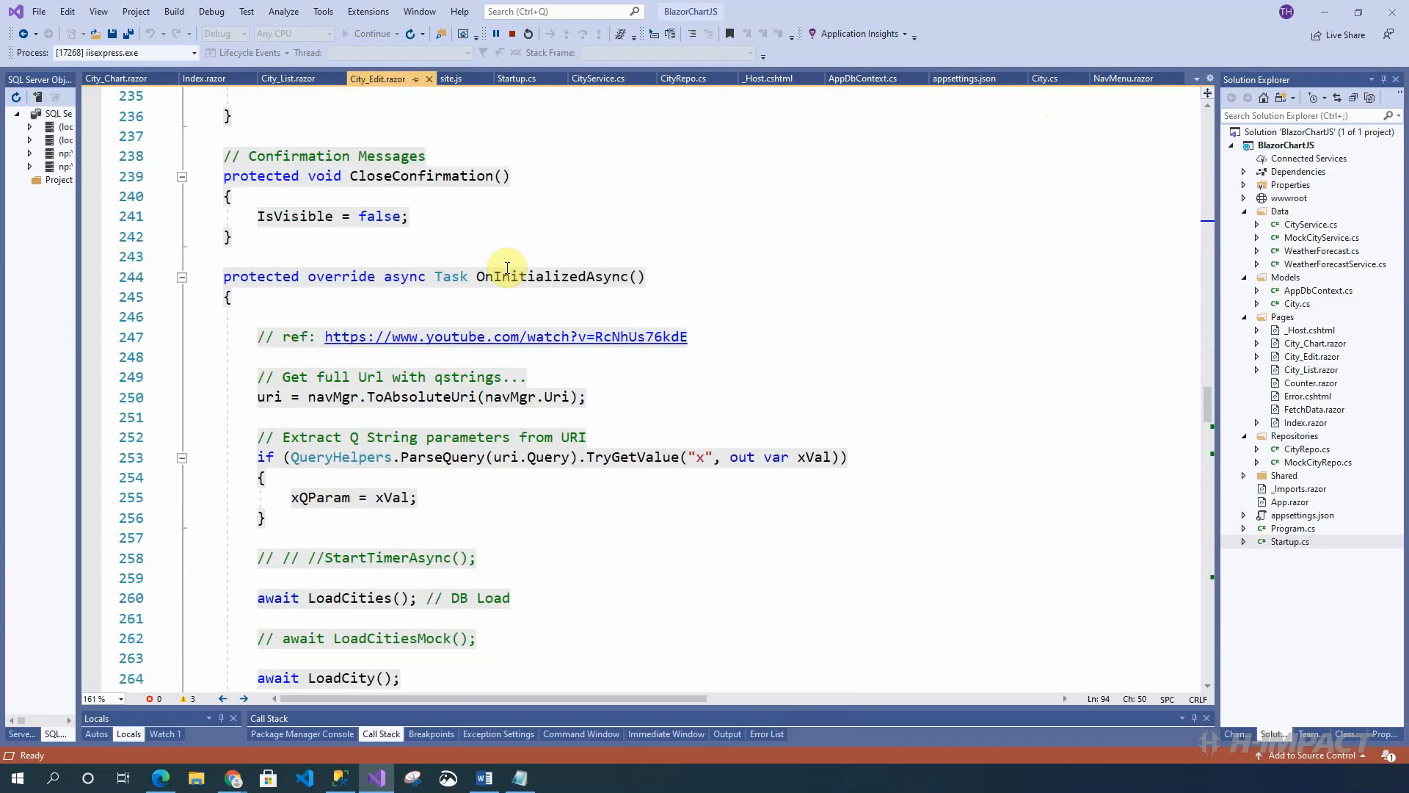
{"action": "mouse_move", "coordinate": [509, 249]}
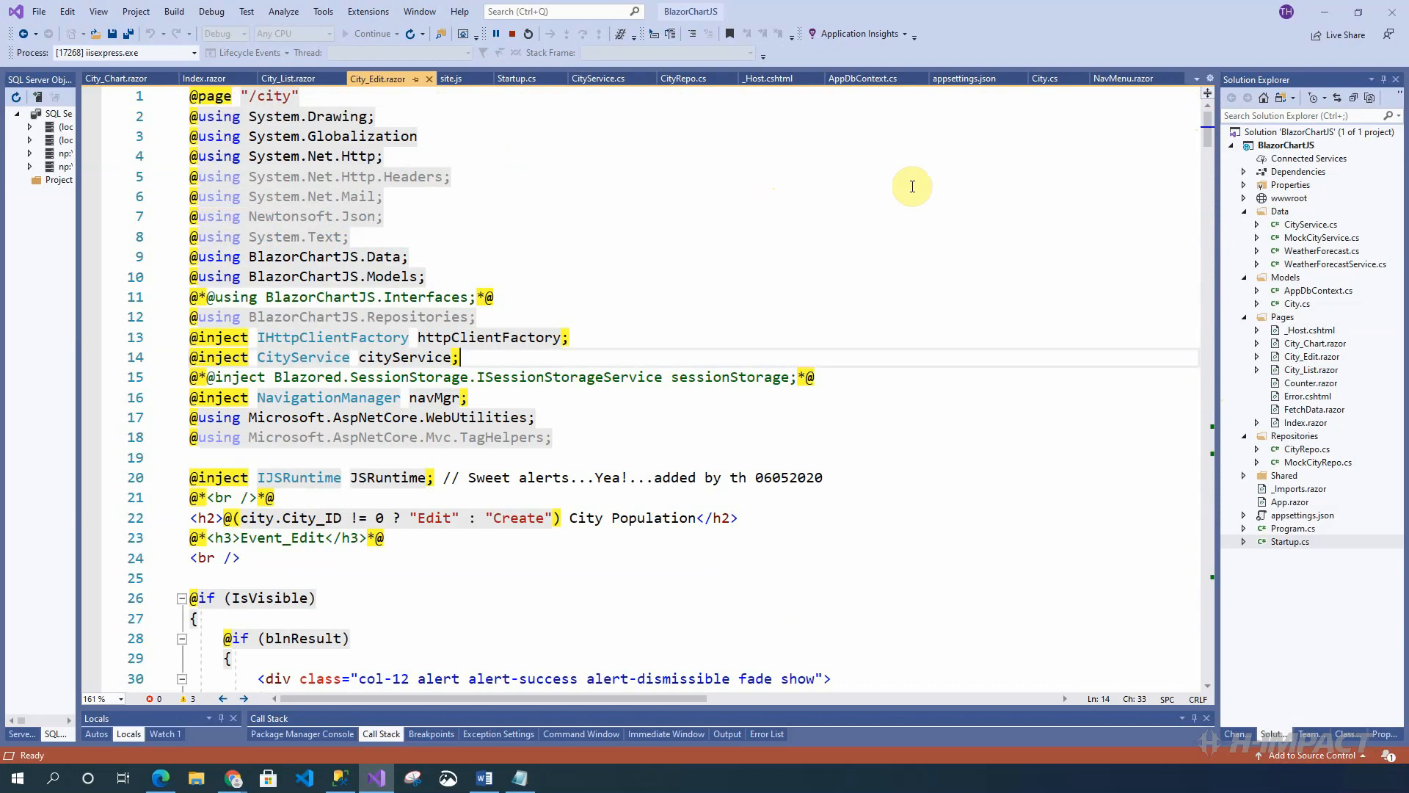
{"action": "mouse_move", "coordinate": [453, 78]}
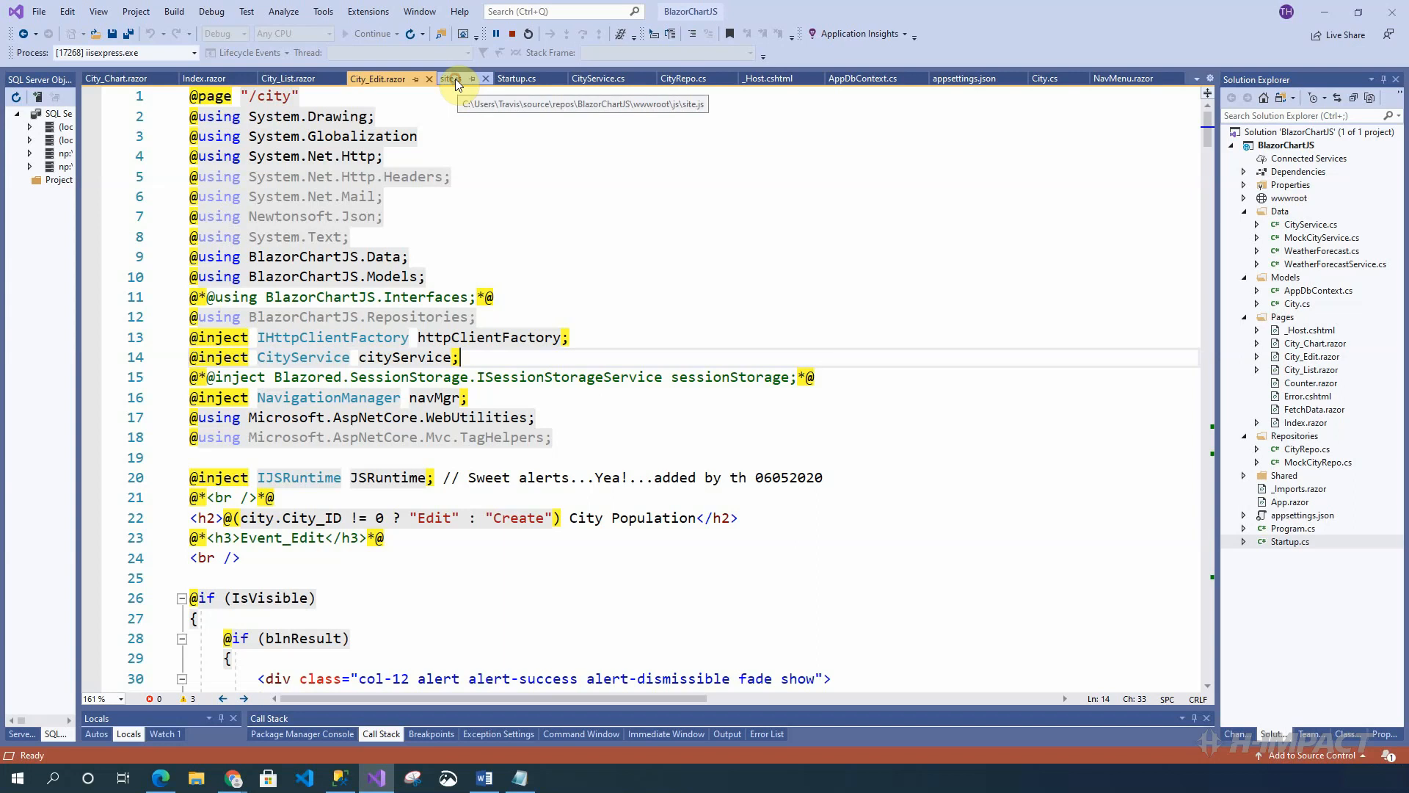
Browse site.js's chart functions, including UpdateCharts, then bring up Startup.cs
{"action": "left_click", "coordinate": [453, 78]}
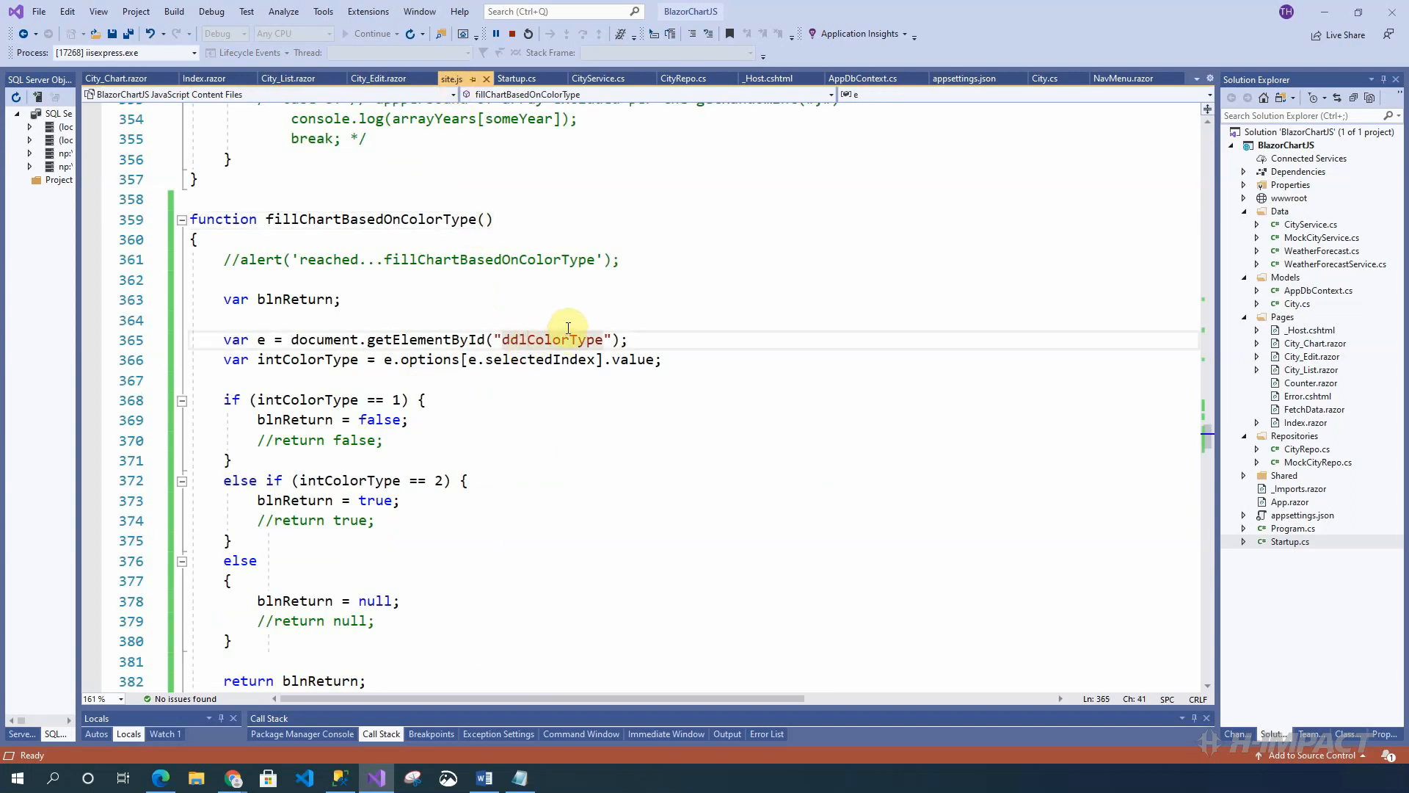
{"action": "scroll", "scroll_direction": "down", "scroll_amount": 3}
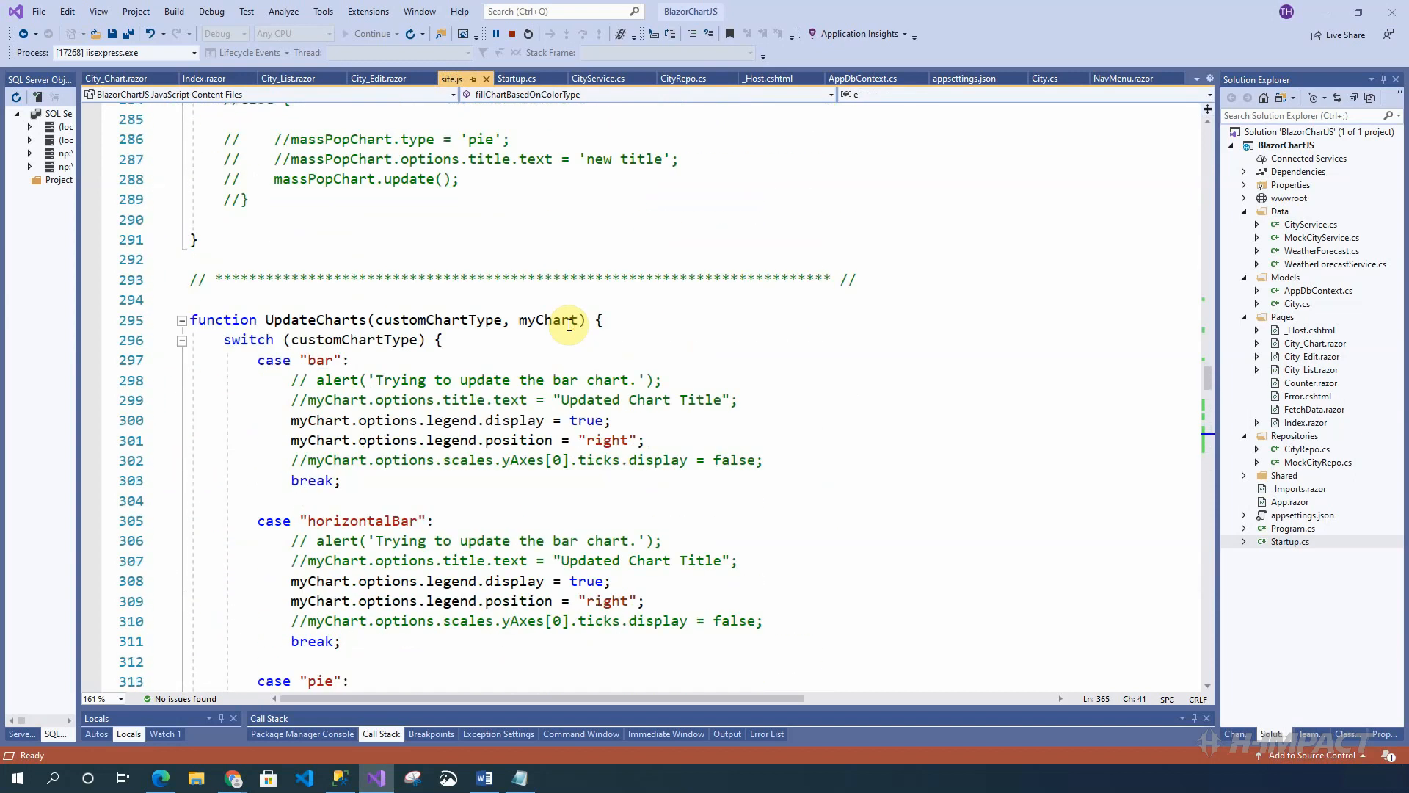
{"action": "scroll", "scroll_direction": "down", "scroll_amount": 3}
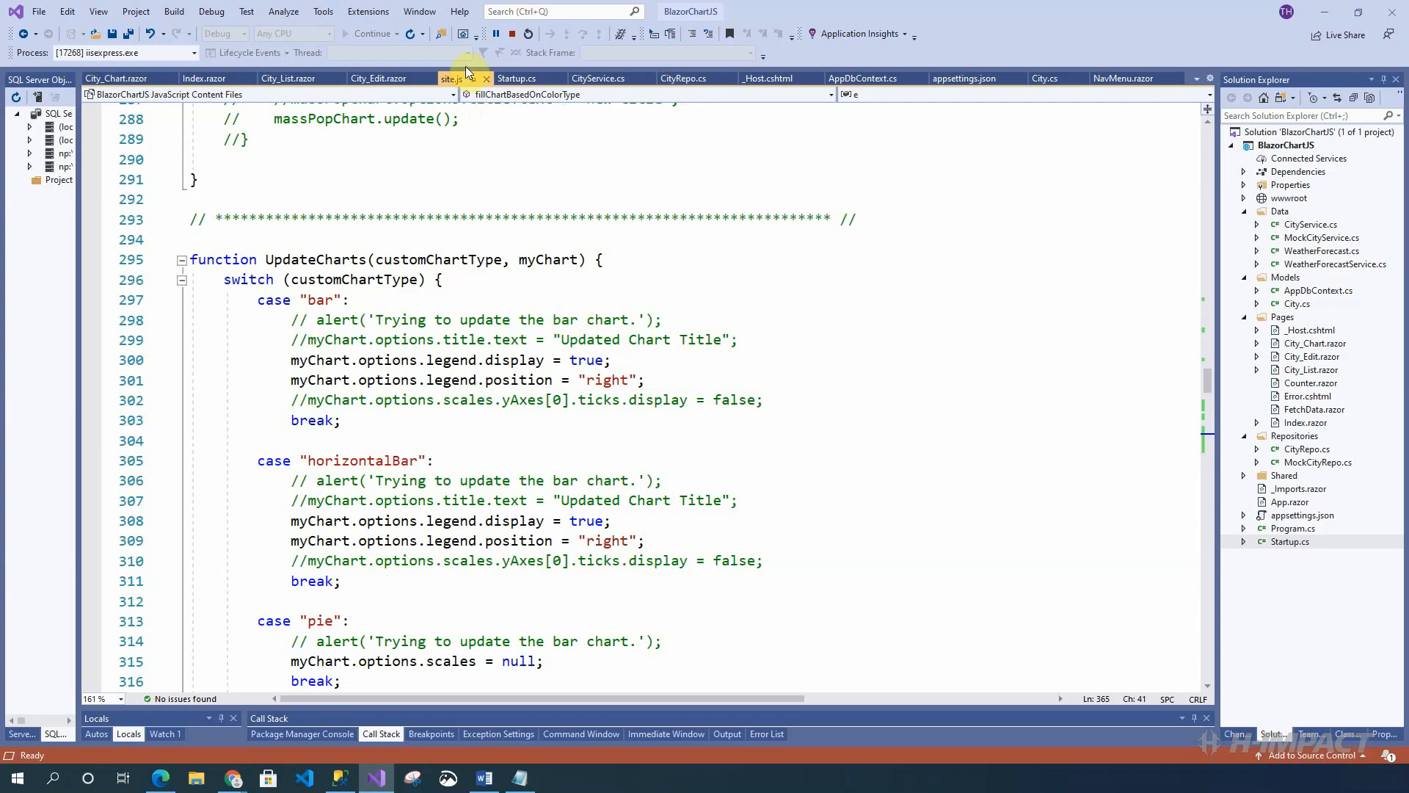
{"action": "left_click", "coordinate": [517, 79]}
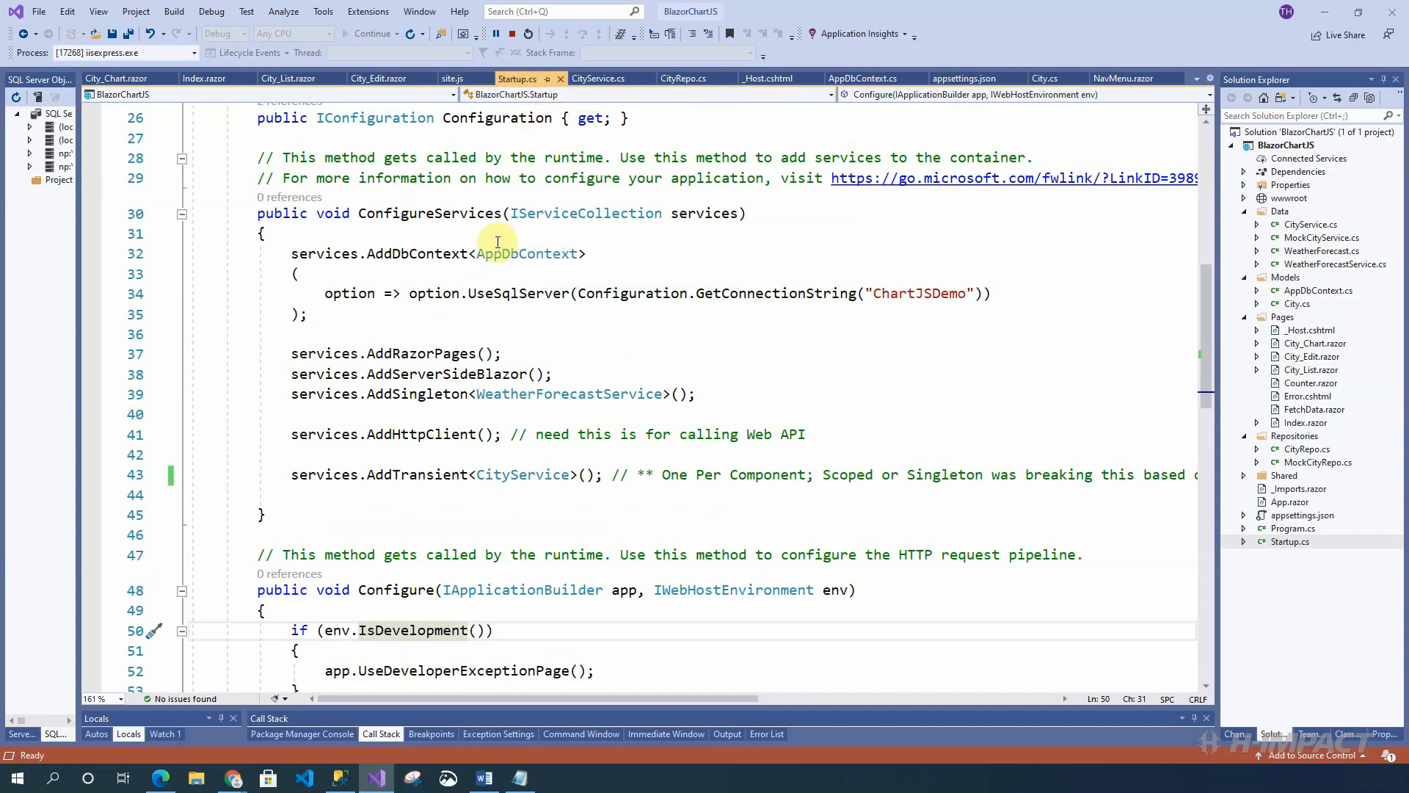
{"action": "mouse_move", "coordinate": [817, 319]}
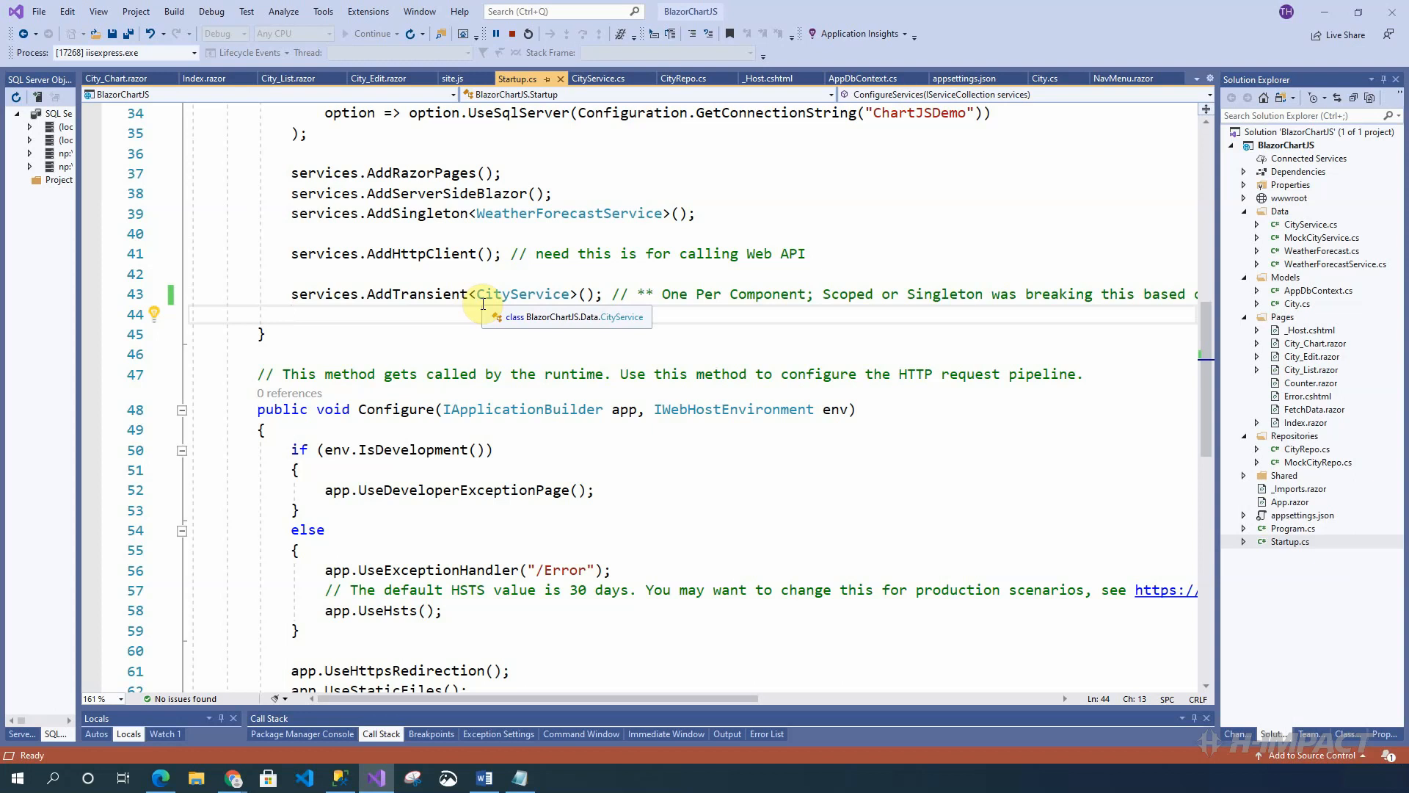
{"action": "mouse_move", "coordinate": [1175, 164]}
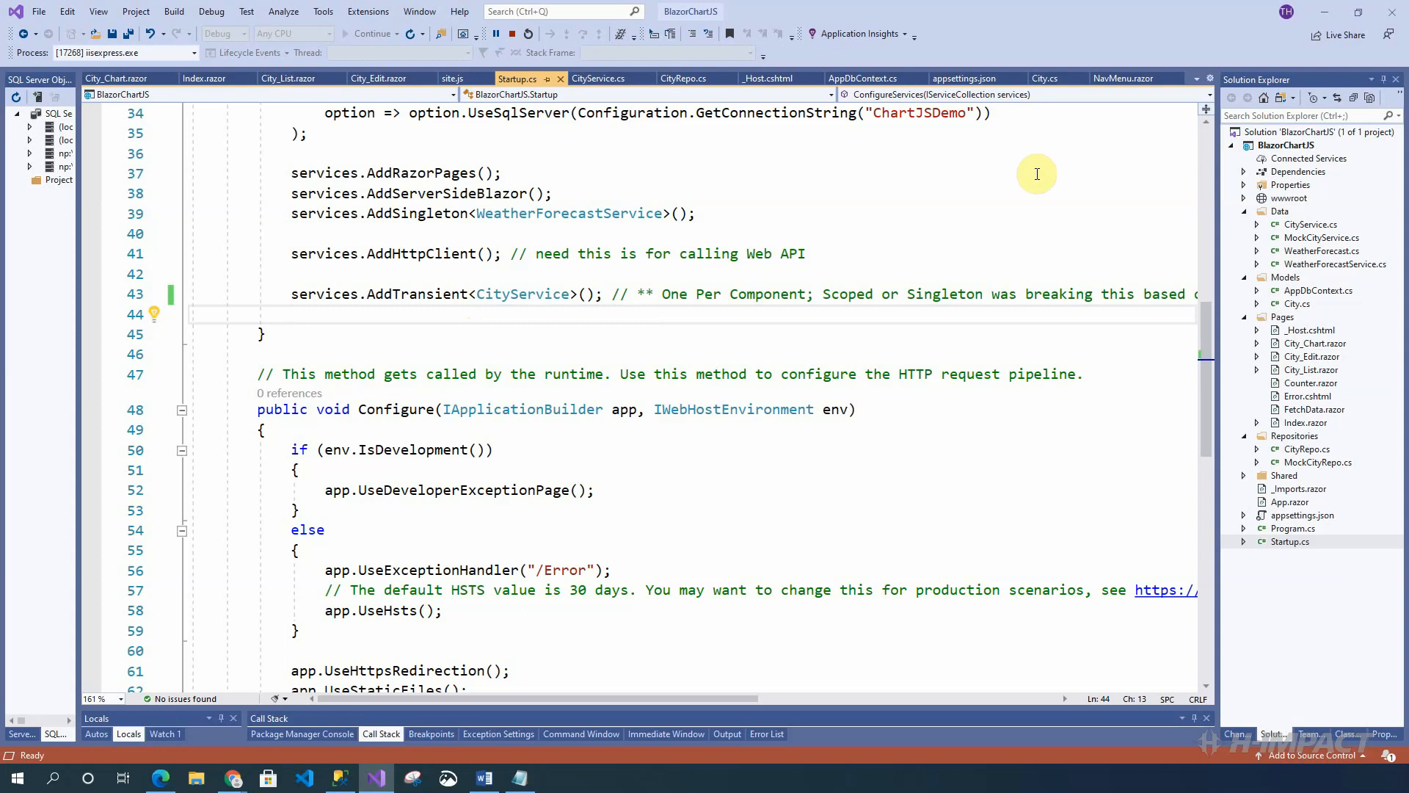
{"action": "mouse_move", "coordinate": [970, 132]}
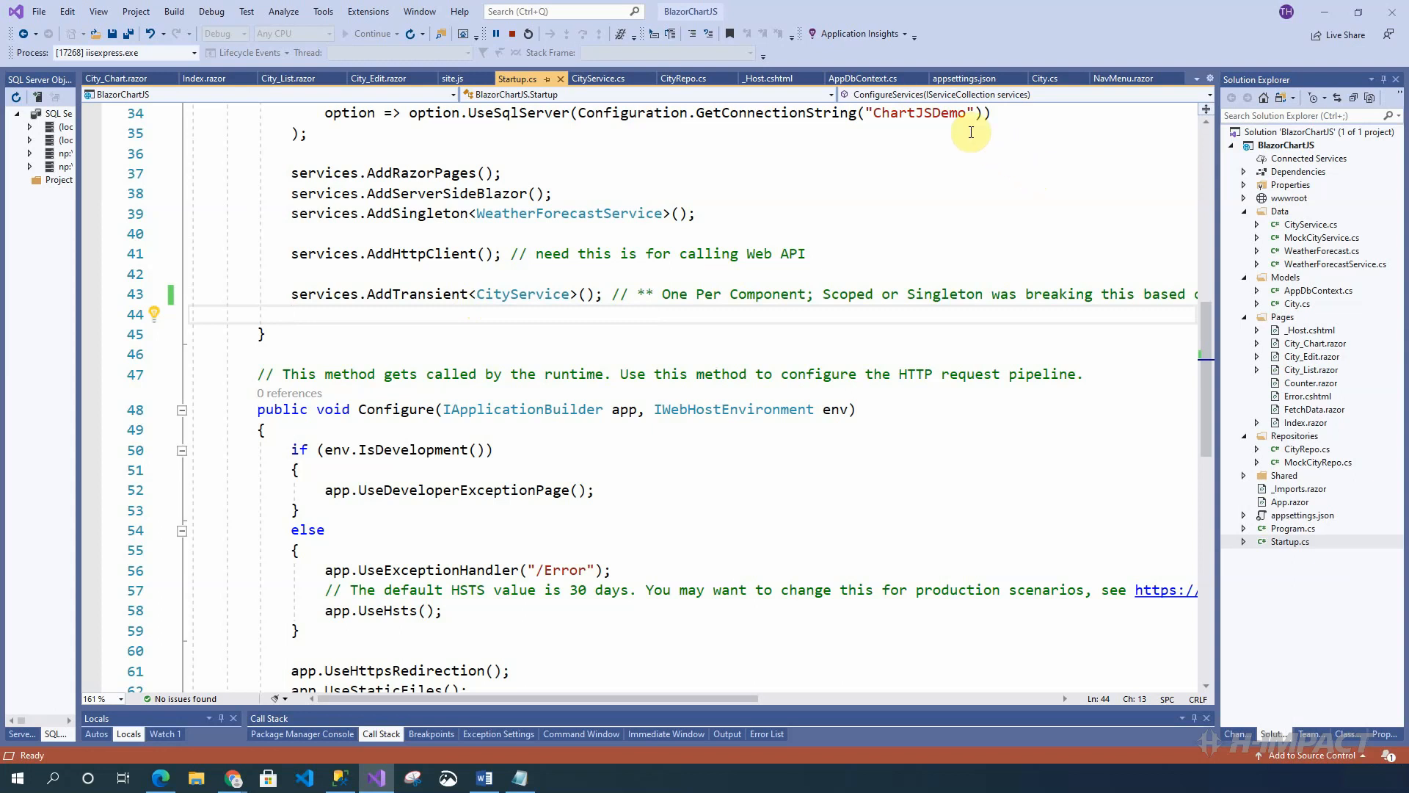
Select the ChartJSDemo connection string name in the AddDbContext registration
{"action": "double_click", "coordinate": [919, 112]}
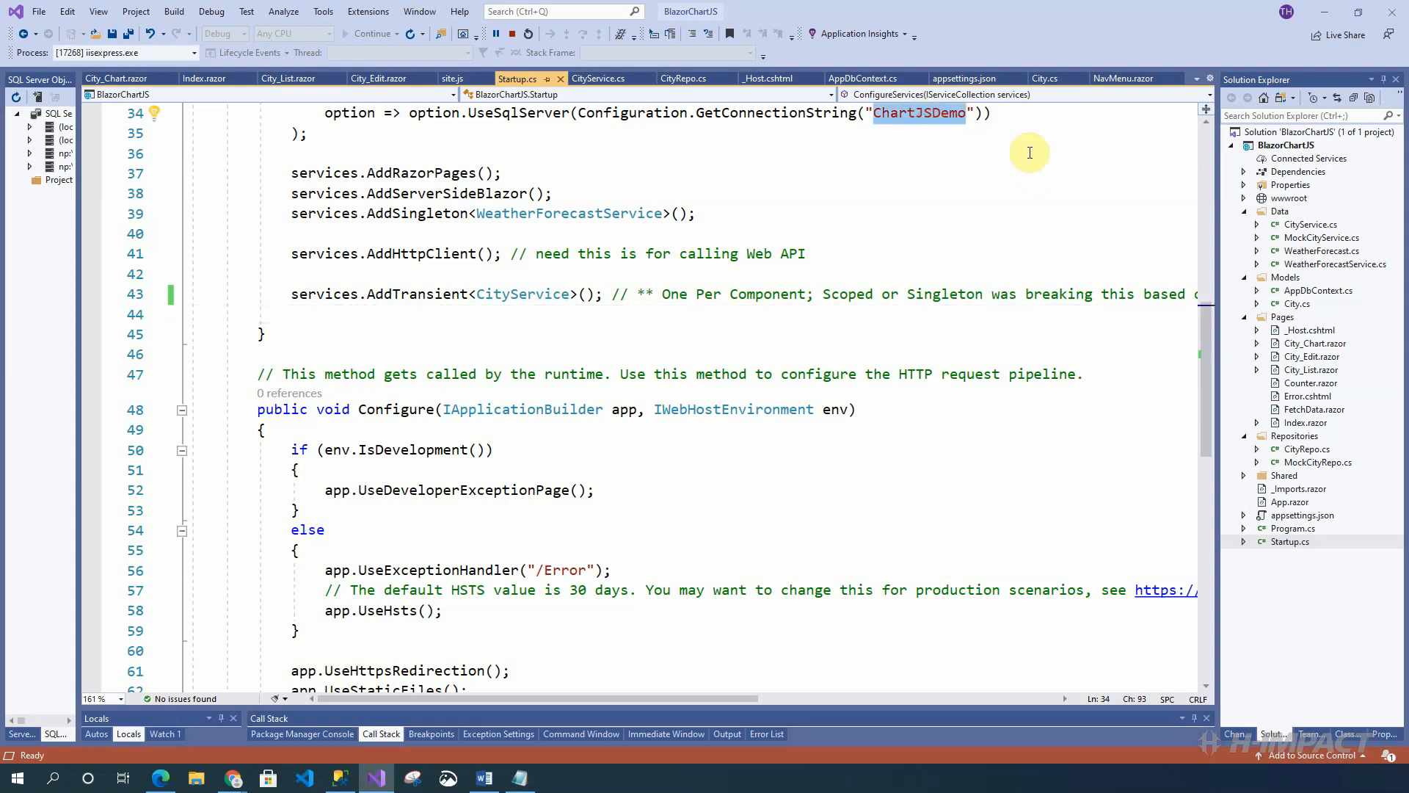
{"action": "mouse_move", "coordinate": [1030, 153]}
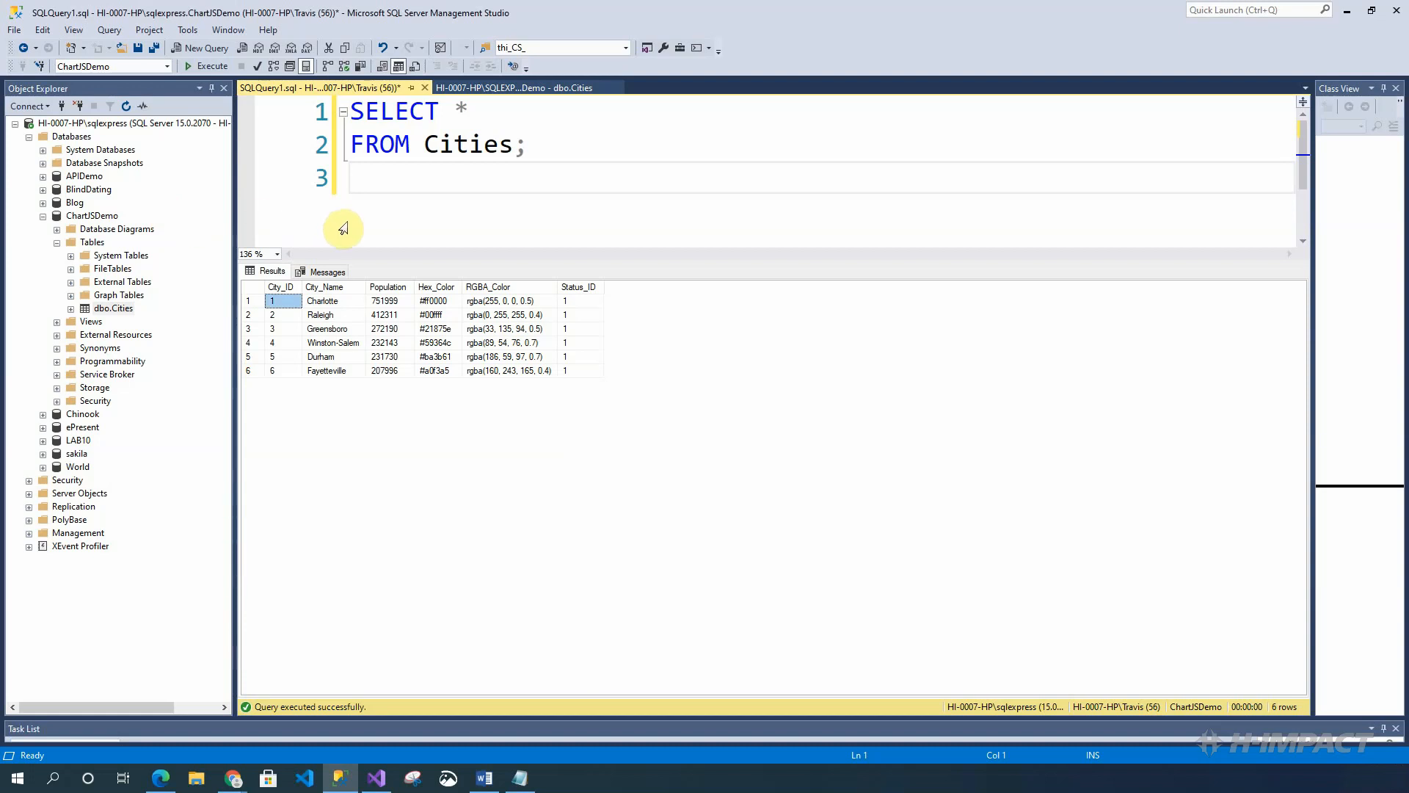
Run SELECT * FROM Cities on ChartJSDemo and inspect Fayetteville's name and RGBA colour
{"action": "left_click", "coordinate": [360, 177]}
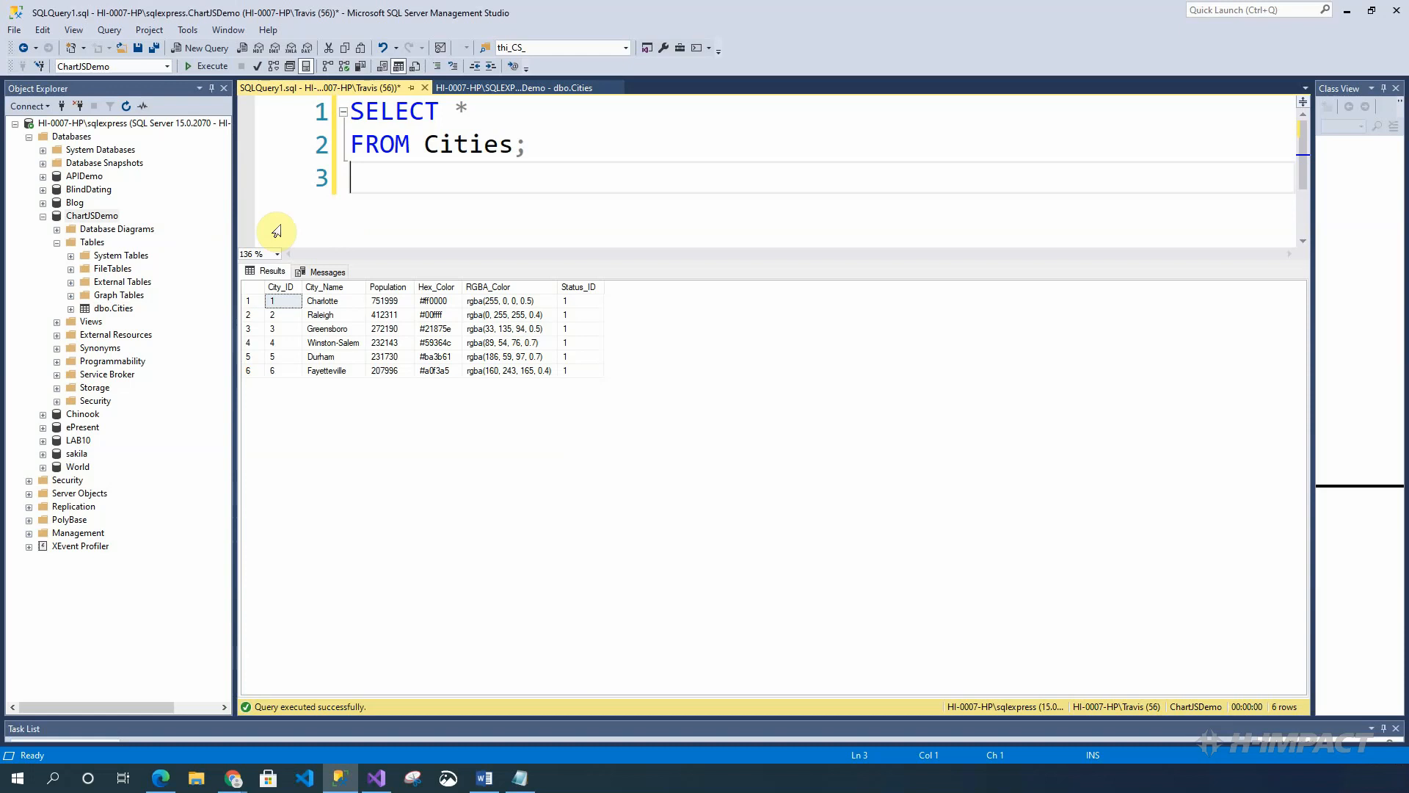
{"action": "mouse_move", "coordinate": [216, 229]}
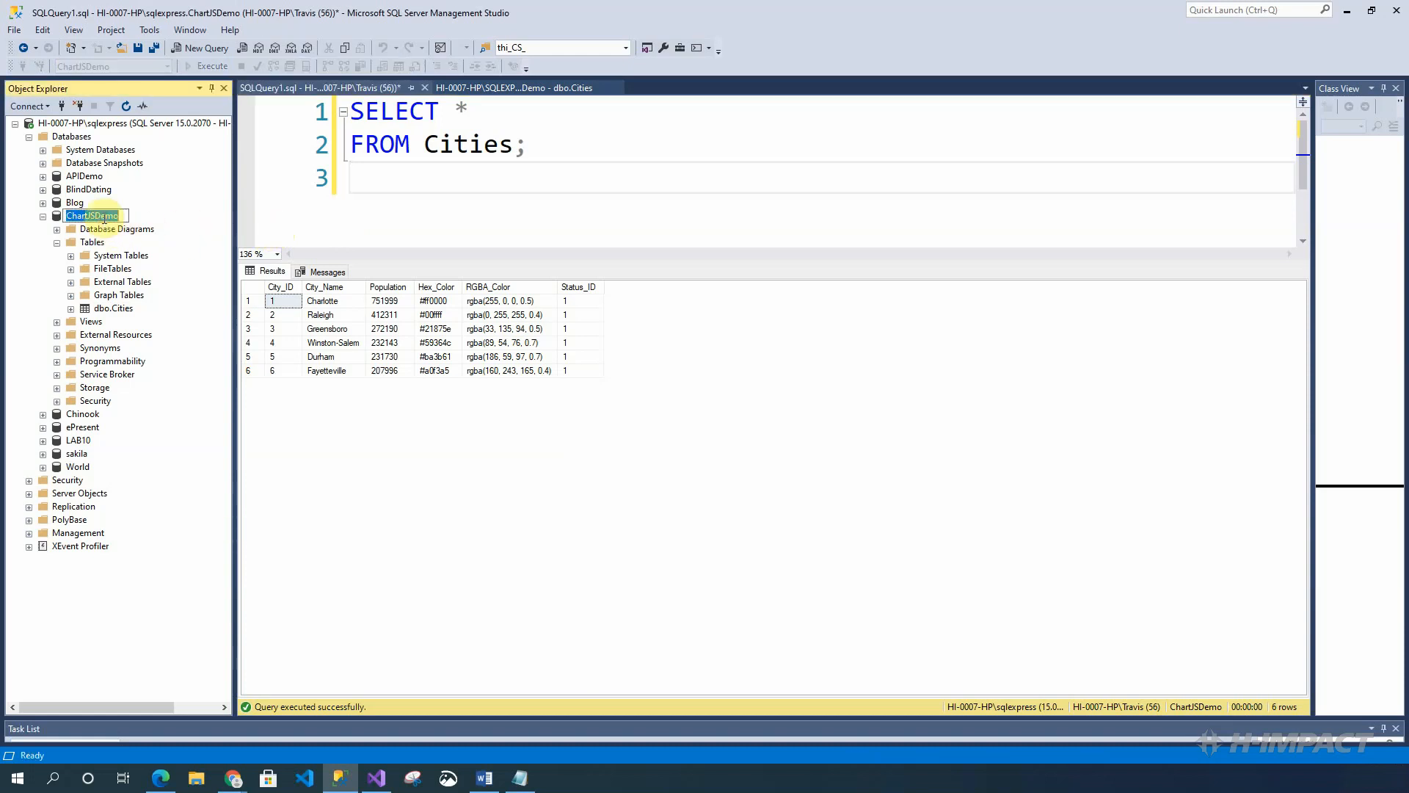
{"action": "left_click", "coordinate": [113, 308]}
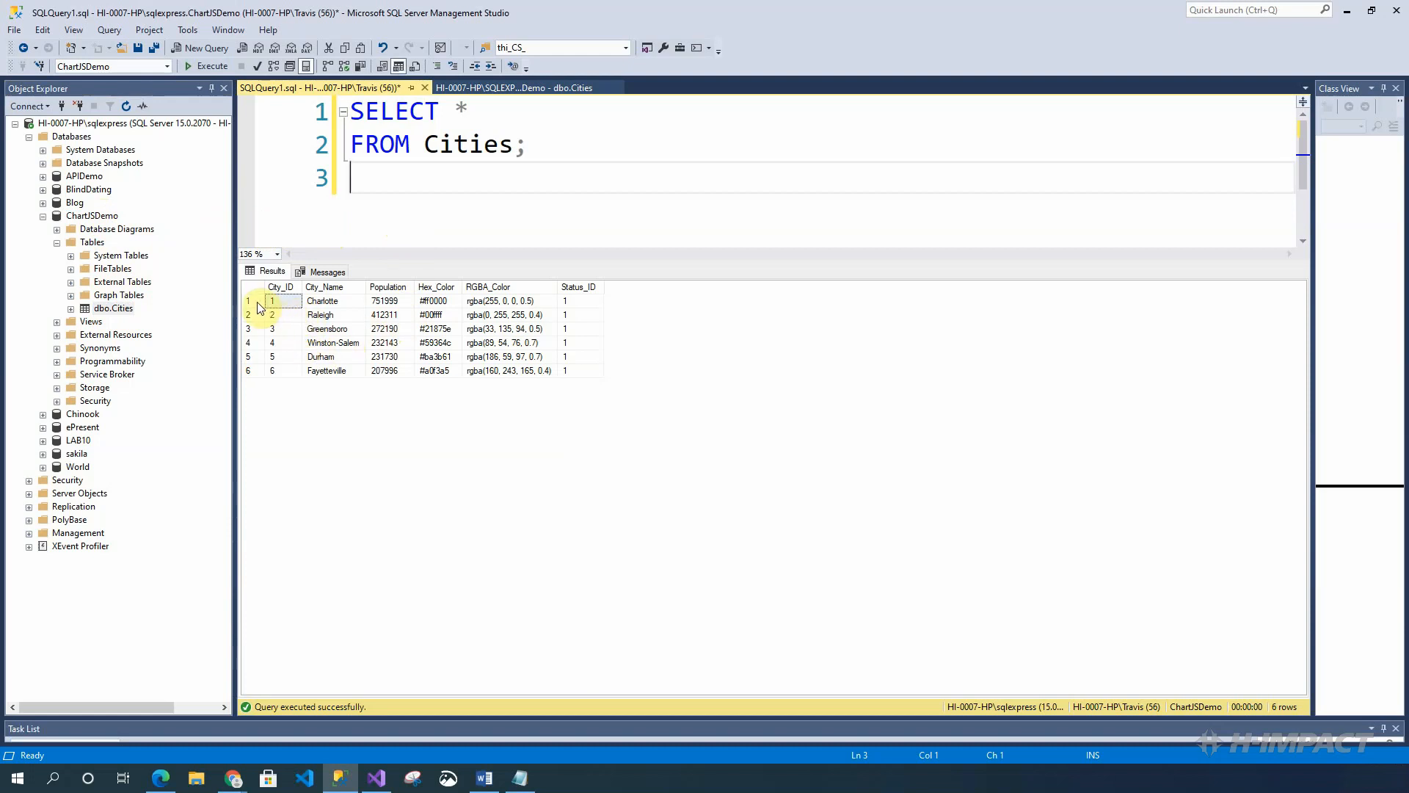
{"action": "mouse_move", "coordinate": [249, 315]}
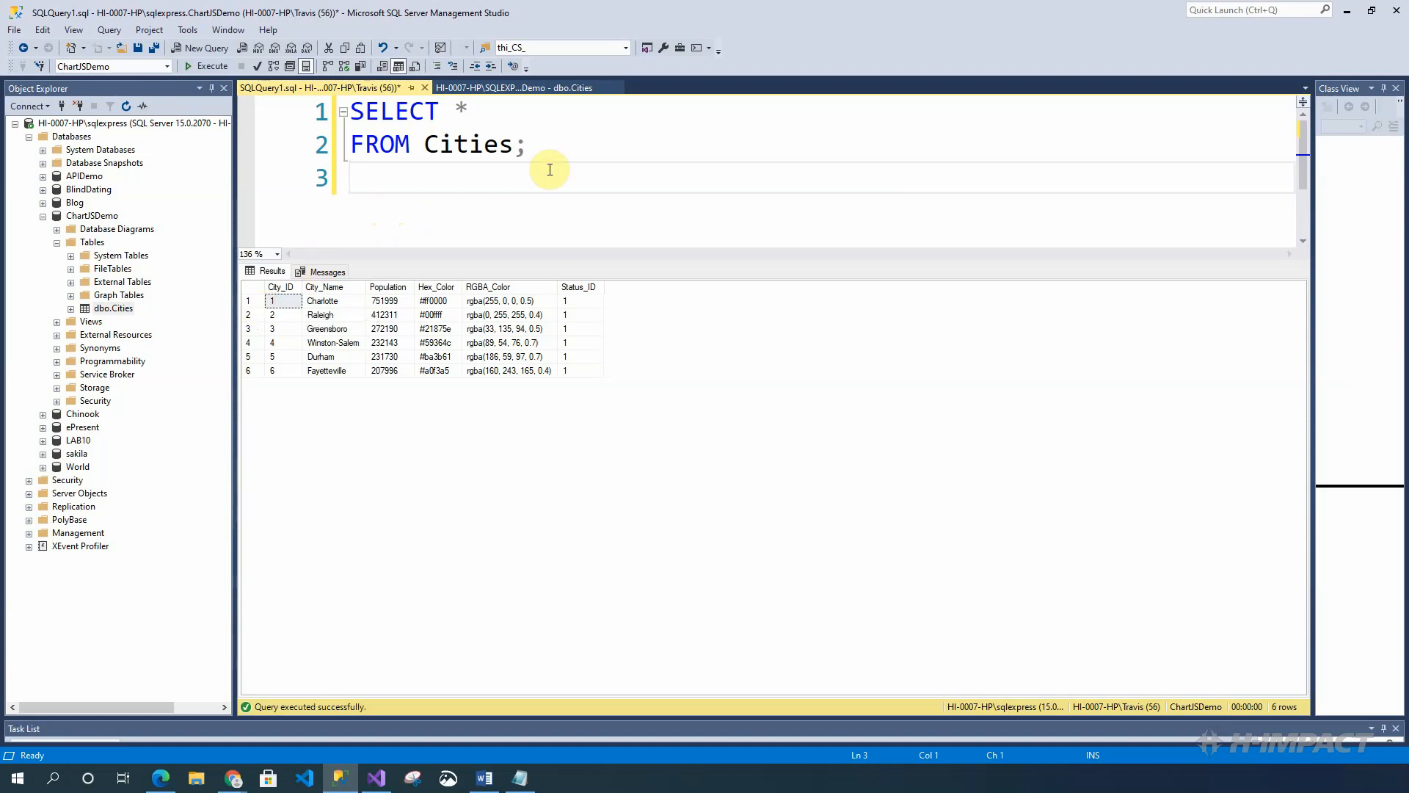
{"action": "key", "text": "ctrl+a"}
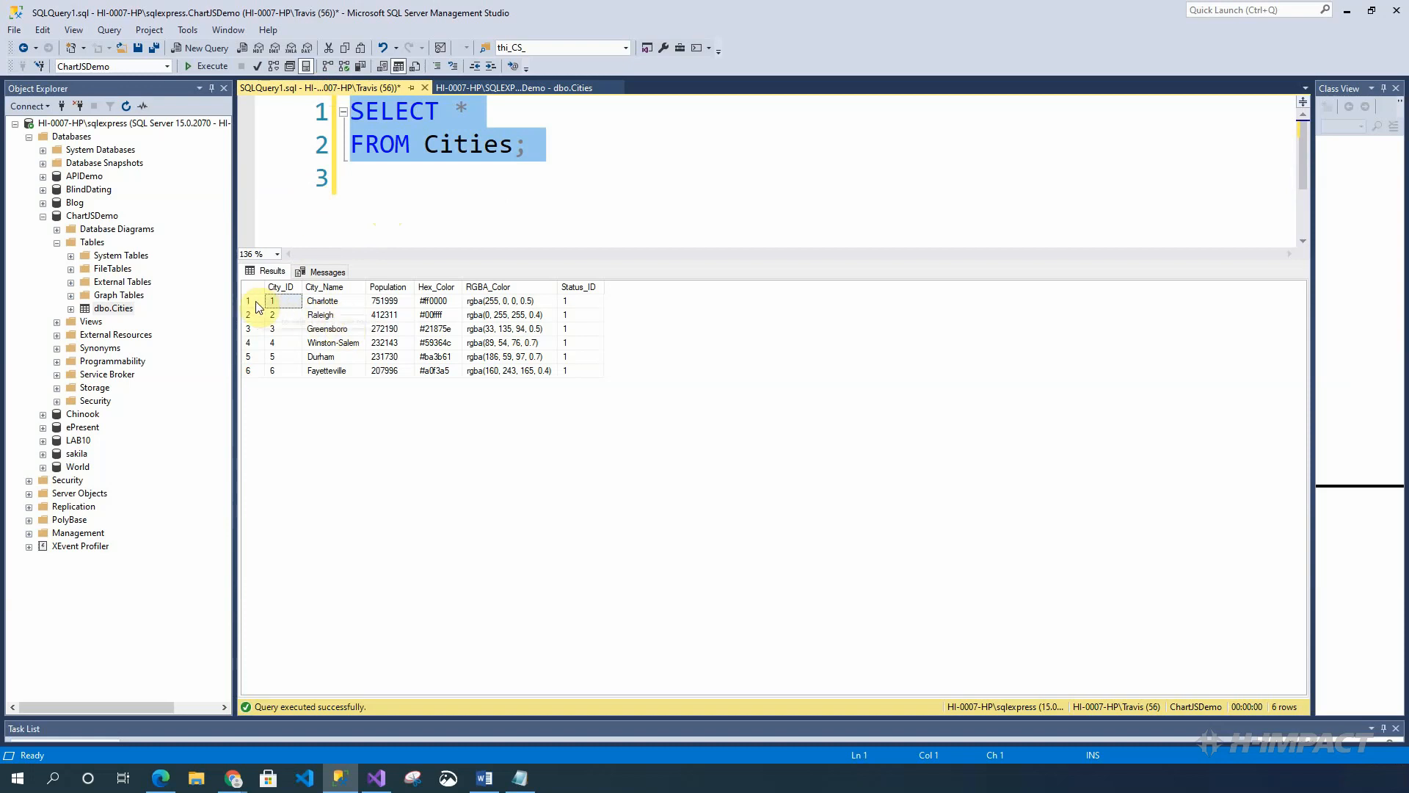
{"action": "mouse_move", "coordinate": [260, 308]}
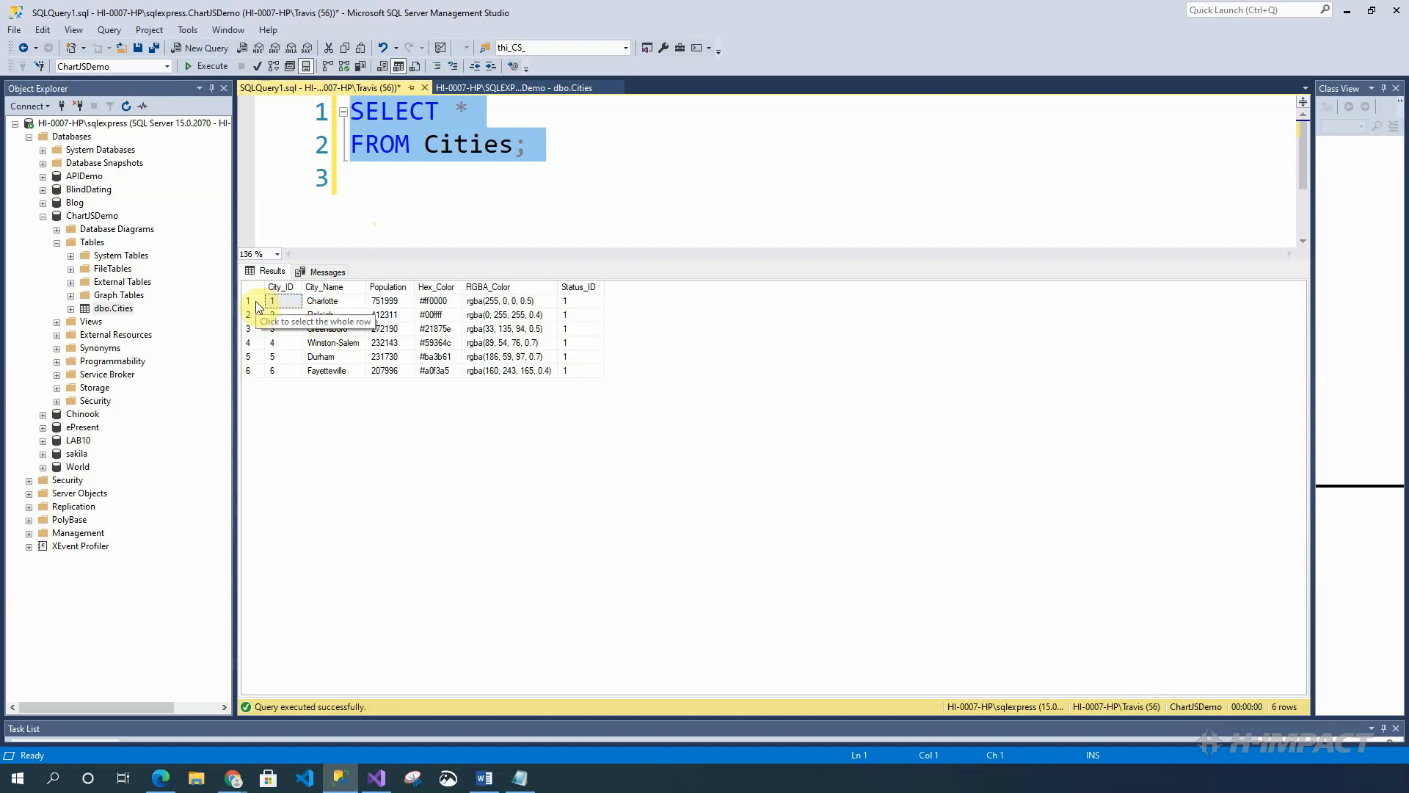
{"action": "mouse_move", "coordinate": [326, 372]}
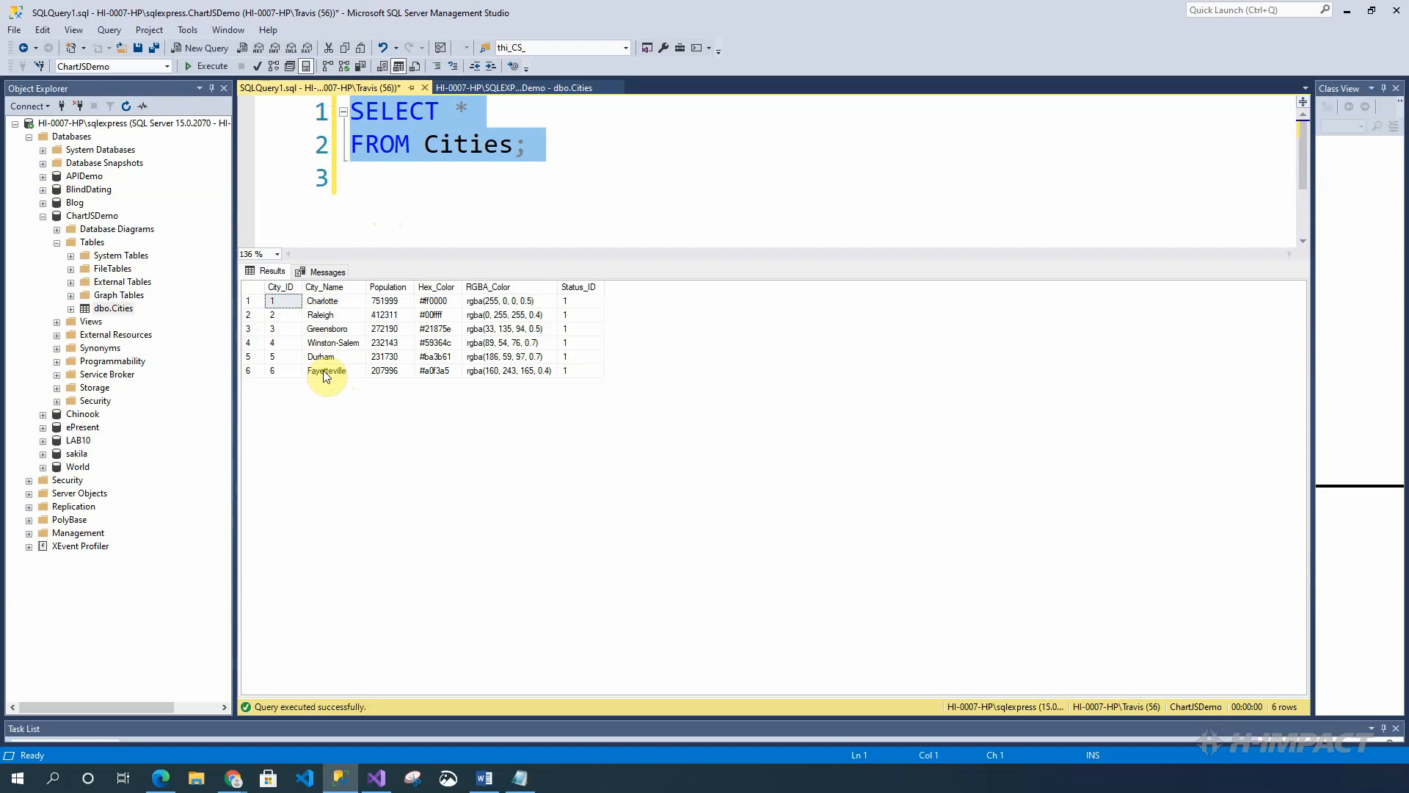
{"action": "left_click", "coordinate": [326, 370]}
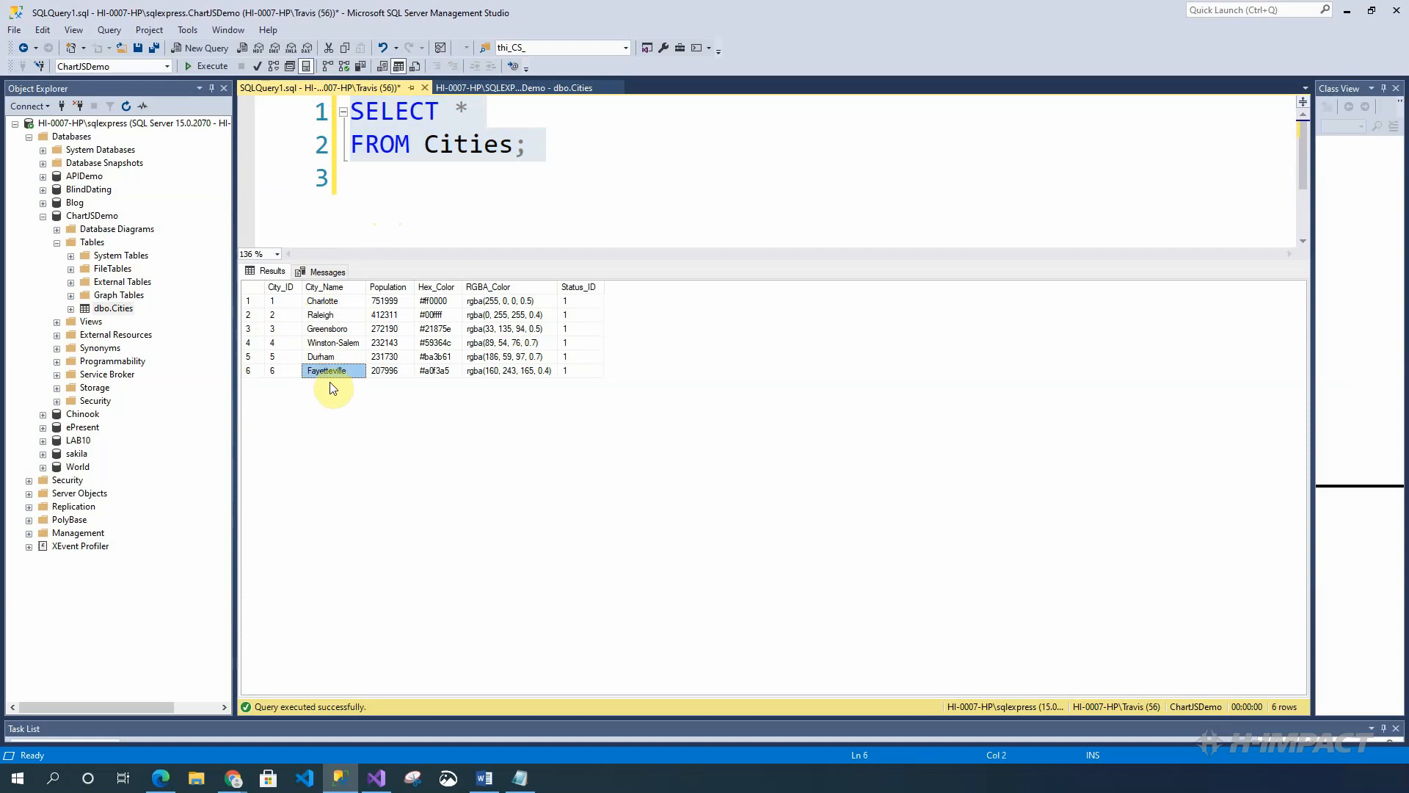
{"action": "left_click", "coordinate": [508, 370]}
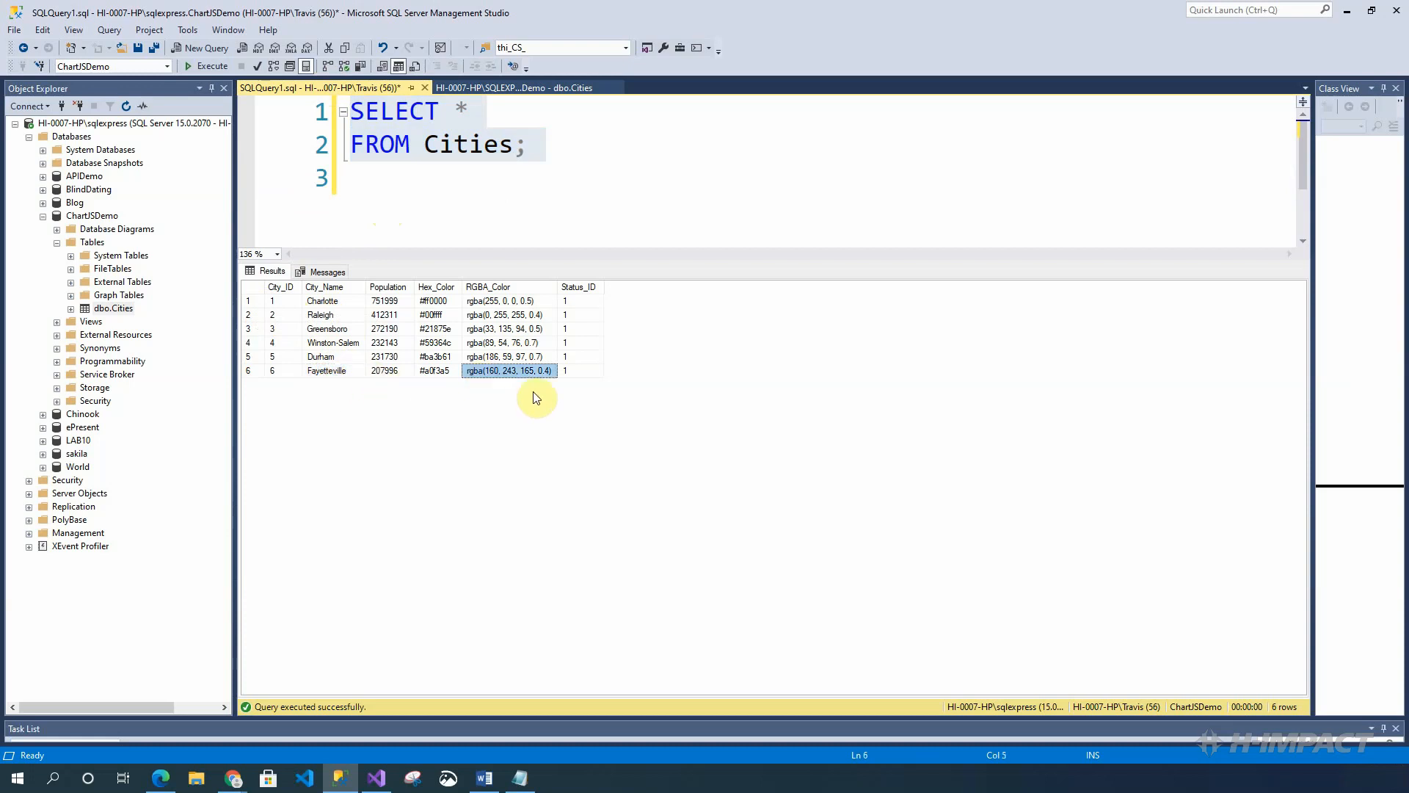